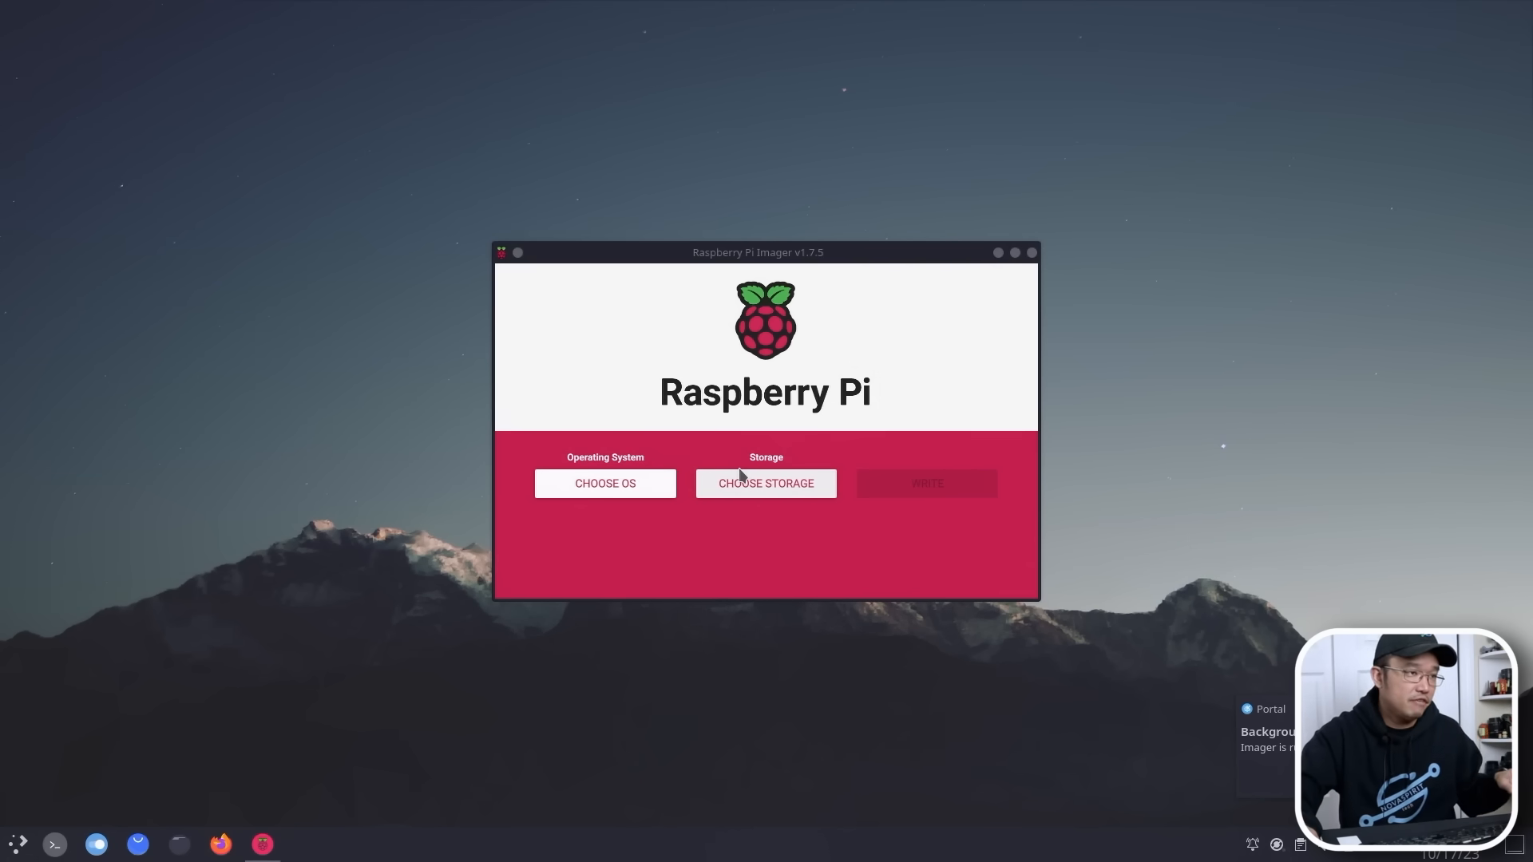
- Choose Raspberry Pi OS Lite (64-bit) as the image and the SABRENT 1000.2 GB drive as storage
left_click(603, 482)
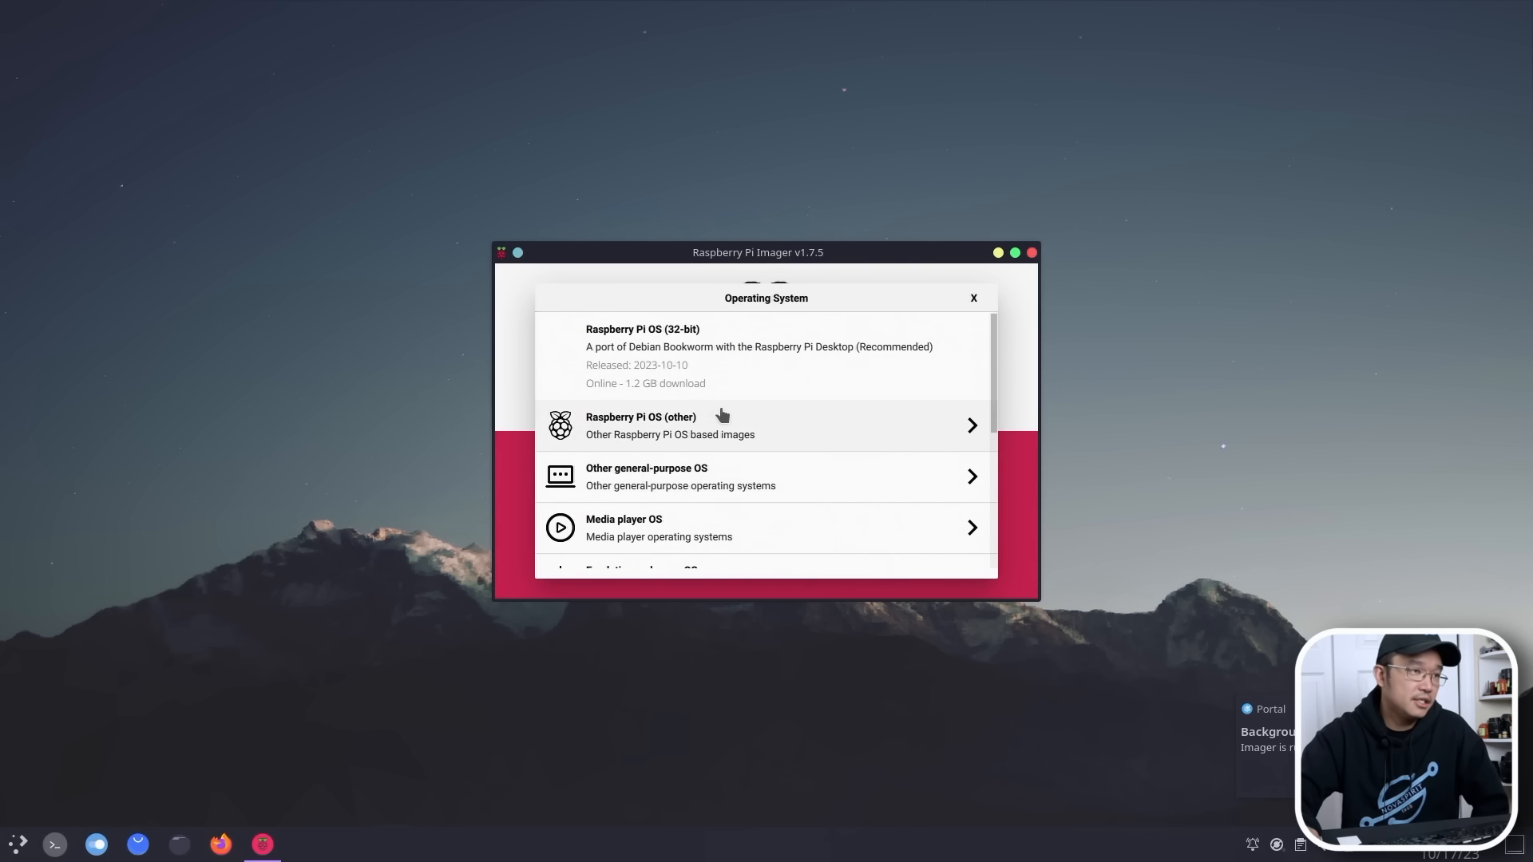
scroll("down", 3)
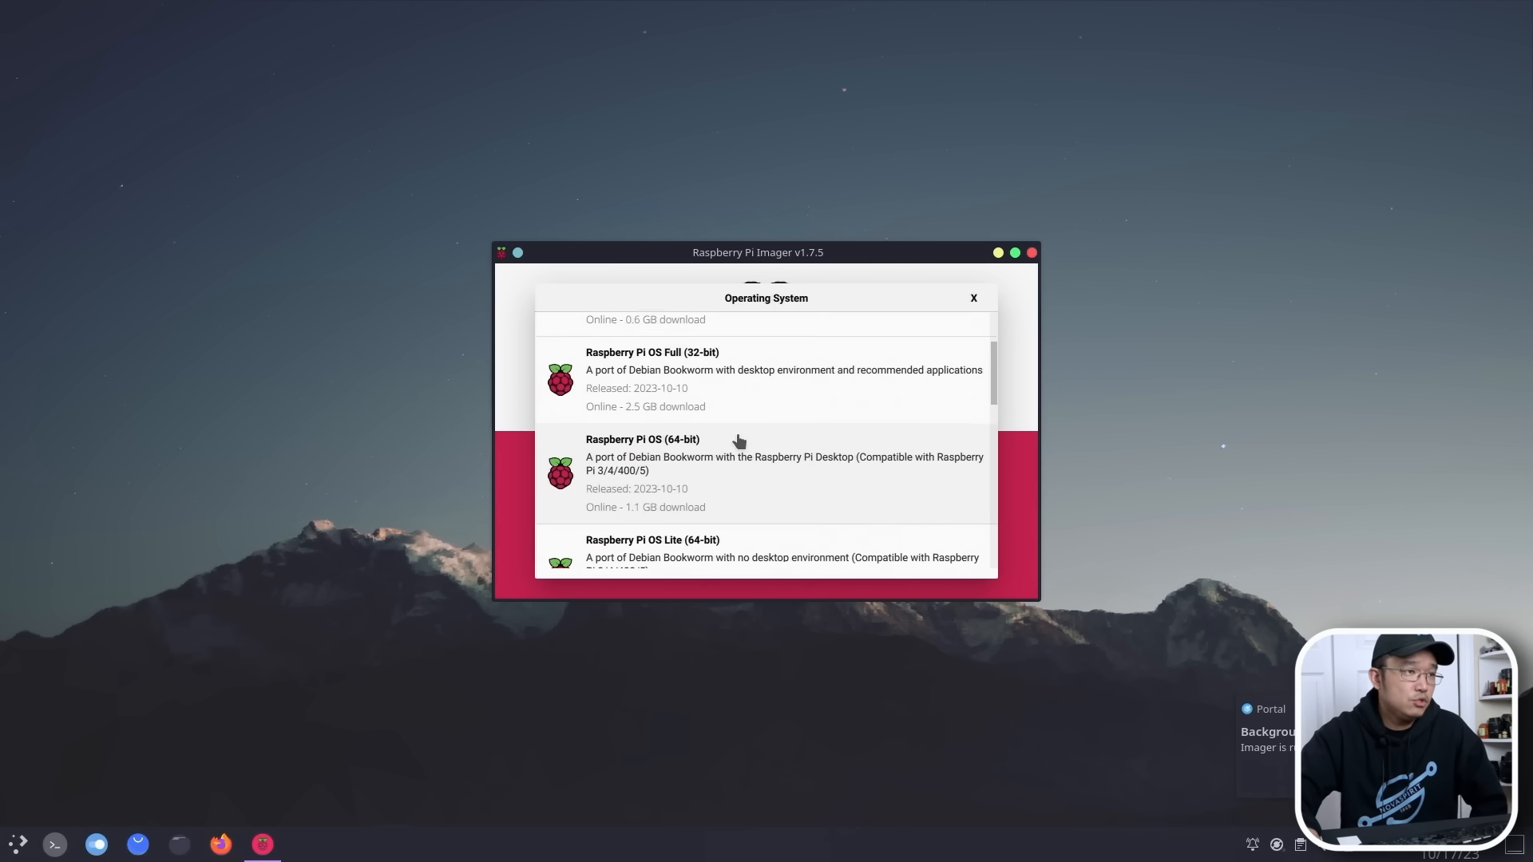
scroll("down", 3)
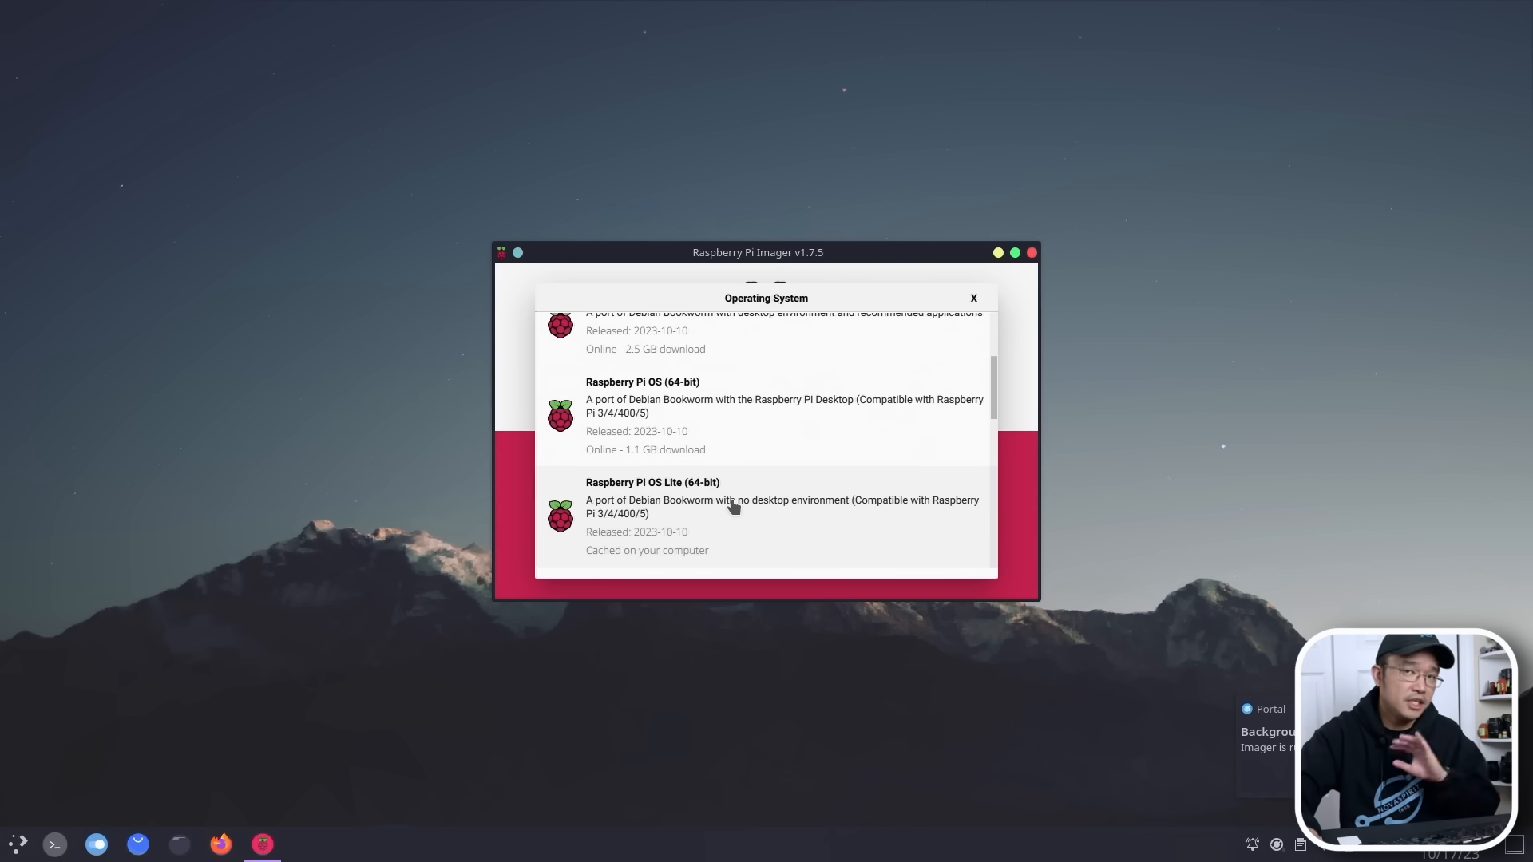
left_click(651, 498)
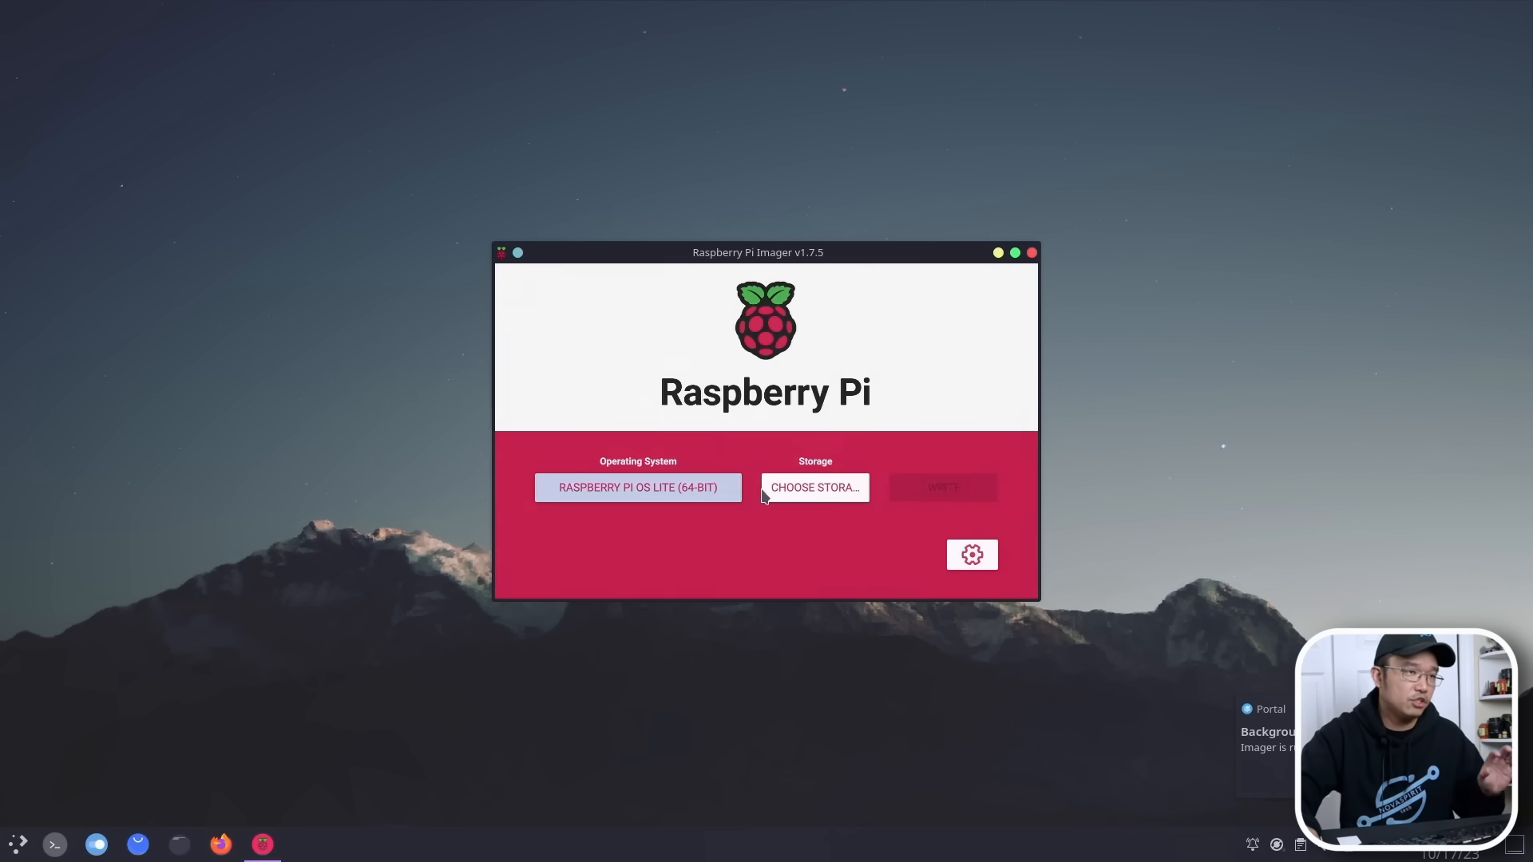
left_click(813, 487)
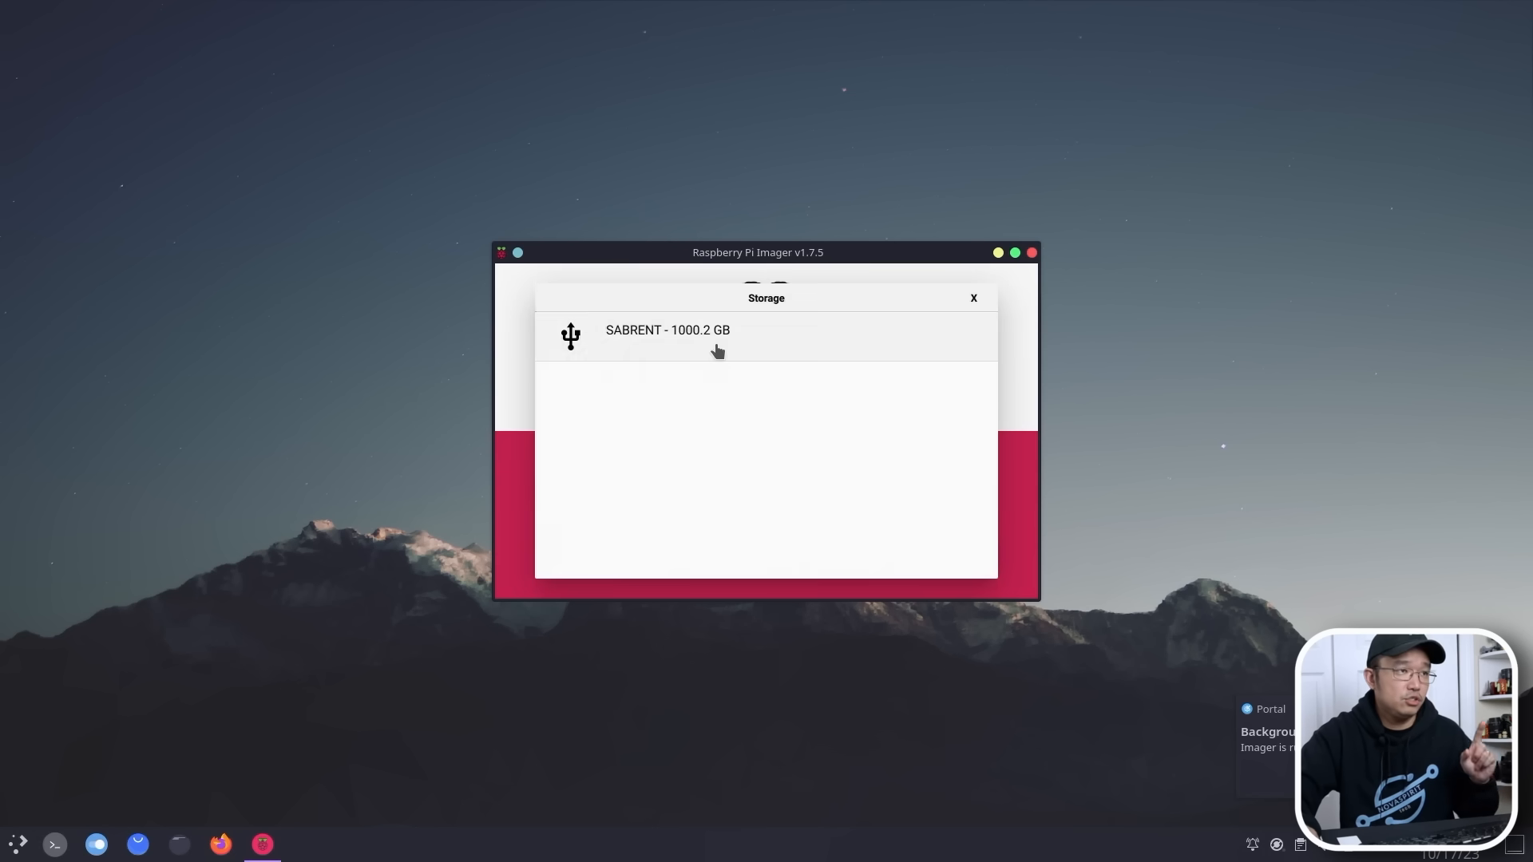
left_click(667, 329)
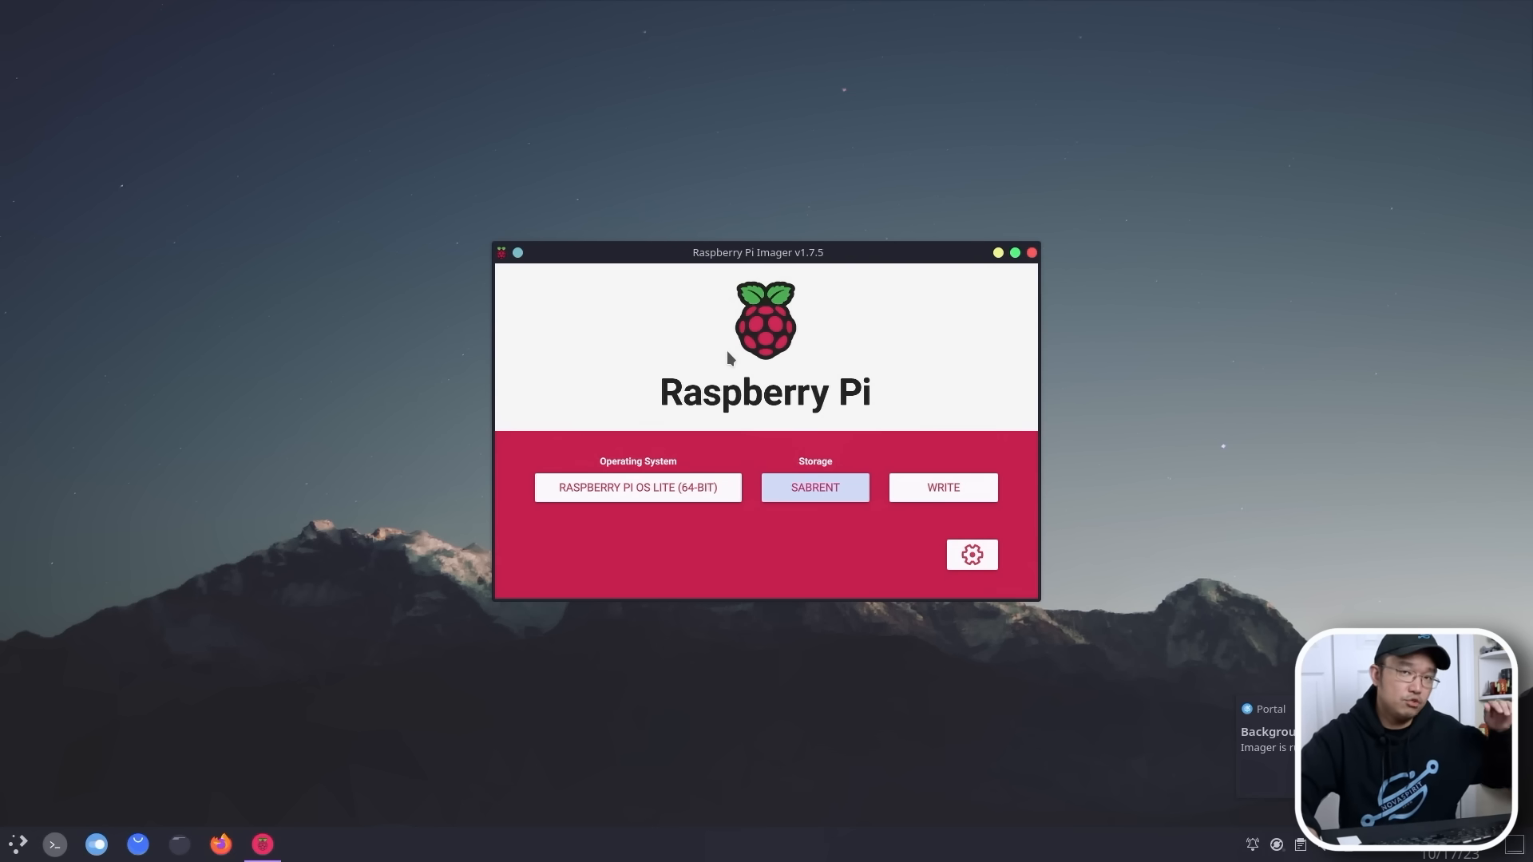
mouse_move(961, 542)
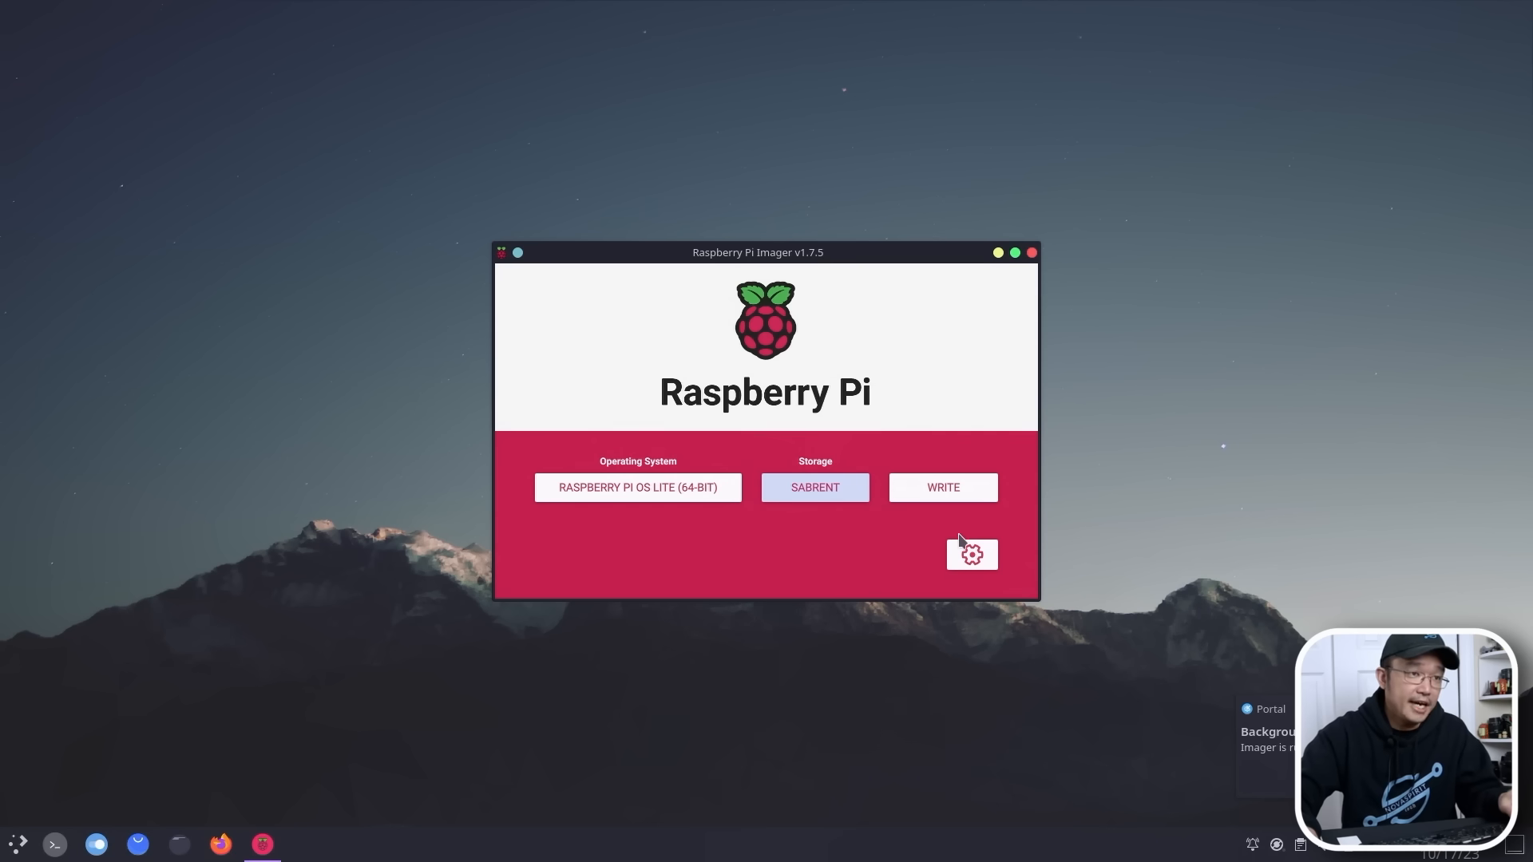
- Set hostname mininextcloud and a pi user password with SSH password login in Advanced options
left_click(970, 554)
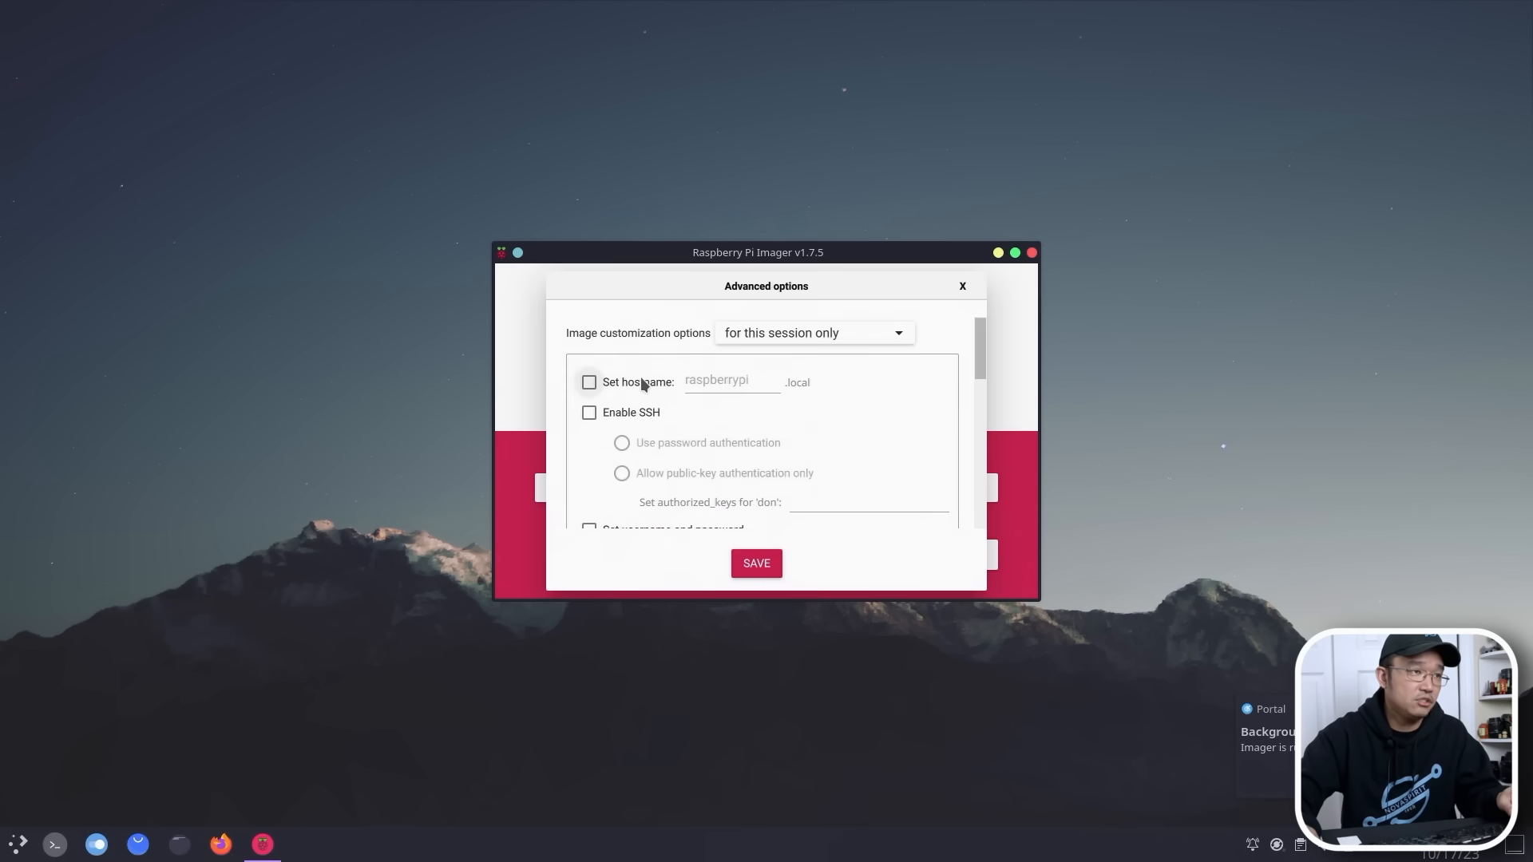
left_click(590, 382)
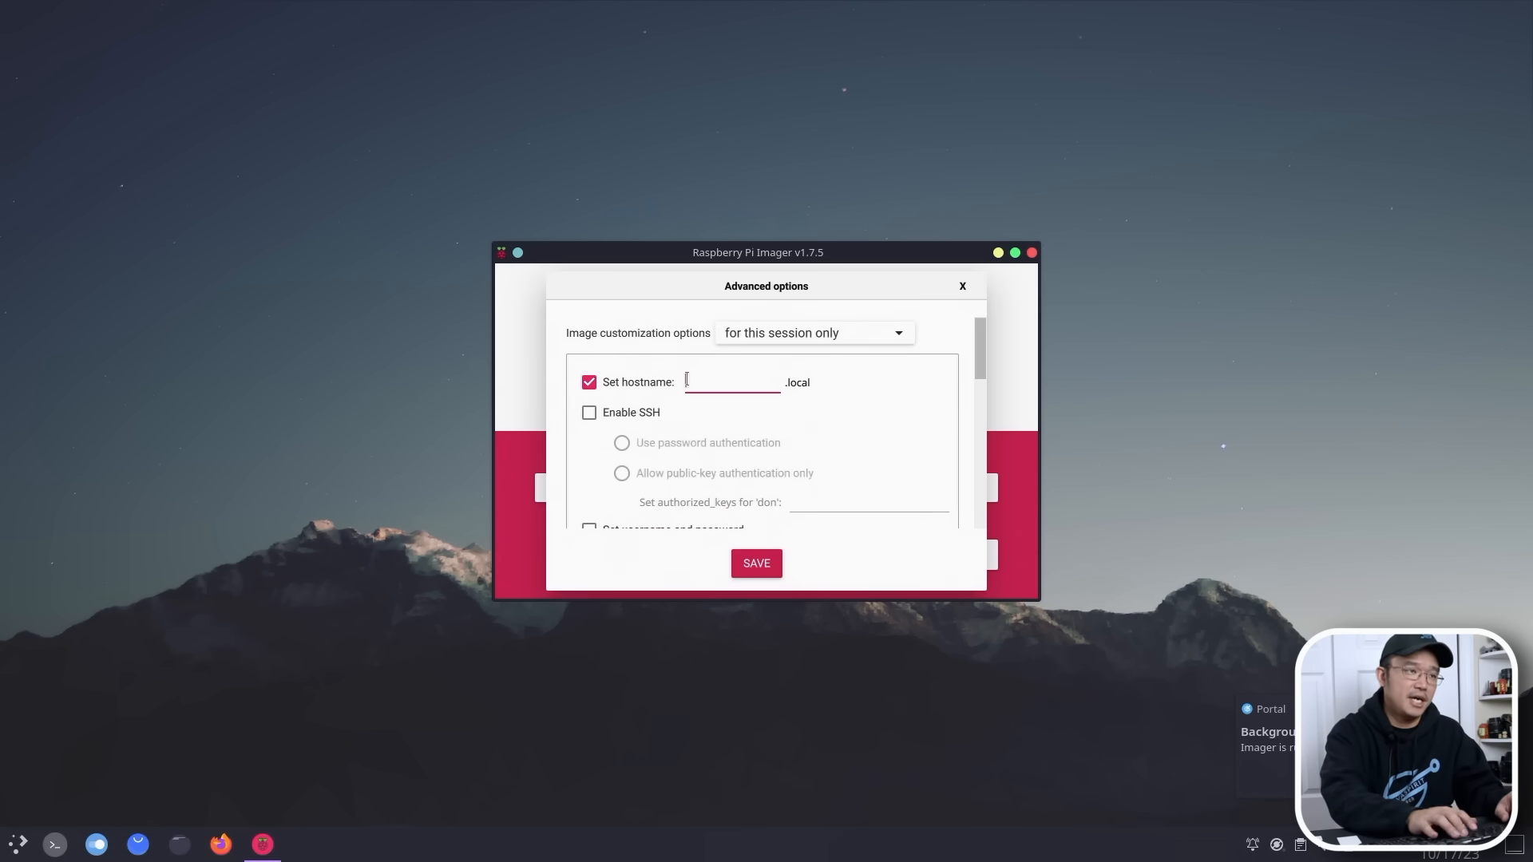
type("mini")
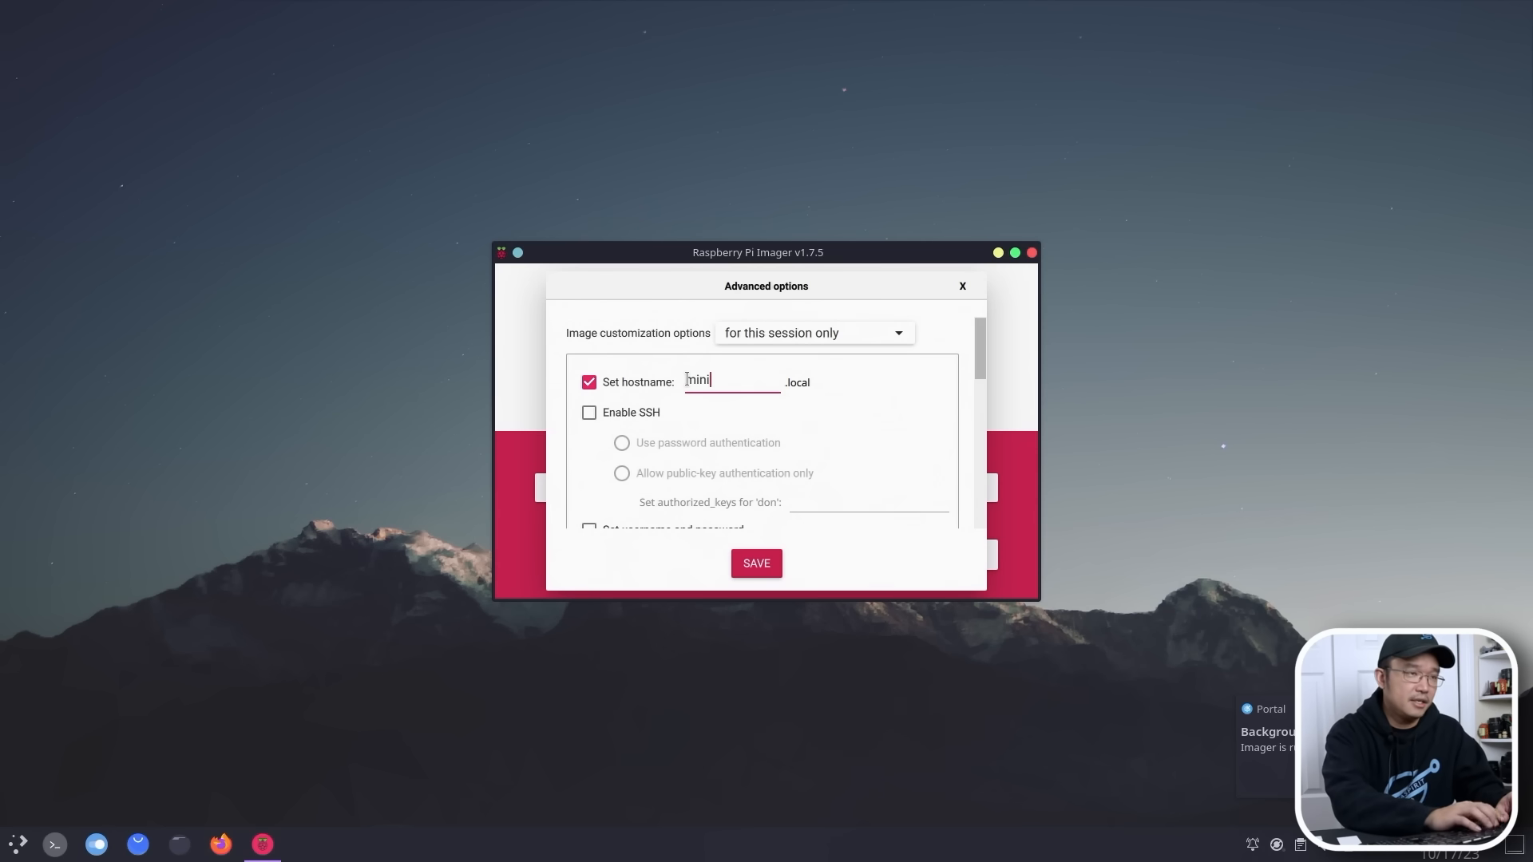
type("nextcloud")
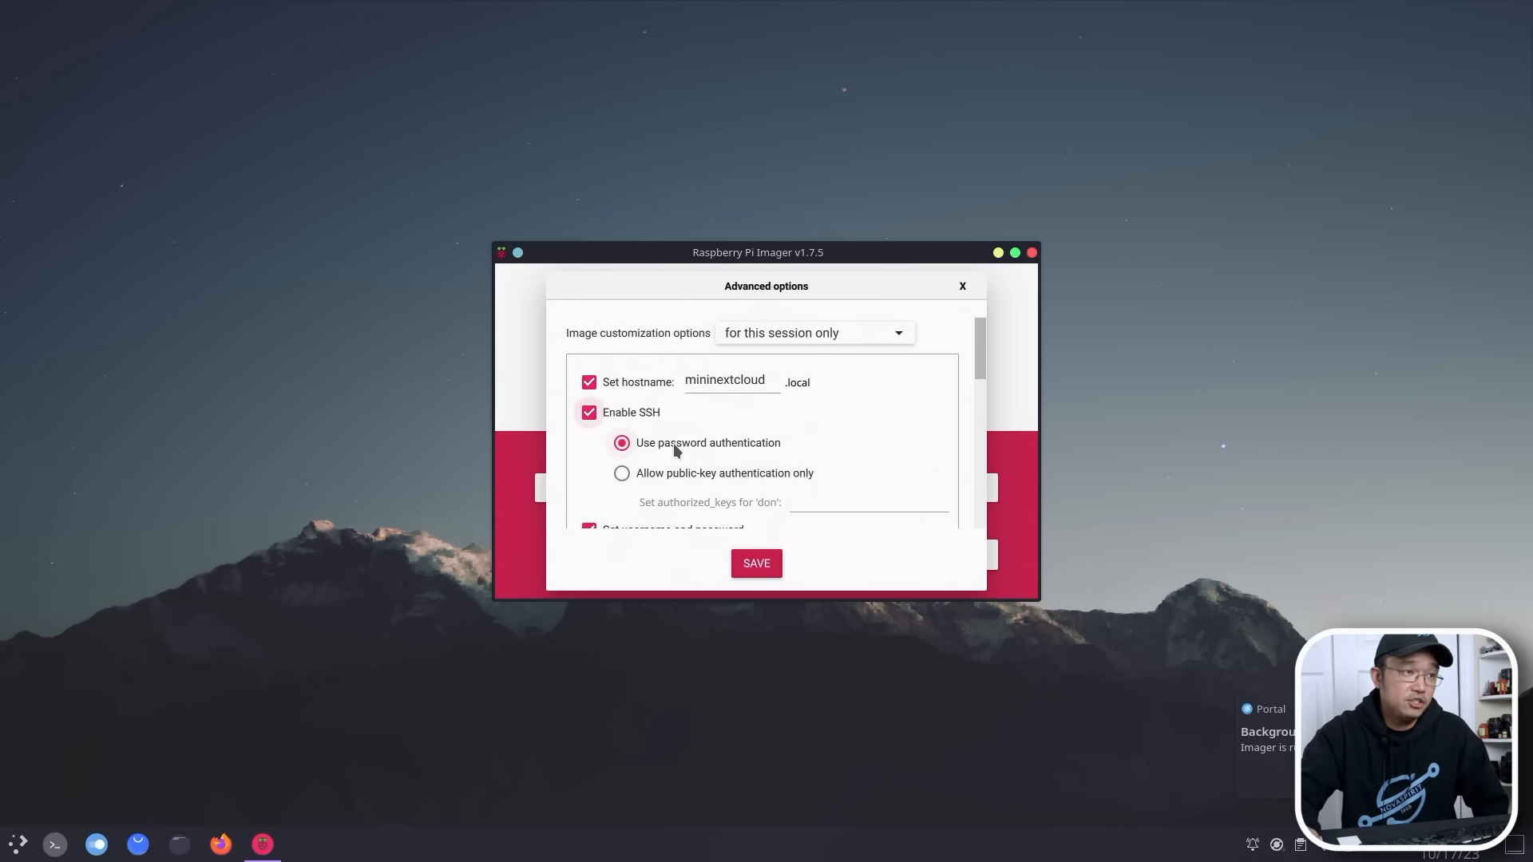
scroll("down", 3)
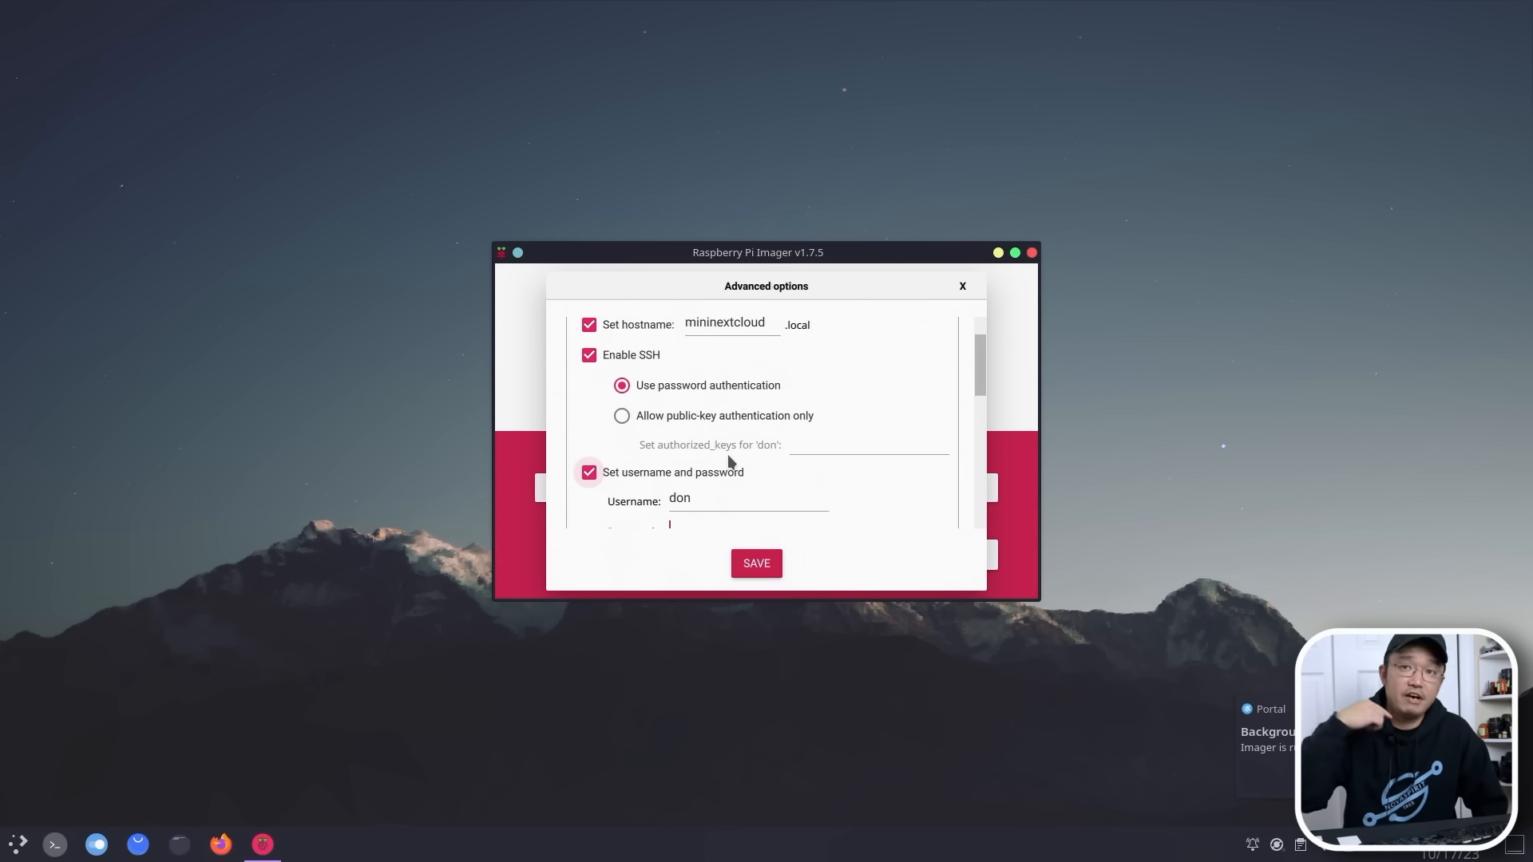
scroll("down", 3)
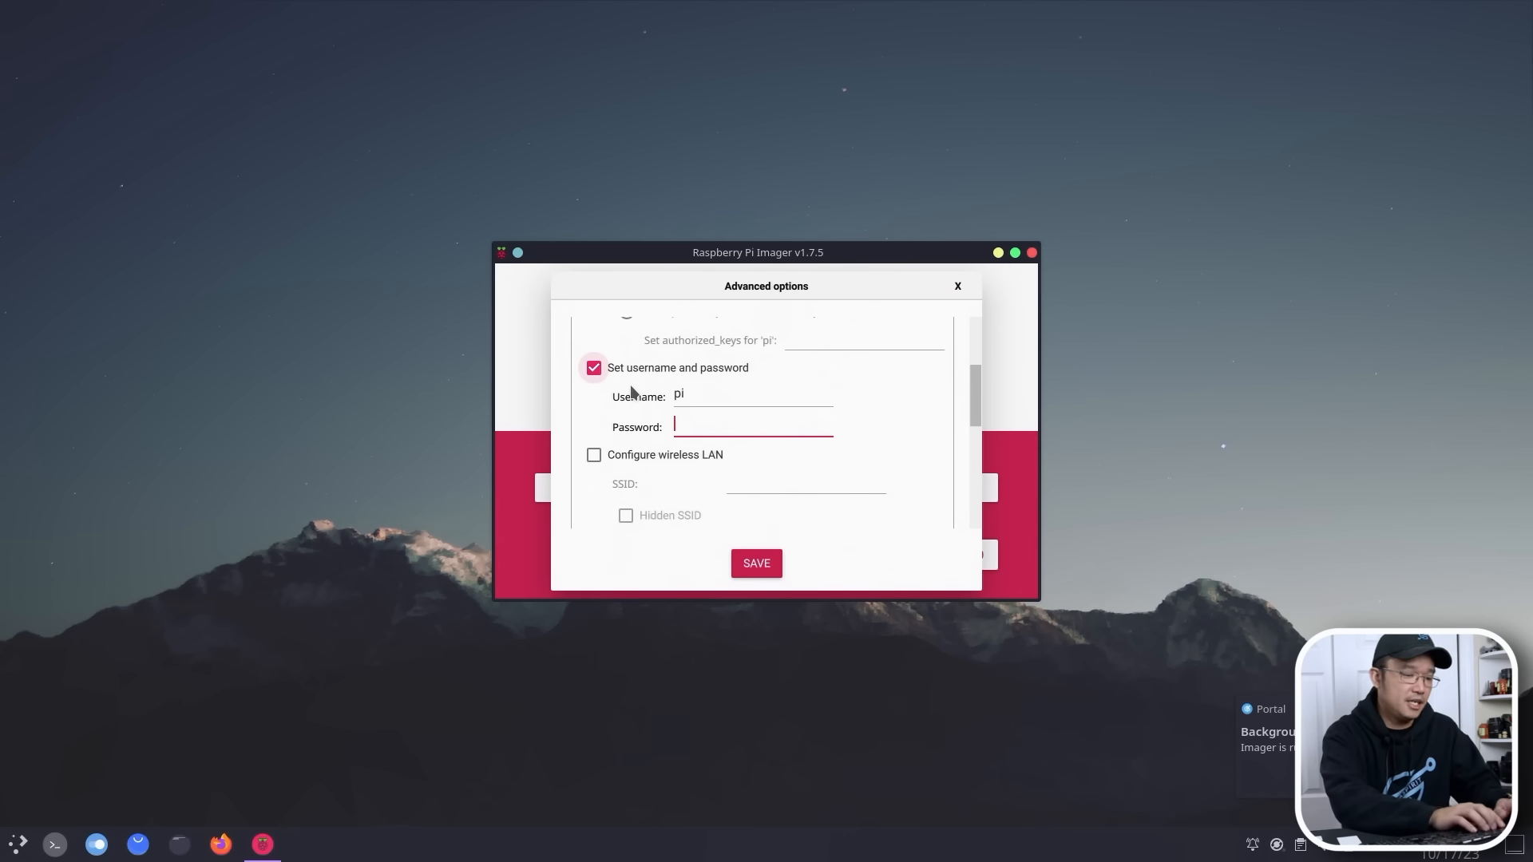
type("password")
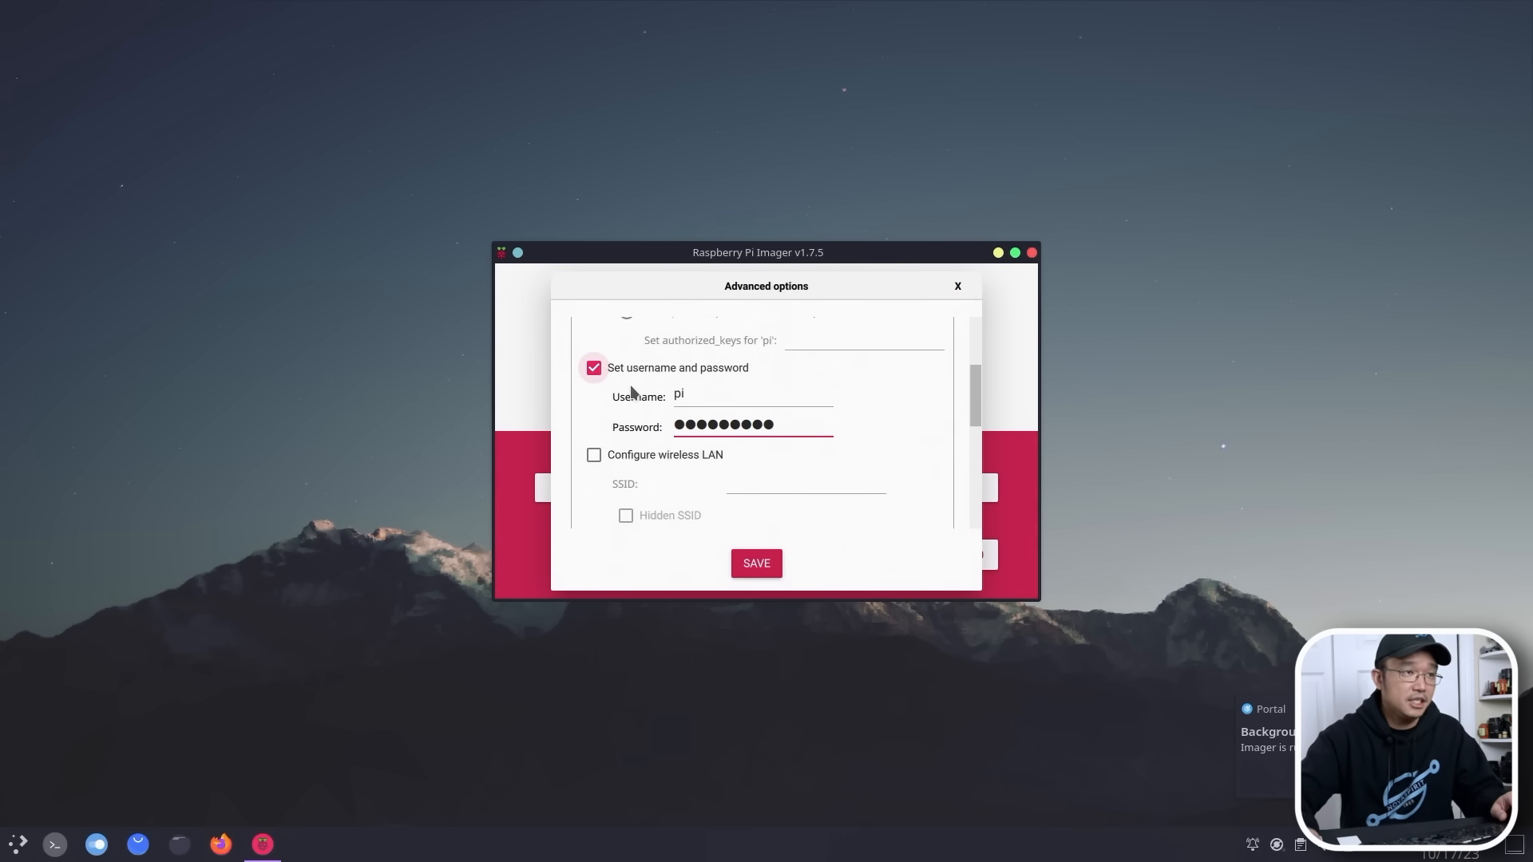
scroll("down", 3)
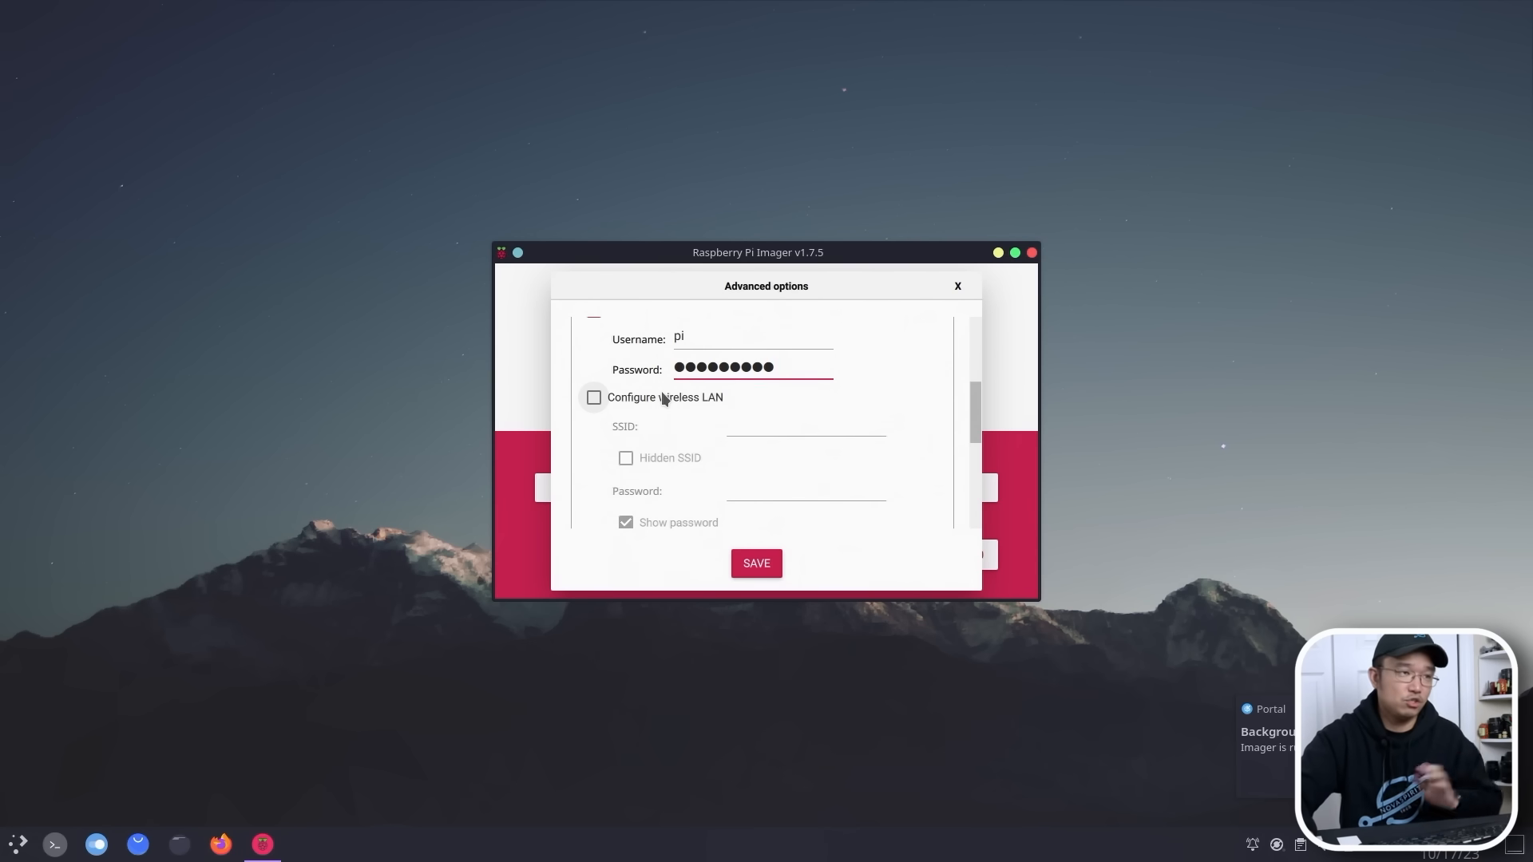
mouse_move(703, 441)
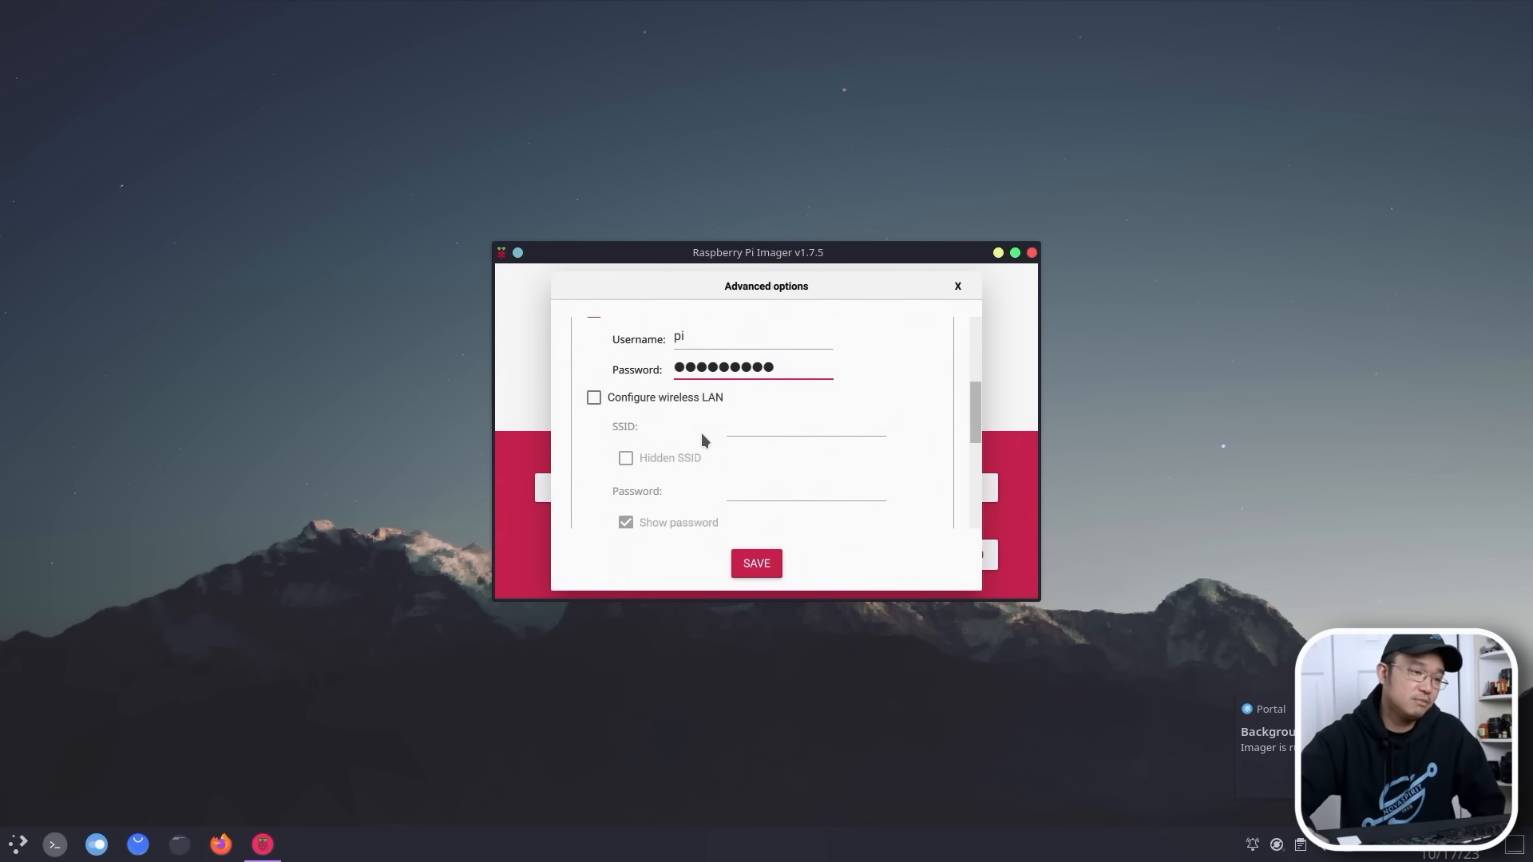
- Enable US/Eastern locale settings and save the image customisation
scroll("down", 3)
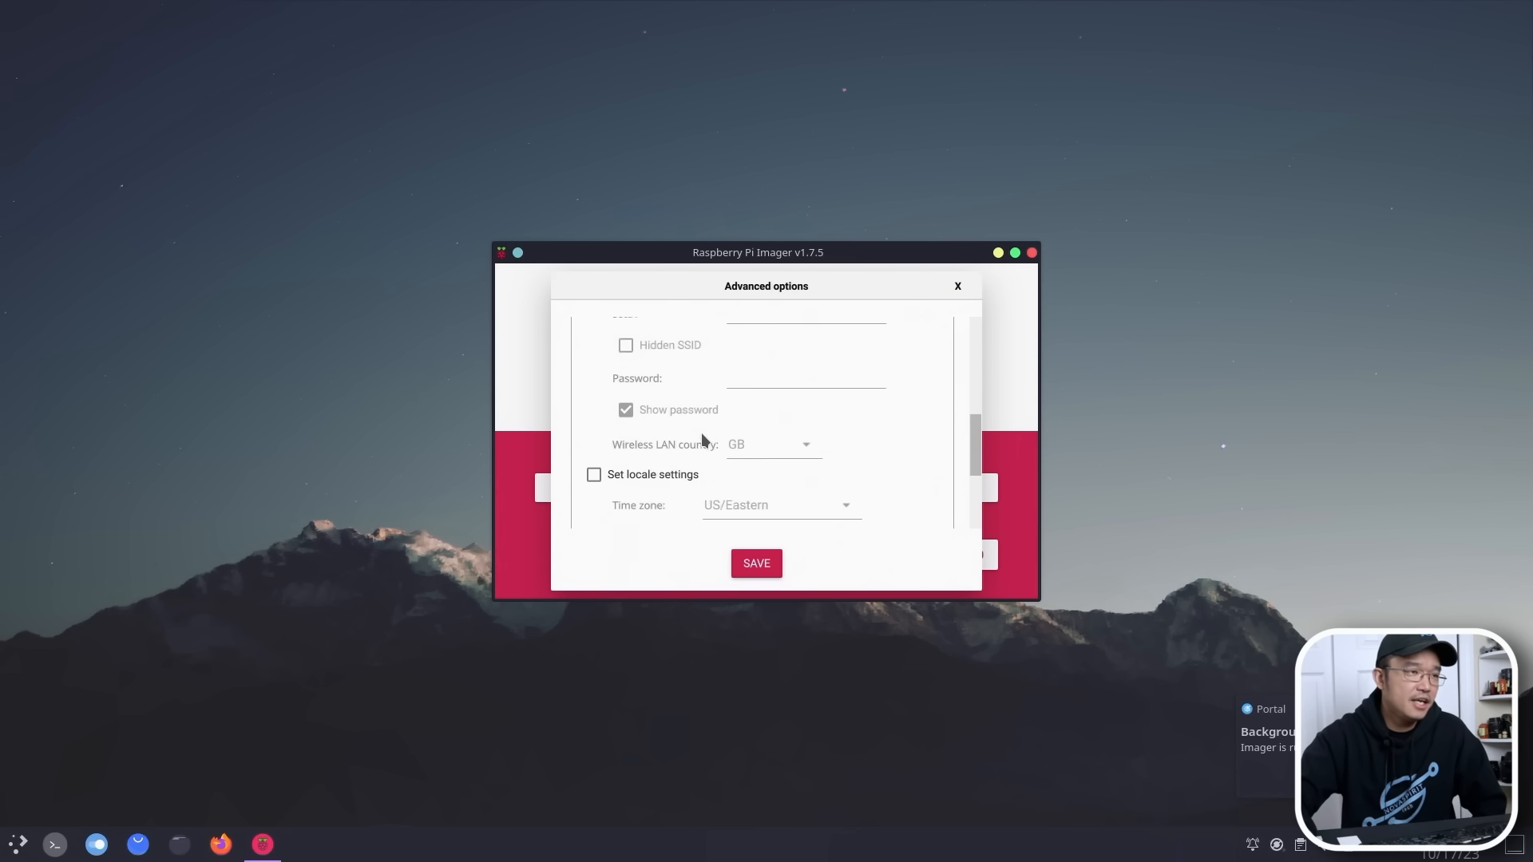
scroll("down", 3)
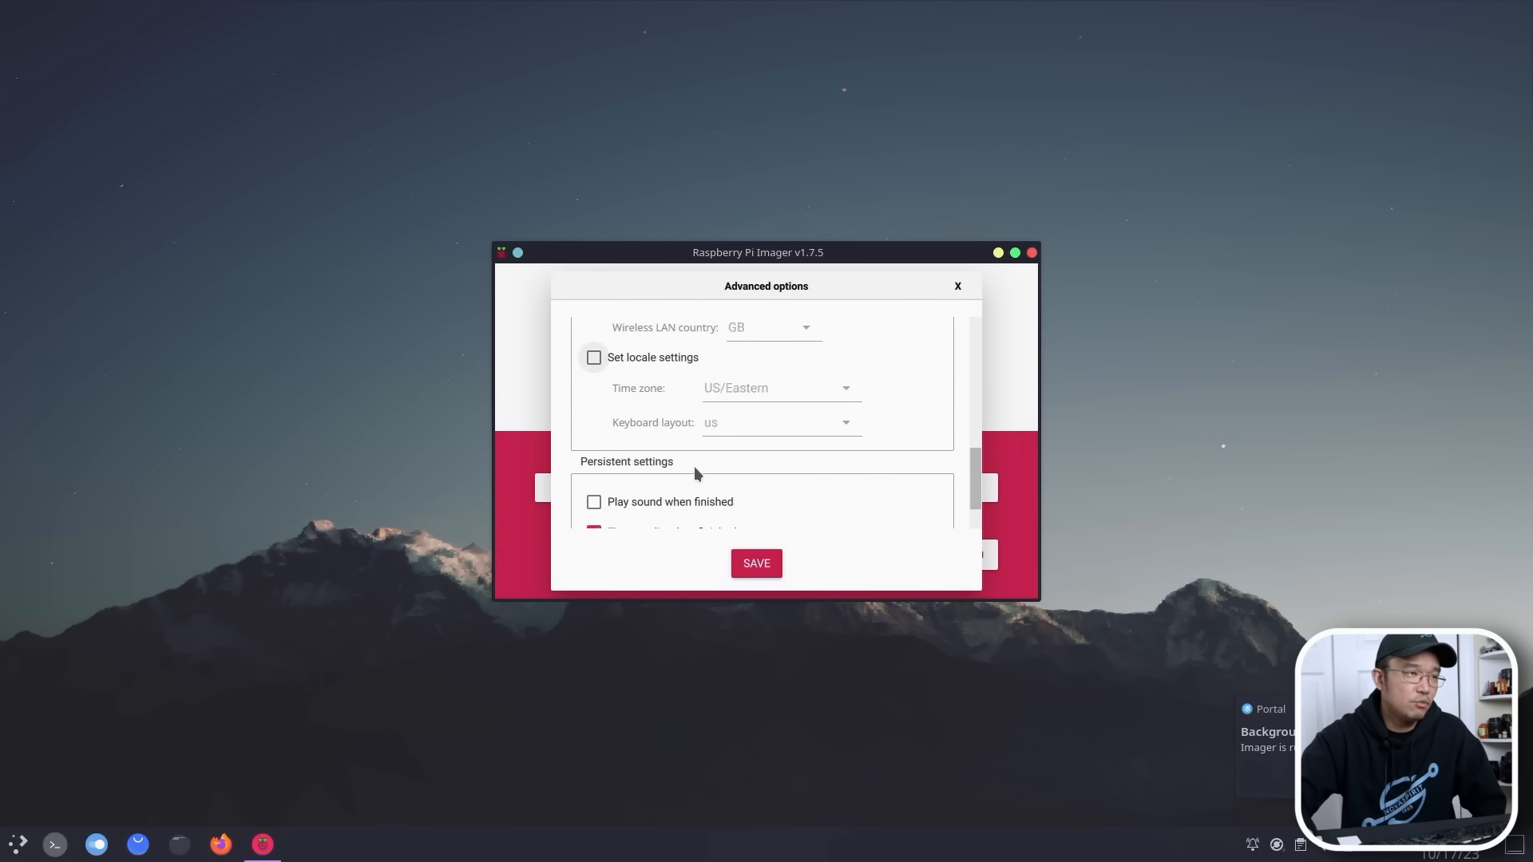
left_click(594, 356)
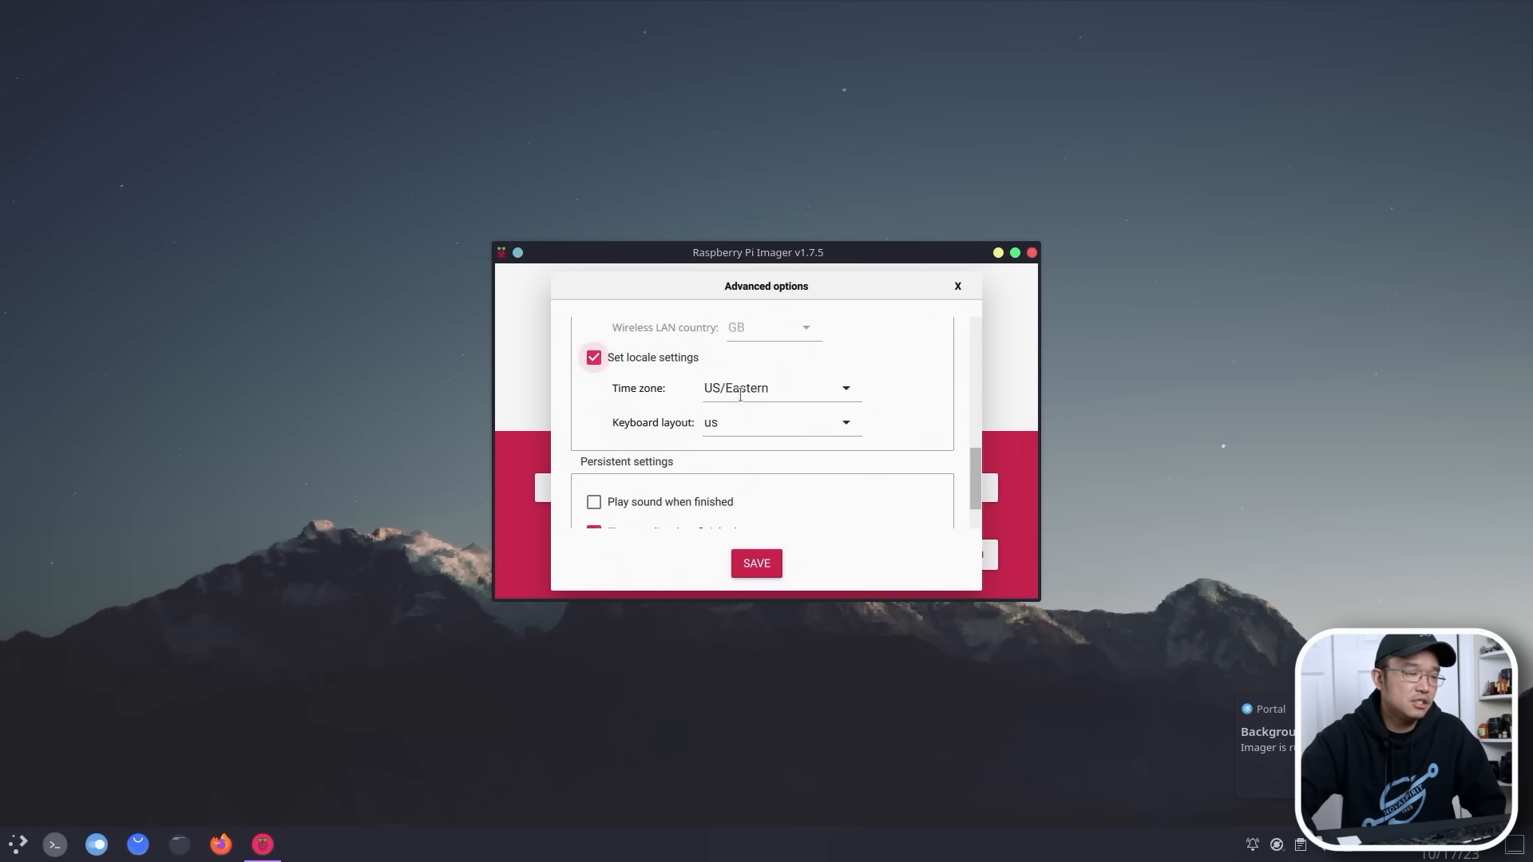
left_click(756, 564)
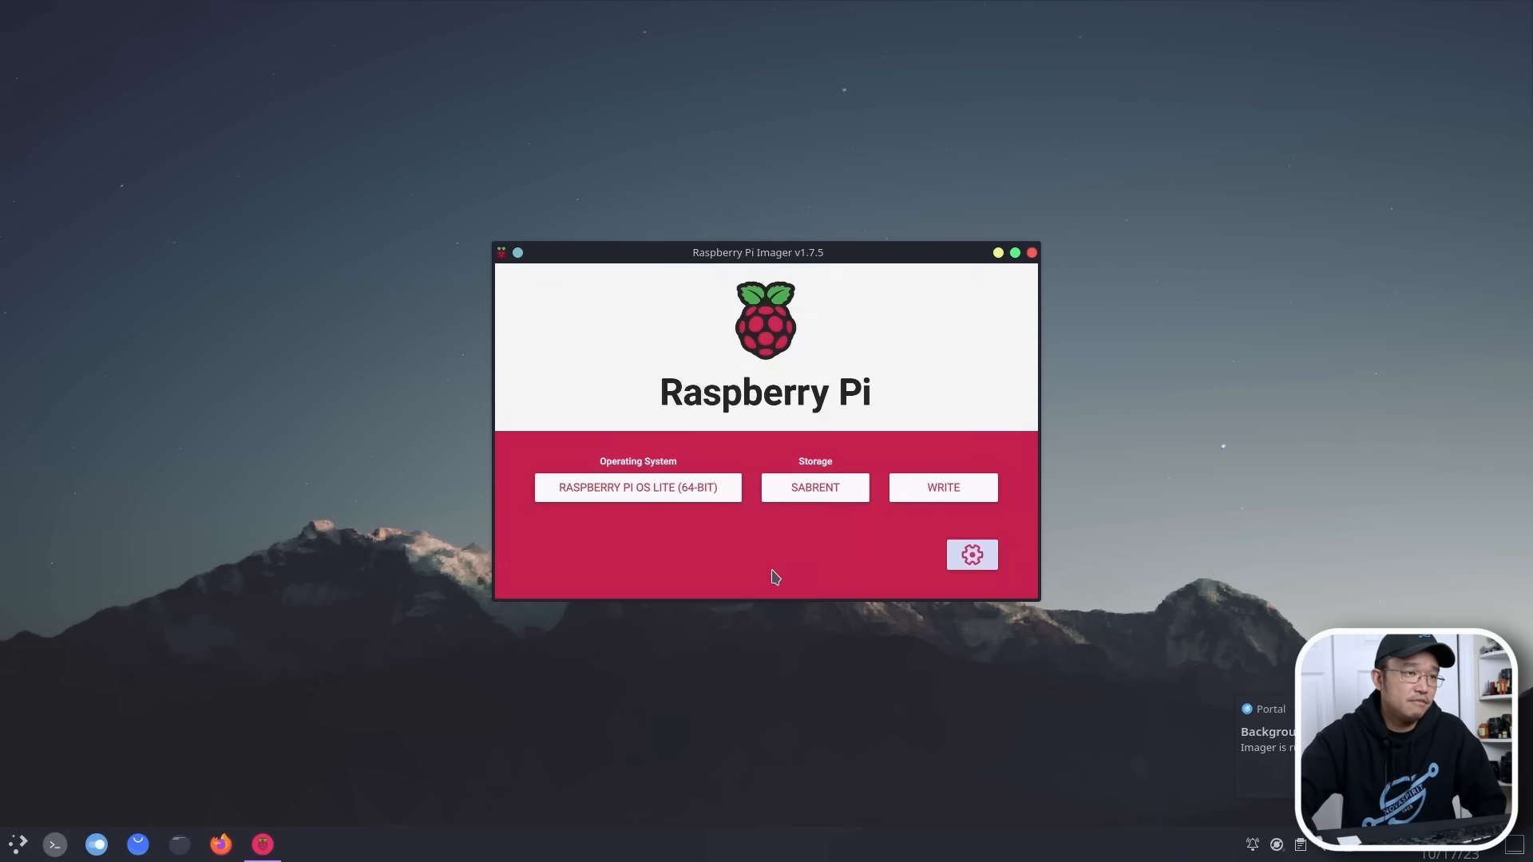
- Start writing the image, confirming the SABRENT drive's data will be erased
left_click(942, 487)
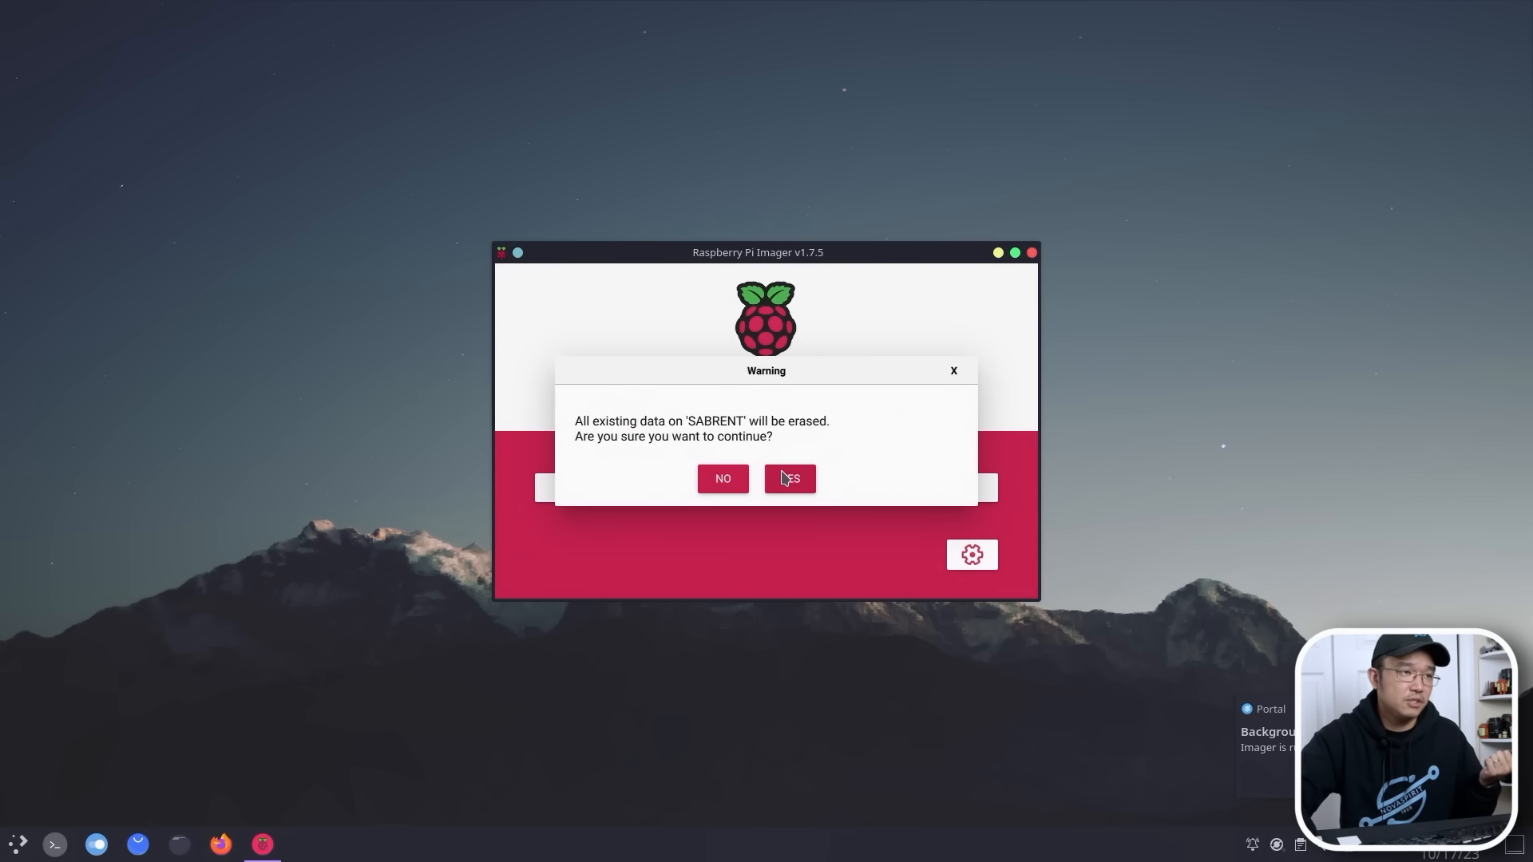
left_click(788, 477)
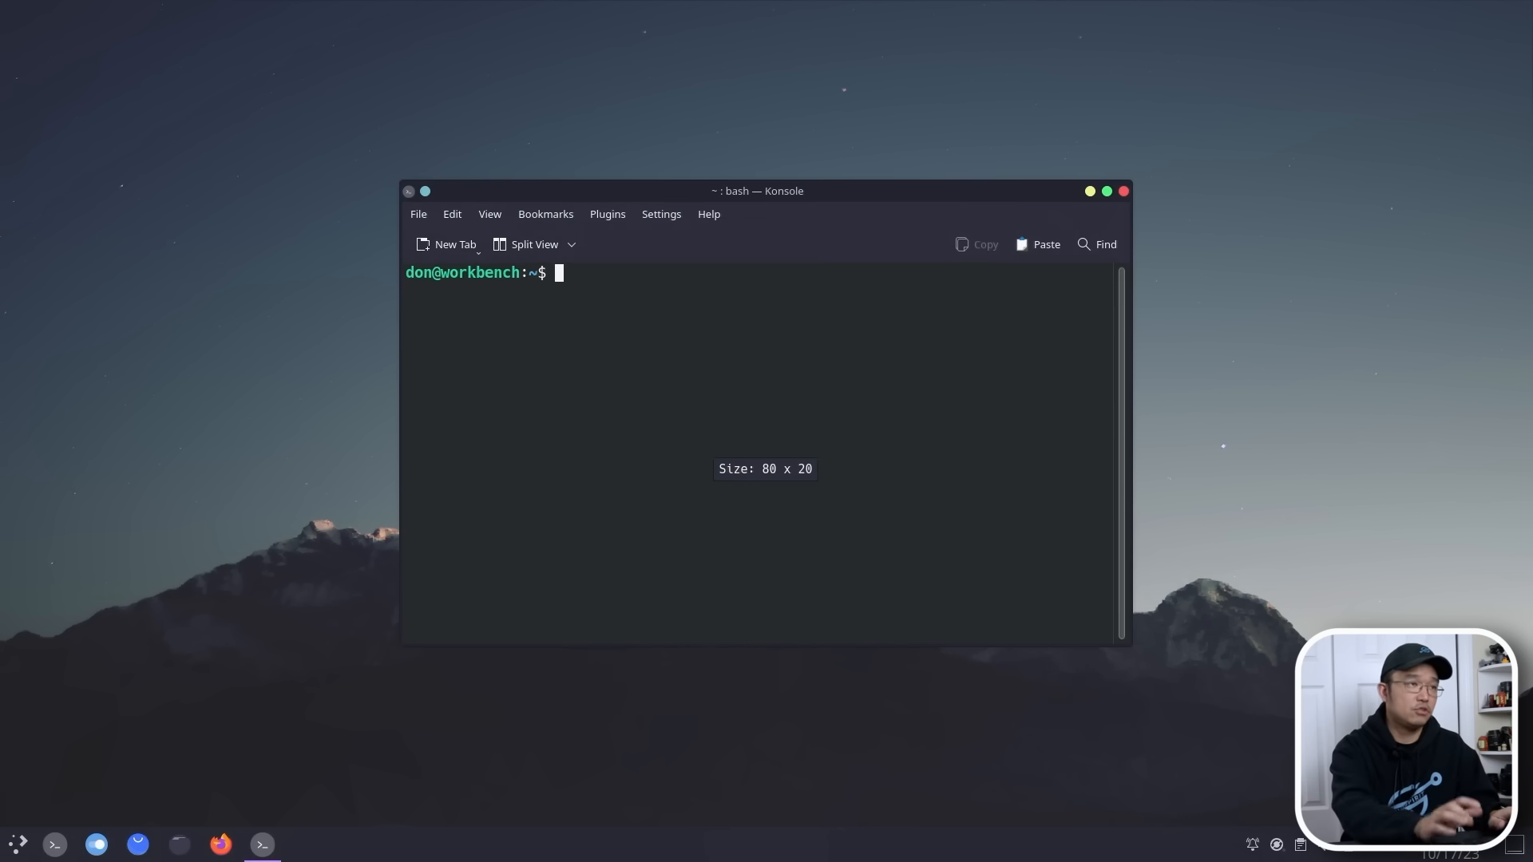
- SSH into pi@mininextcloud, accept the host key, check htop, then run df -h
type("ssh")
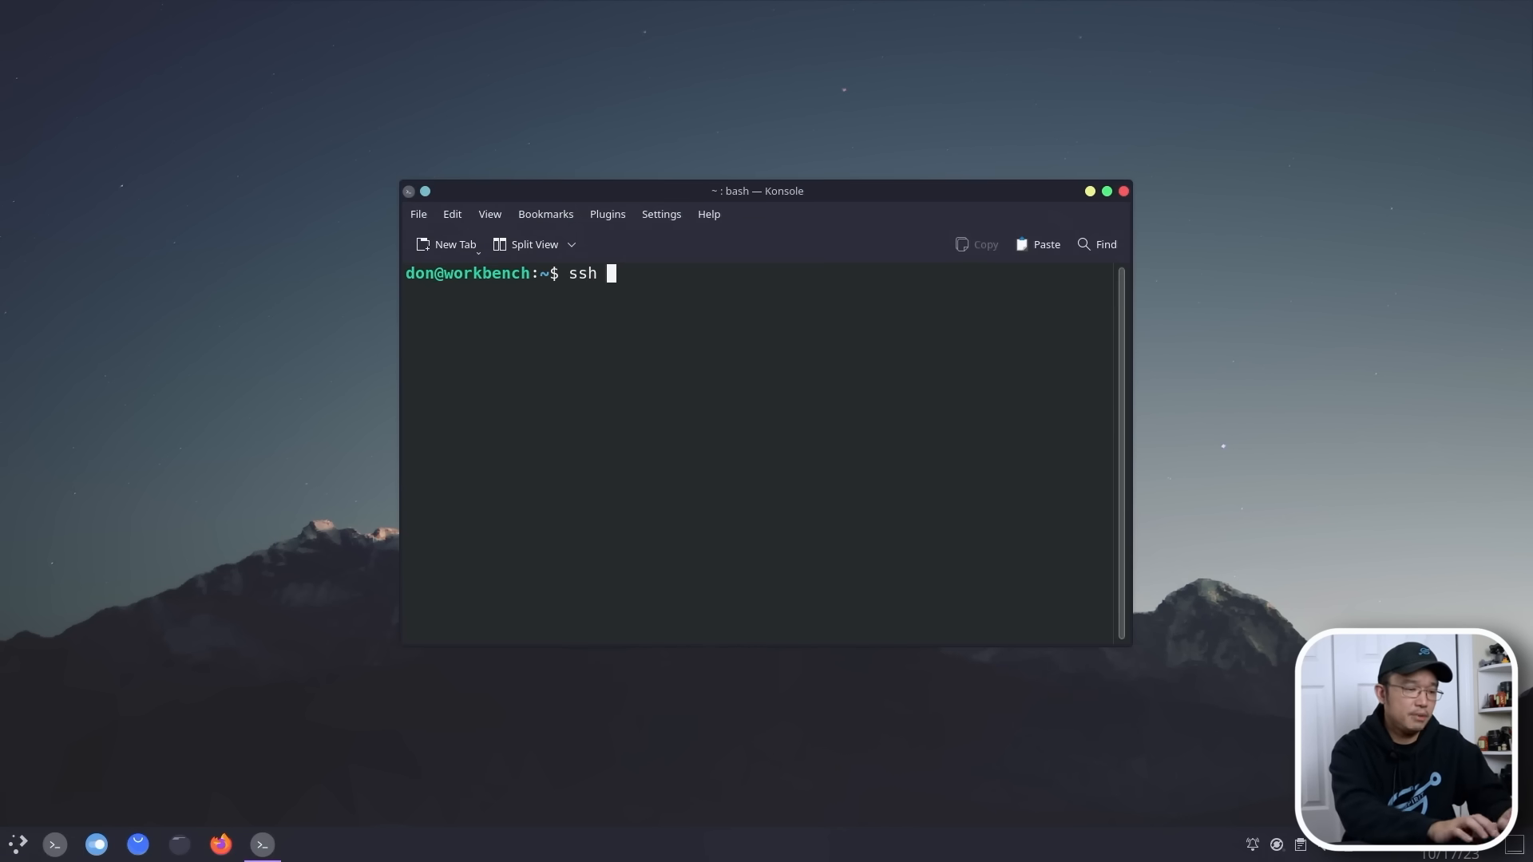
type("pi@mininextcloud")
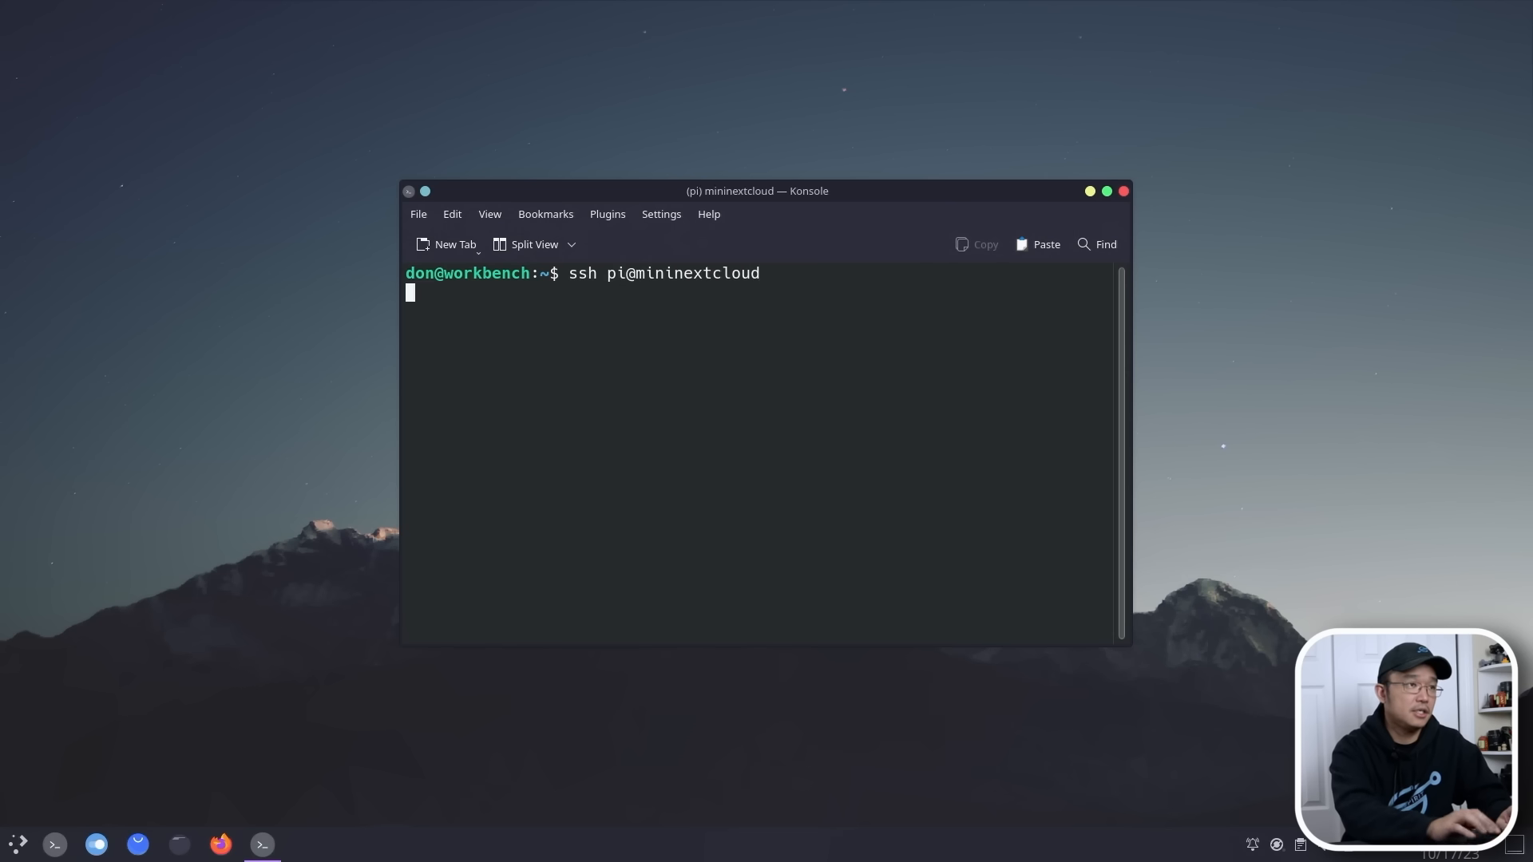
key("Return")
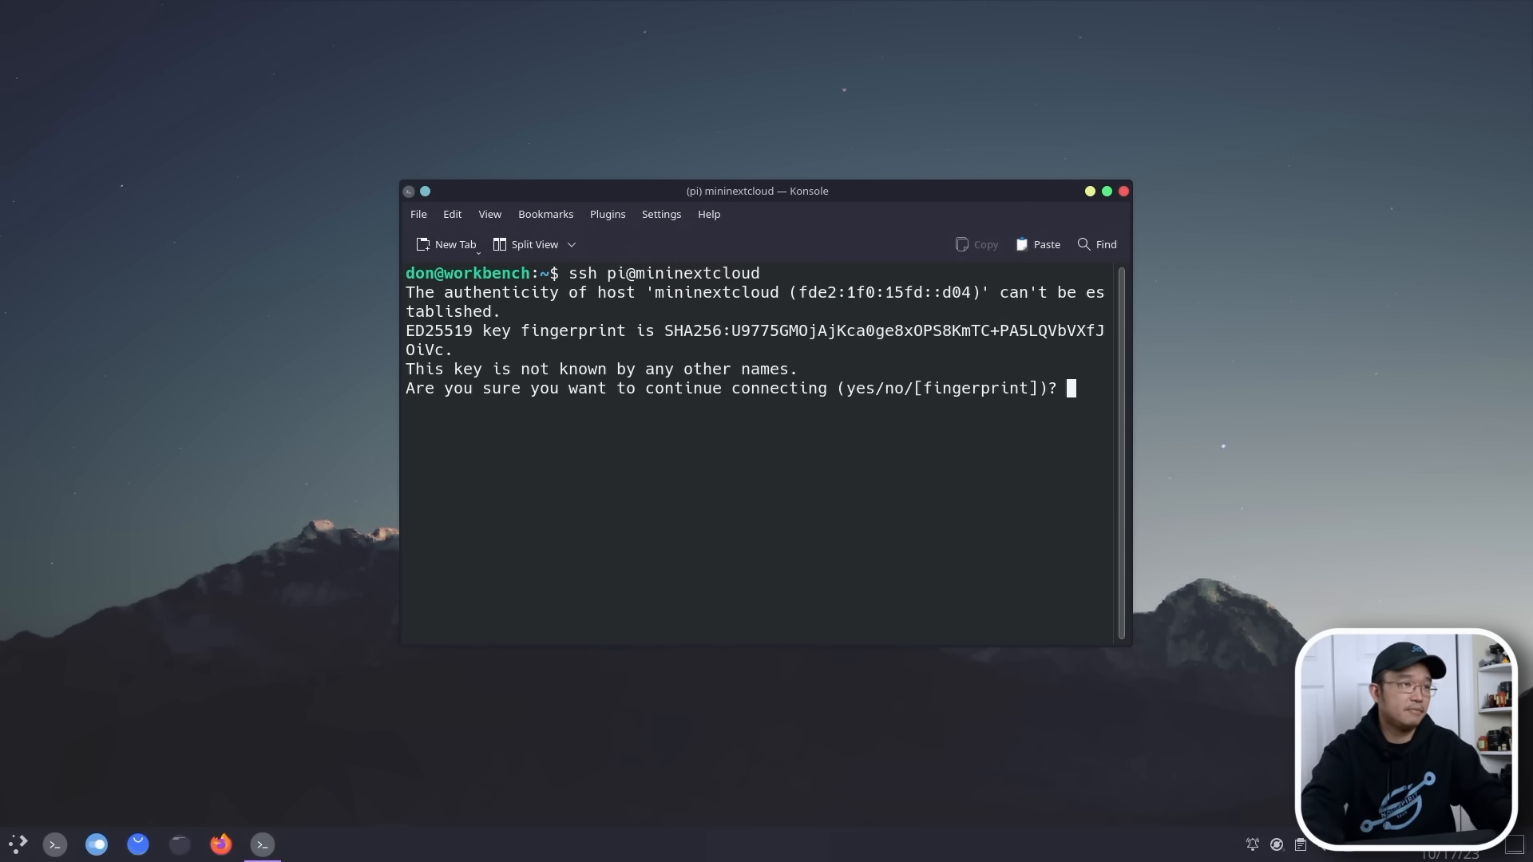
type("yes")
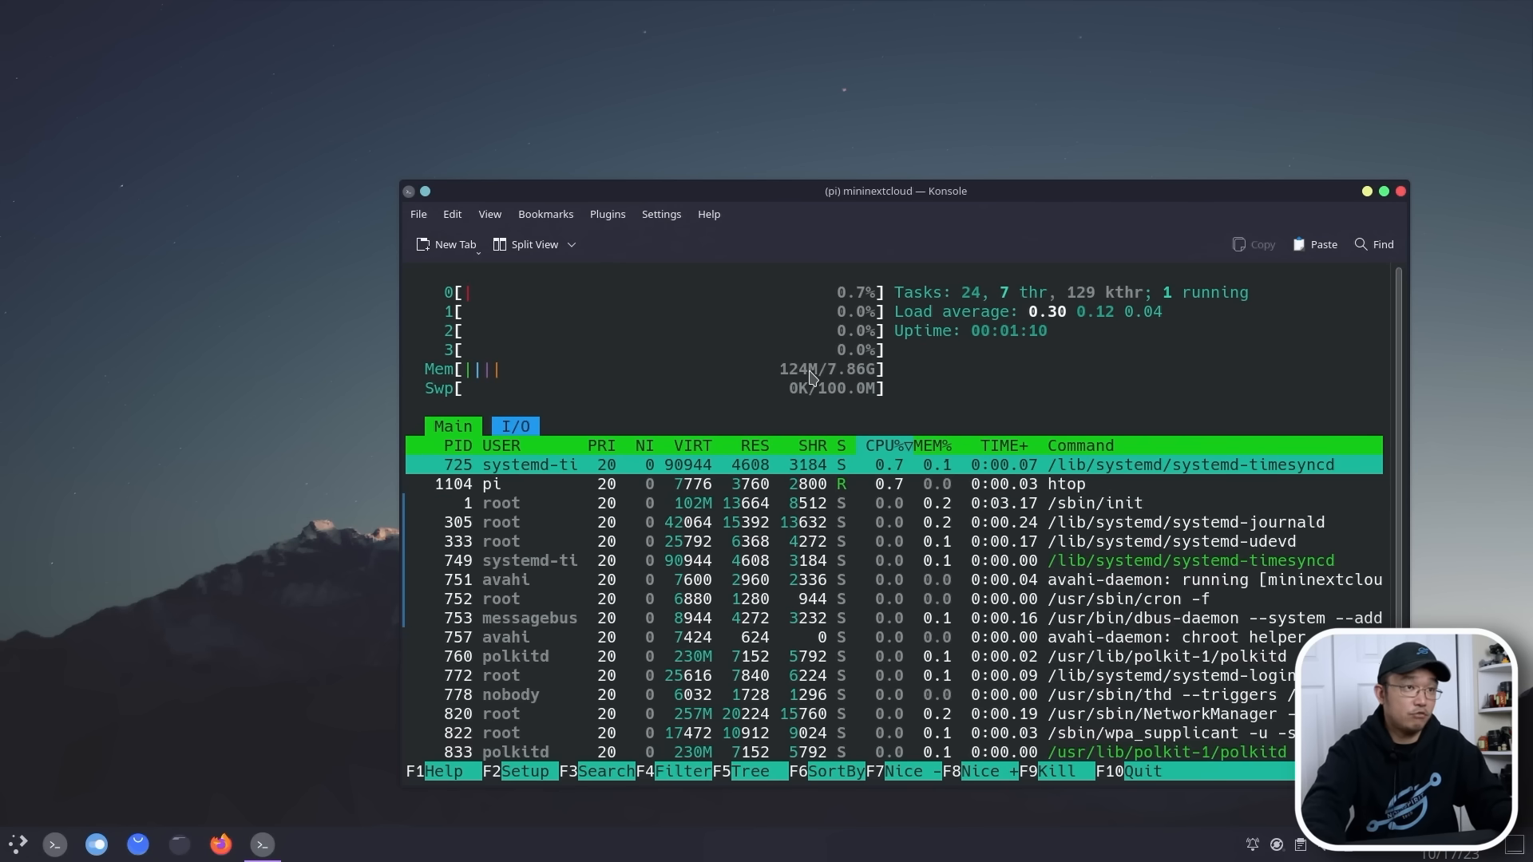
key("q")
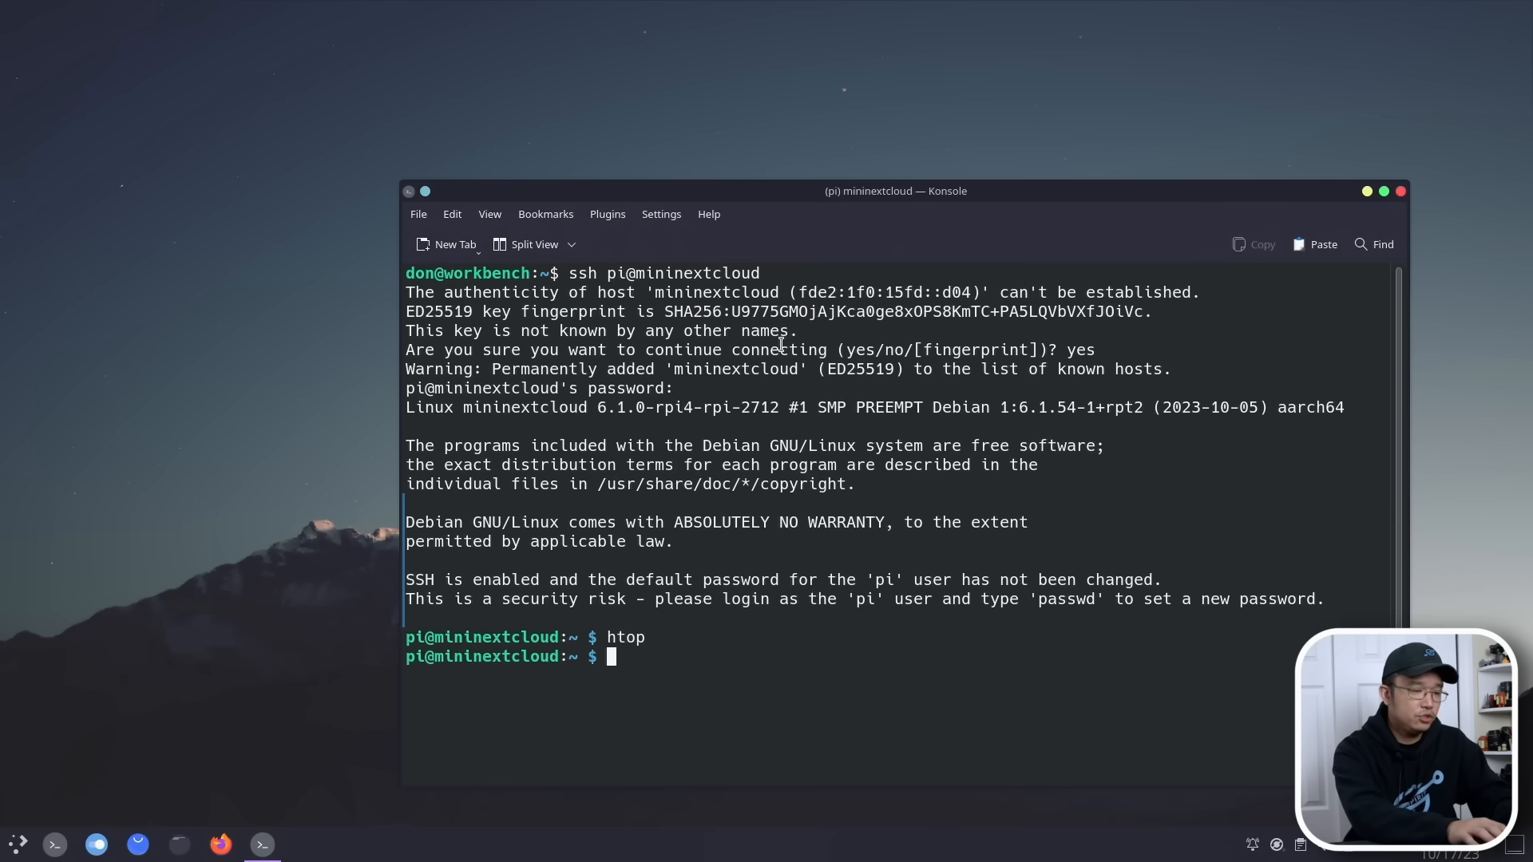
type("df -h")
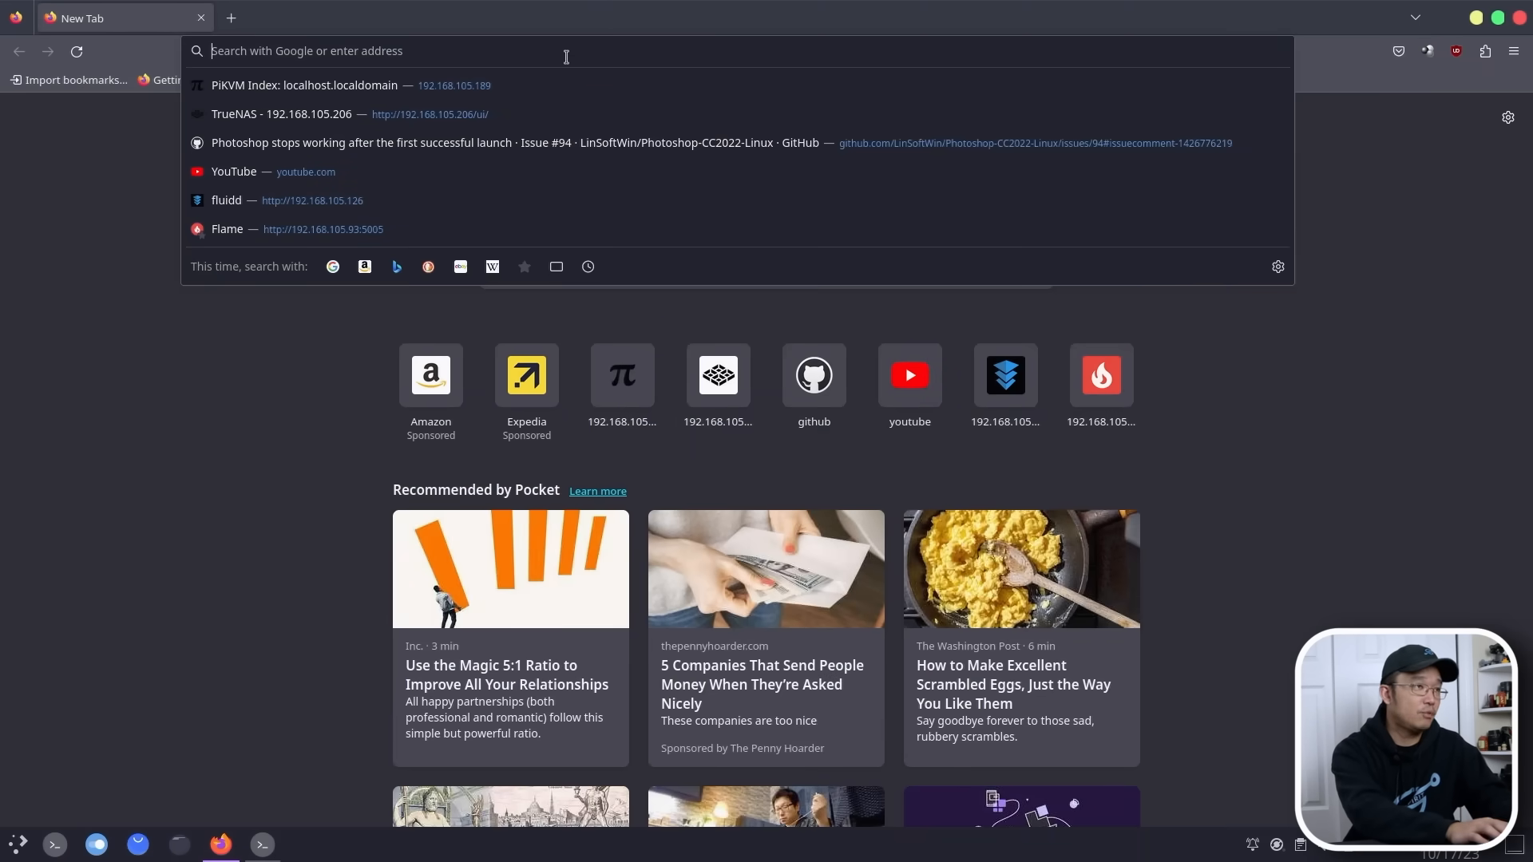
- Find the pi-hosted guide via a Google search for 'pi hosted'
type("google.com")
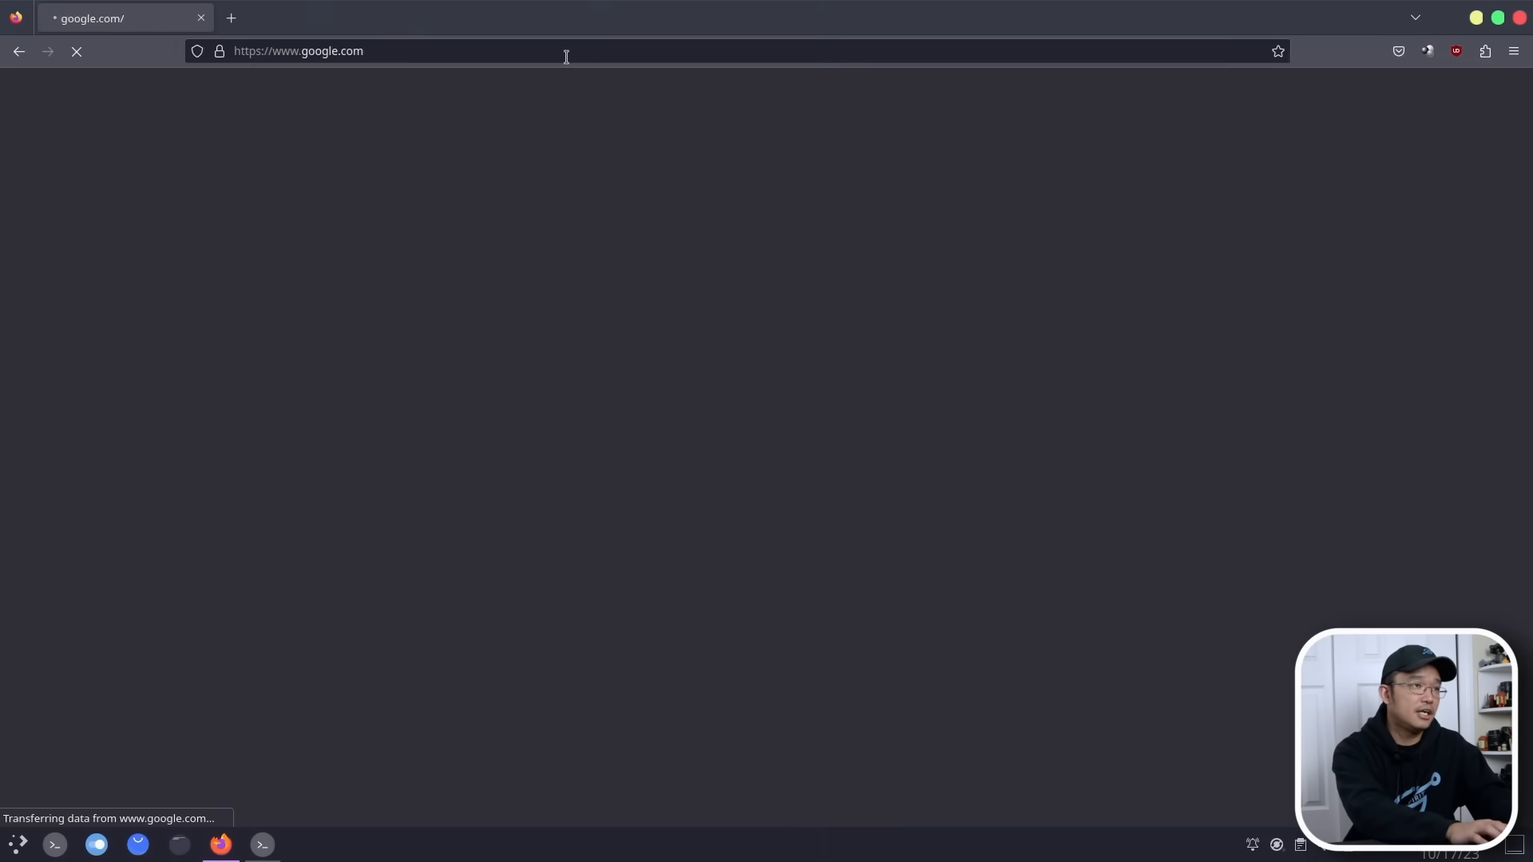
type("pi hosted")
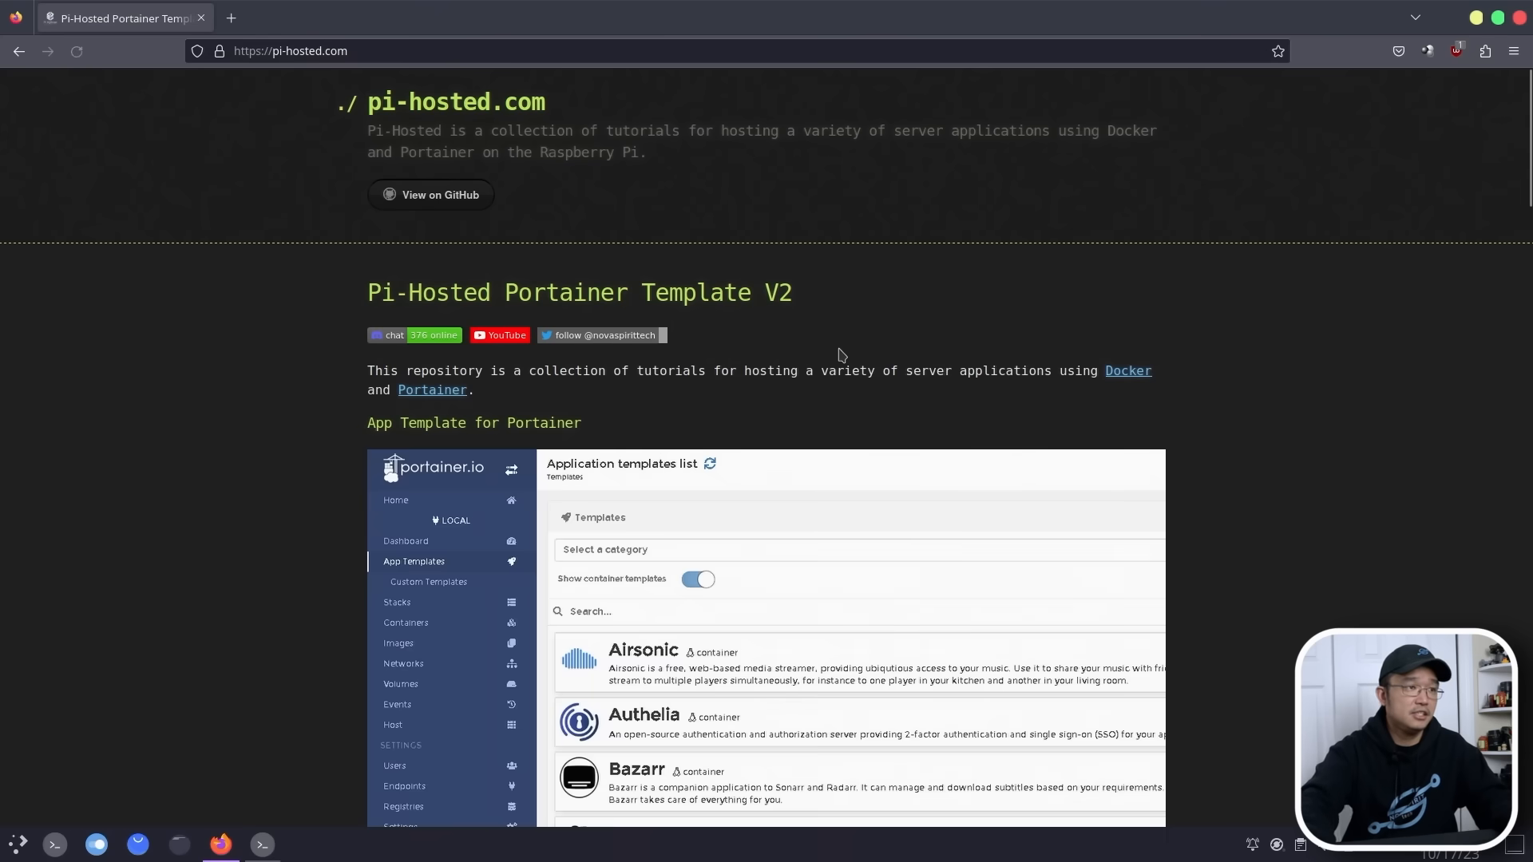
scroll("down", 3)
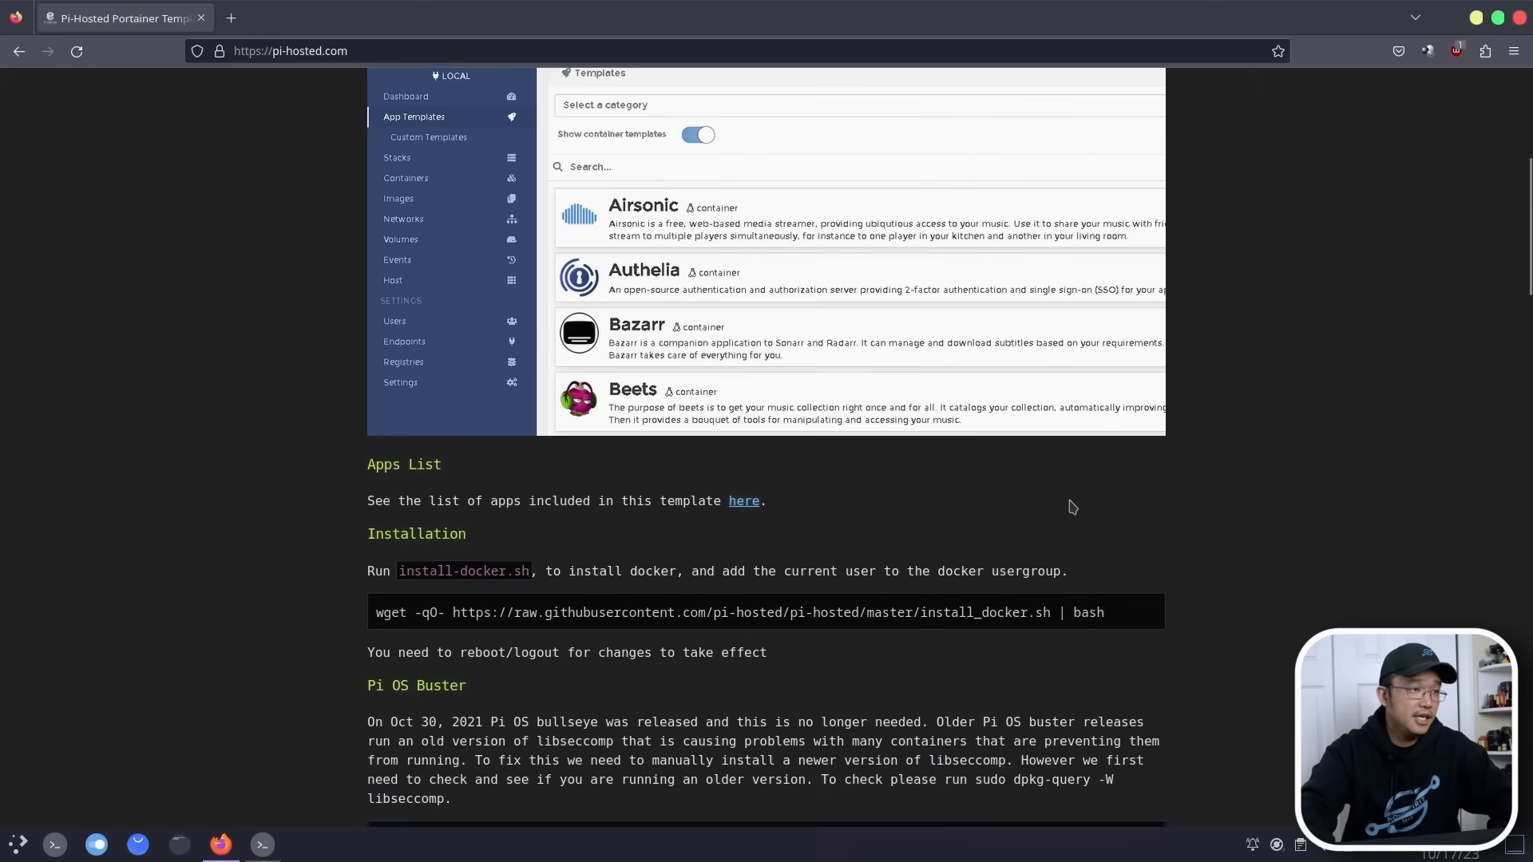
scroll("down", 3)
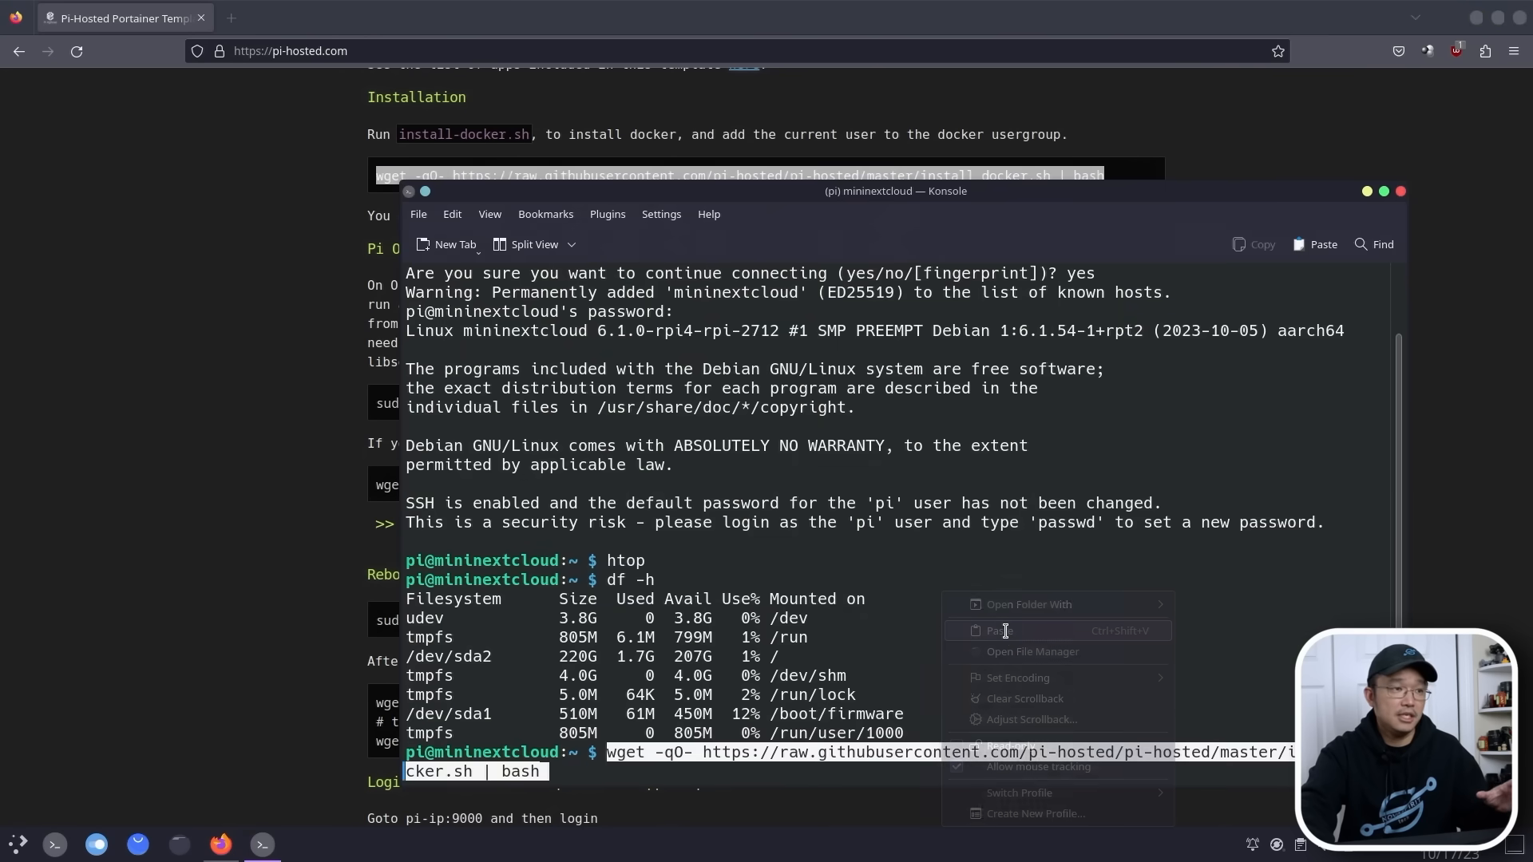
- Run the pasted install_docker.sh wget command on the Pi, then sudo reboot
left_click(999, 631)
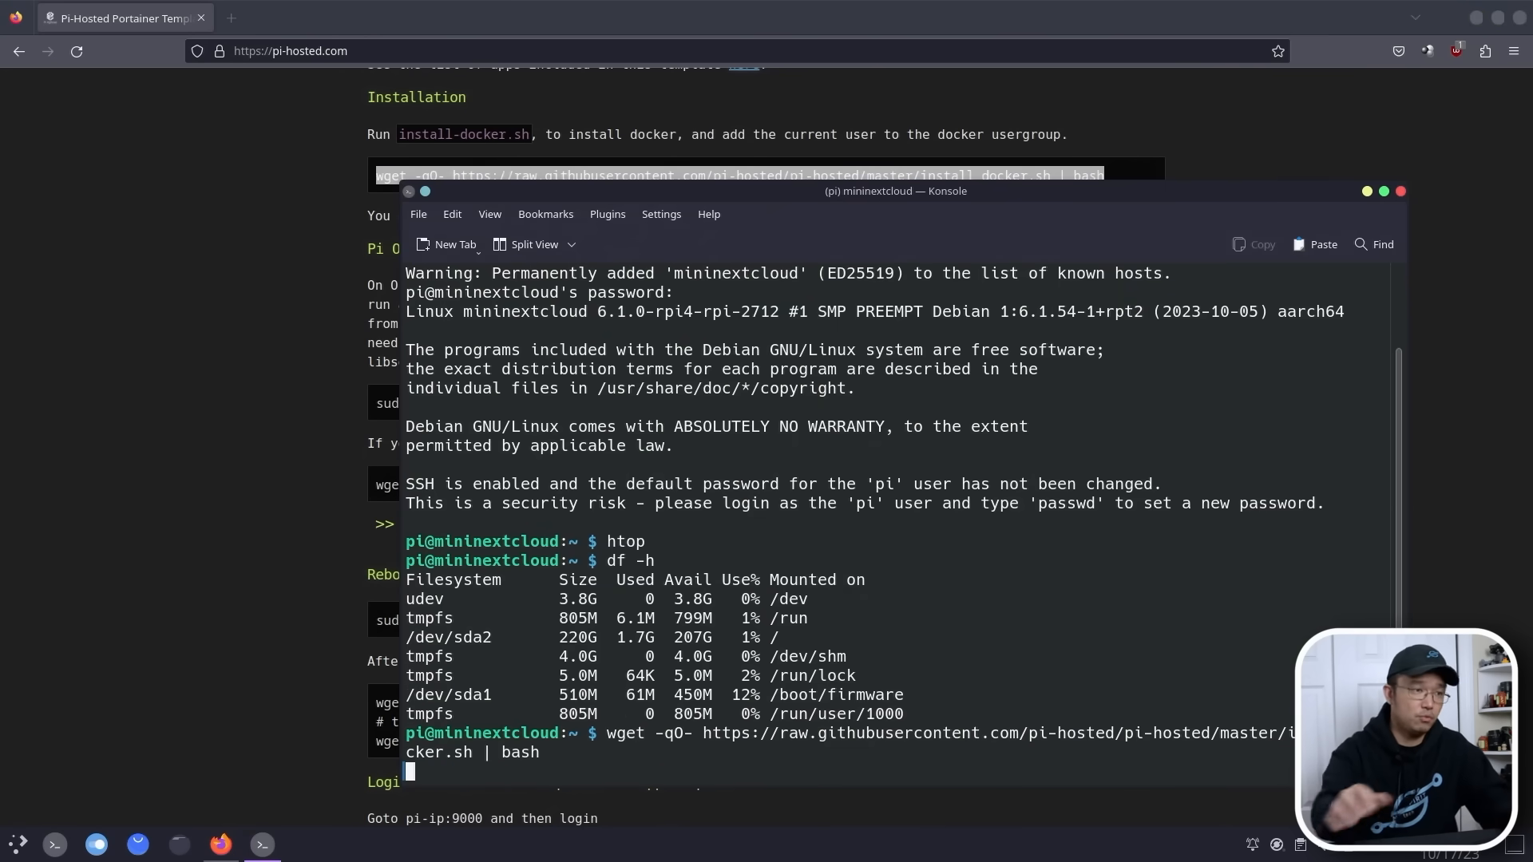
key("Return")
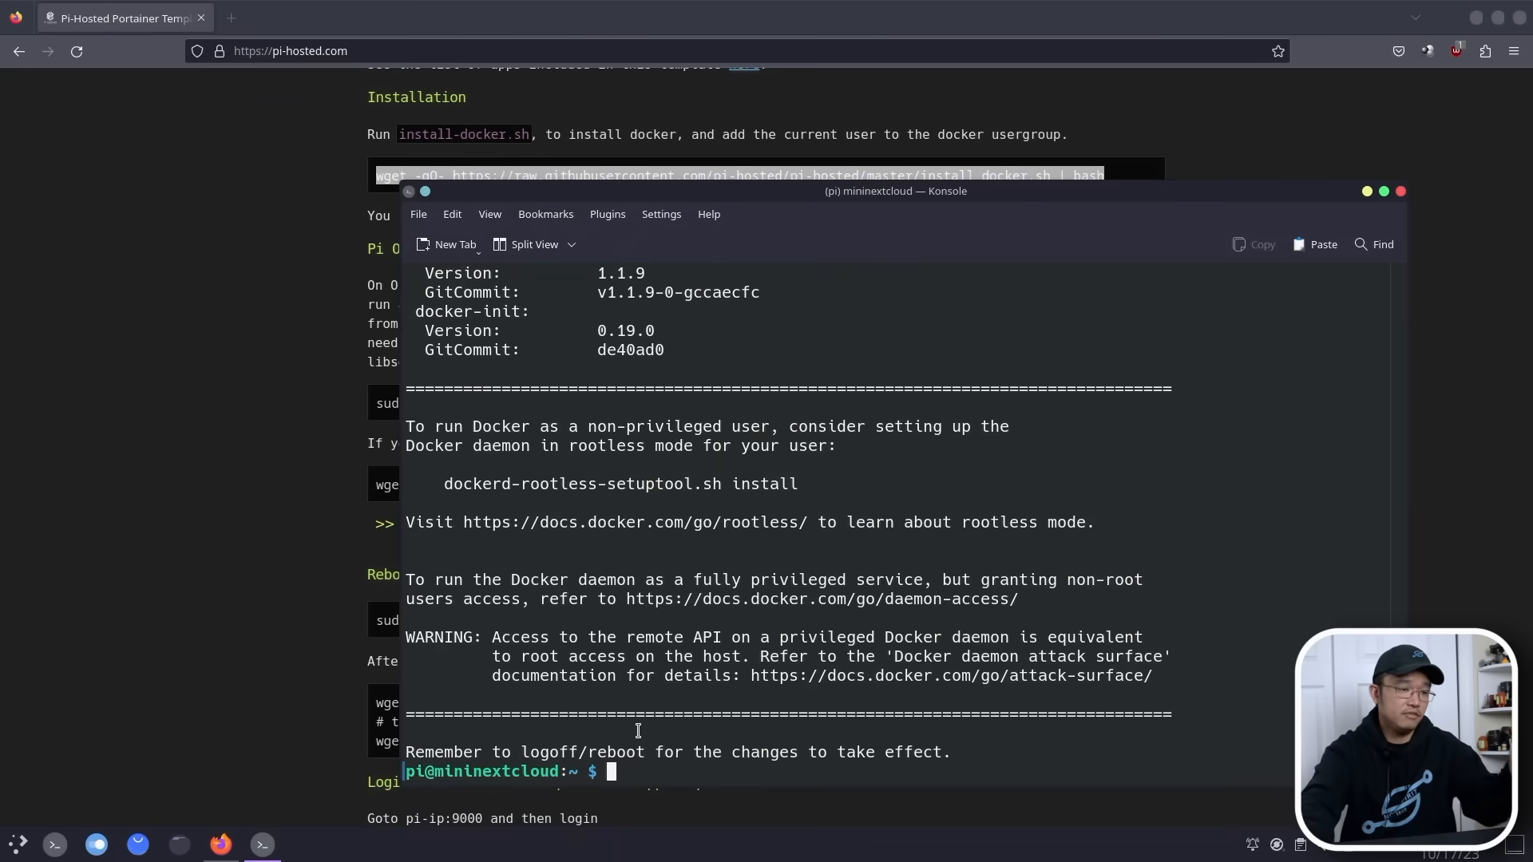
type("sudo reboot")
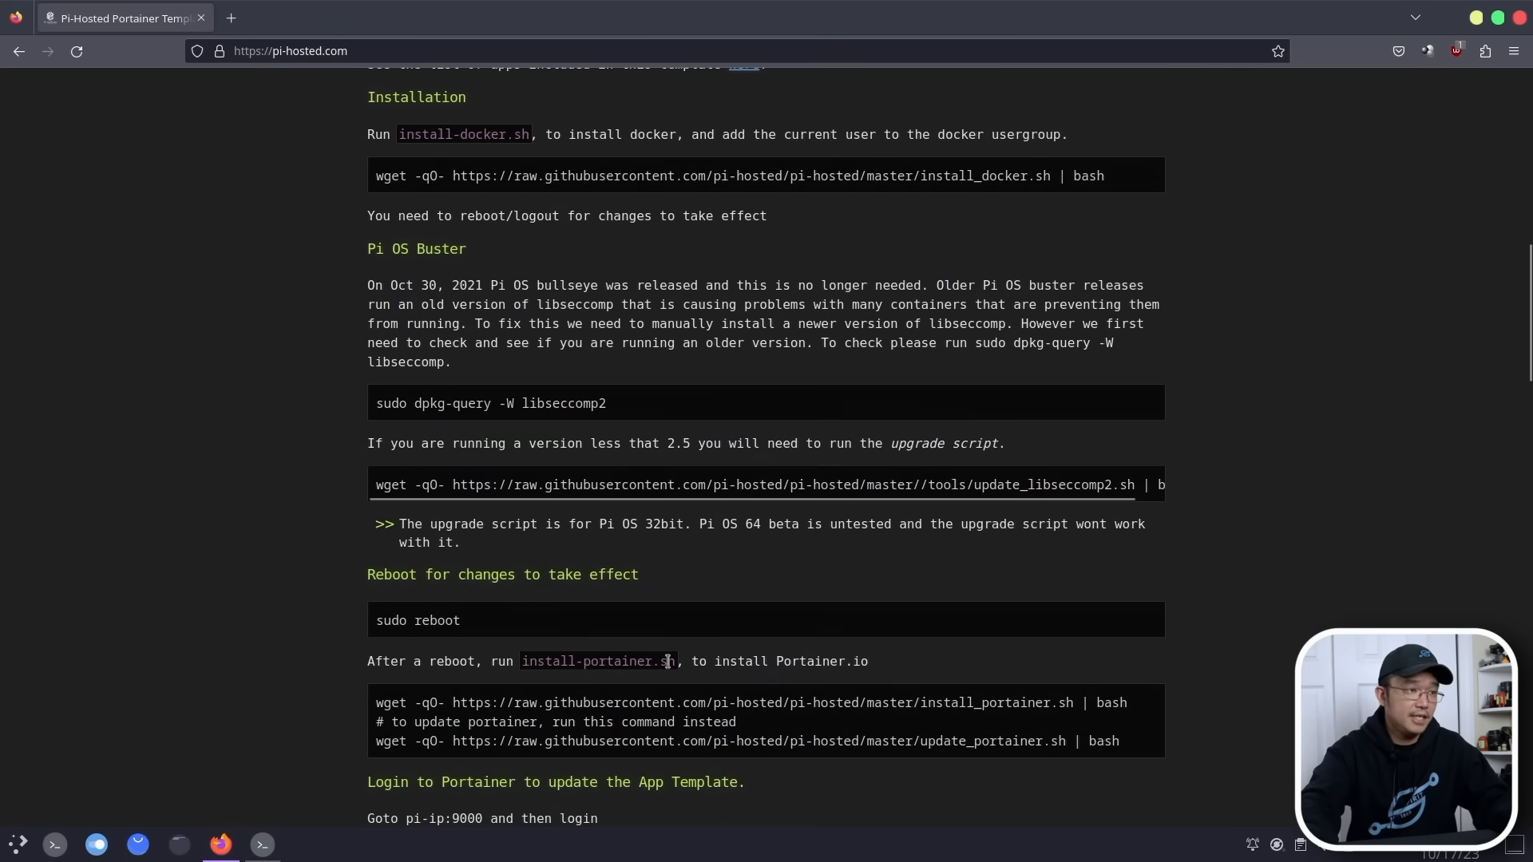
- Paste the install_portainer.sh wget command into the Pi's shell prompt
scroll("down", 3)
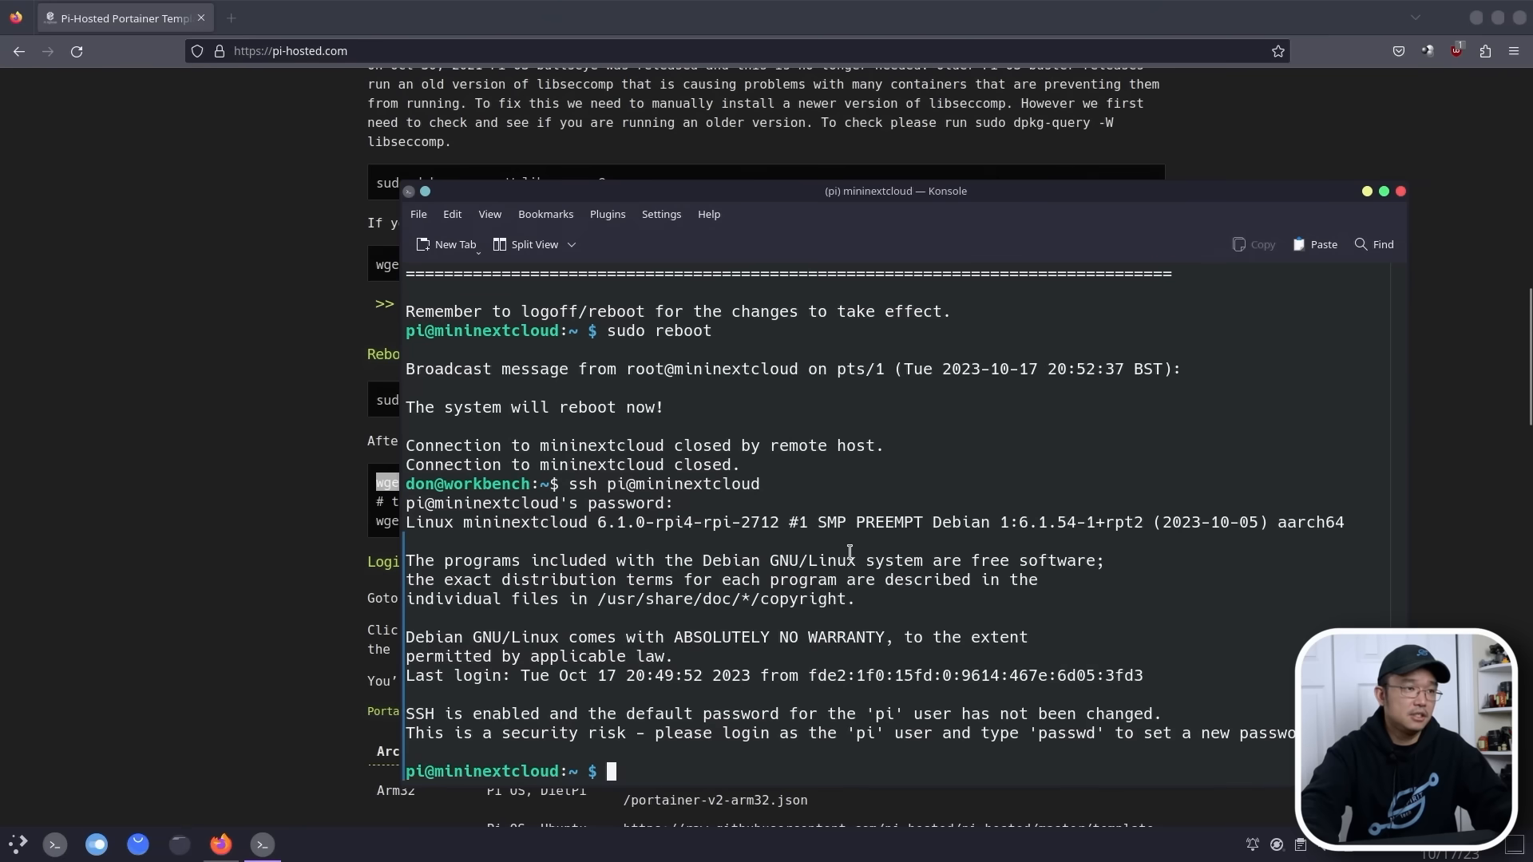
right_click(848, 553)
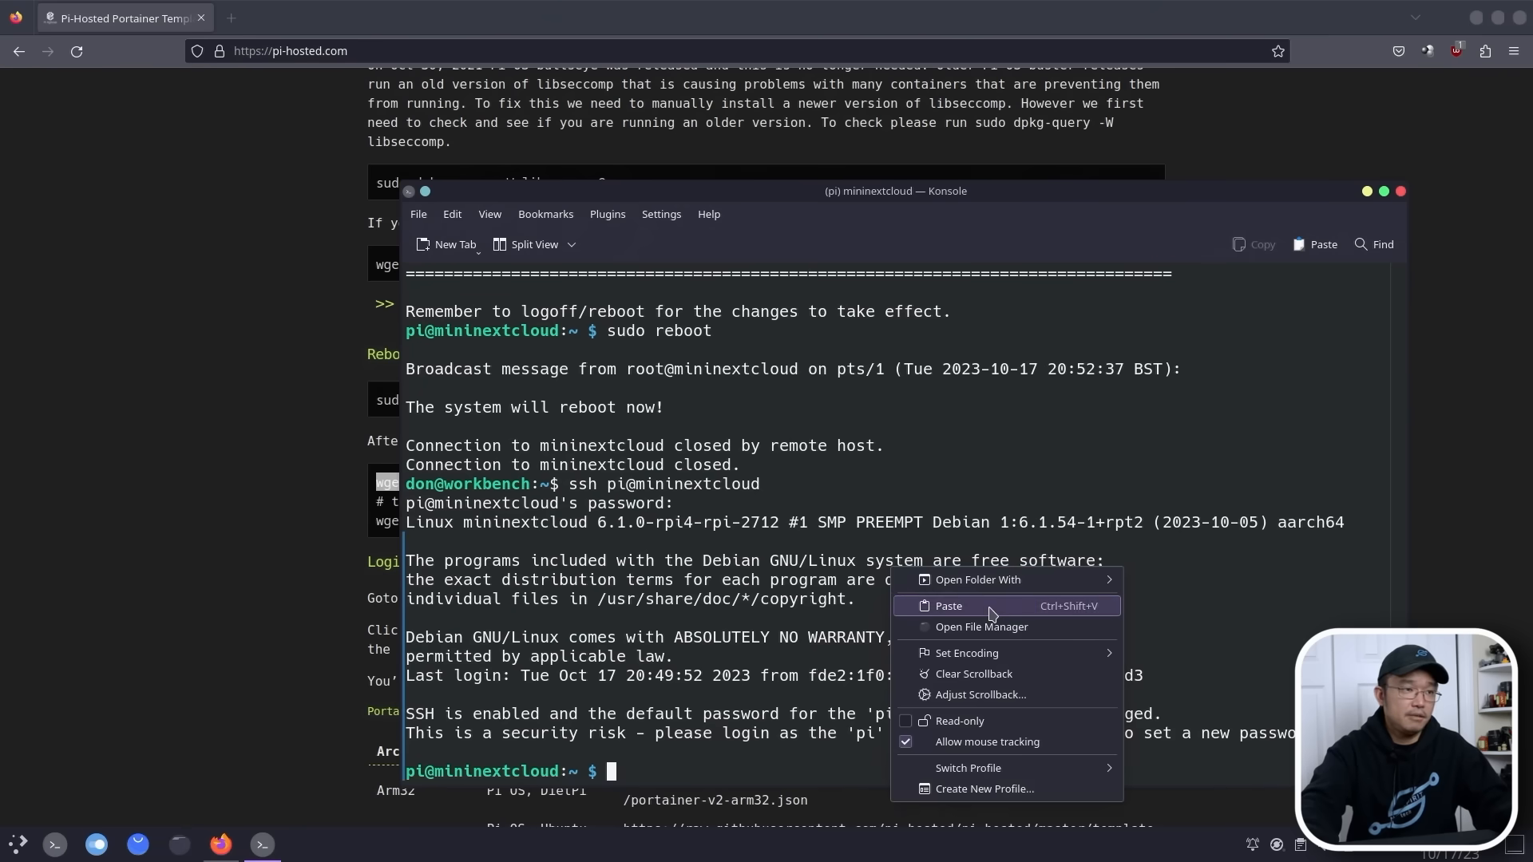
left_click(947, 606)
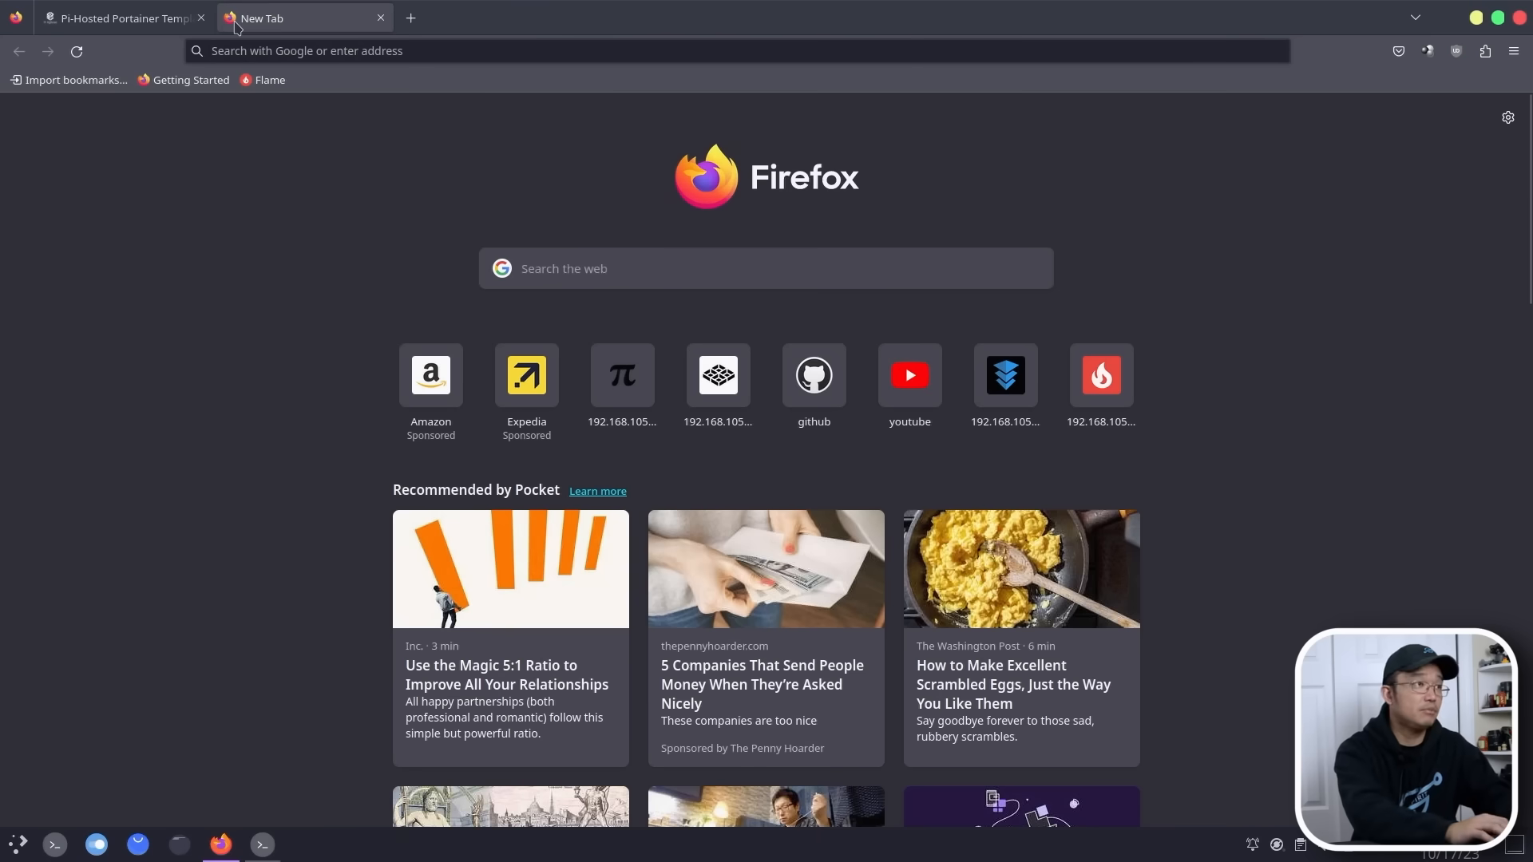
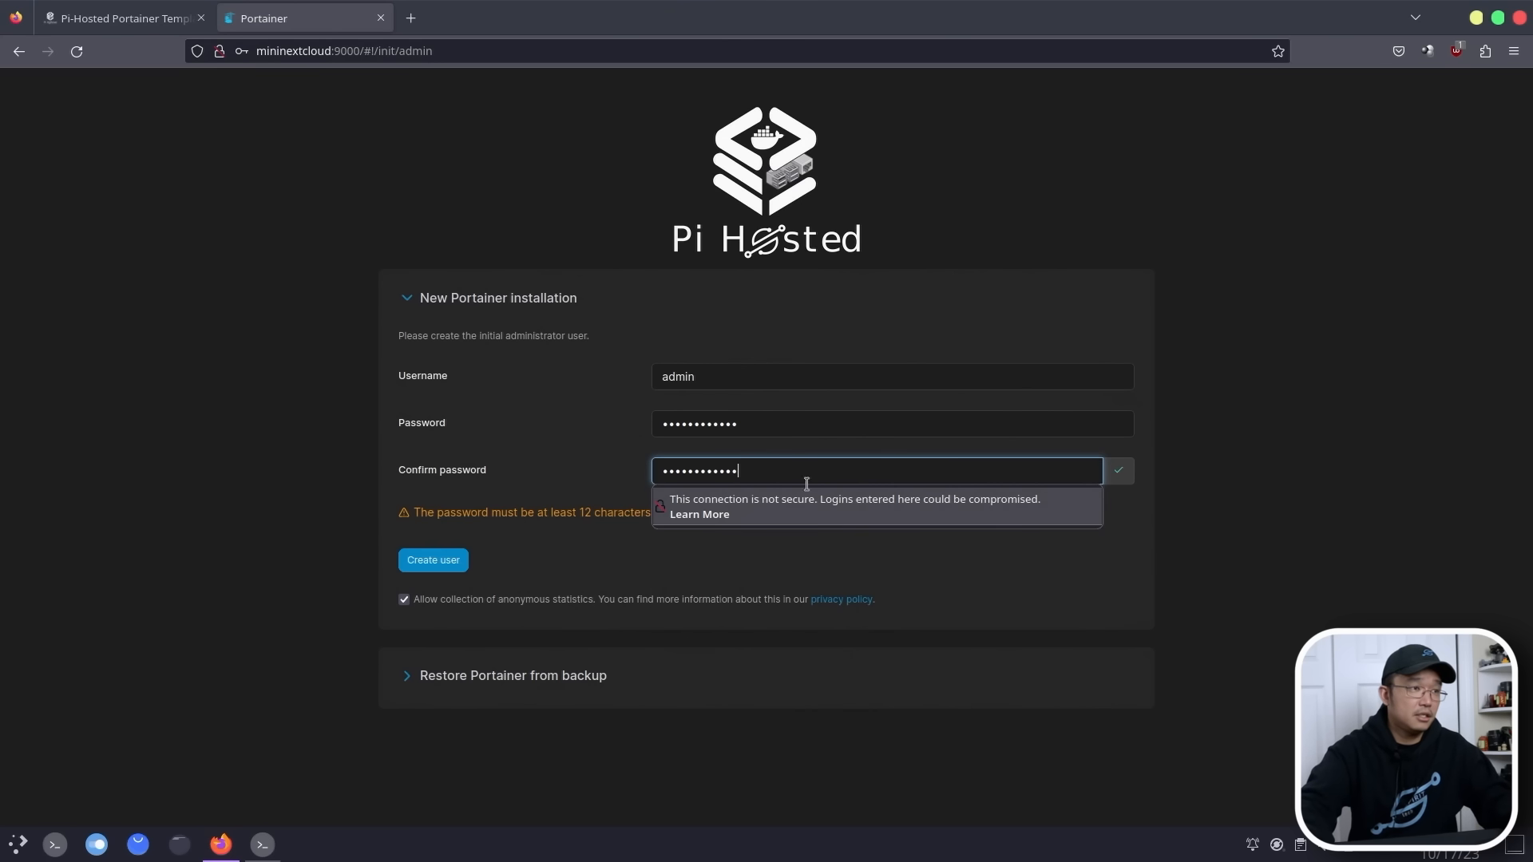
- Create the Portainer admin user at mininextcloud:9000 with anonymous statistics turned off
left_click(402, 599)
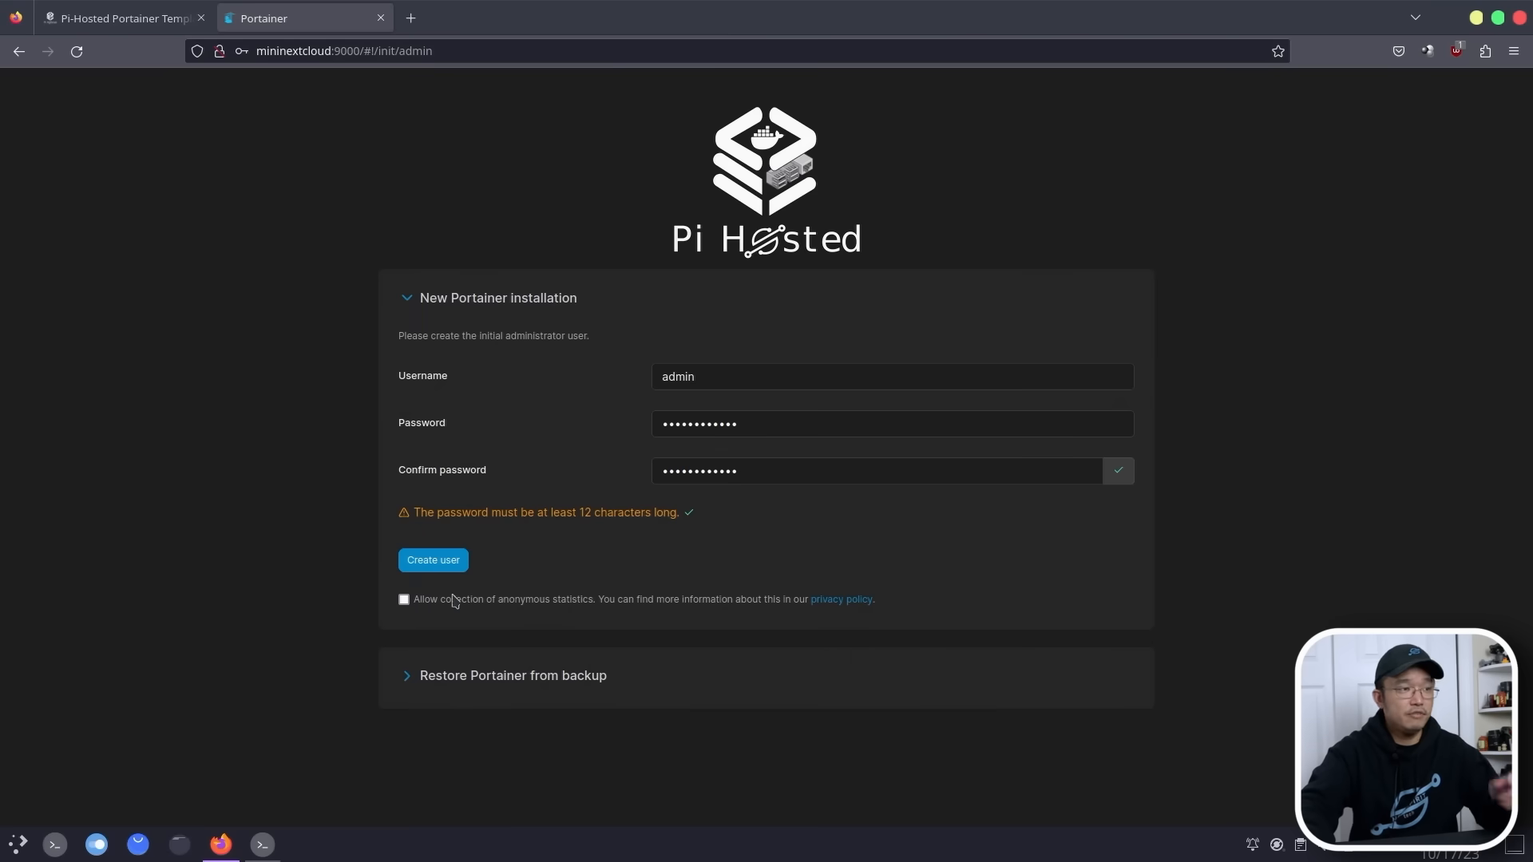
left_click(433, 559)
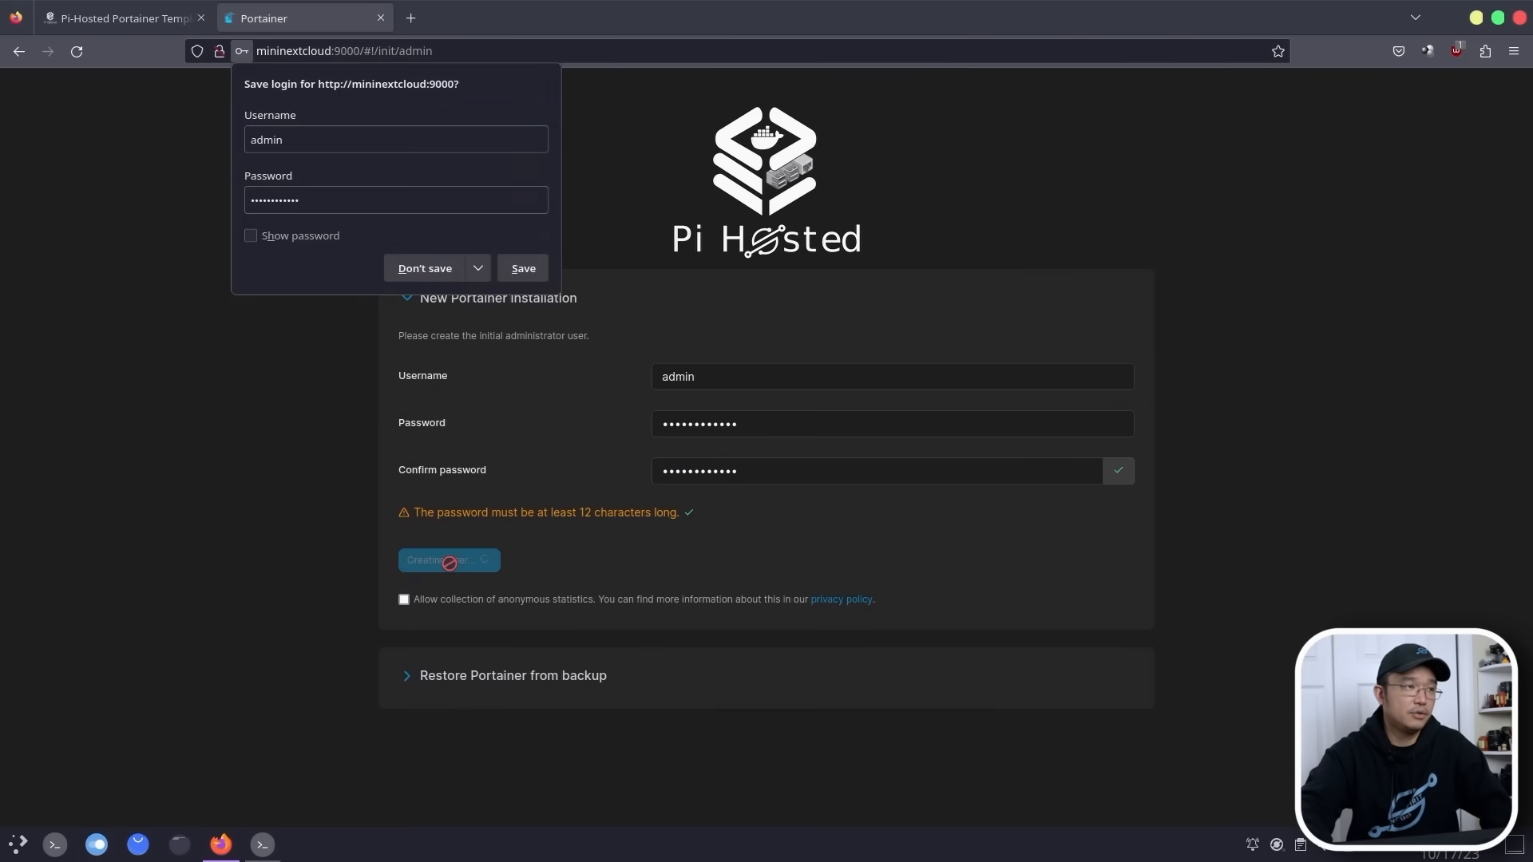
- Continue to the local environment and browse its application templates list
left_click(447, 560)
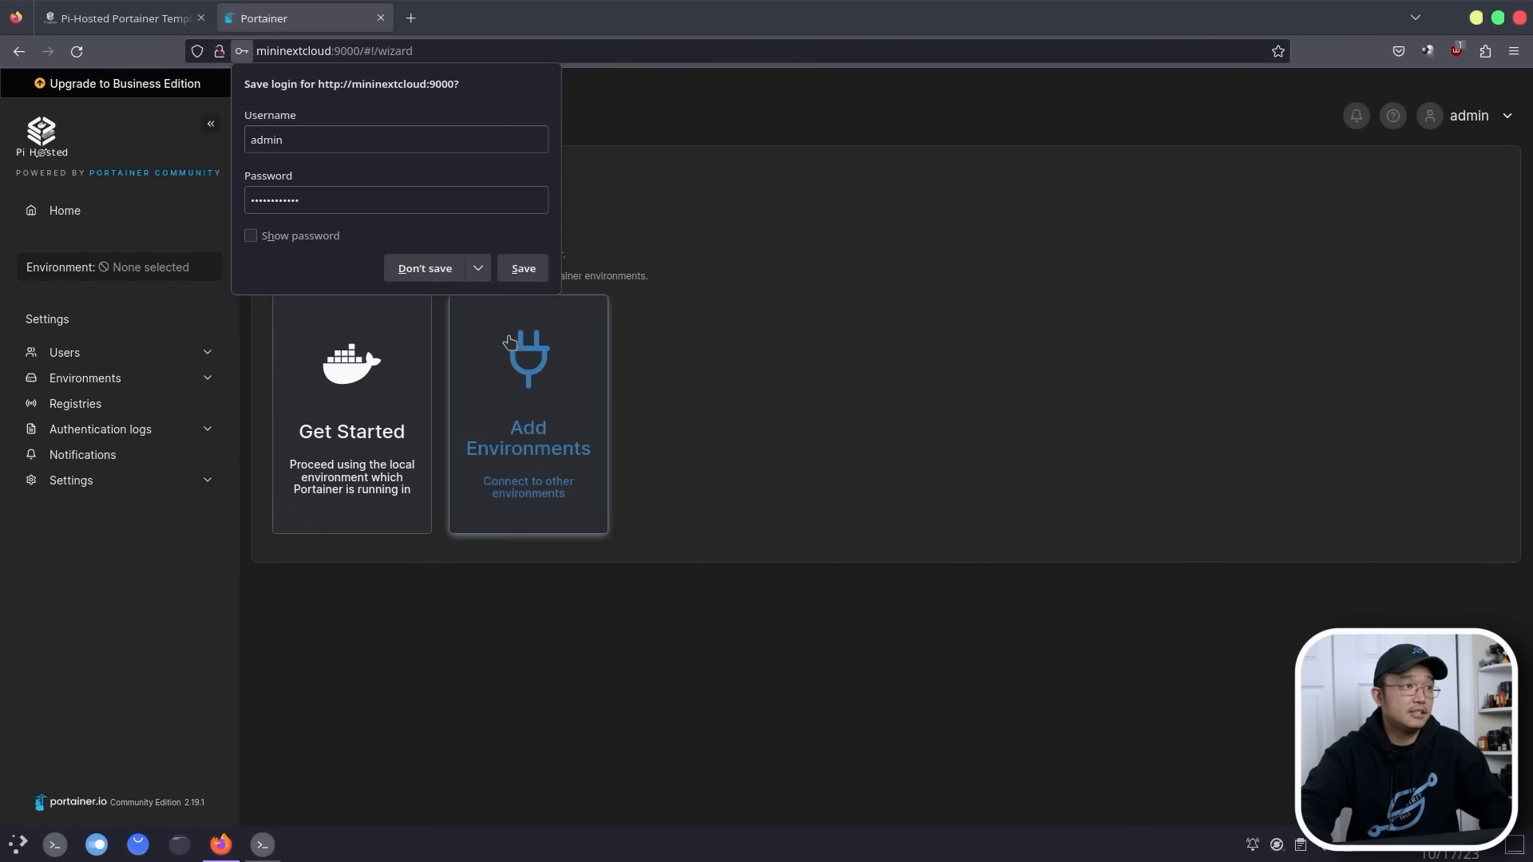
left_click(425, 269)
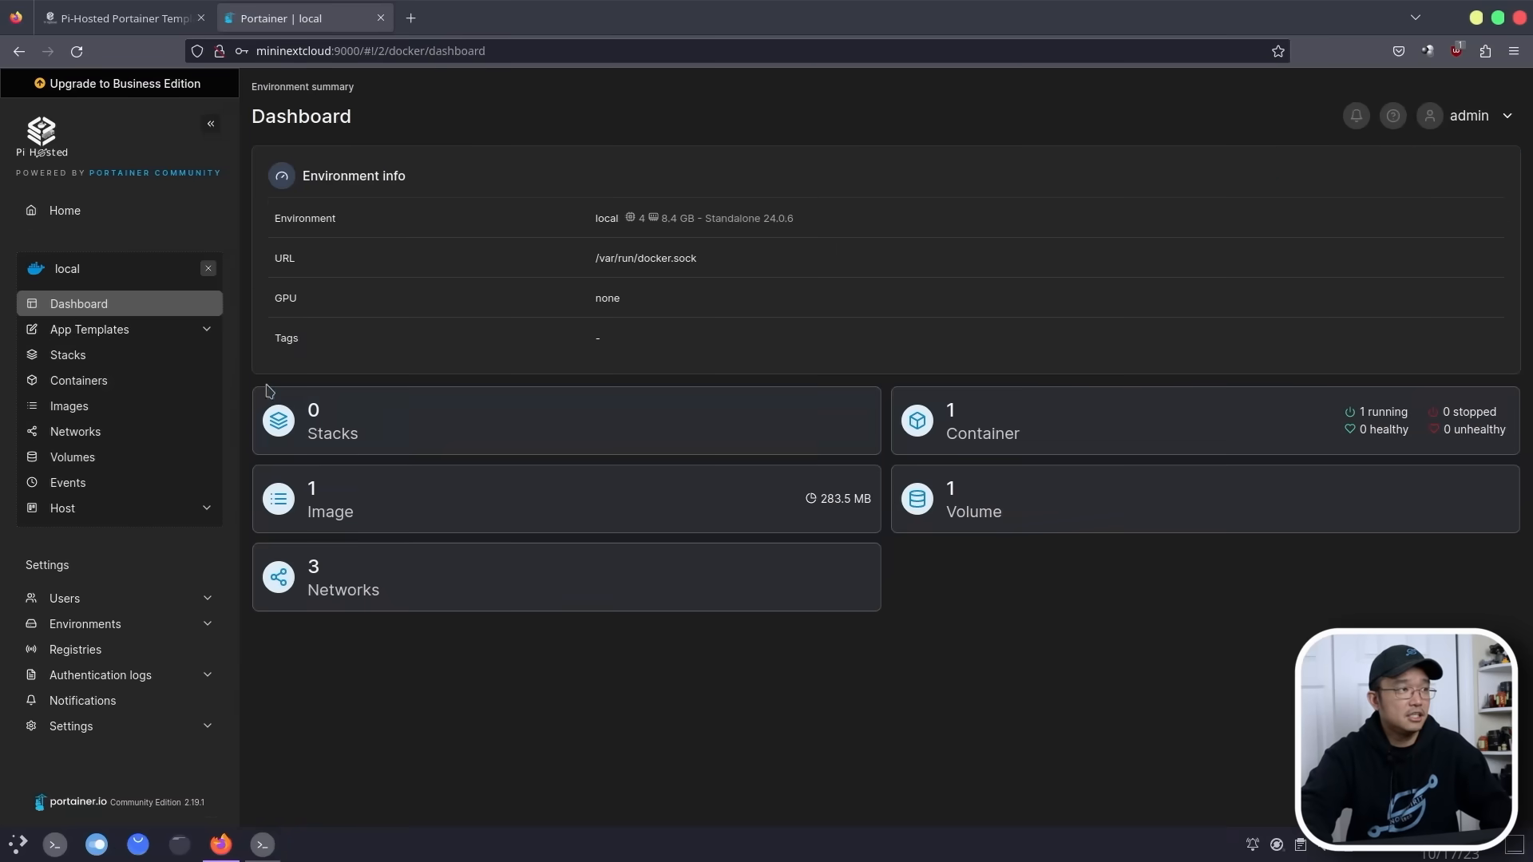
left_click(88, 329)
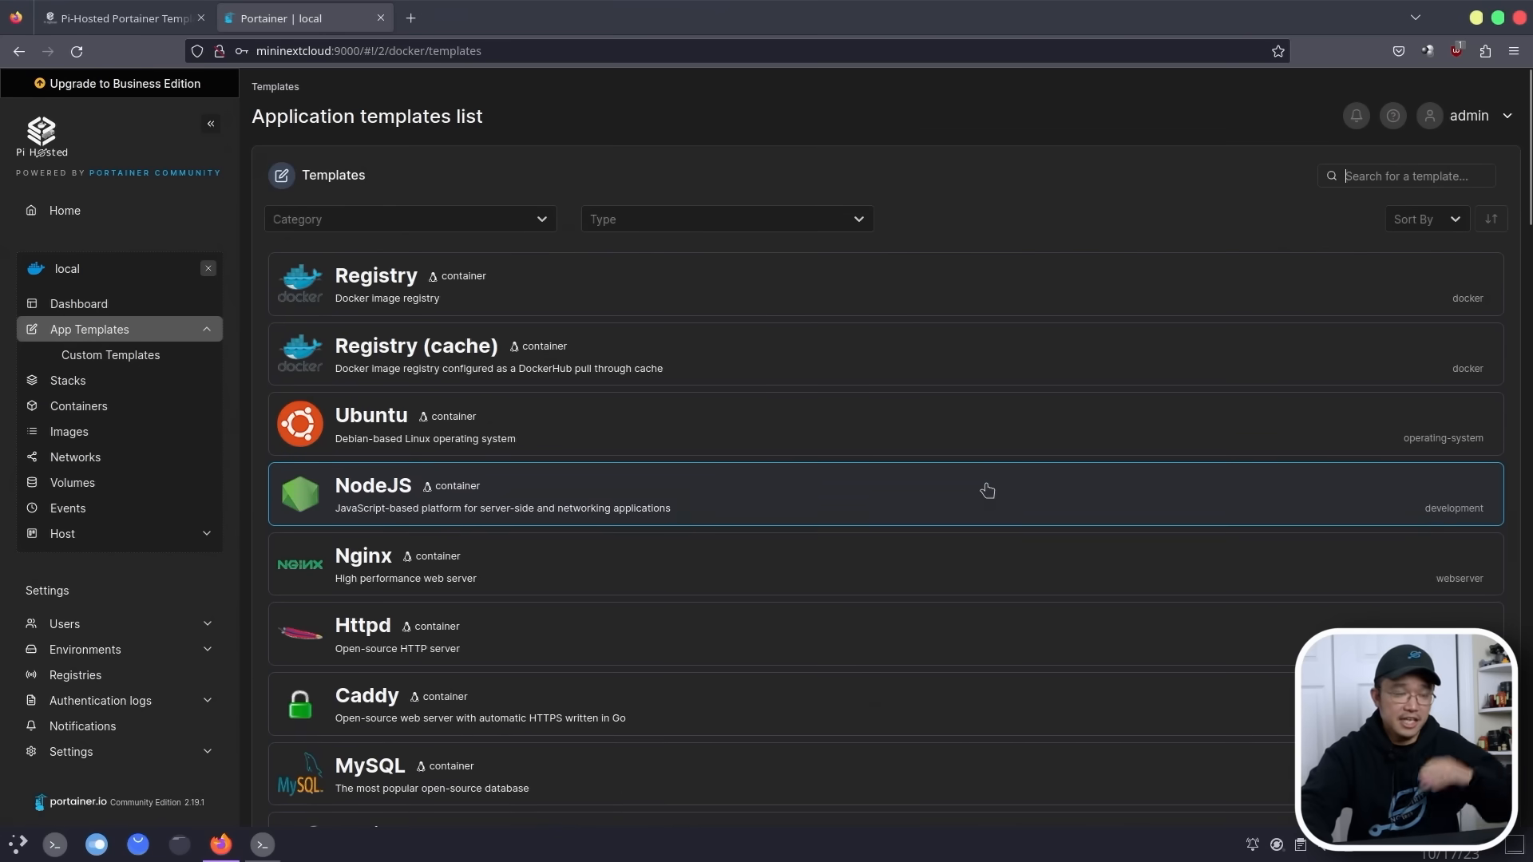
scroll("down", 3)
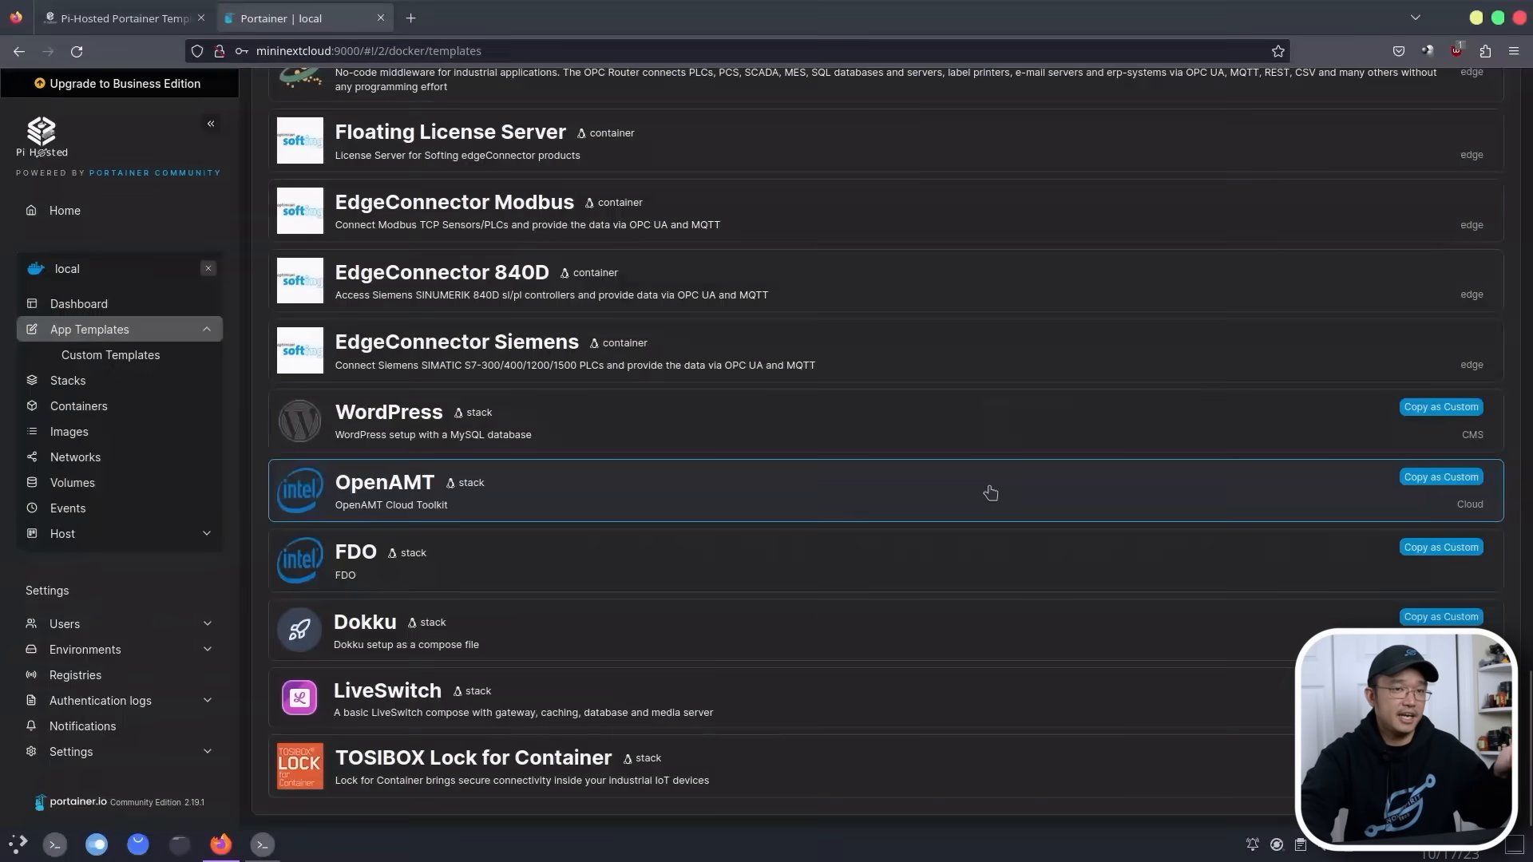
scroll("down", 3)
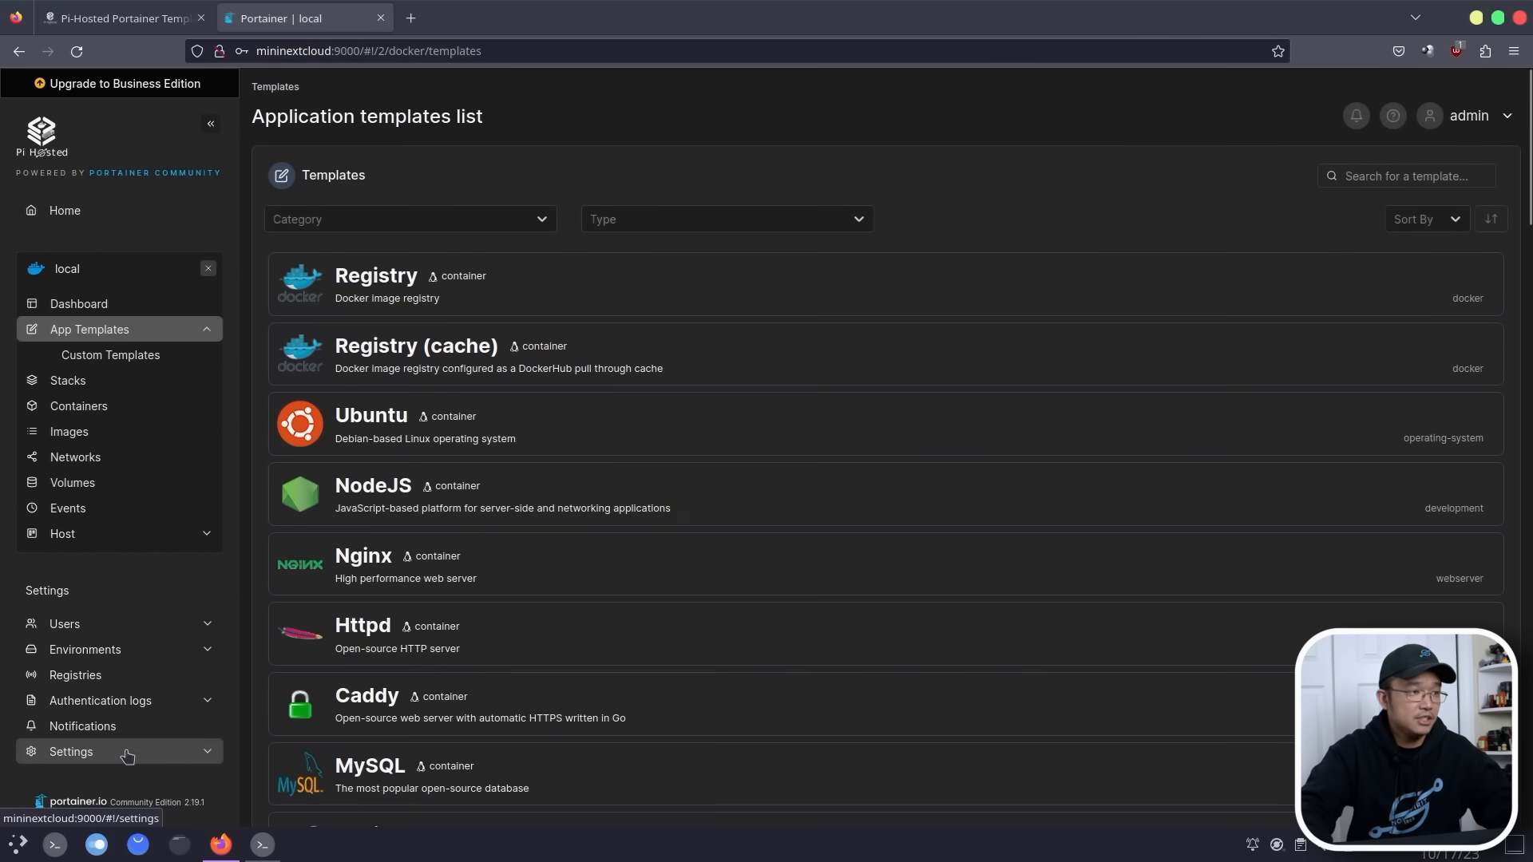
- Replace the App Templates URL with the pi-hosted portainer-v2 arm64 template file and save
left_click(70, 750)
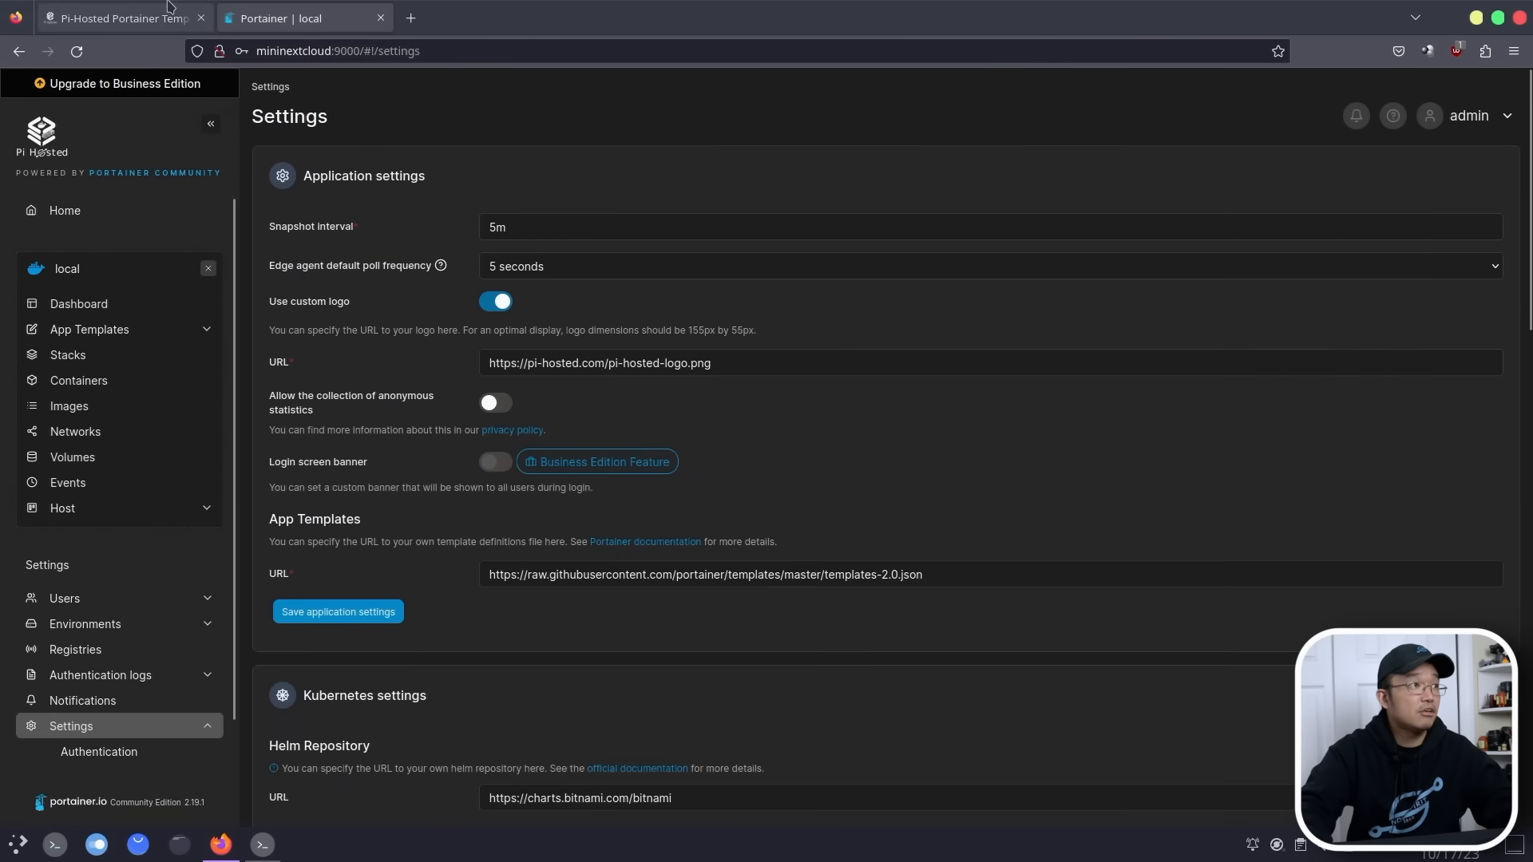
left_click(117, 18)
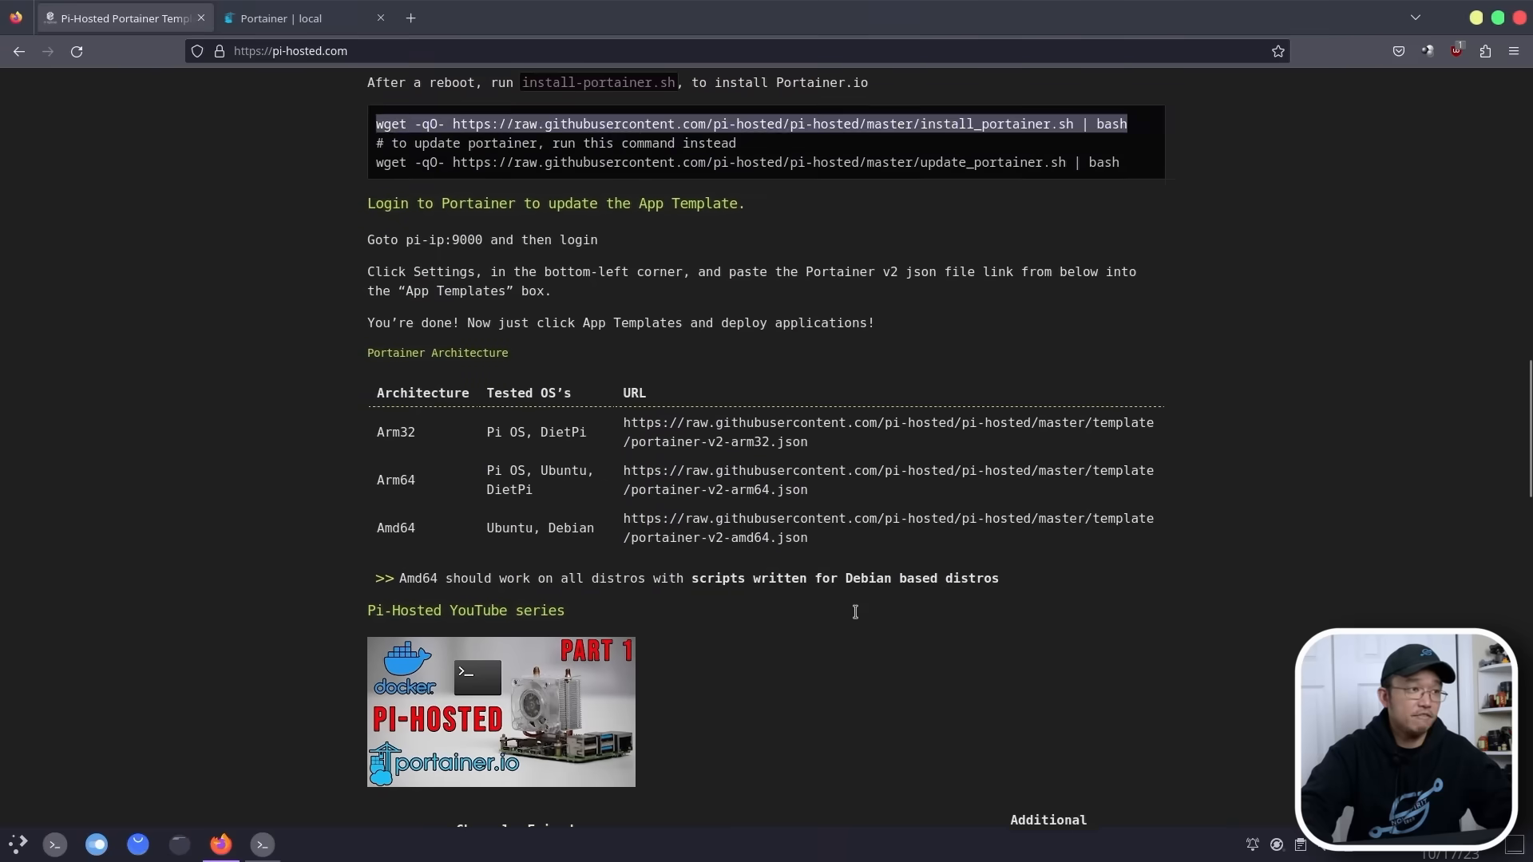
scroll("down", 3)
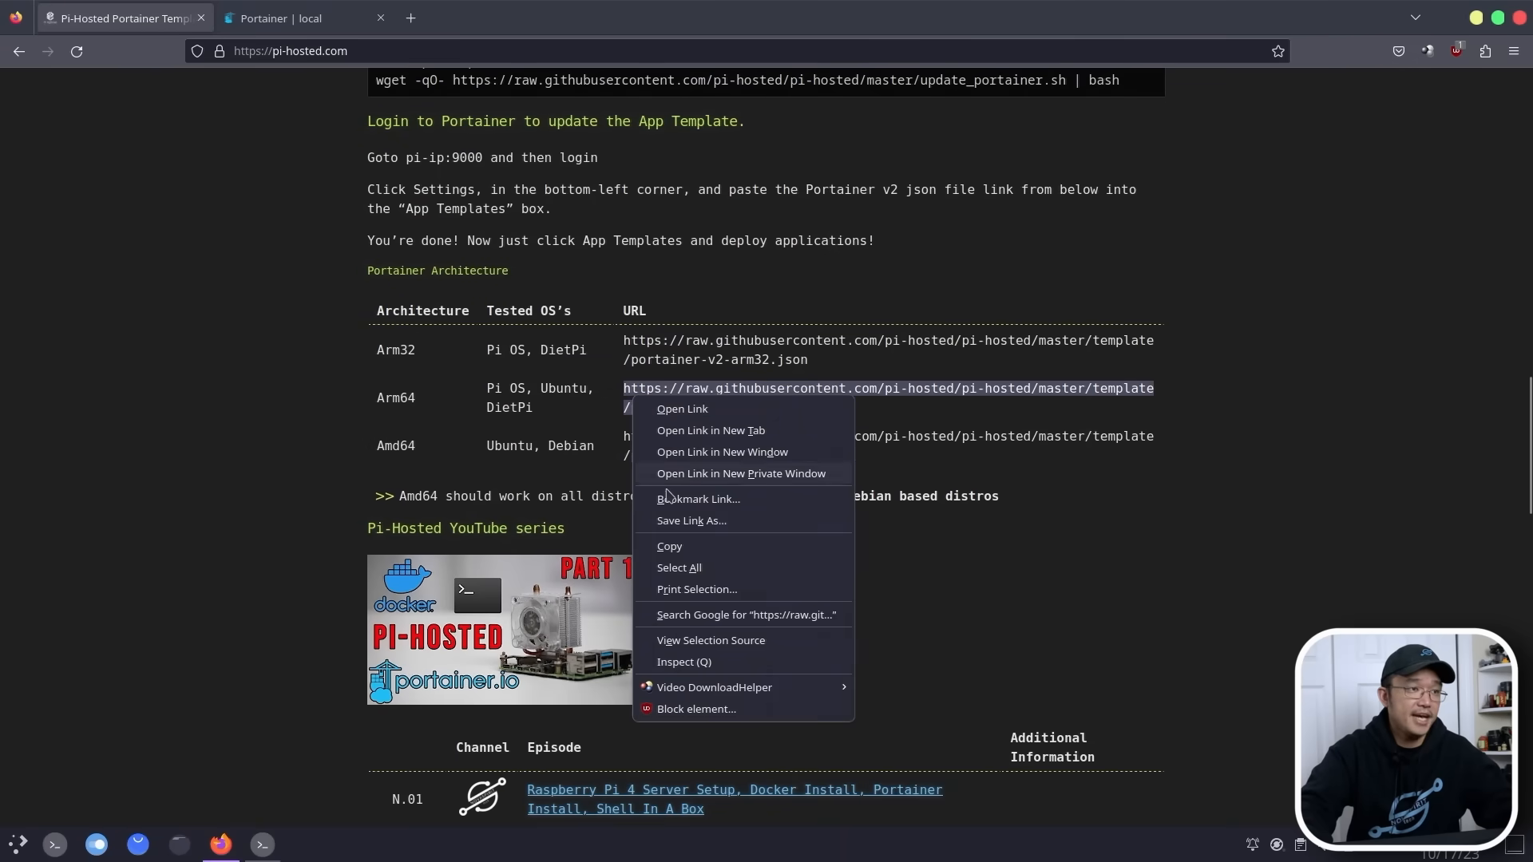
left_click(304, 17)
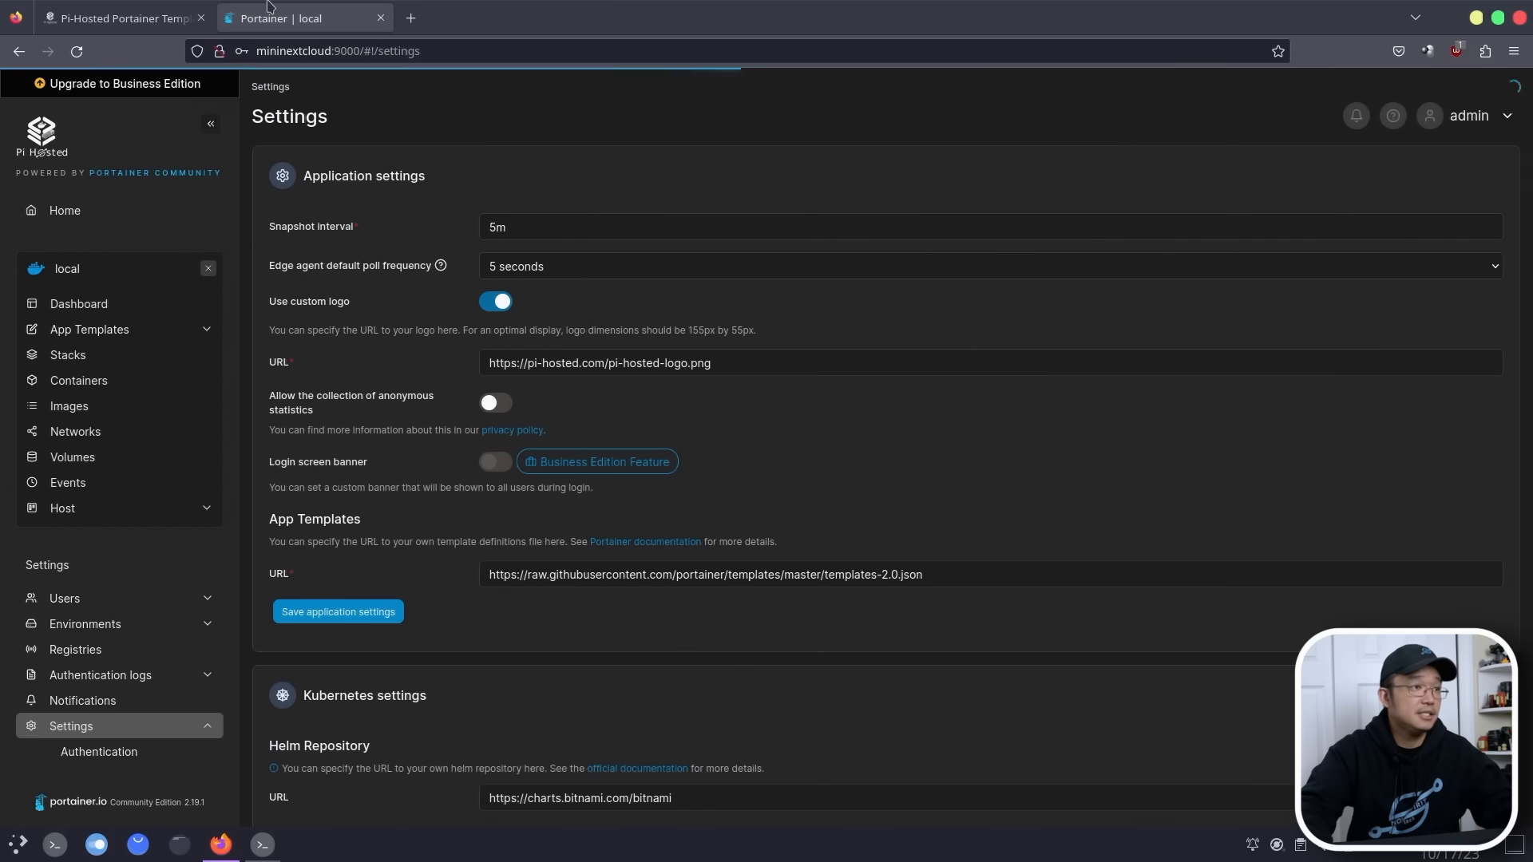
left_click(816, 574)
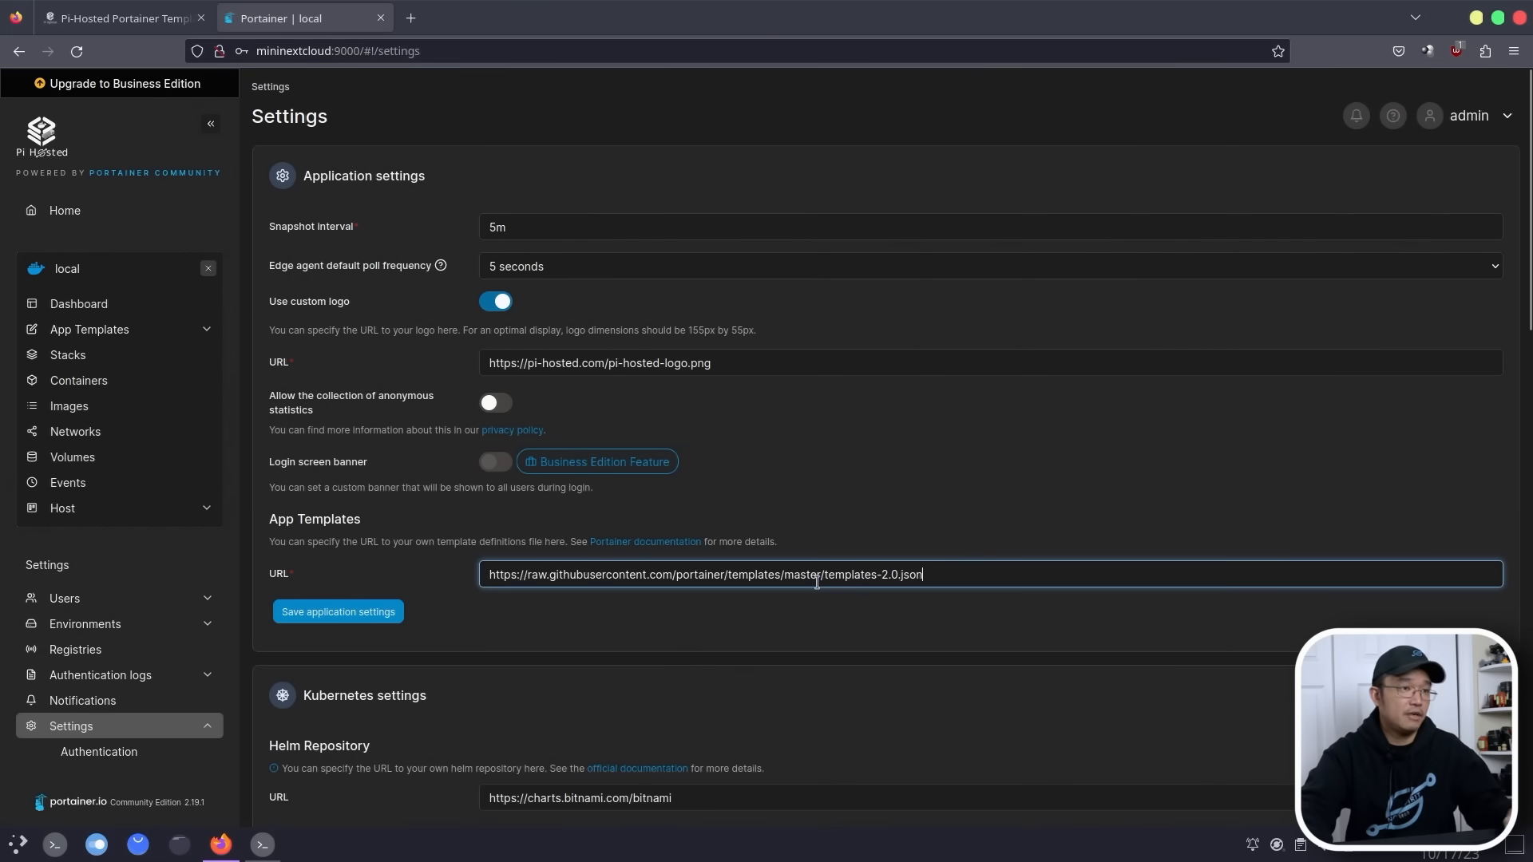
type("https://raw.githubusercontent.com/pi-hosted/pi-hosted/master/template/portainer-v2-arm64.json")
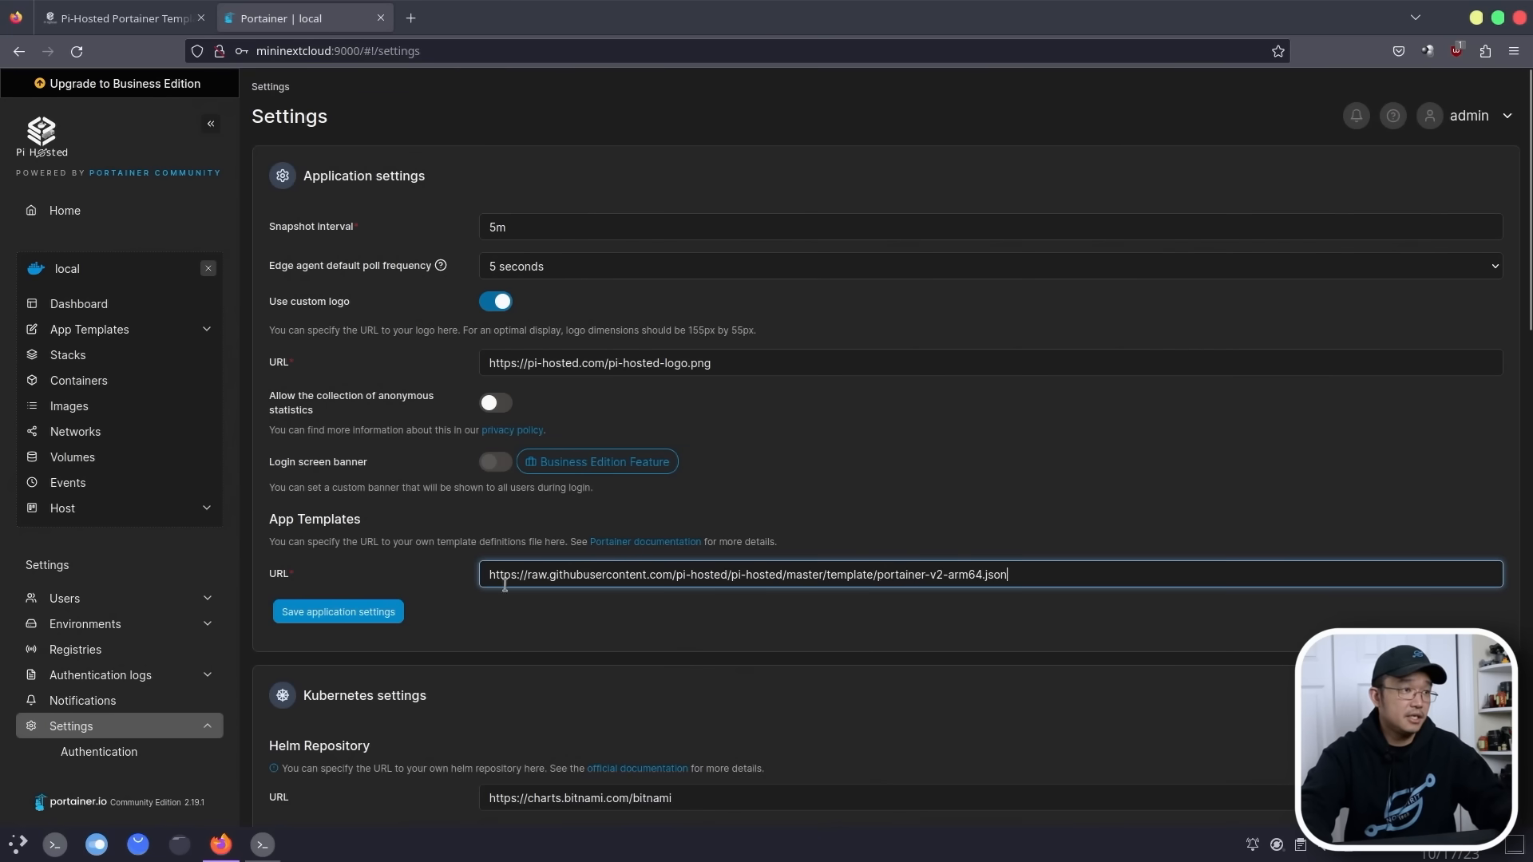
left_click(337, 612)
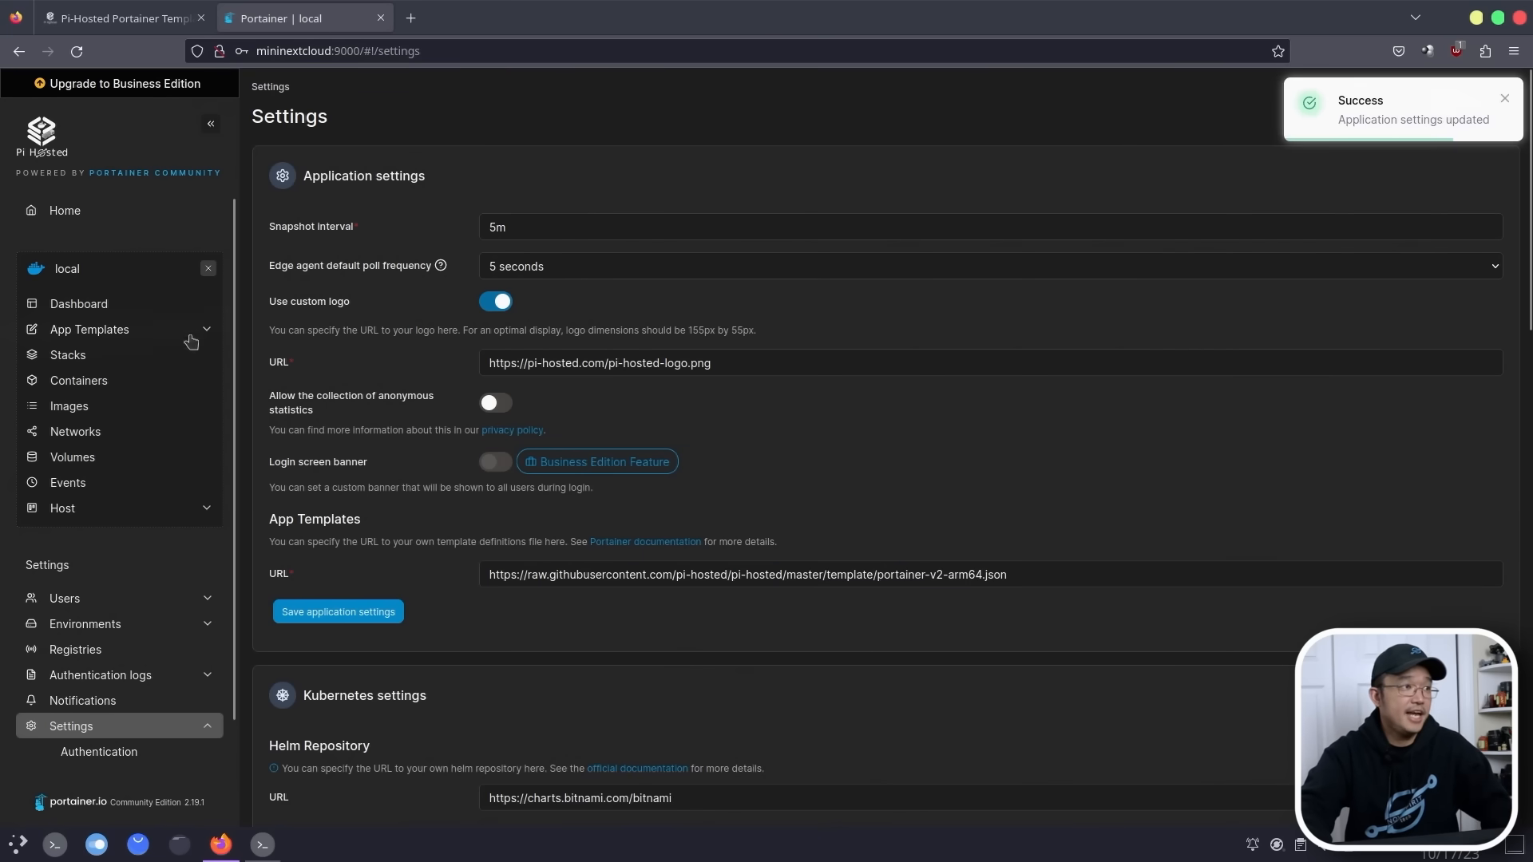
- Reopen App Templates and scroll through the new Pi-Hosted list
left_click(78, 303)
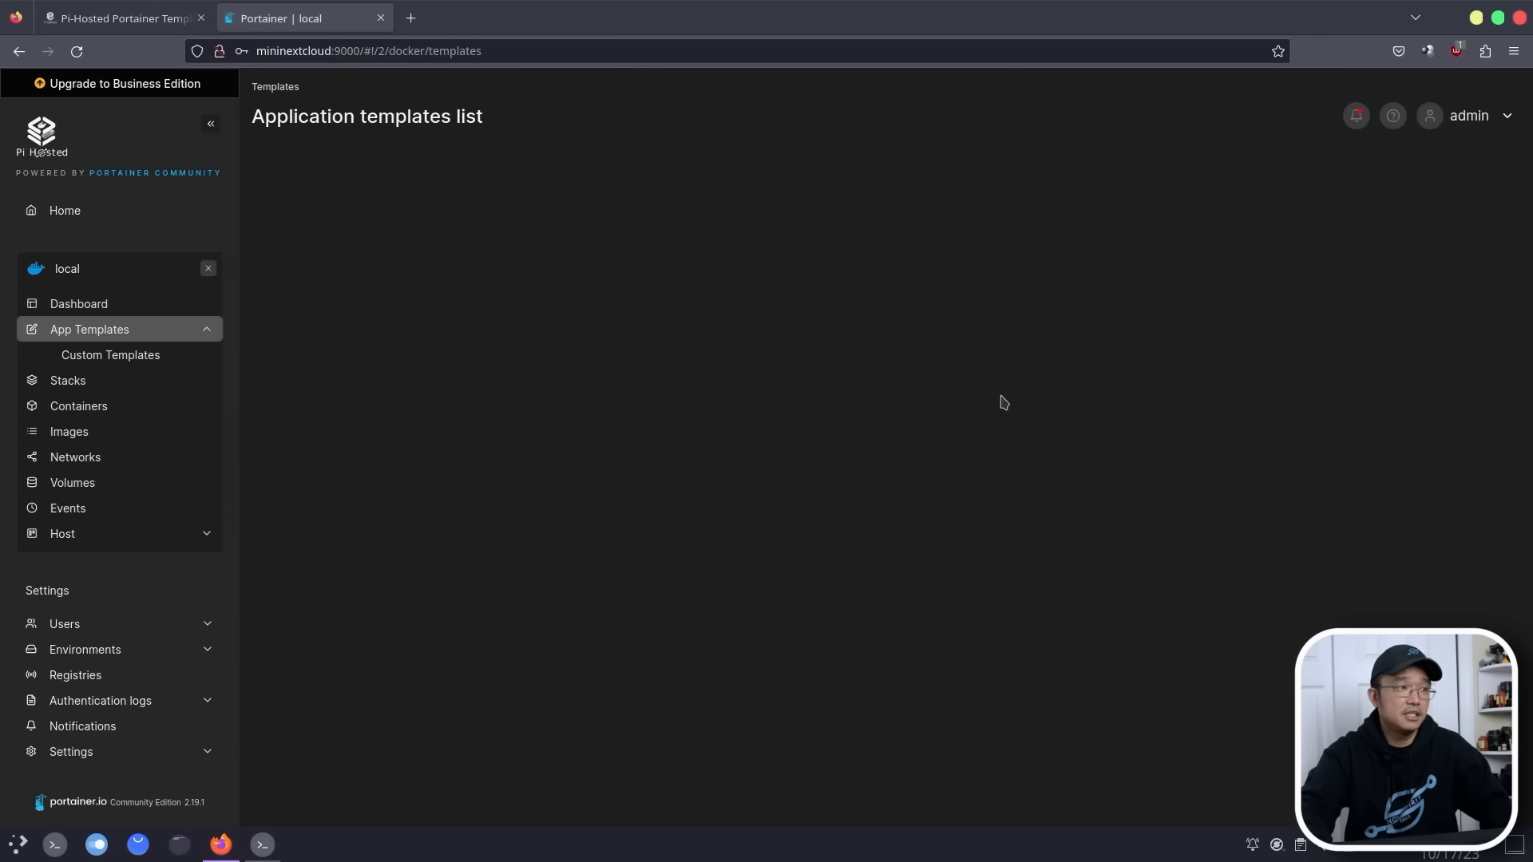
scroll("down", 3)
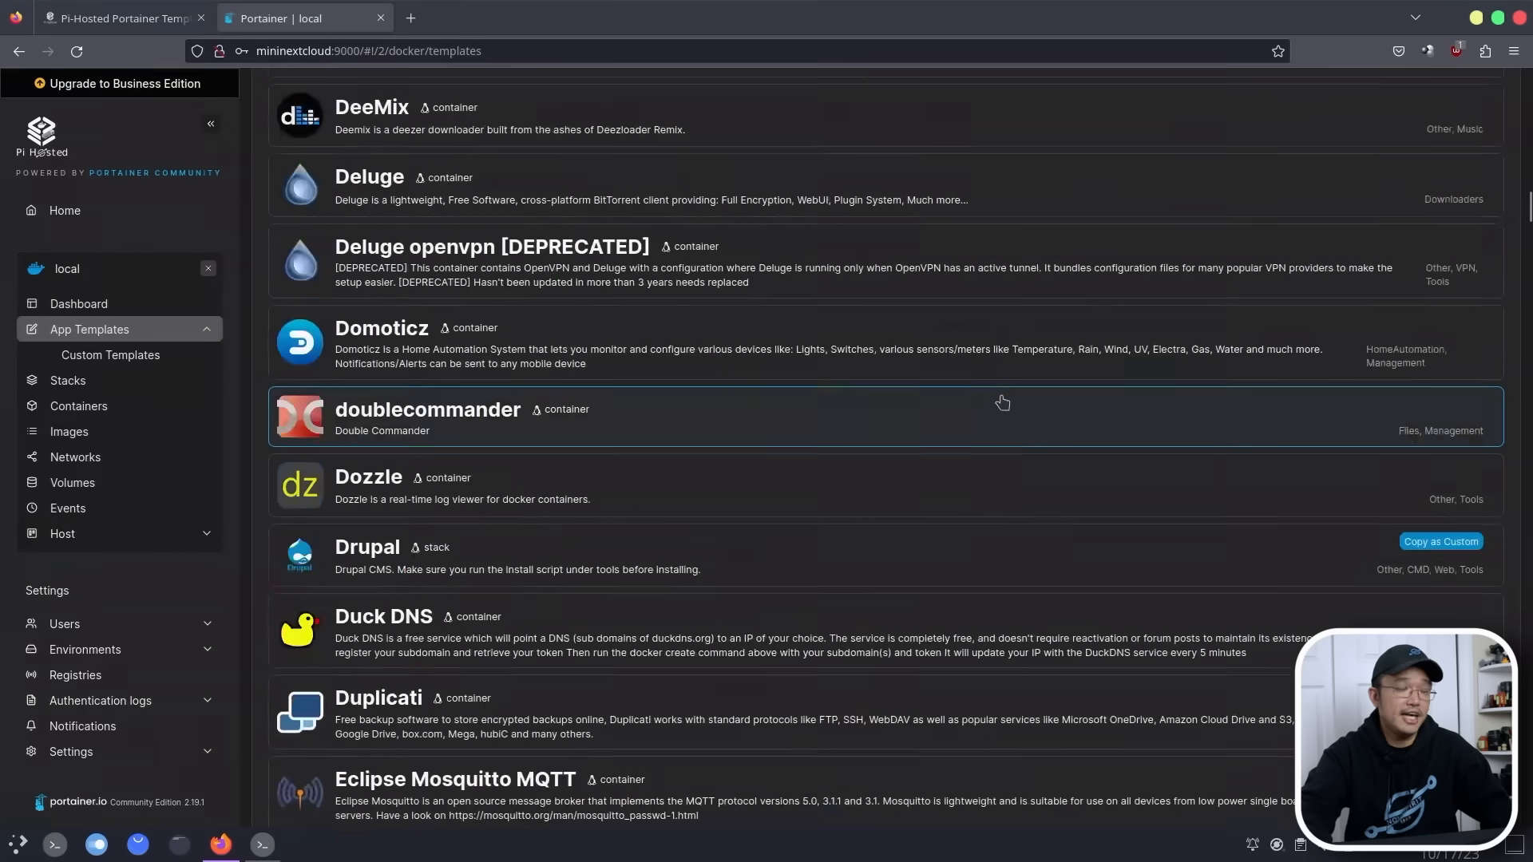
scroll("down", 3)
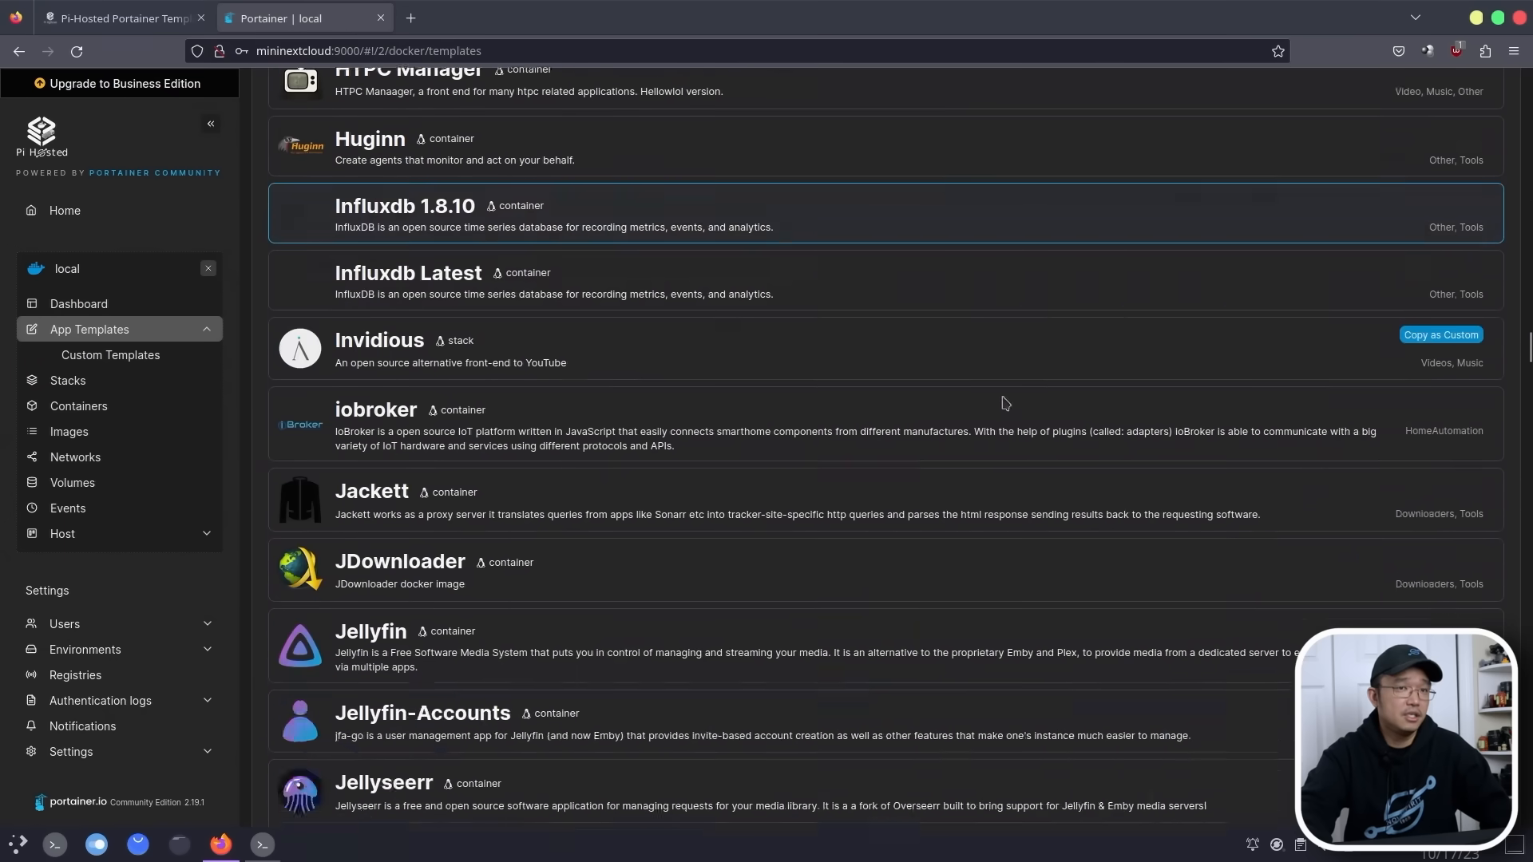
scroll("down", 3)
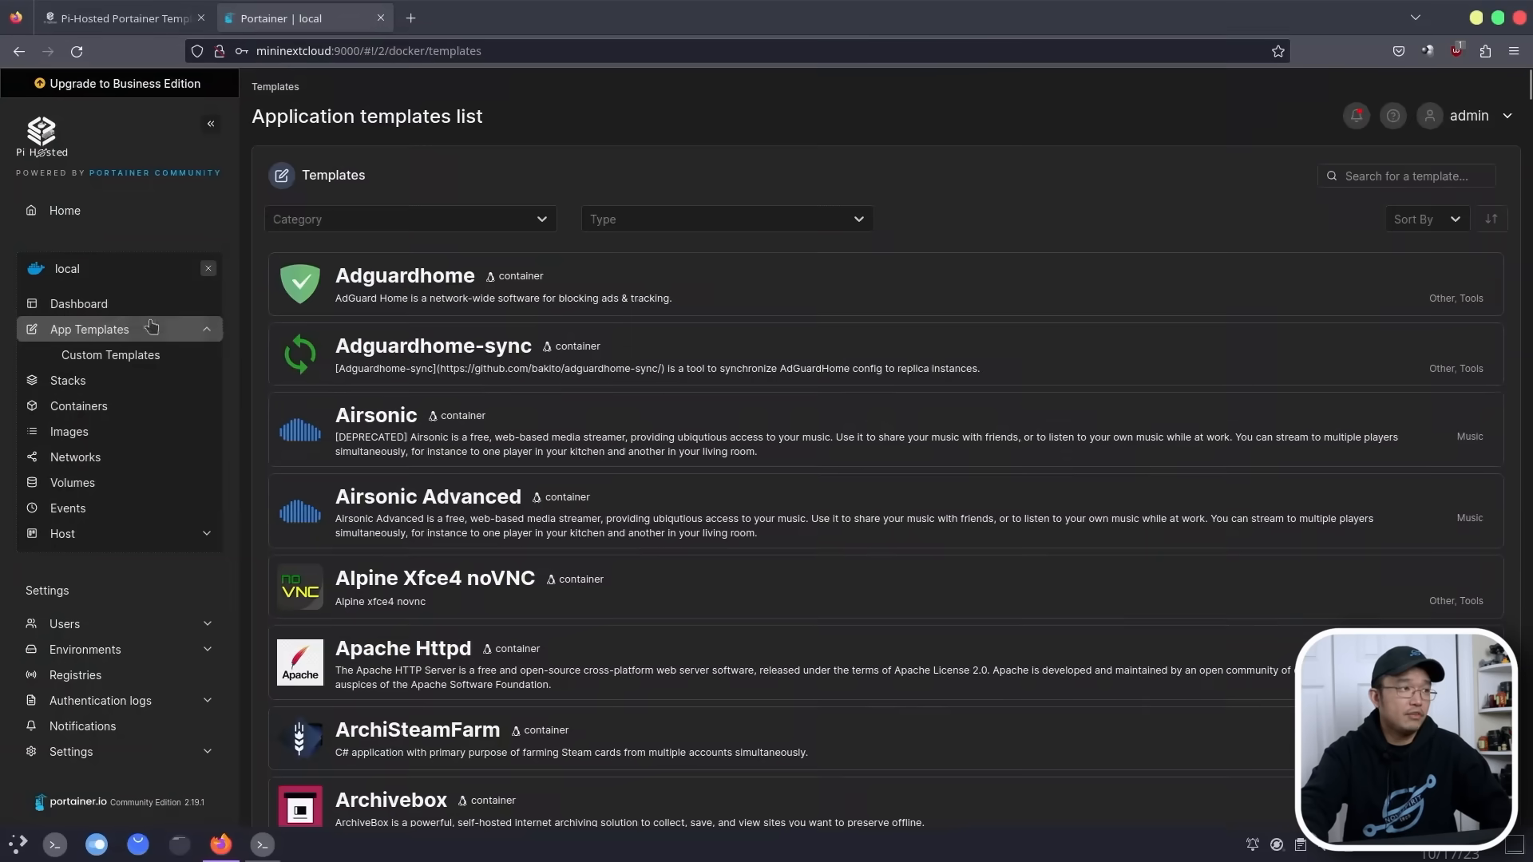
- Scroll the templates list down to the Nextcloud stack entry and select it
scroll("down", 3)
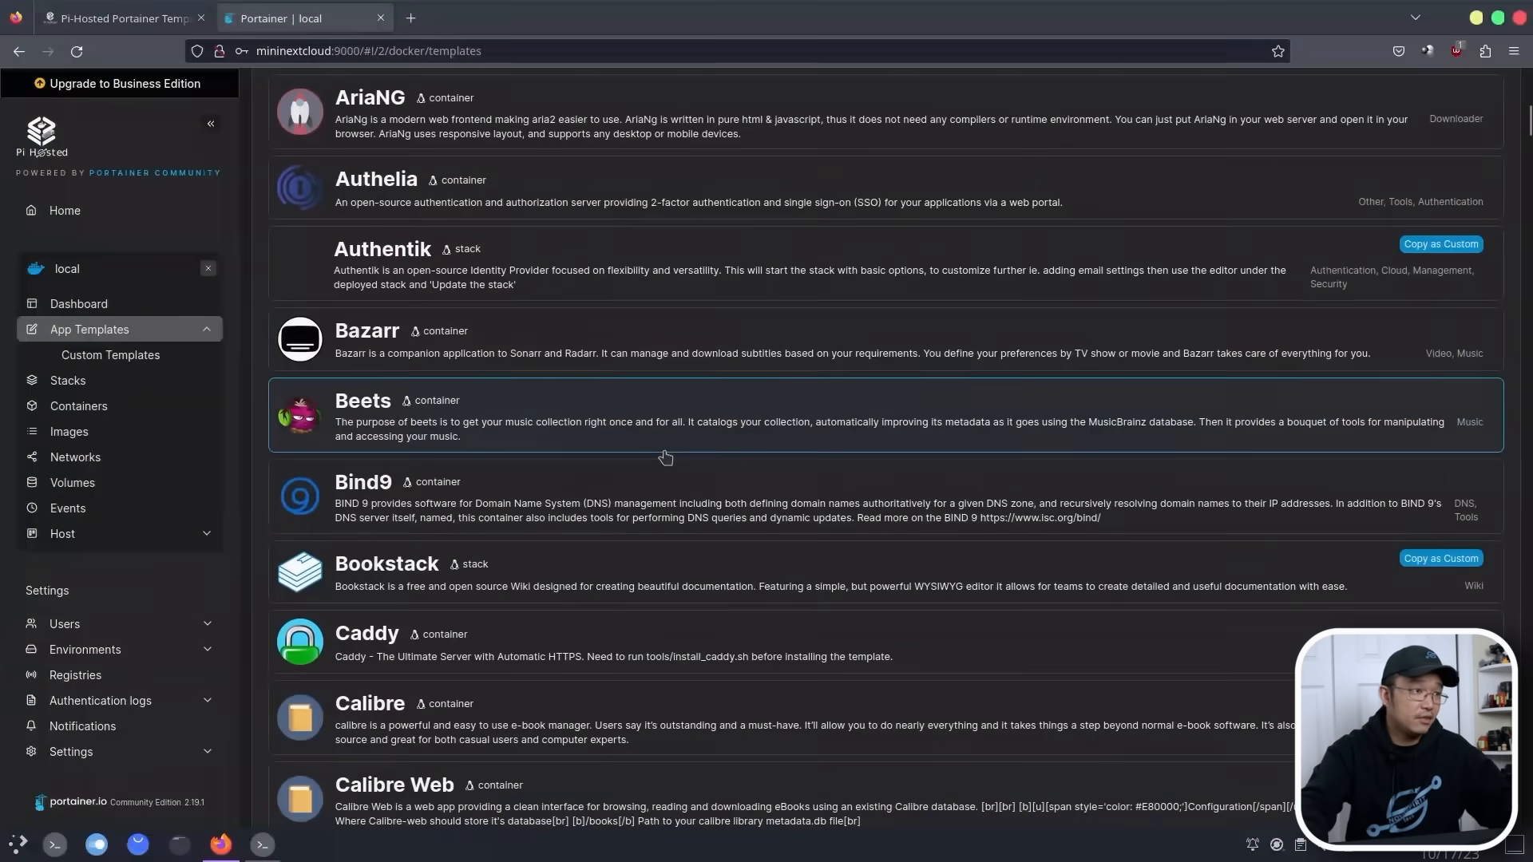
scroll("down", 3)
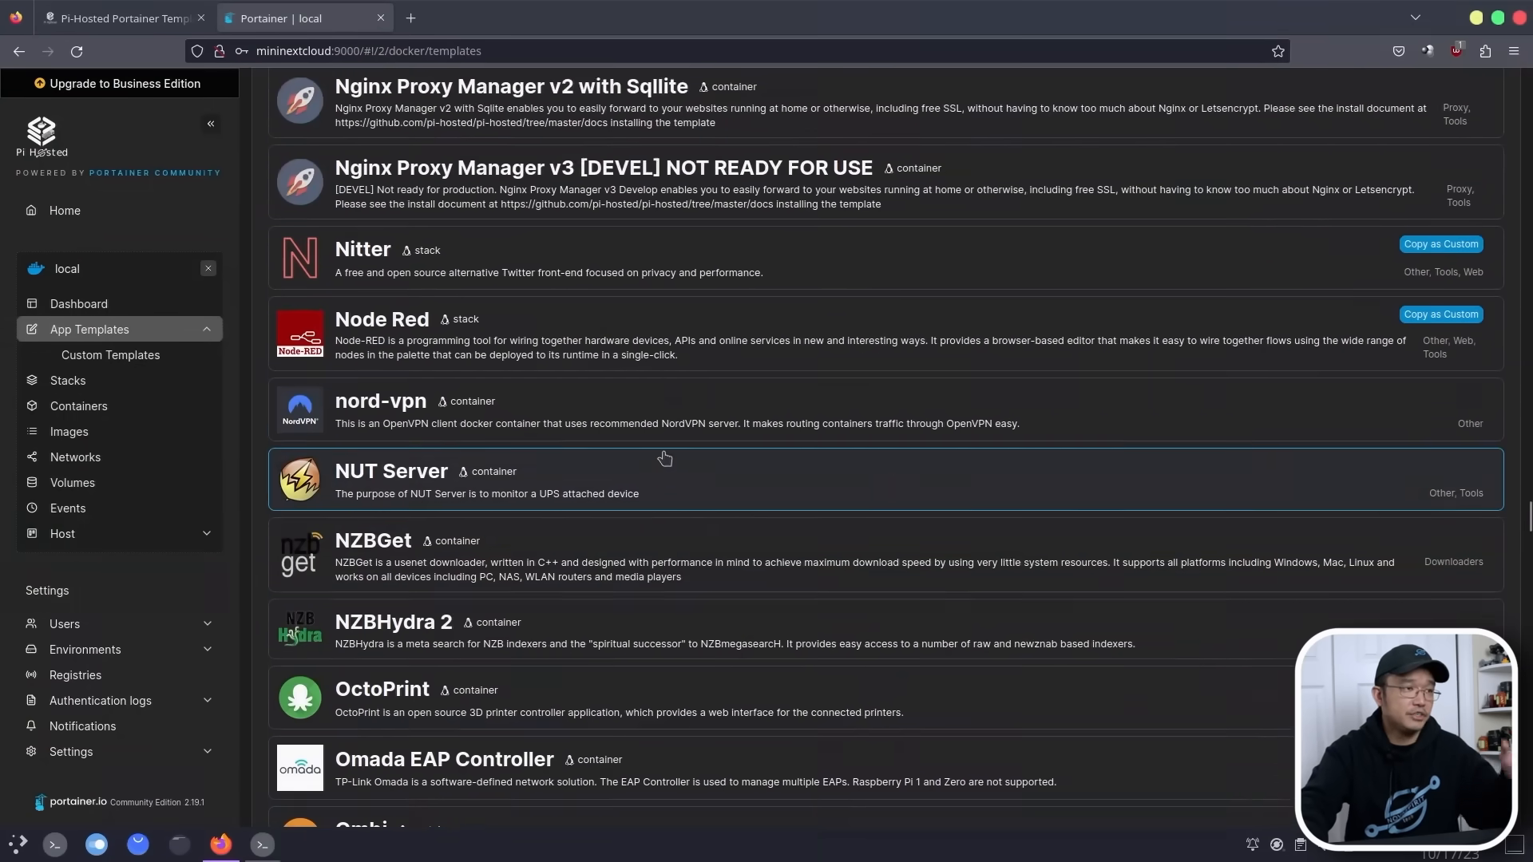
scroll("down", 3)
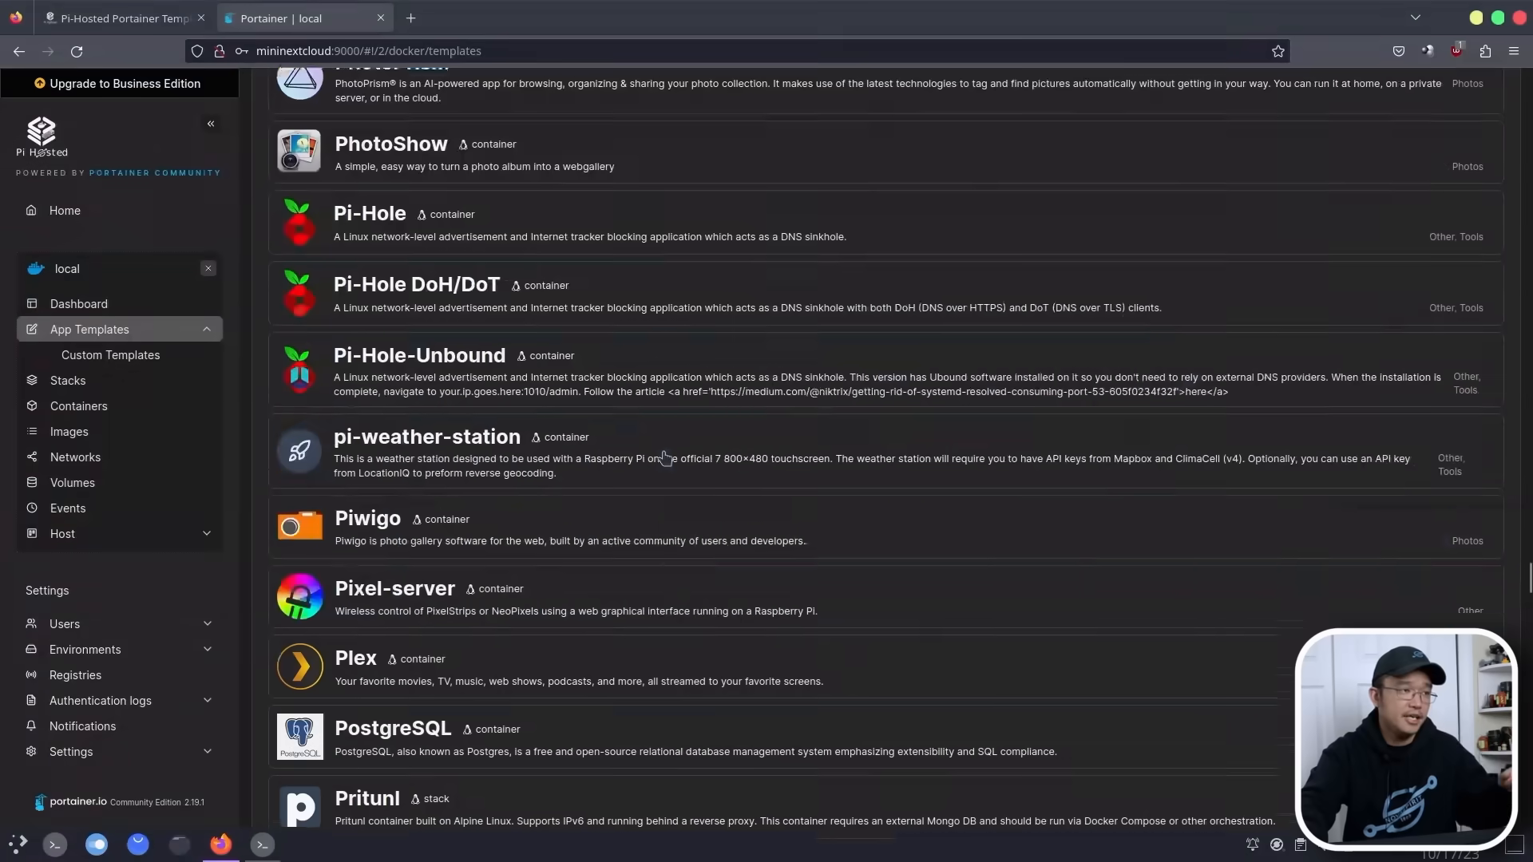
scroll("down", 3)
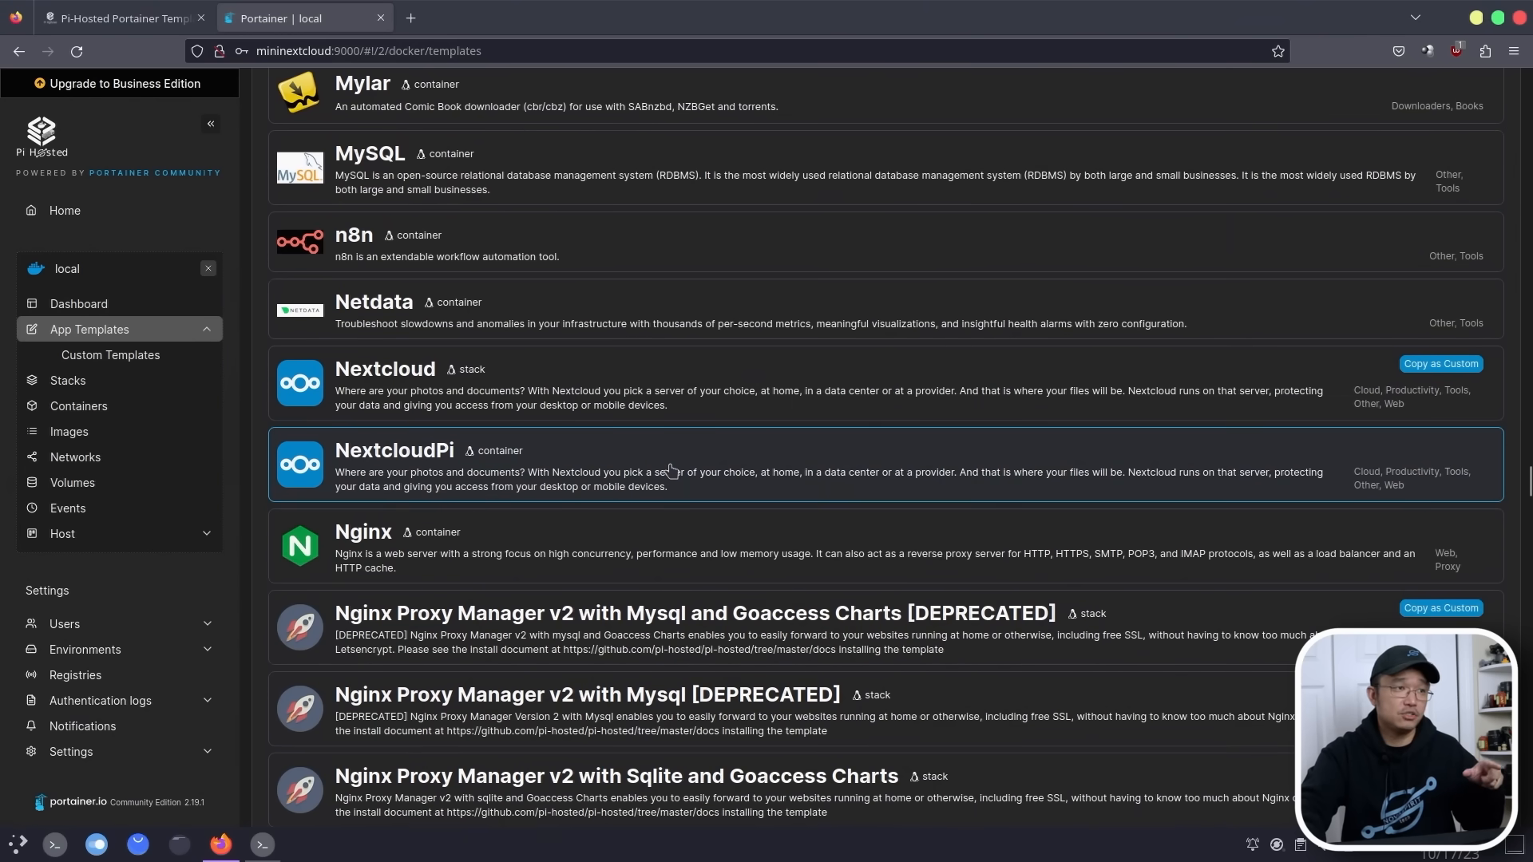
mouse_move(667, 469)
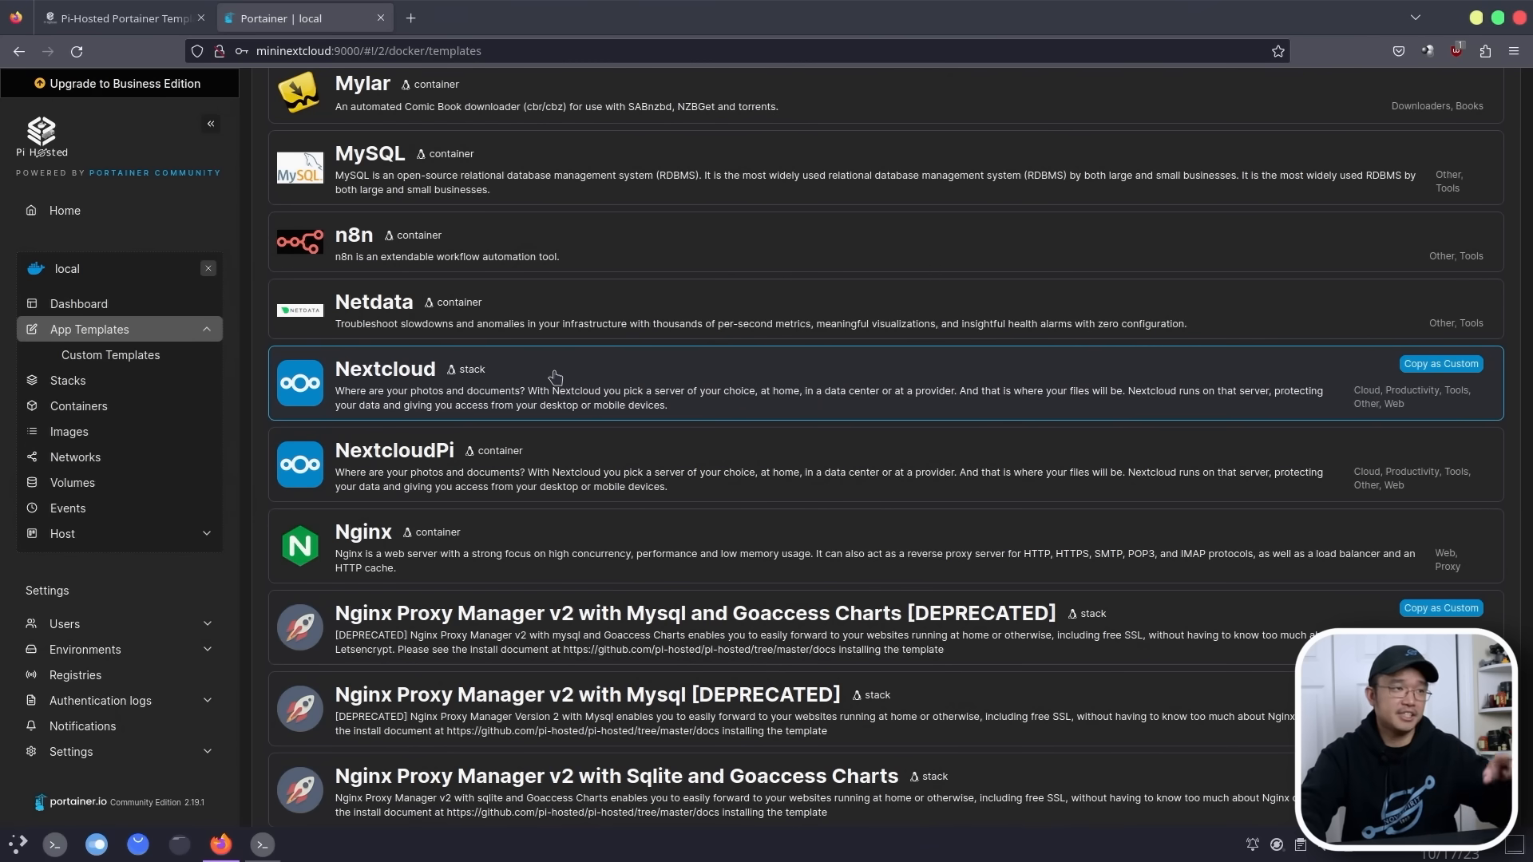
left_click(385, 369)
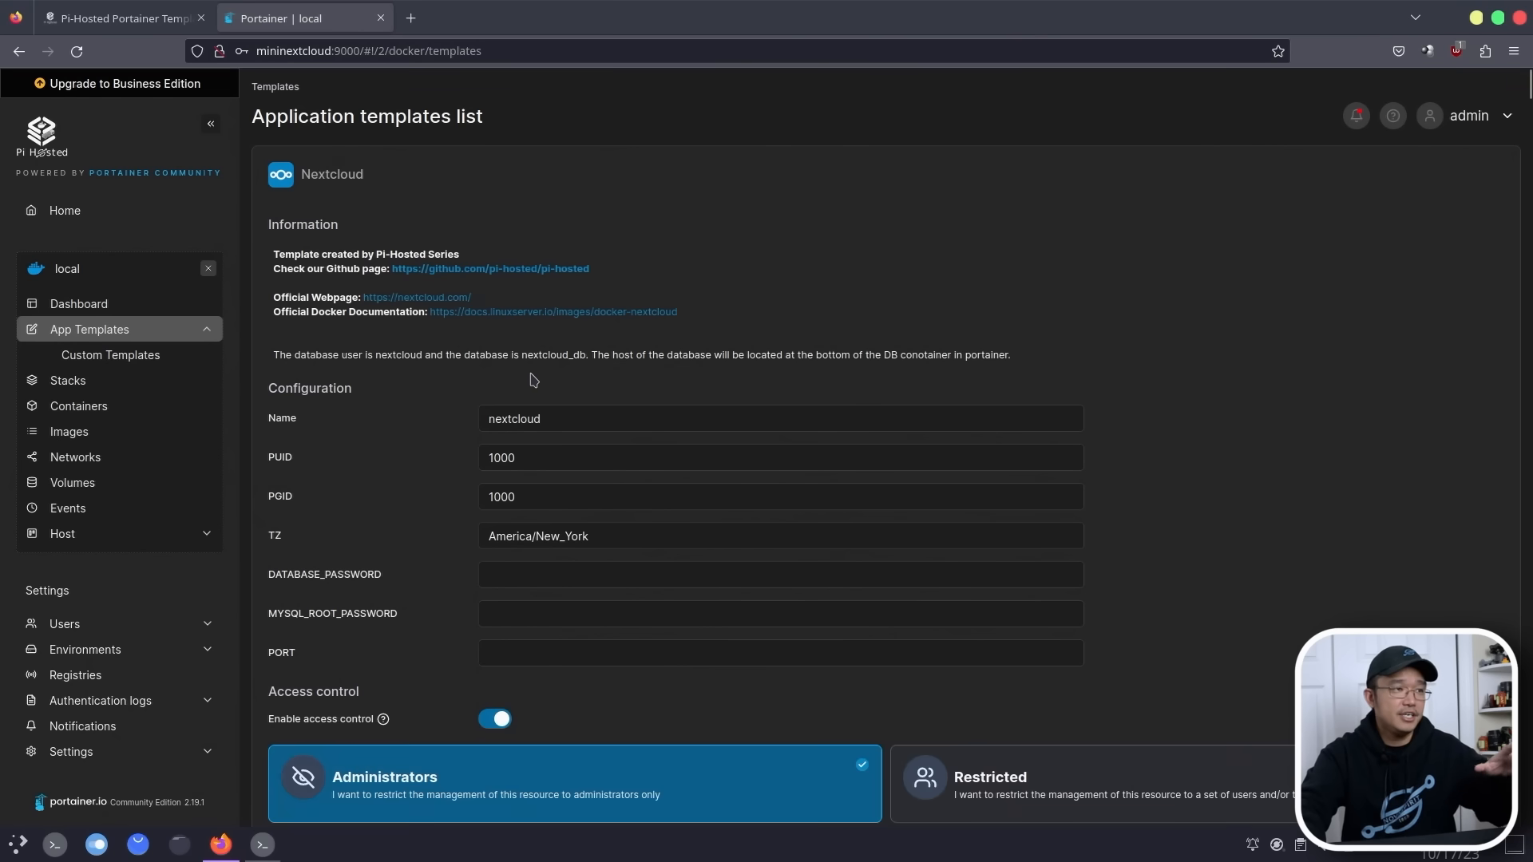
scroll("down", 3)
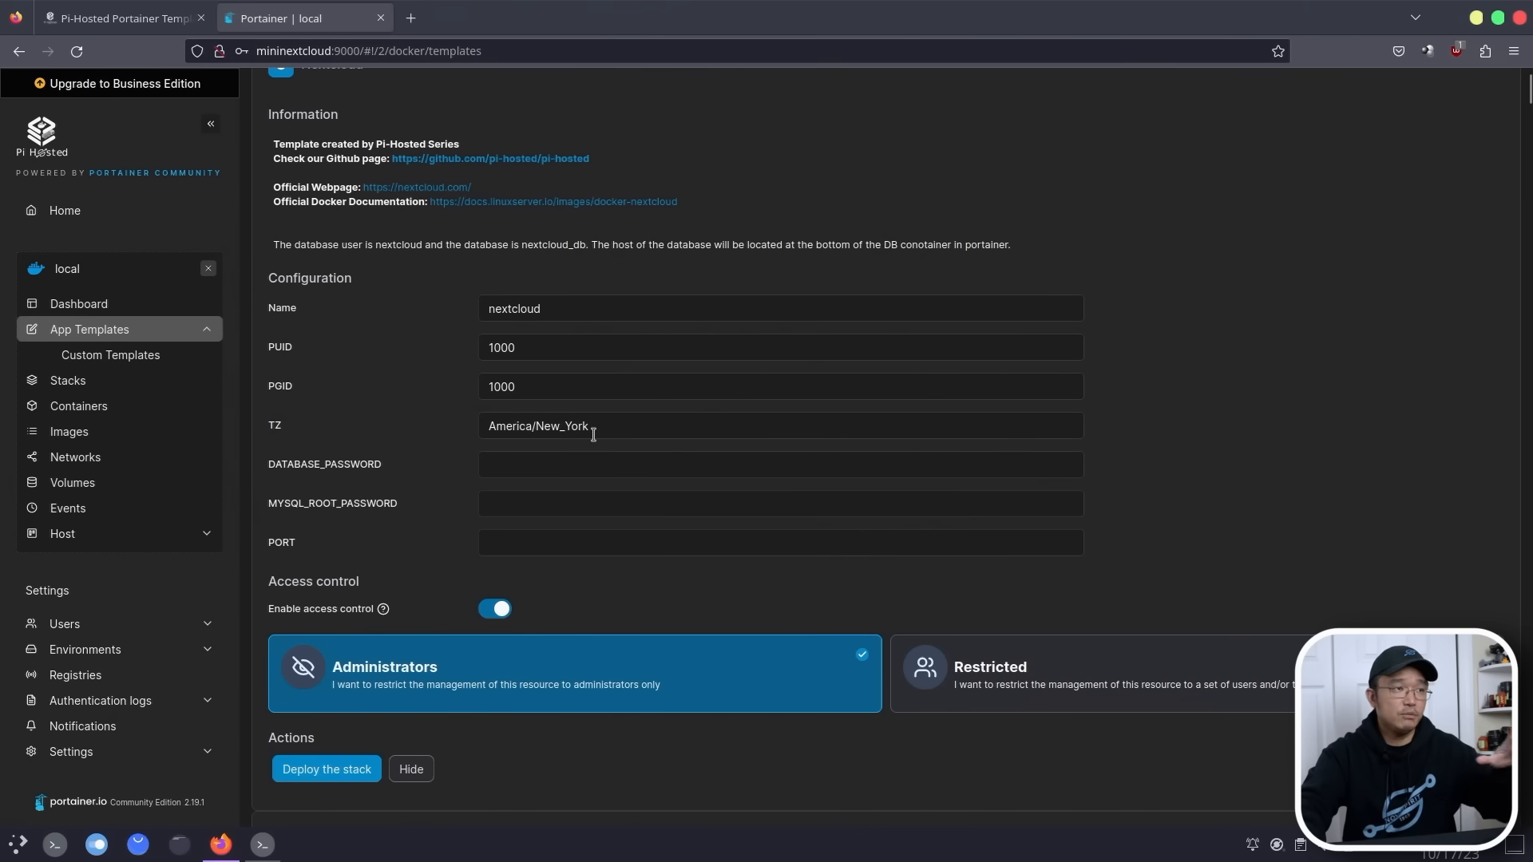
left_click(780, 464)
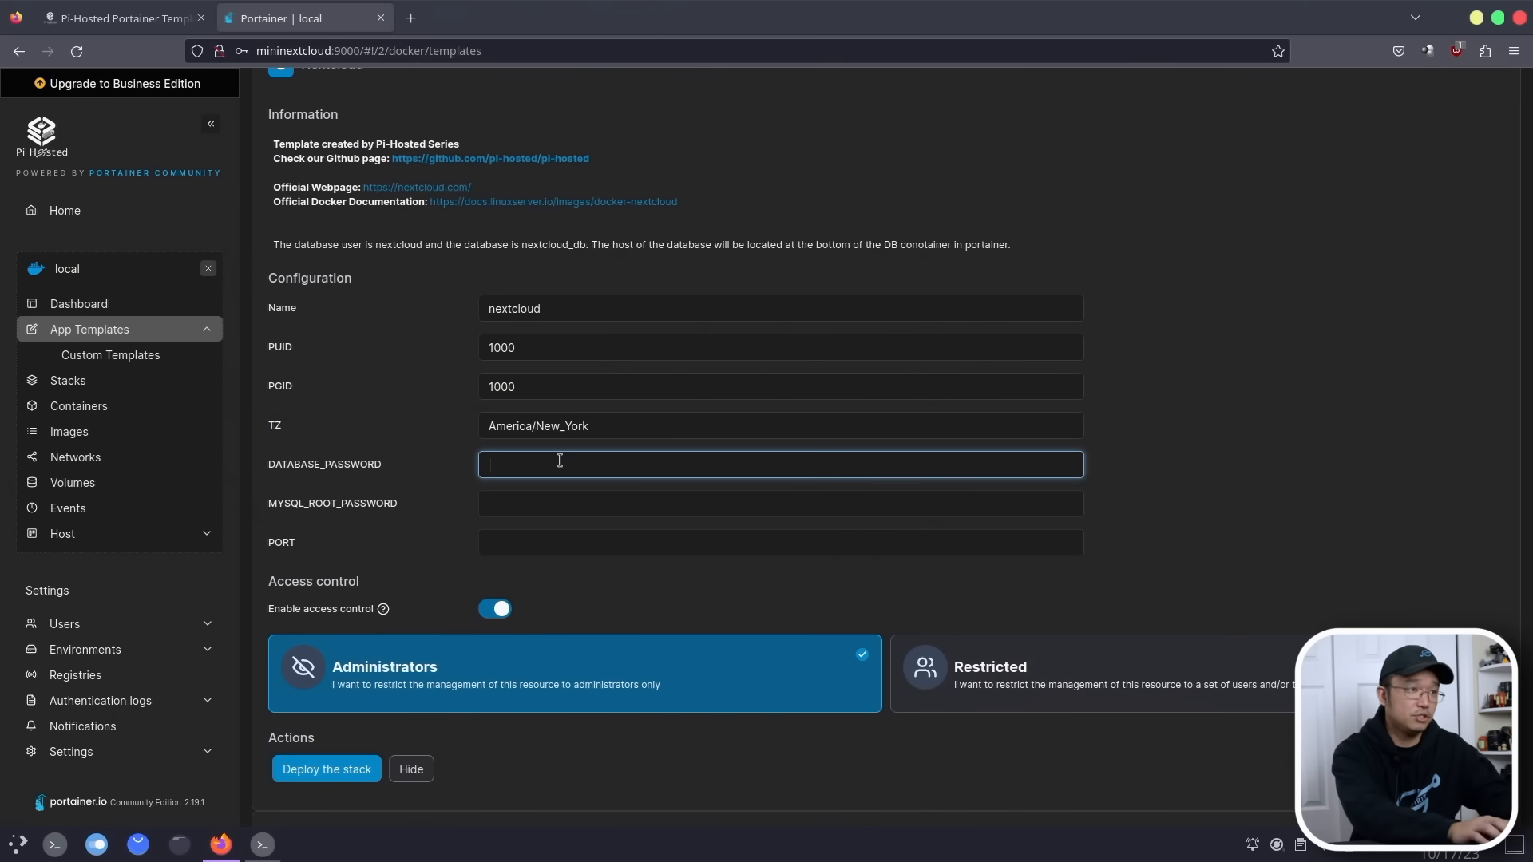
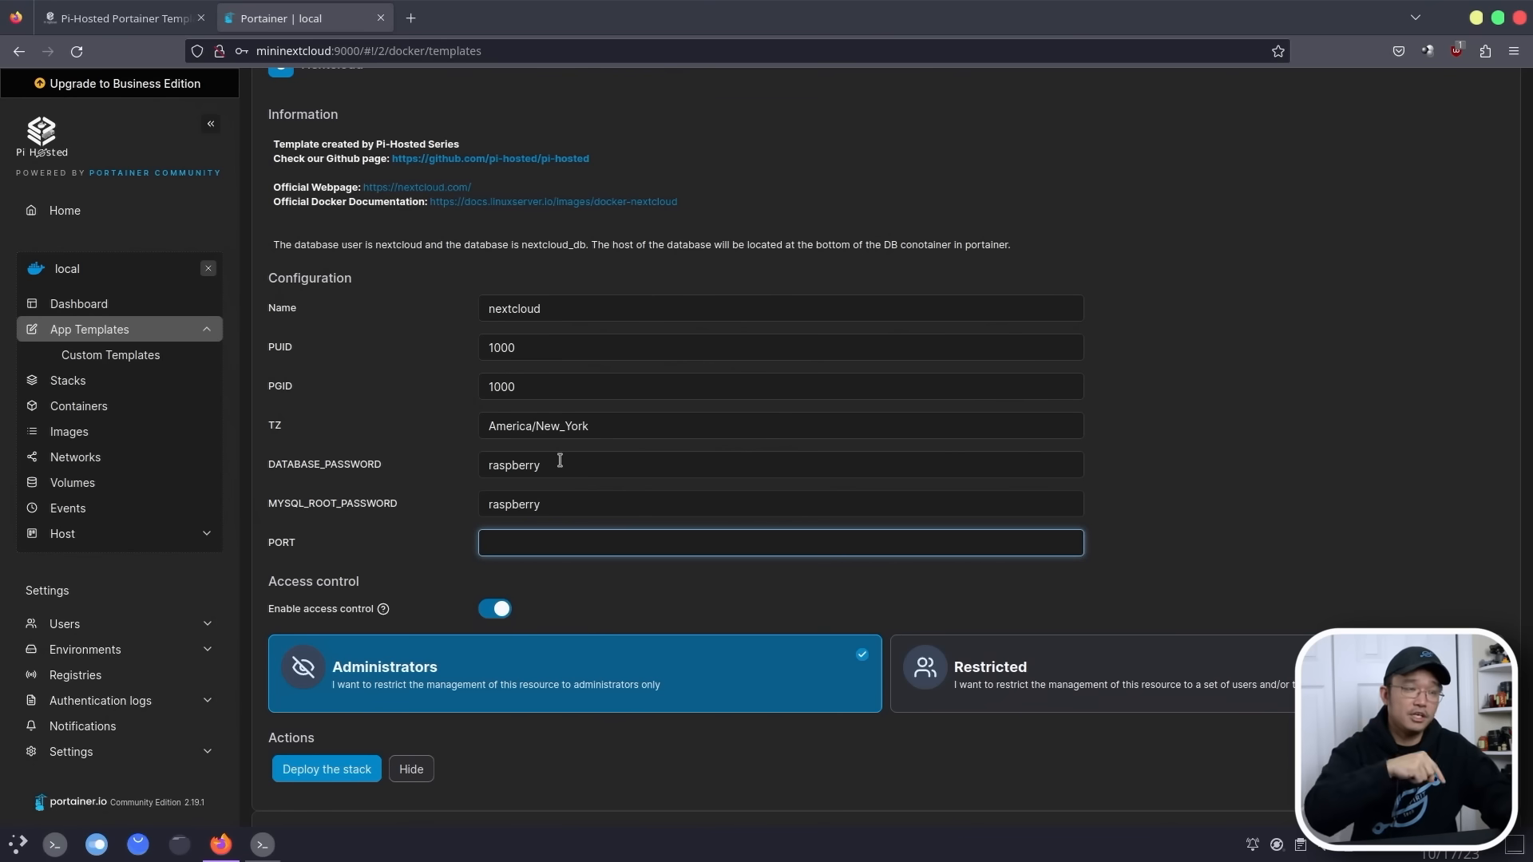
left_click(781, 543)
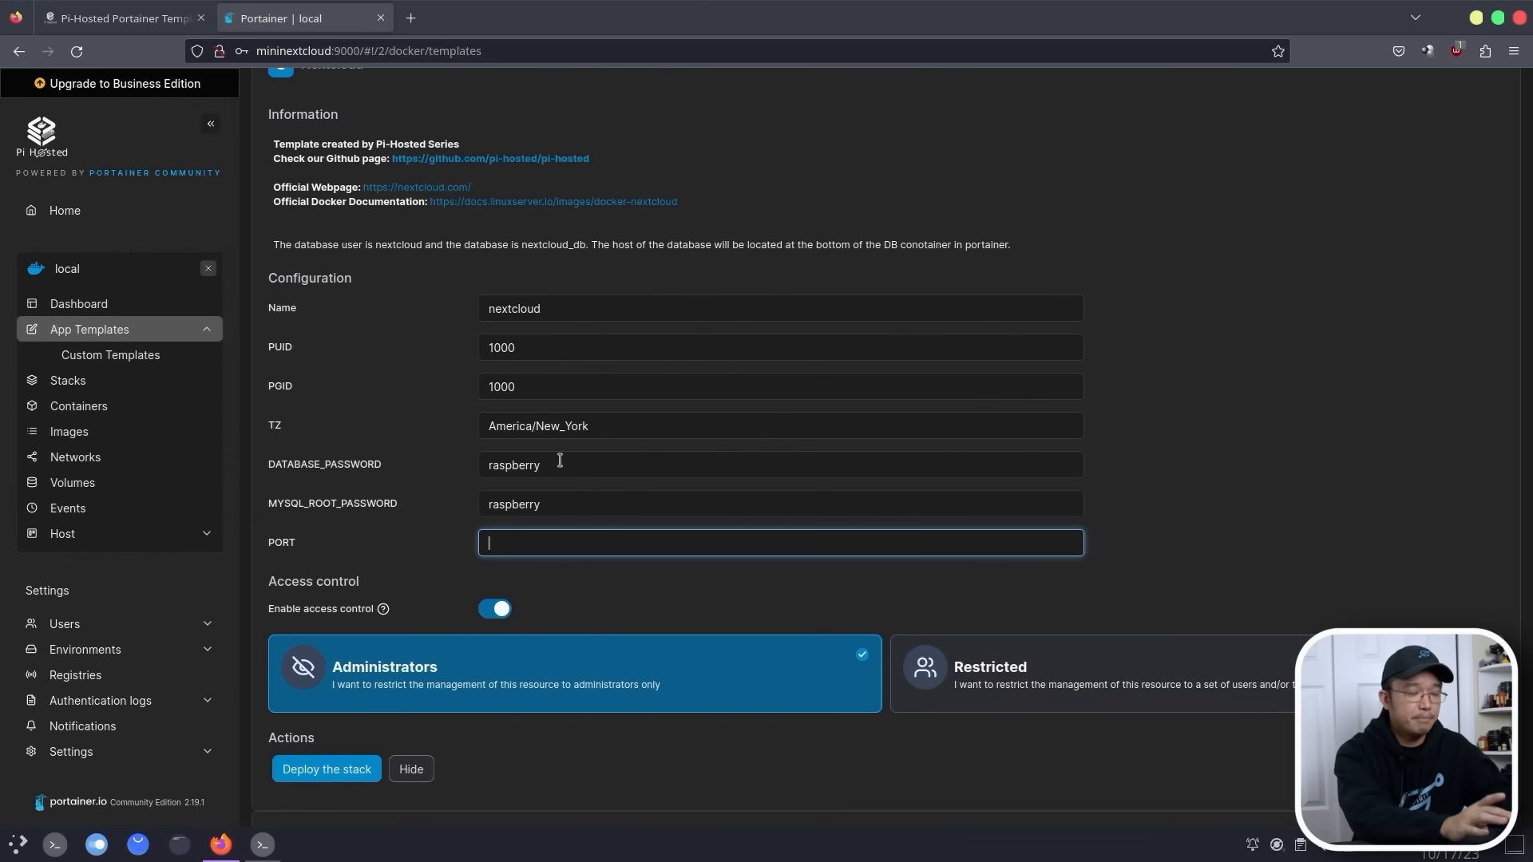
type("9443")
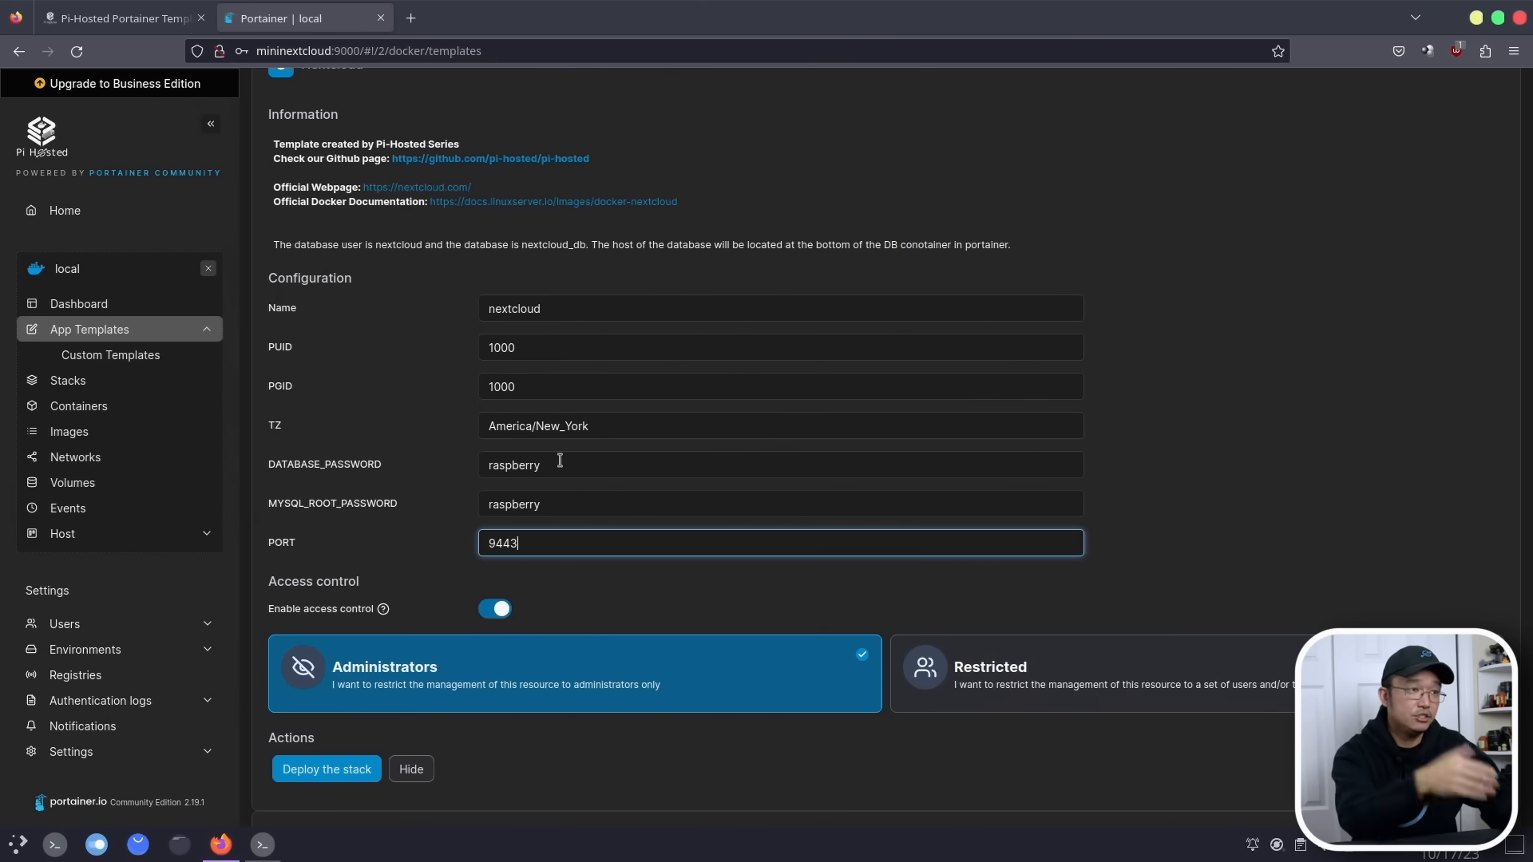
mouse_move(535, 598)
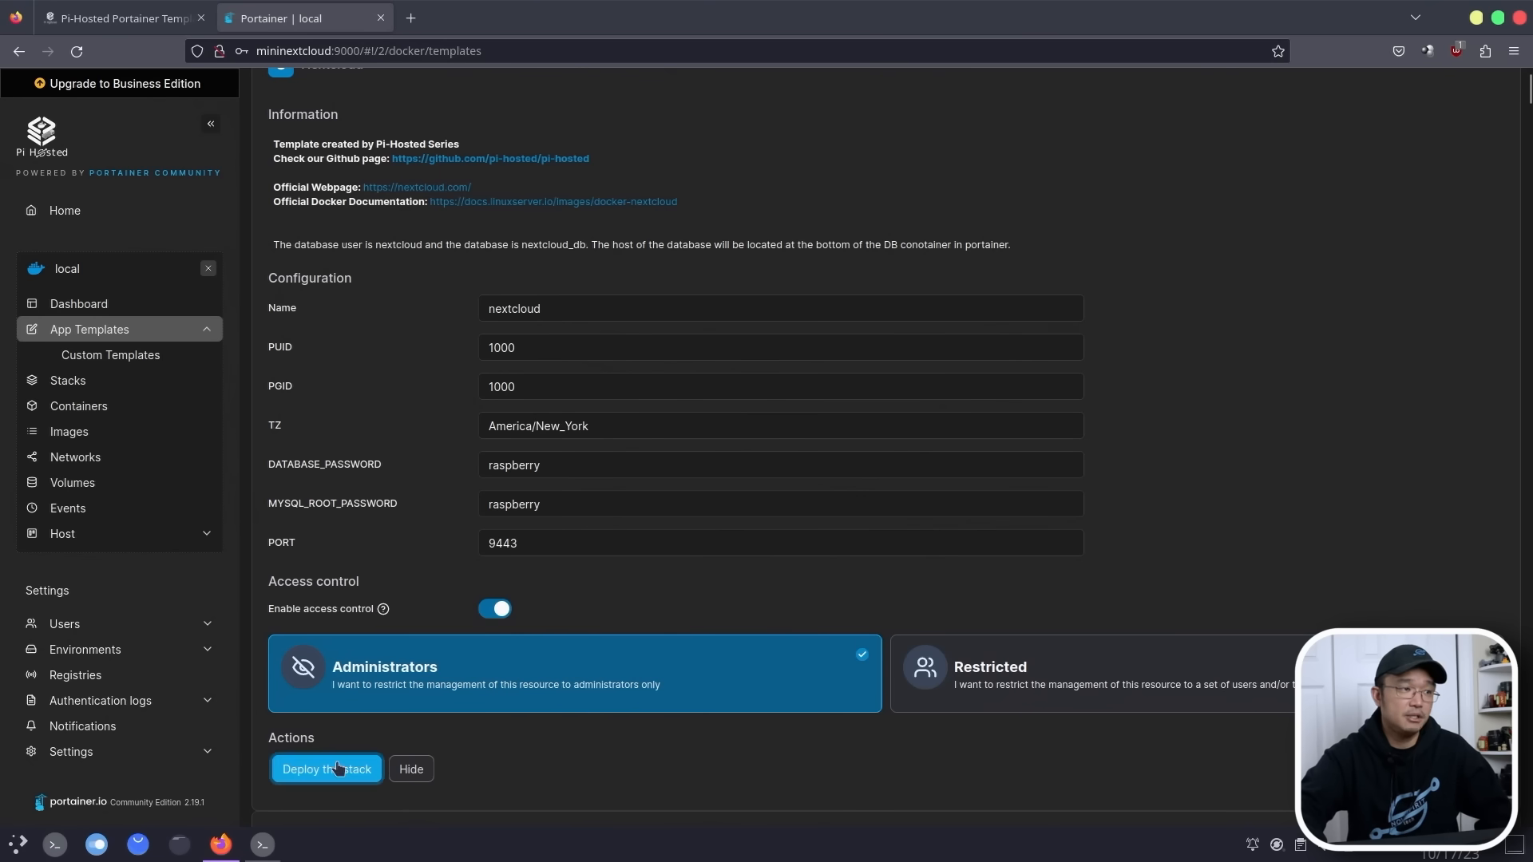
- Deploy the Nextcloud stack and check the nextcloud containers are running
left_click(326, 768)
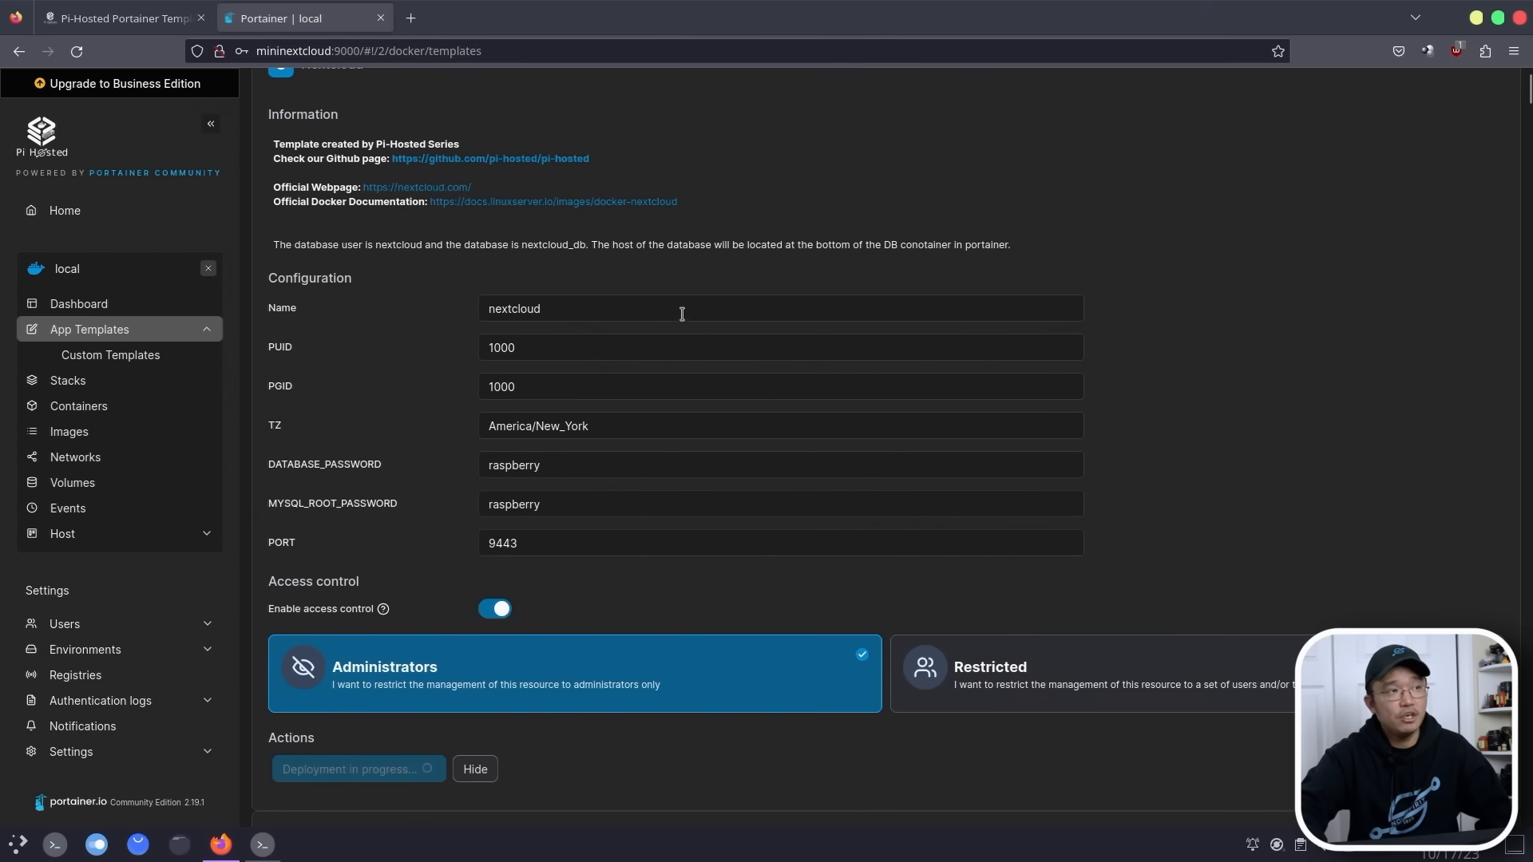
mouse_move(525, 241)
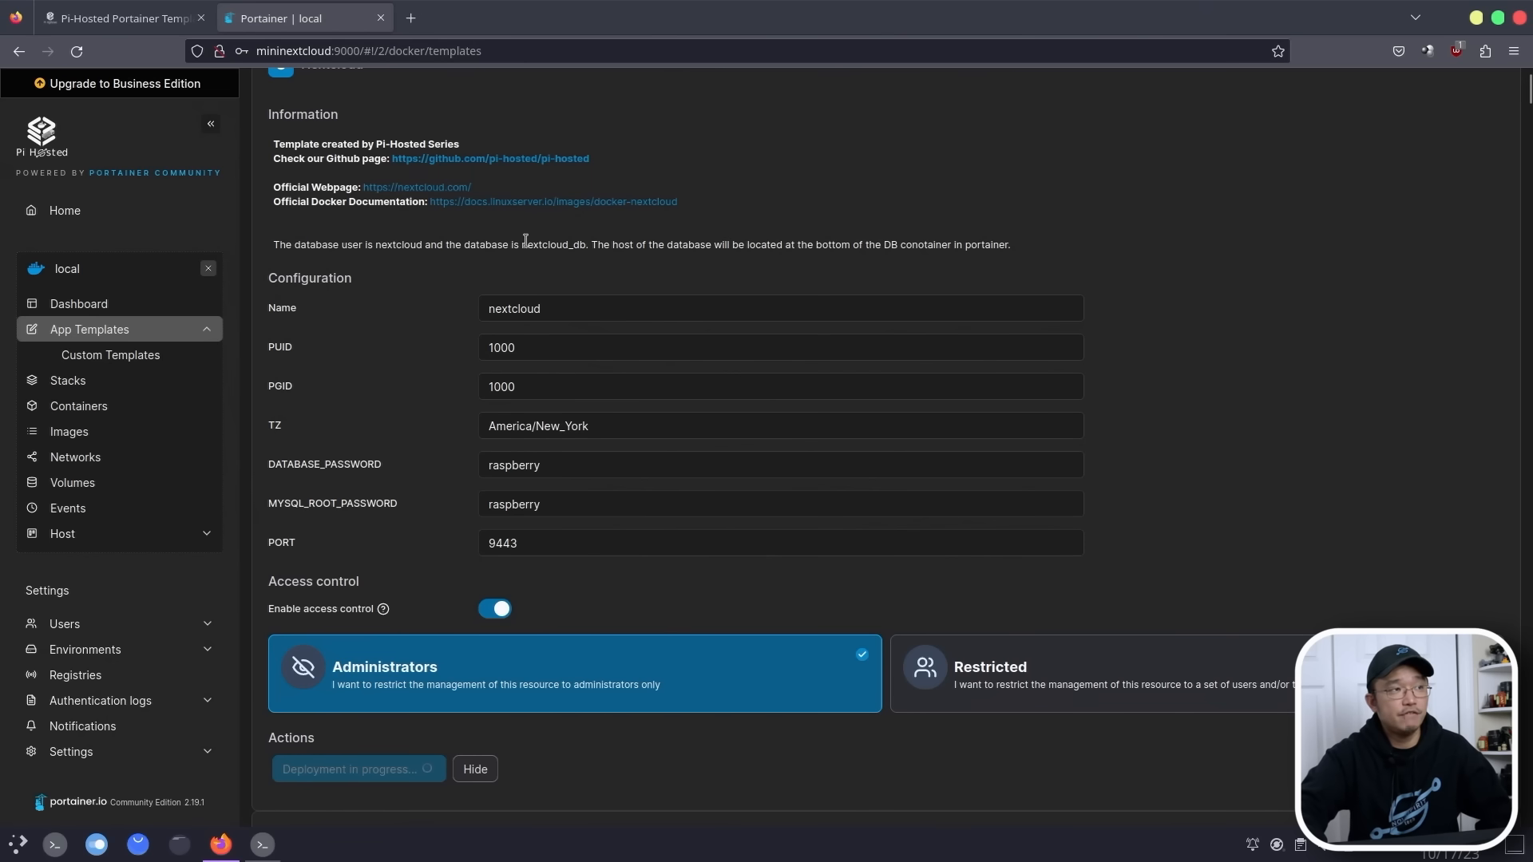
double_click(554, 245)
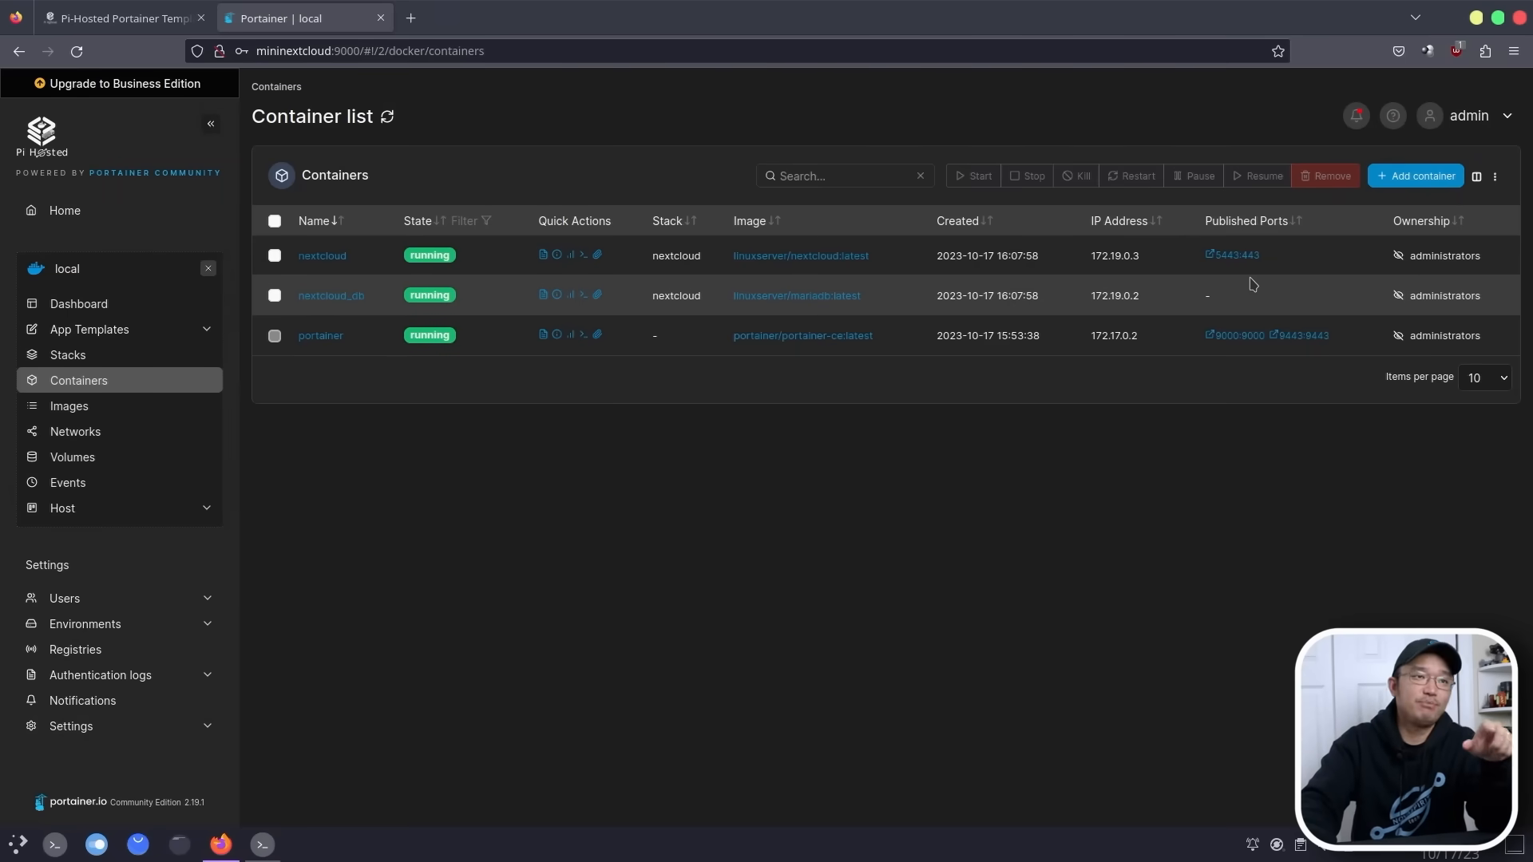
mouse_move(1305, 336)
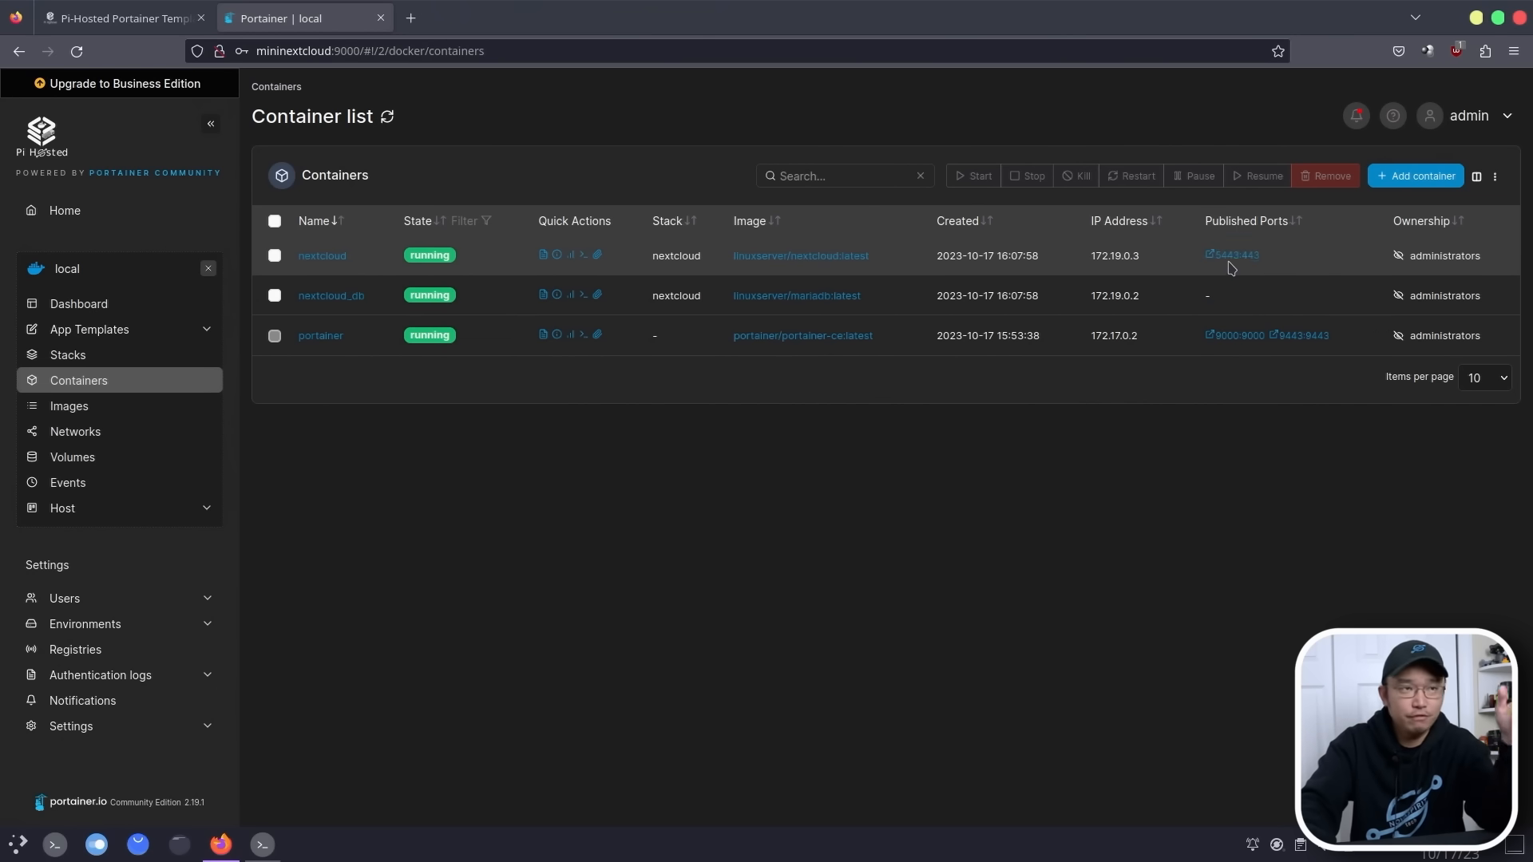
mouse_move(1233, 256)
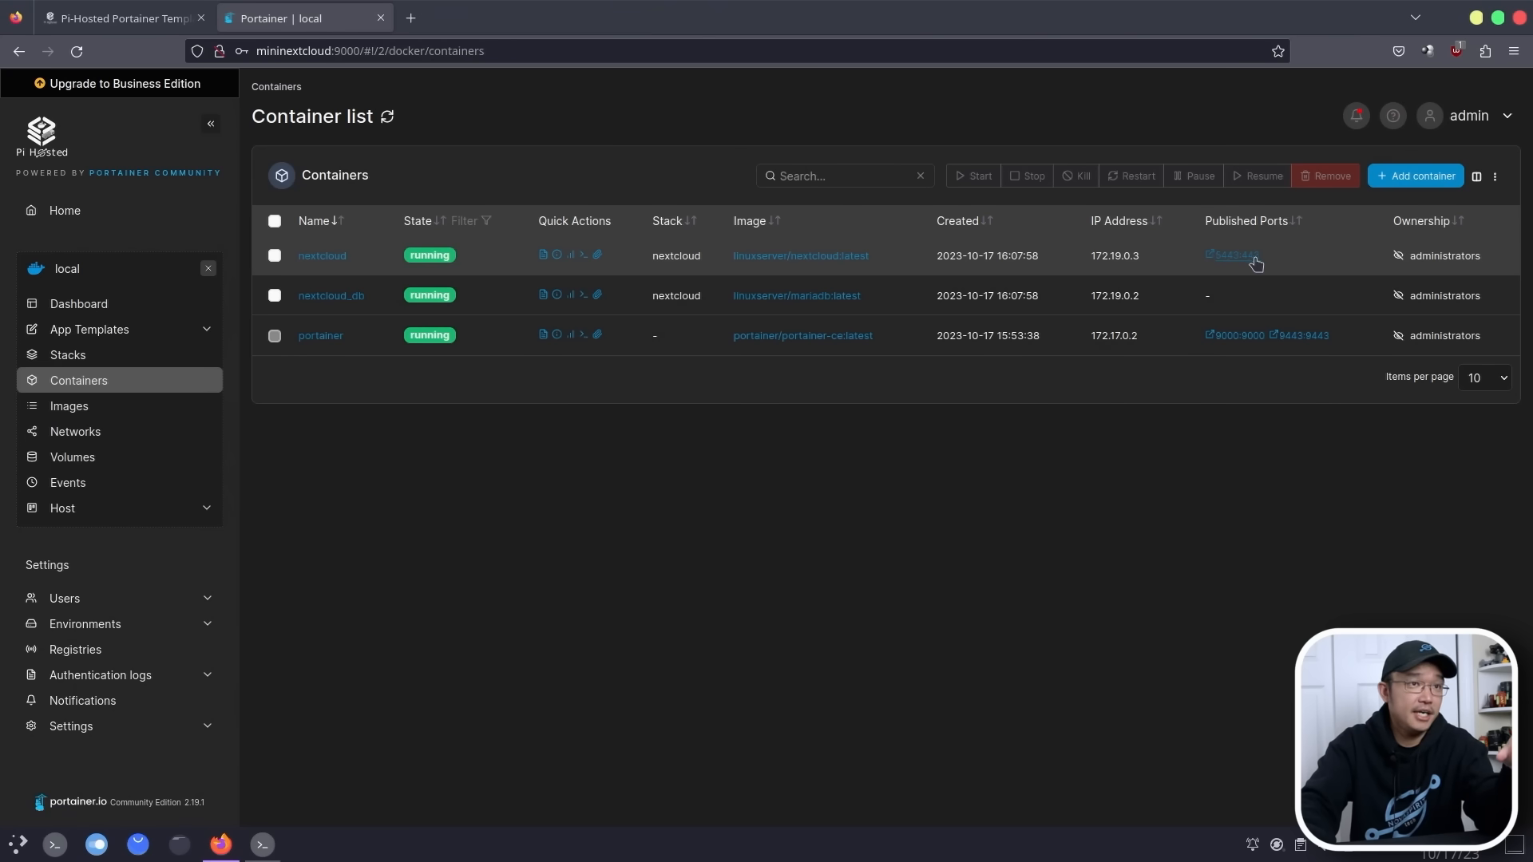
- Follow the nextcloud container's 5443:443 published-port link to mininextcloud:5443
left_click(1233, 255)
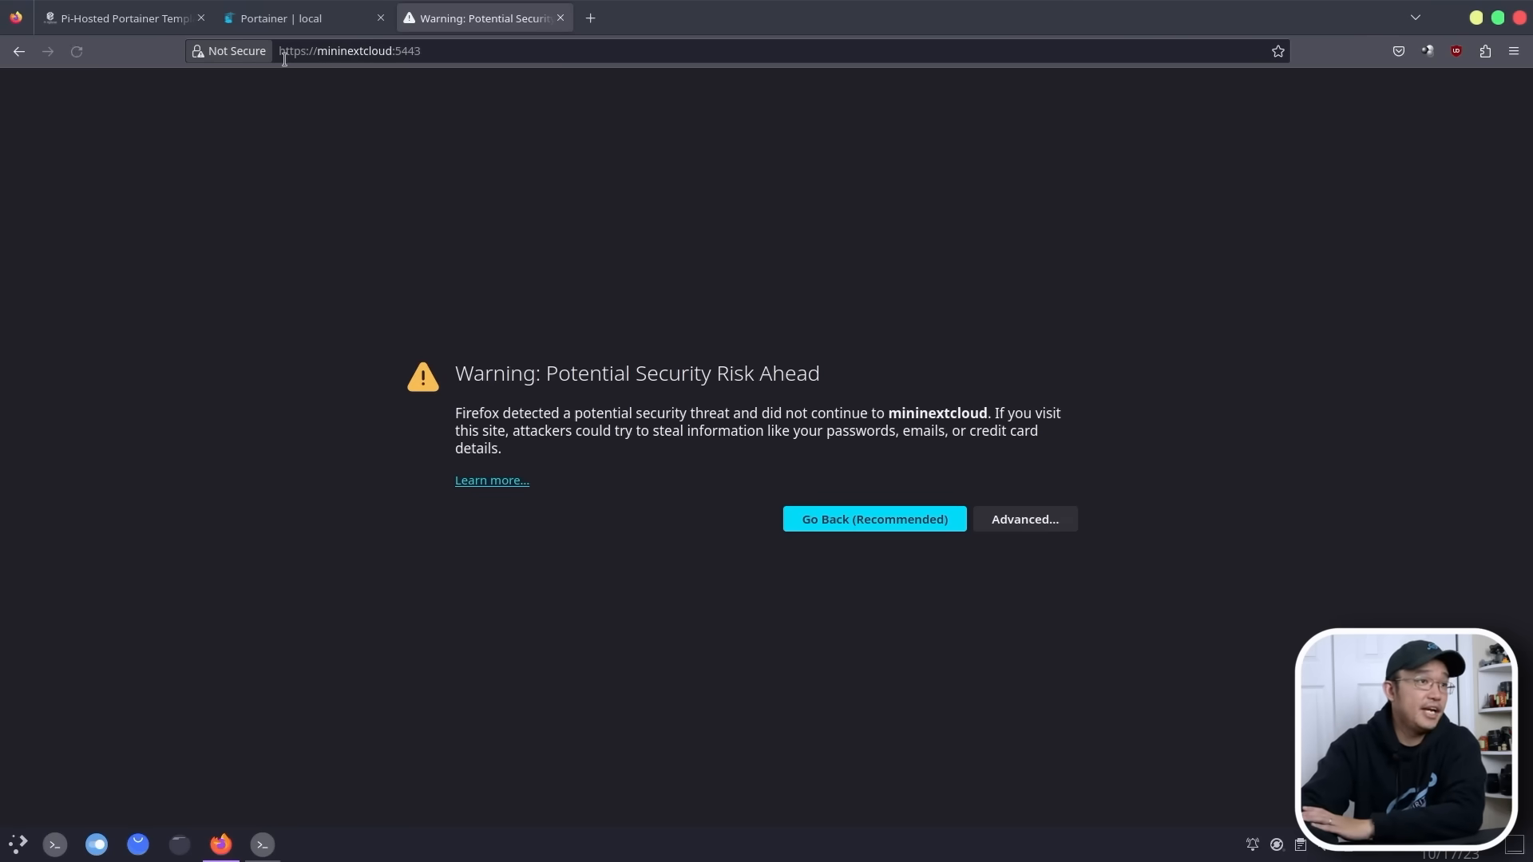
mouse_move(1026, 519)
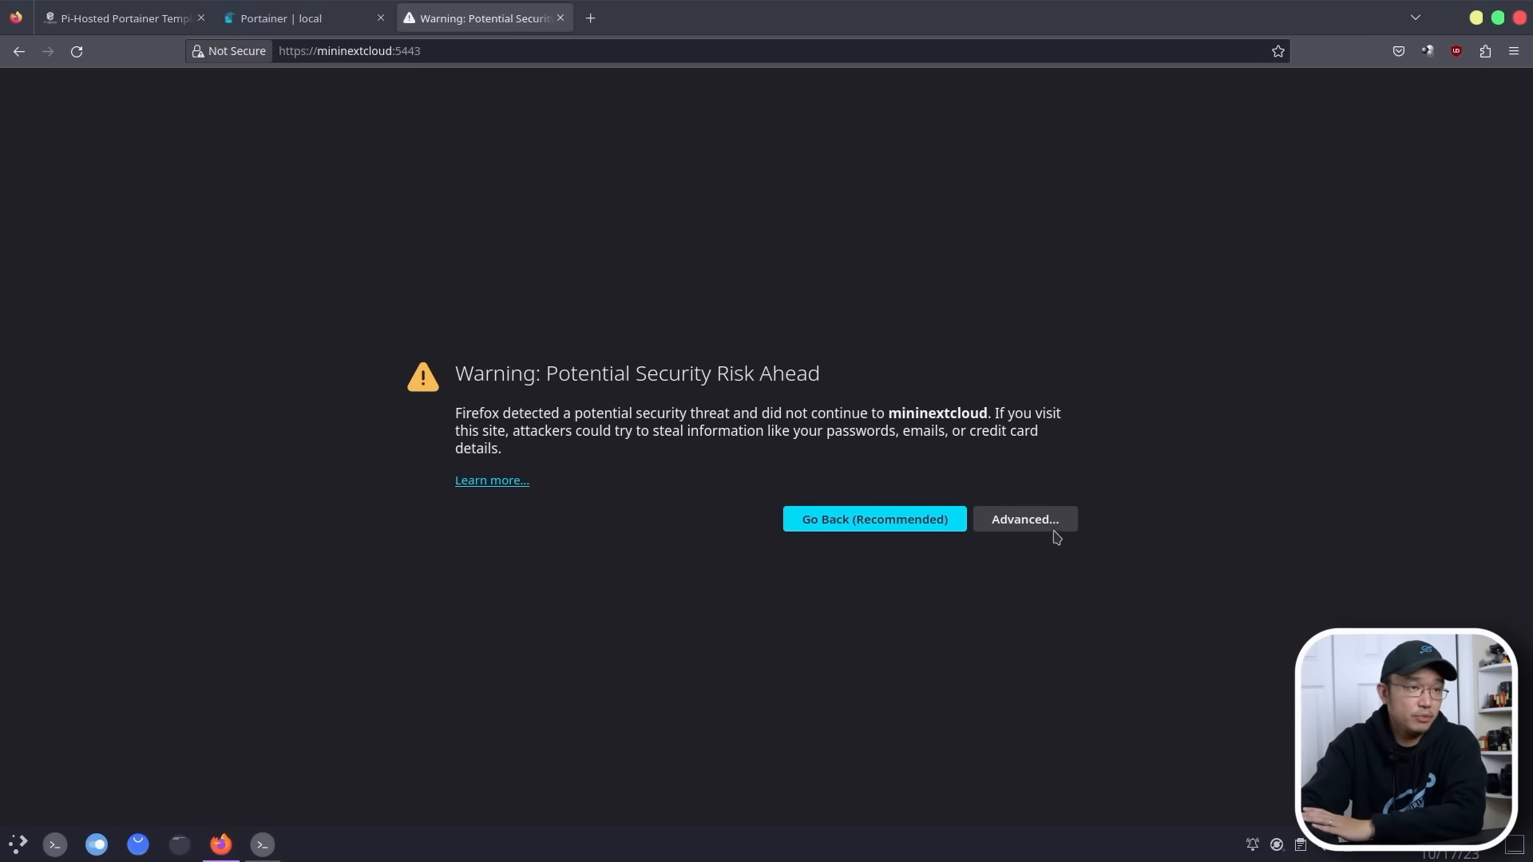
- Accept the self-signed certificate risk and enter admin user 'don' with a password
left_click(1025, 520)
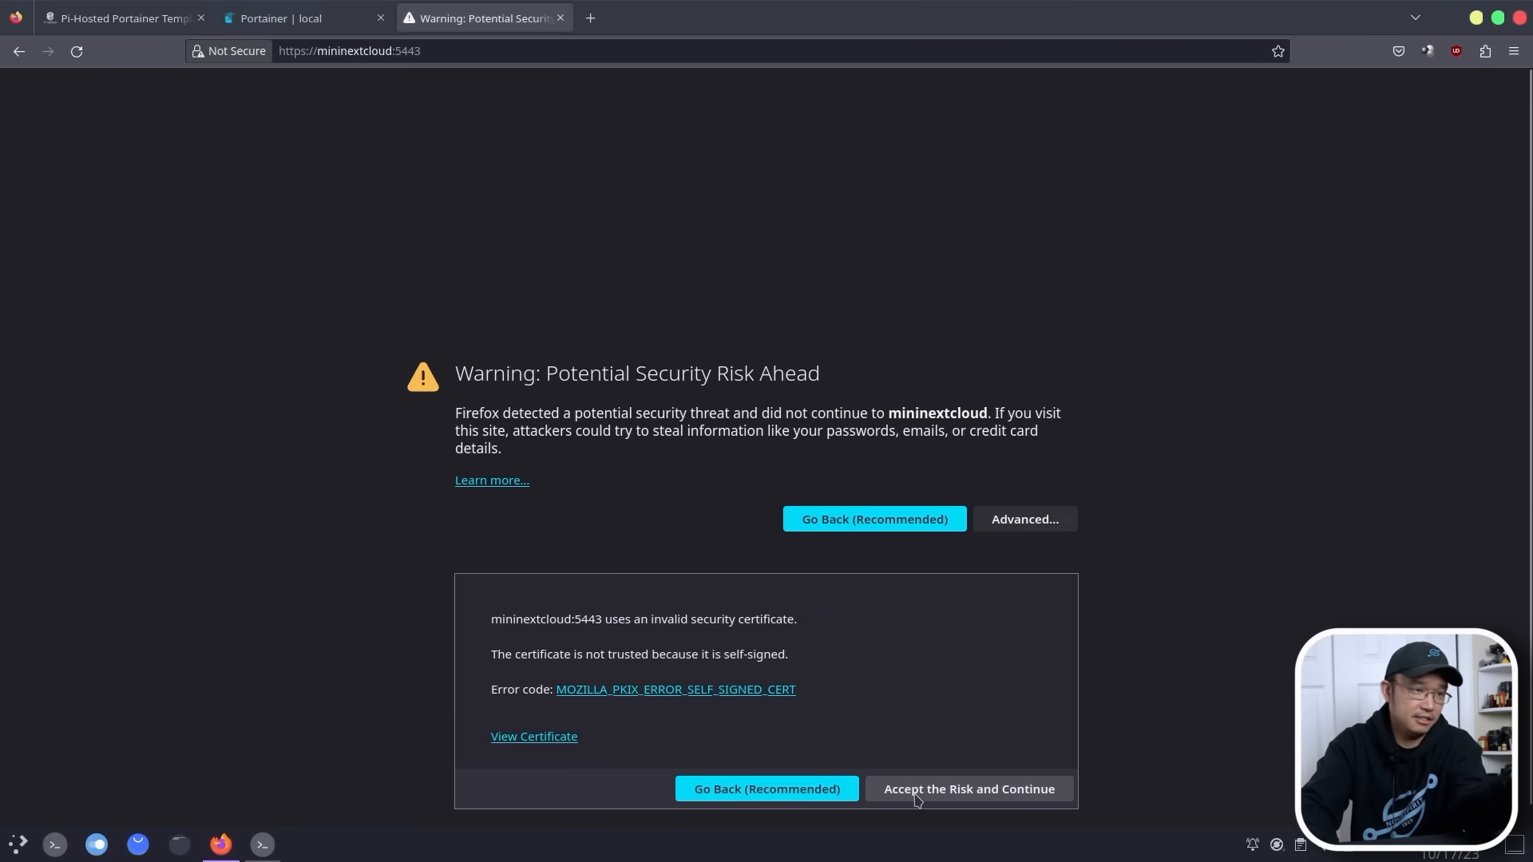
left_click(968, 790)
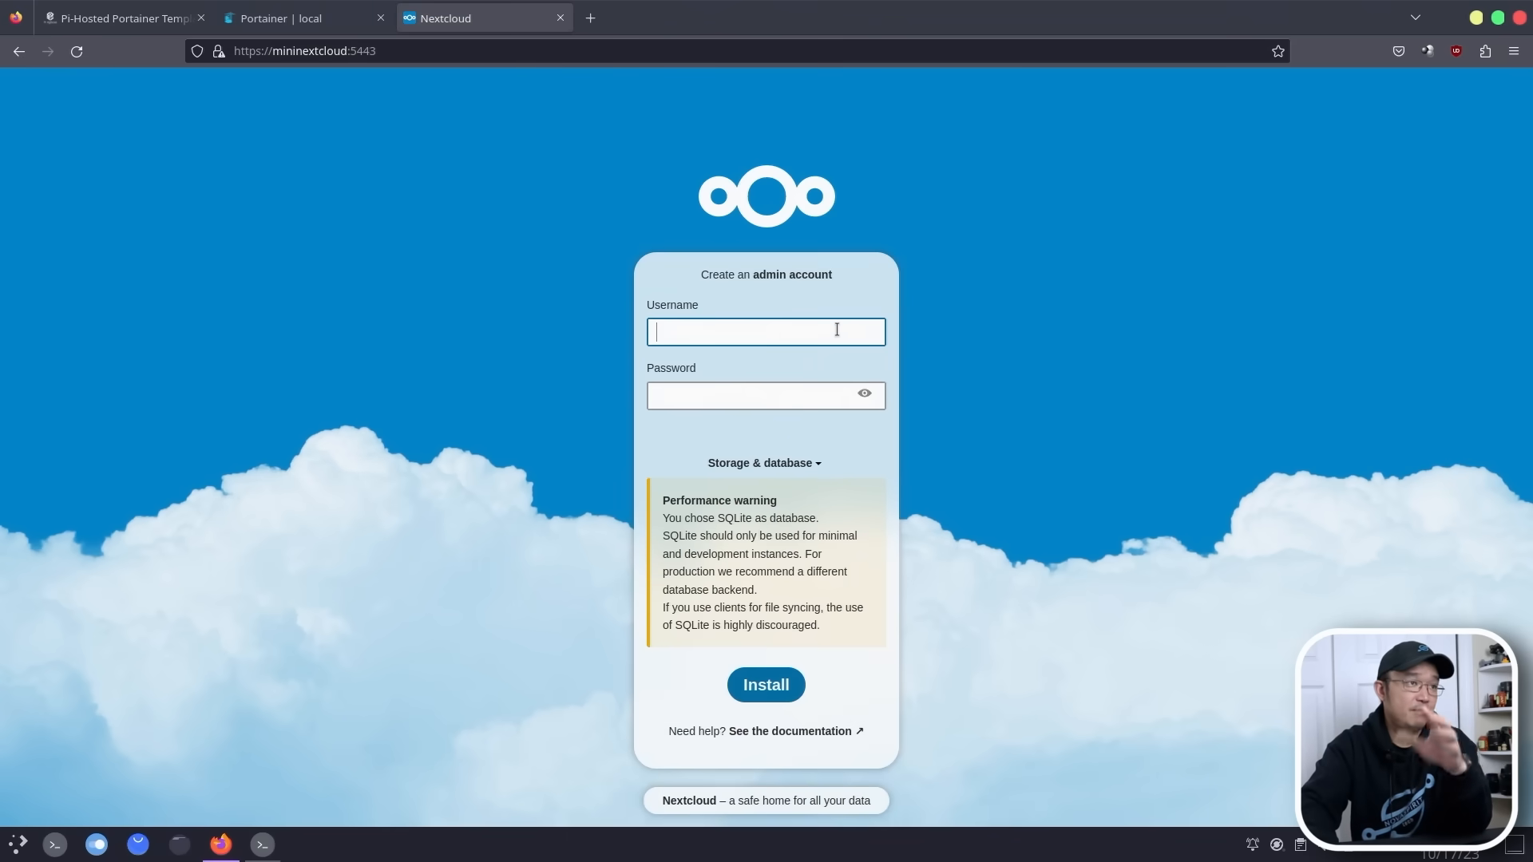
type("don")
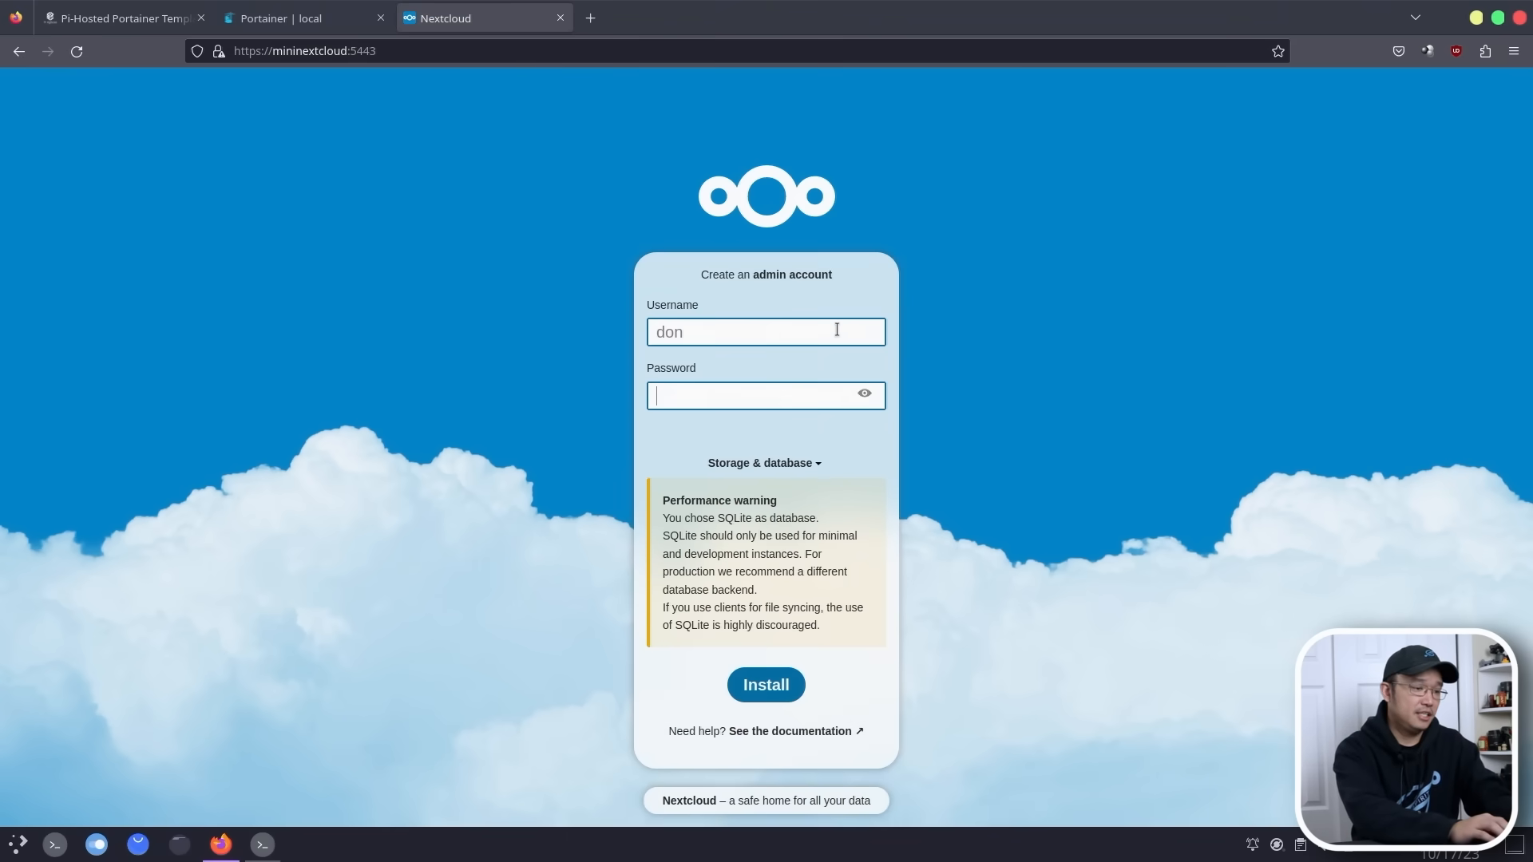
type("password")
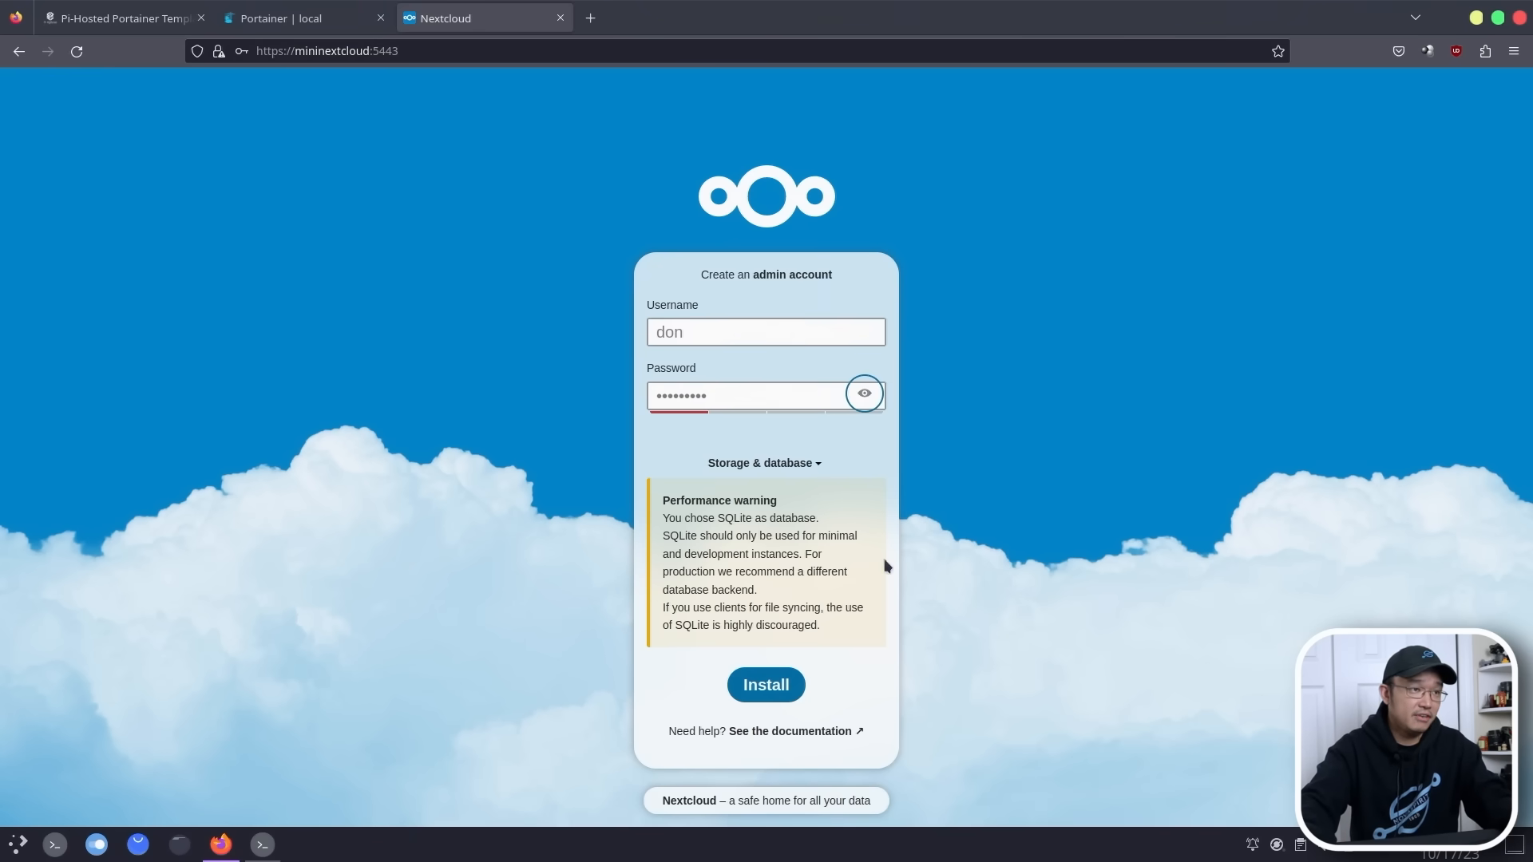
mouse_move(792, 489)
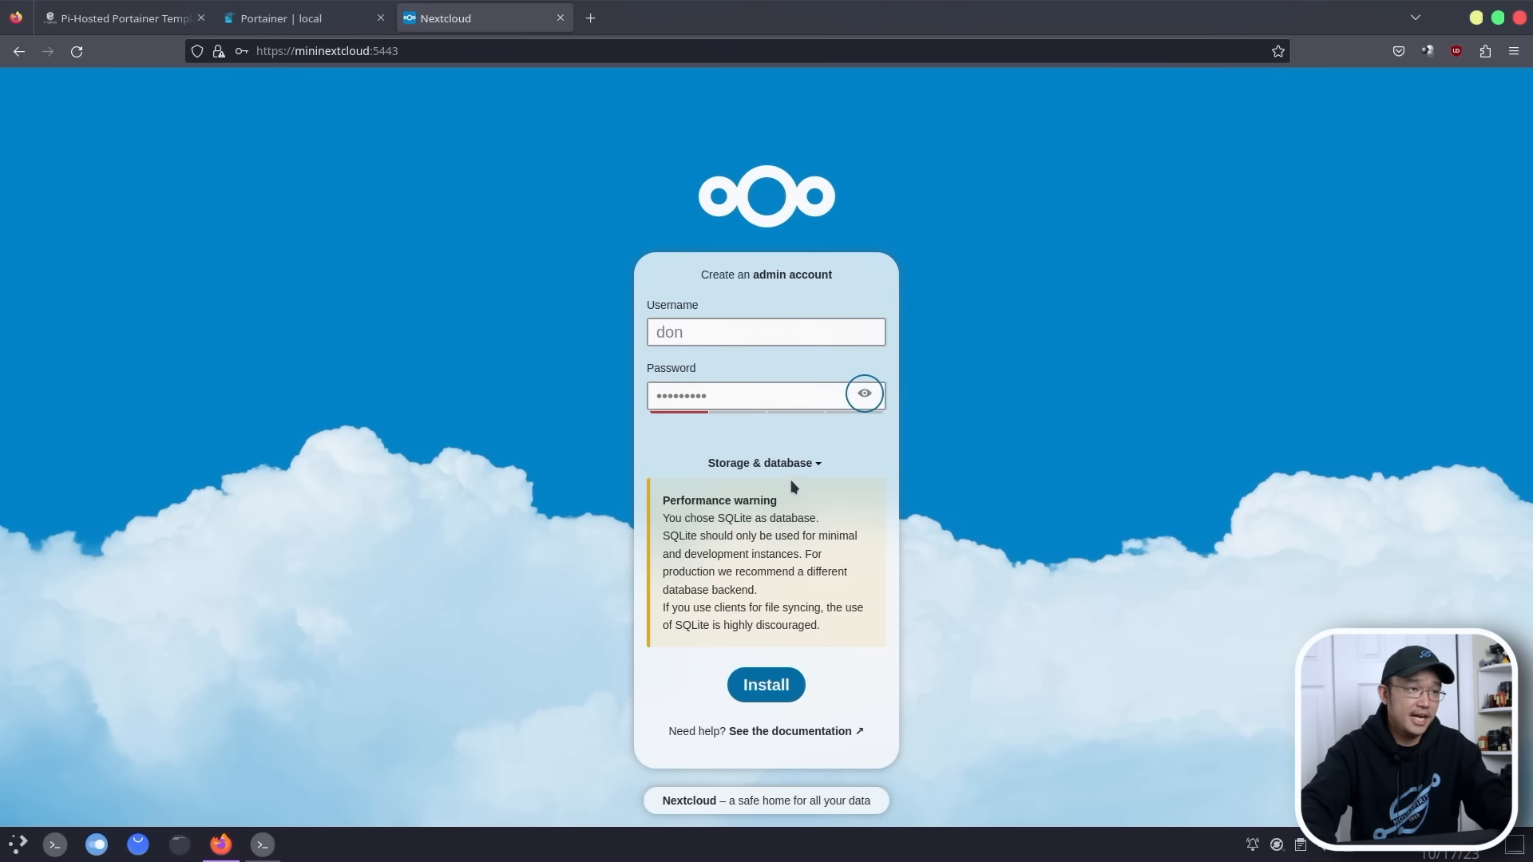
- Configure MySQL/MariaDB storage: user nextcloud, database nextcloud_db, host nextcloud_db:3306
left_click(765, 463)
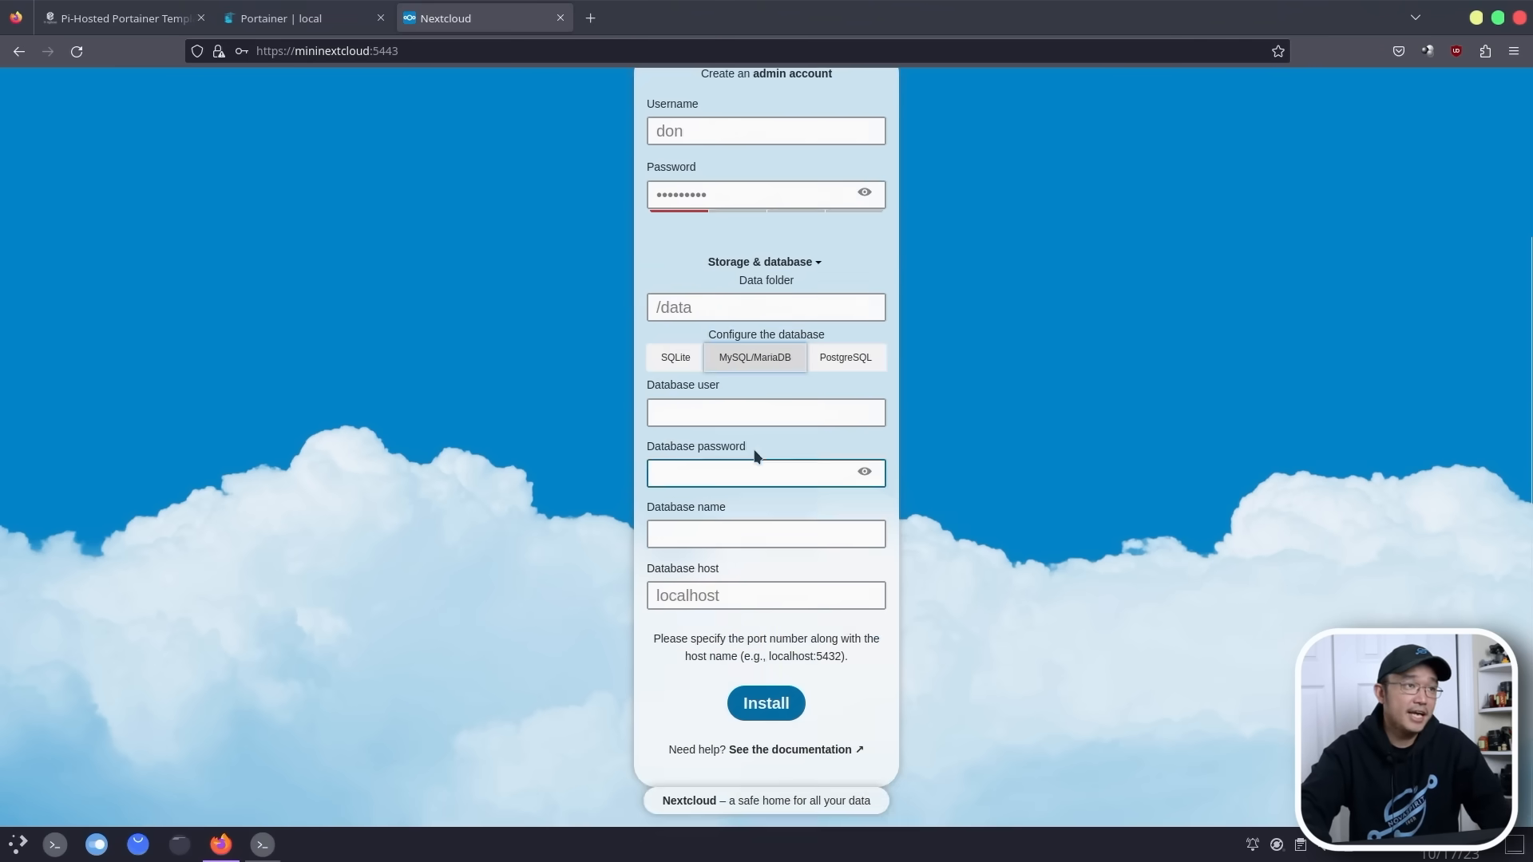
type("nextcloud")
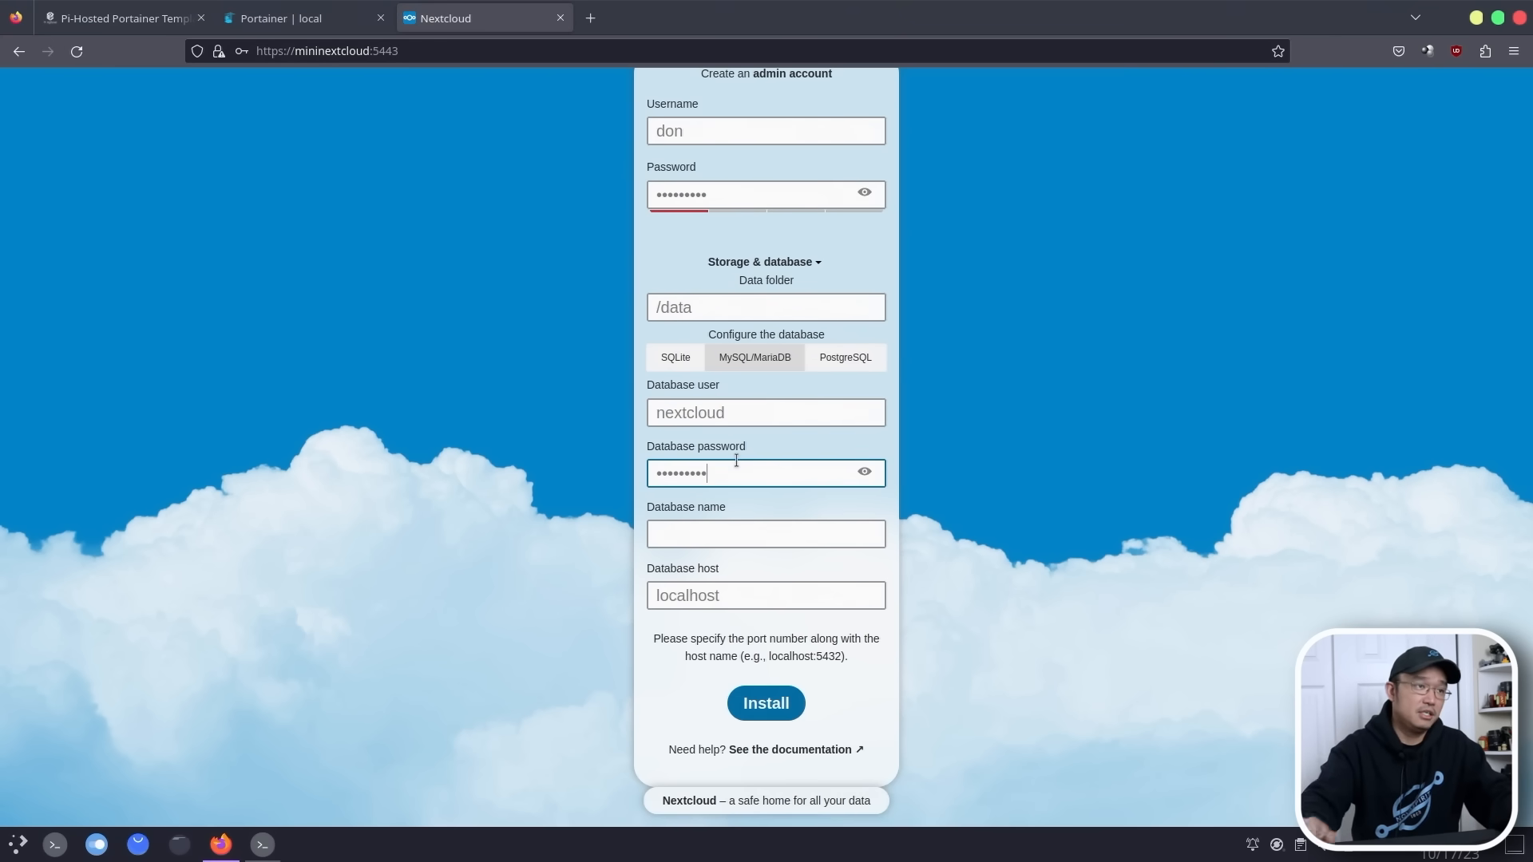
type("nextcloud_db")
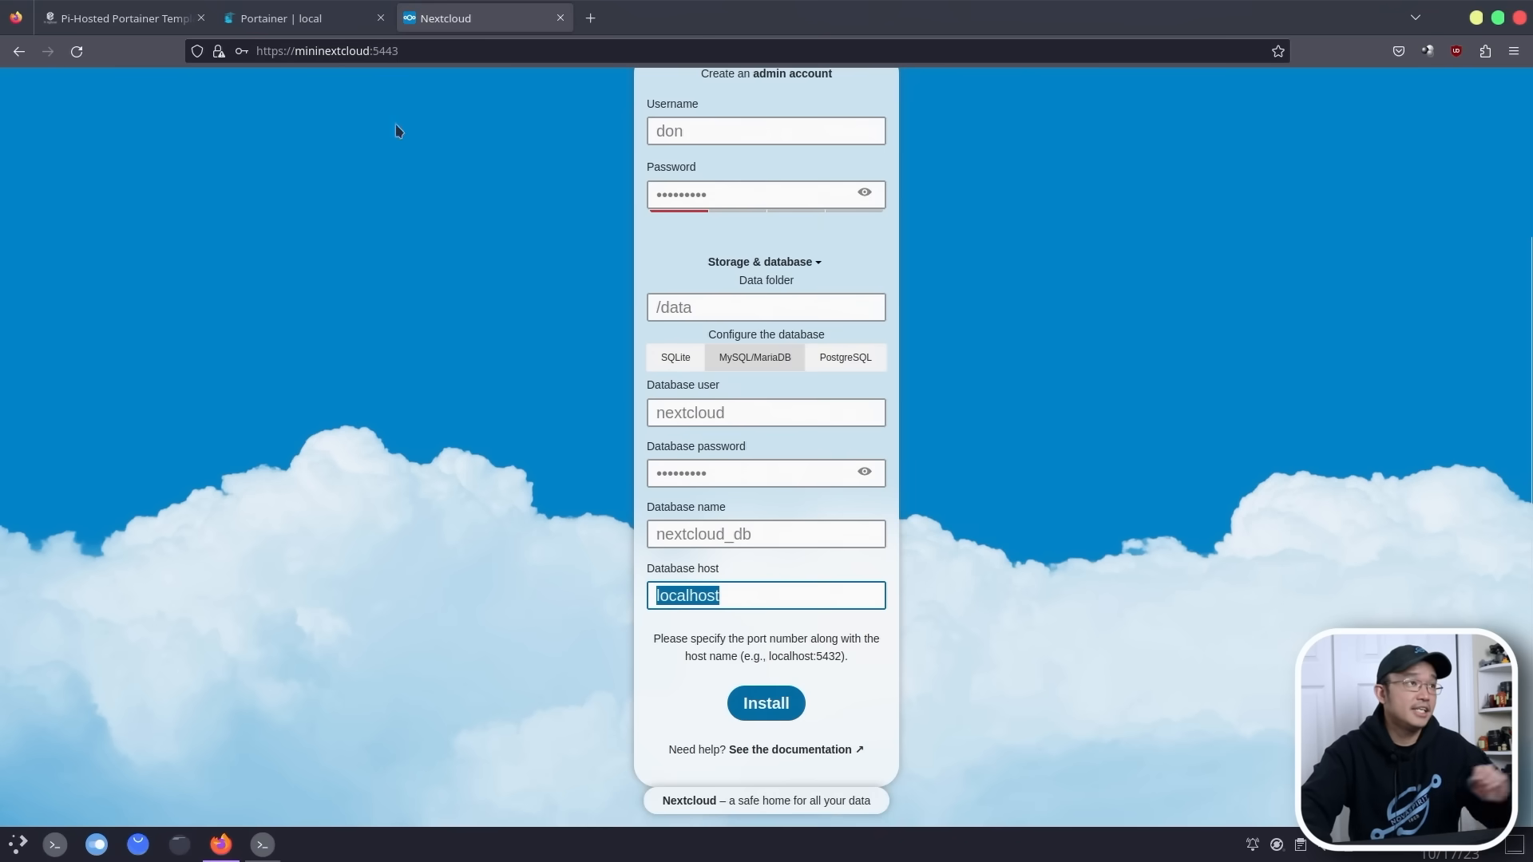
type("n")
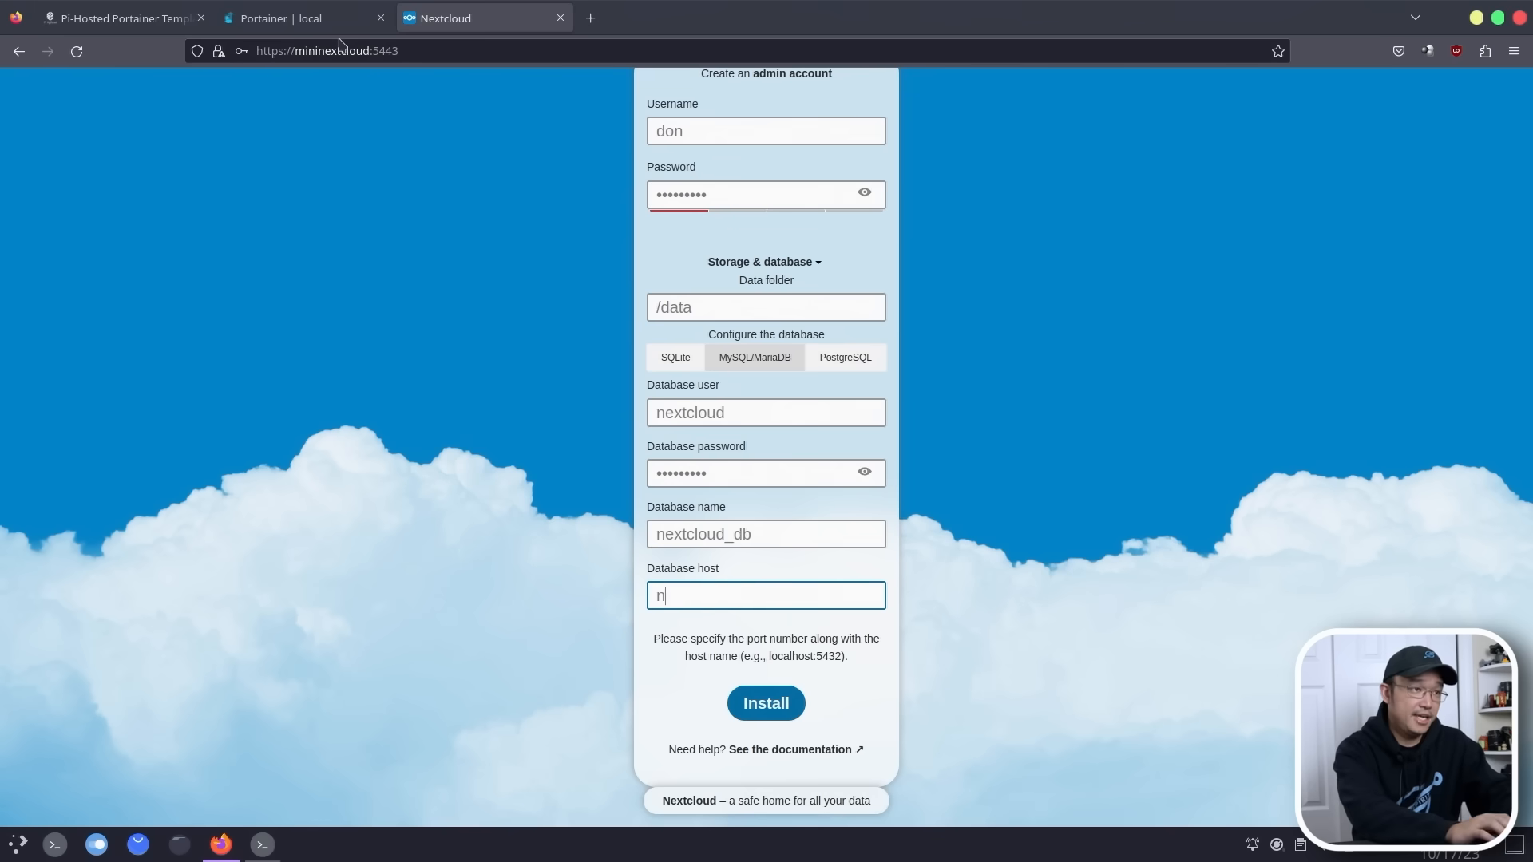
type("extcloud_db")
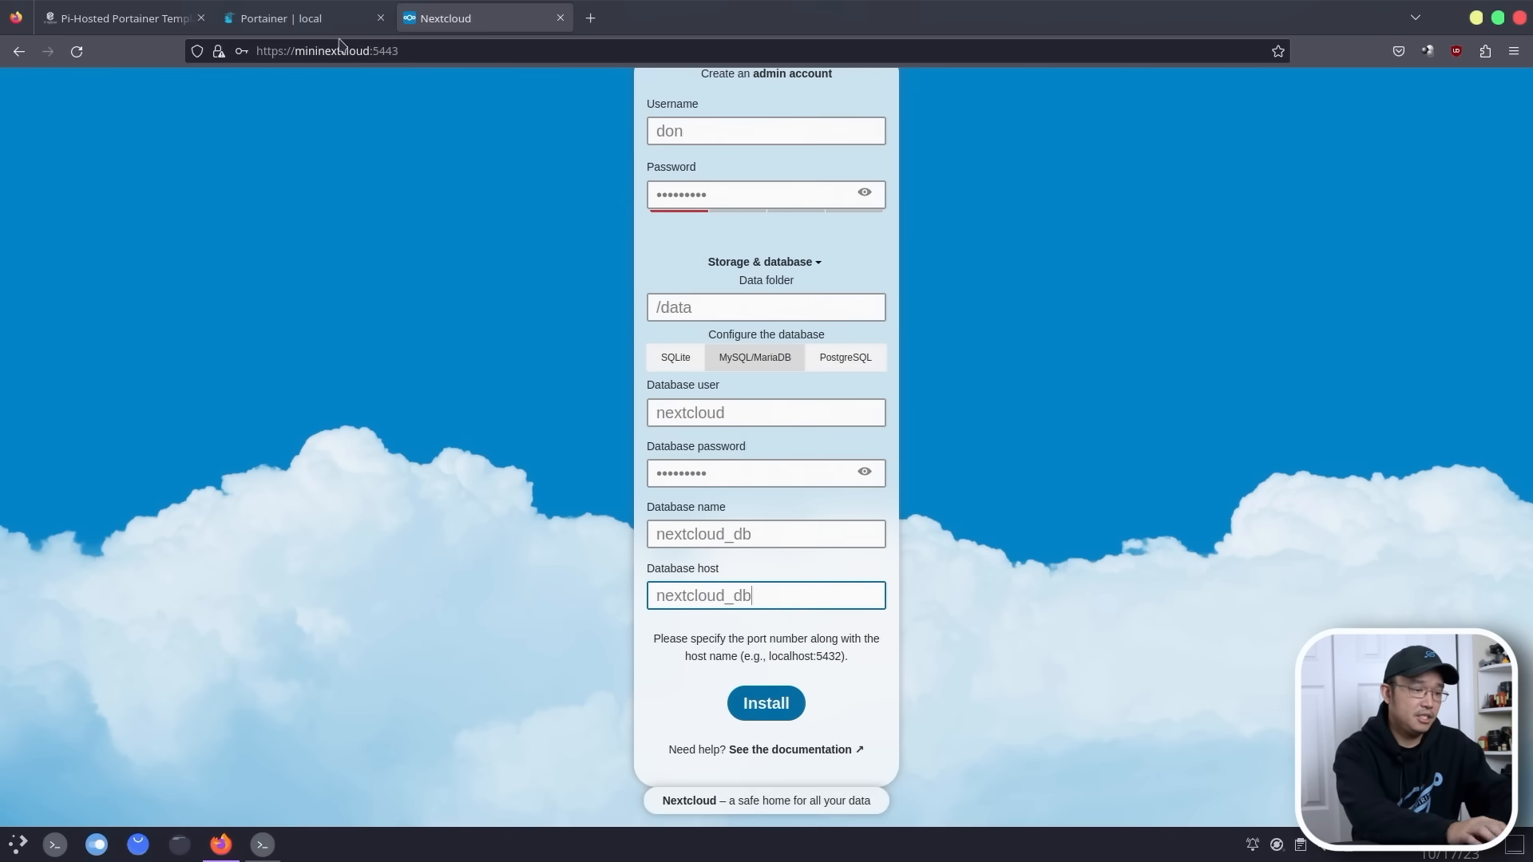
type(":3306")
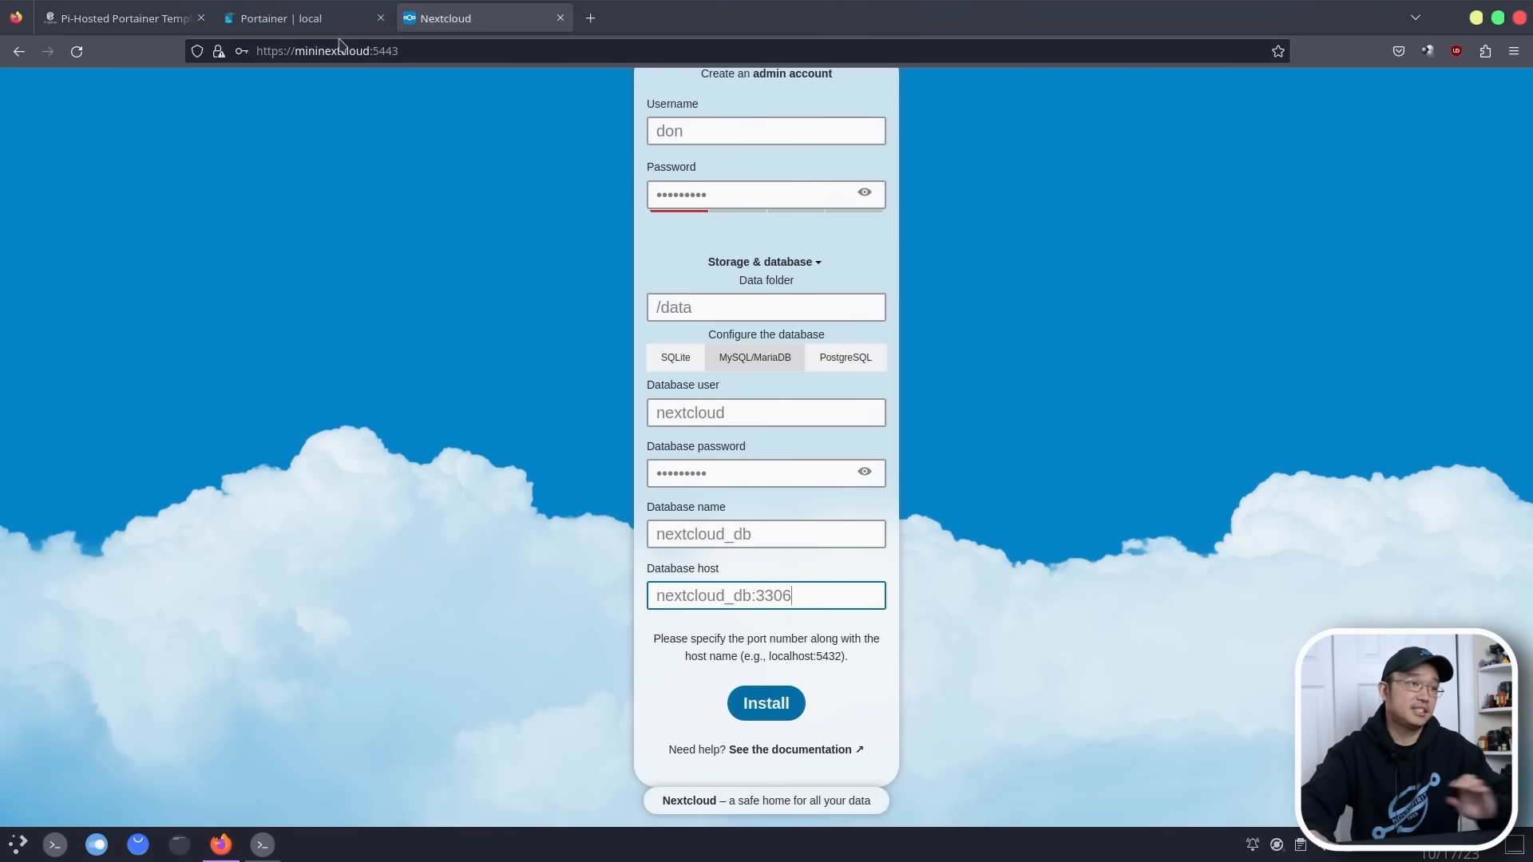
- Review the nextcloud_db container's startup log showing mariadb started from /config/databases
left_click(304, 17)
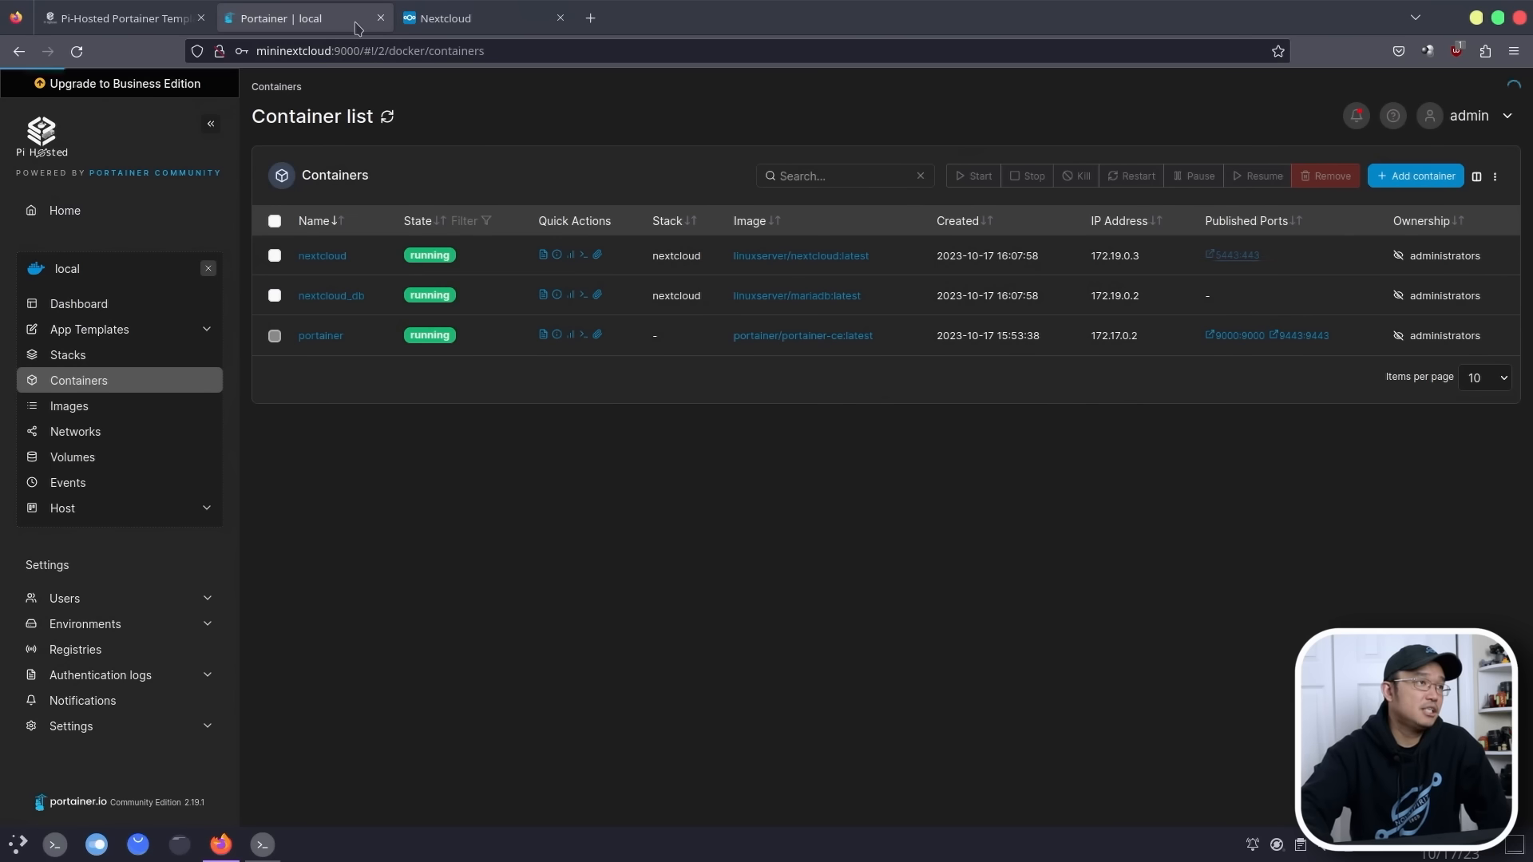
mouse_move(332, 296)
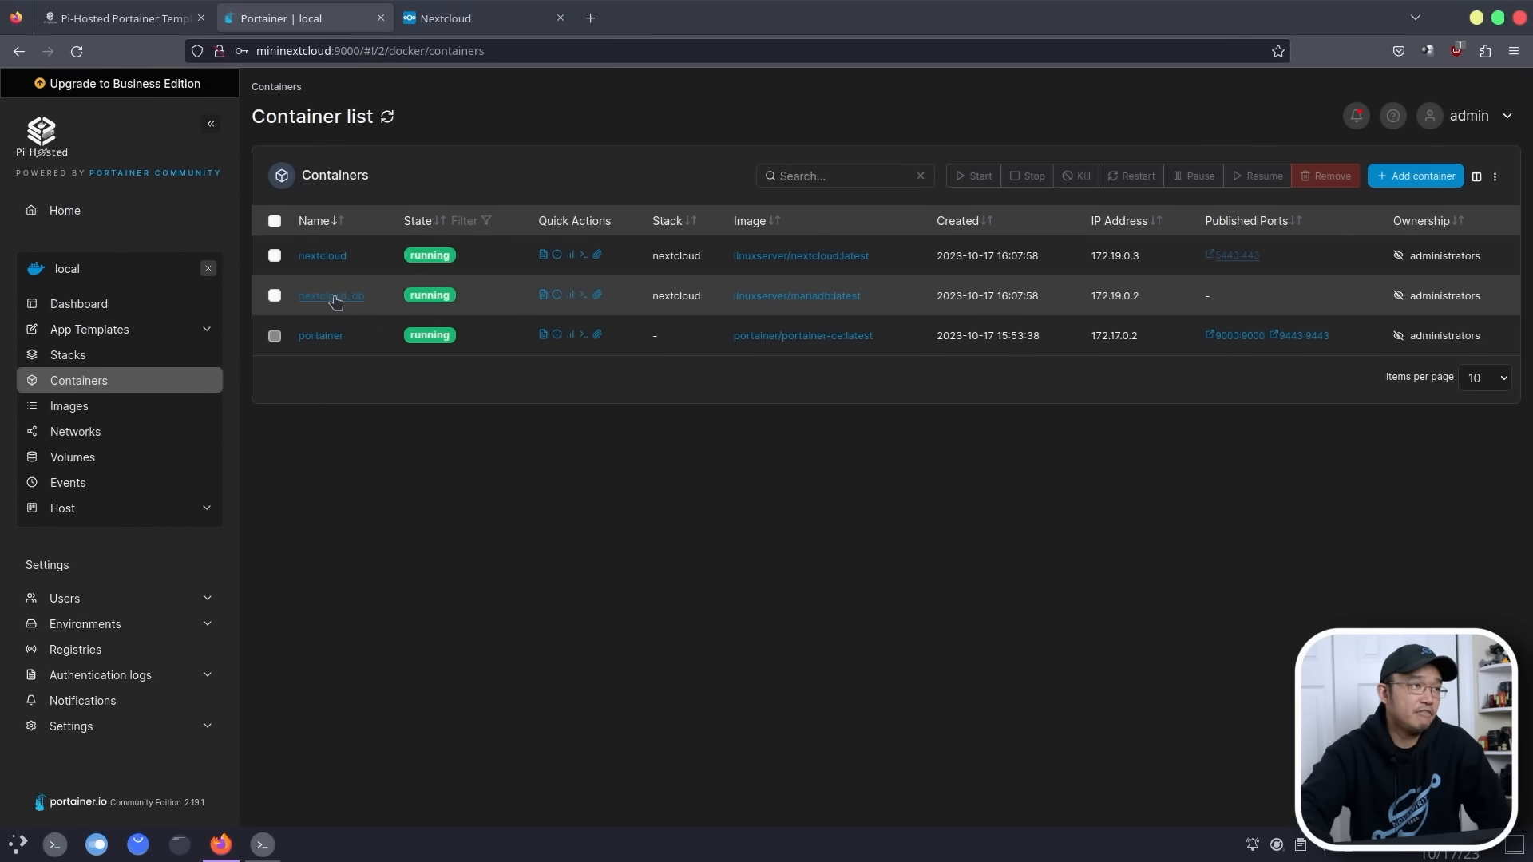
mouse_move(349, 302)
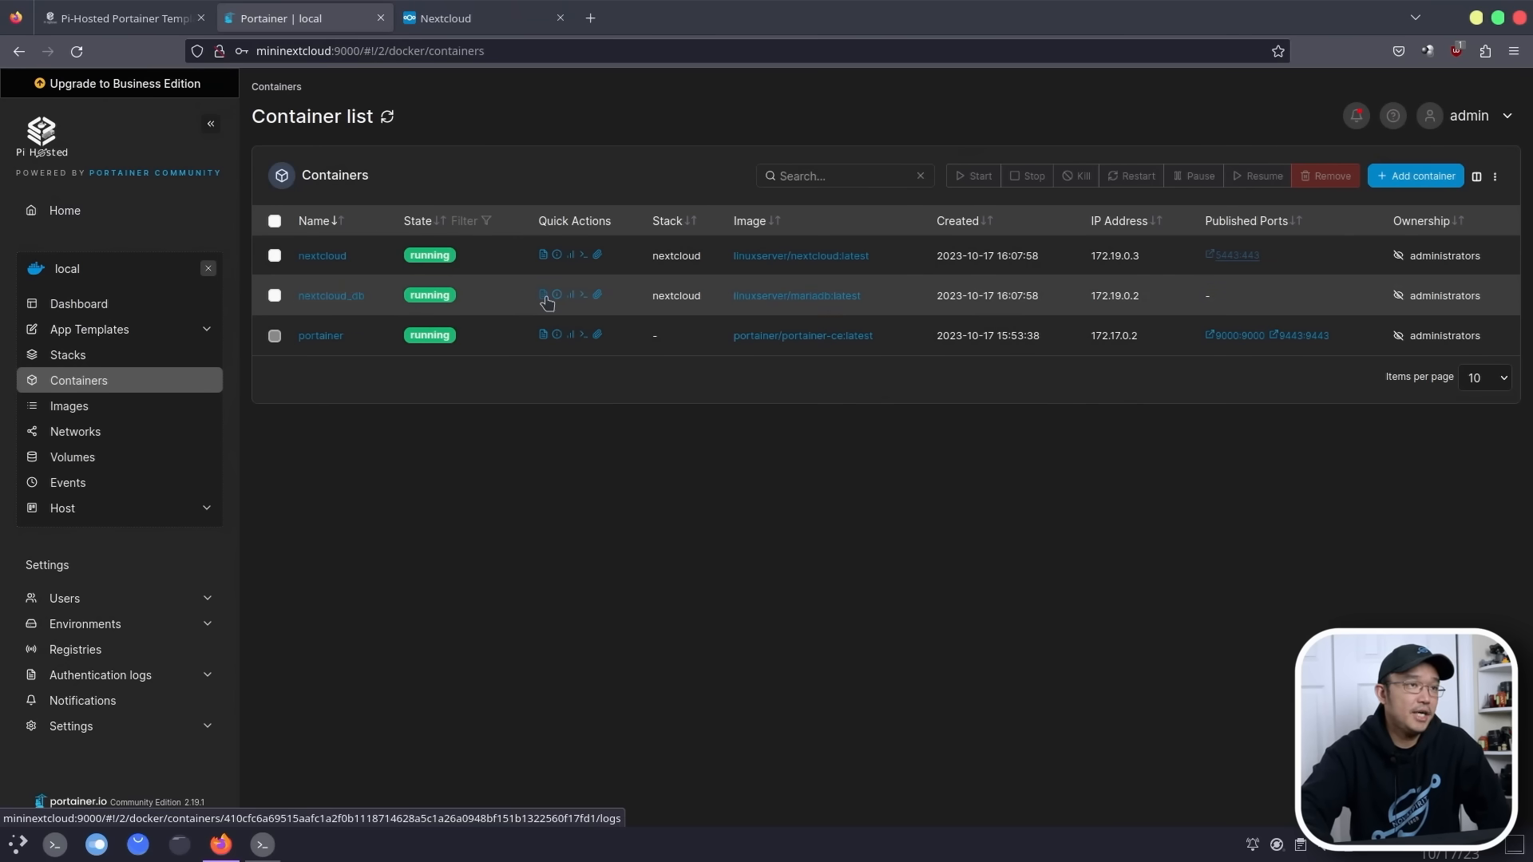
left_click(543, 296)
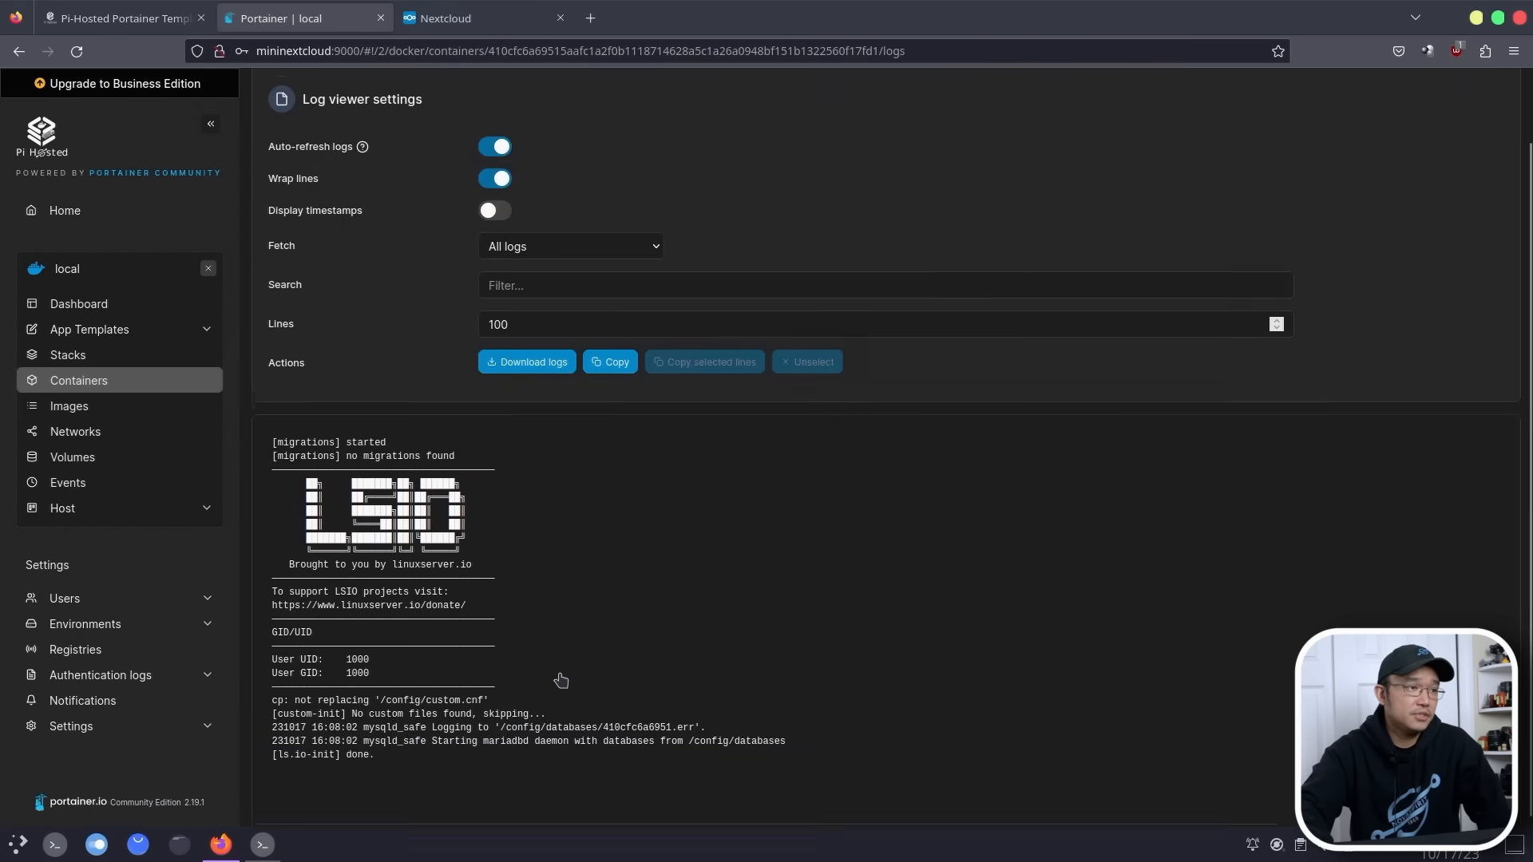
scroll("down", 3)
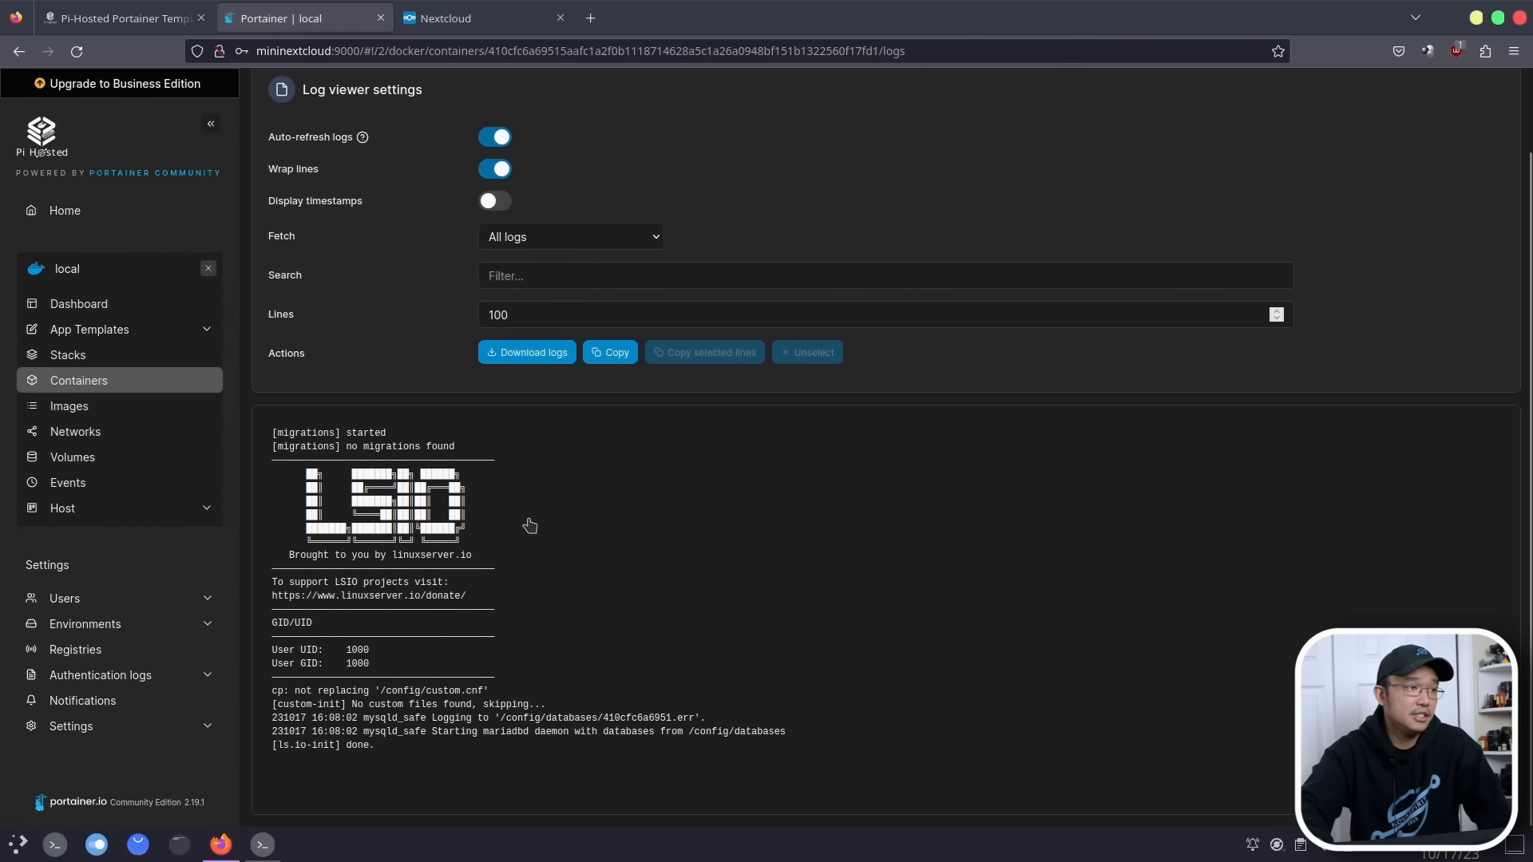
mouse_move(434, 495)
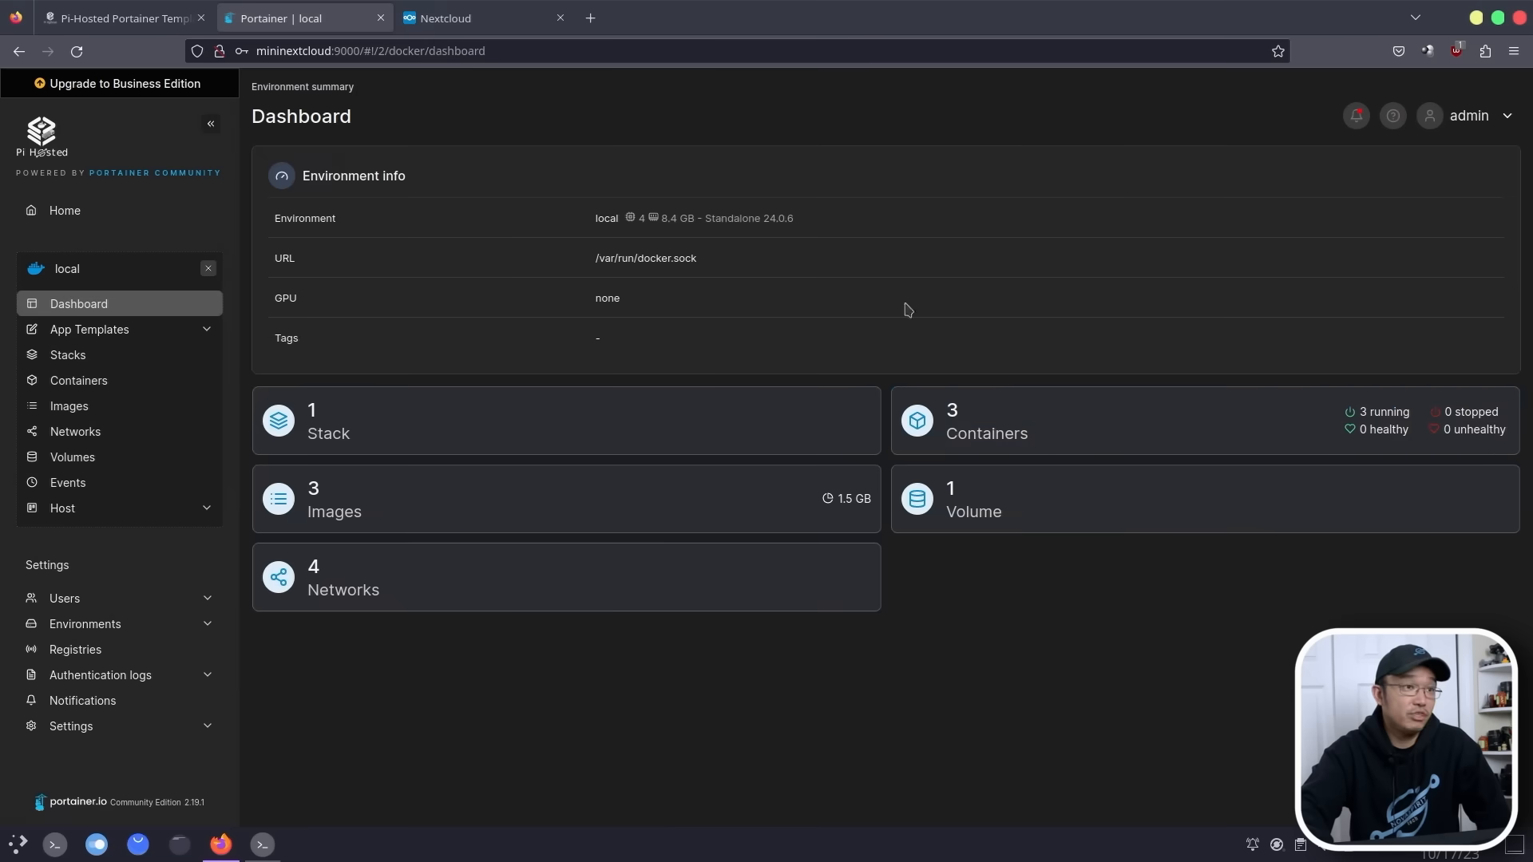
- Run Install on the Nextcloud setup form and wait for the Recommended apps screen
left_click(470, 18)
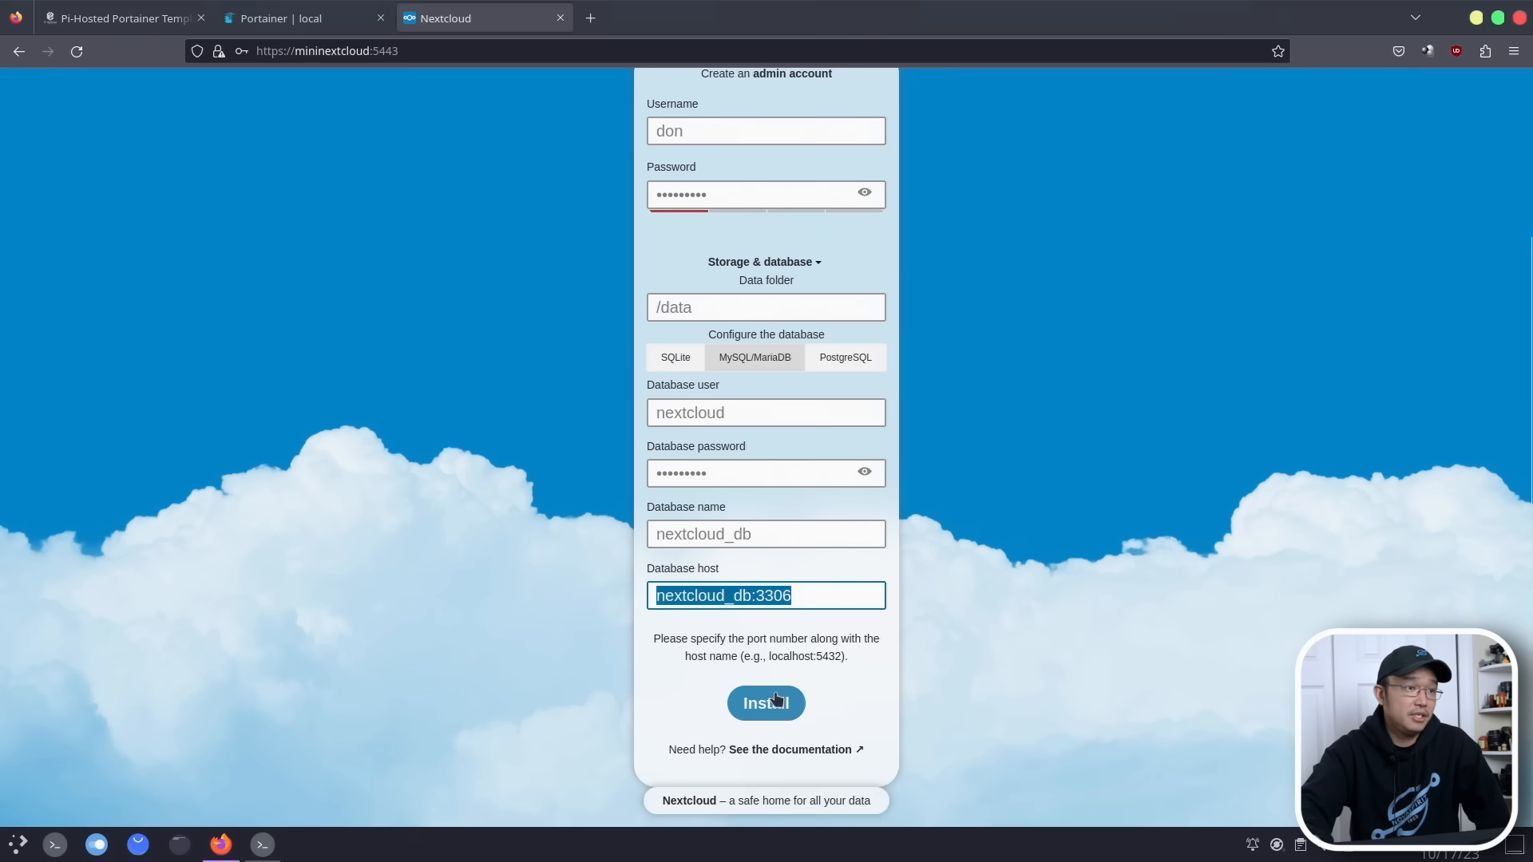
left_click(765, 702)
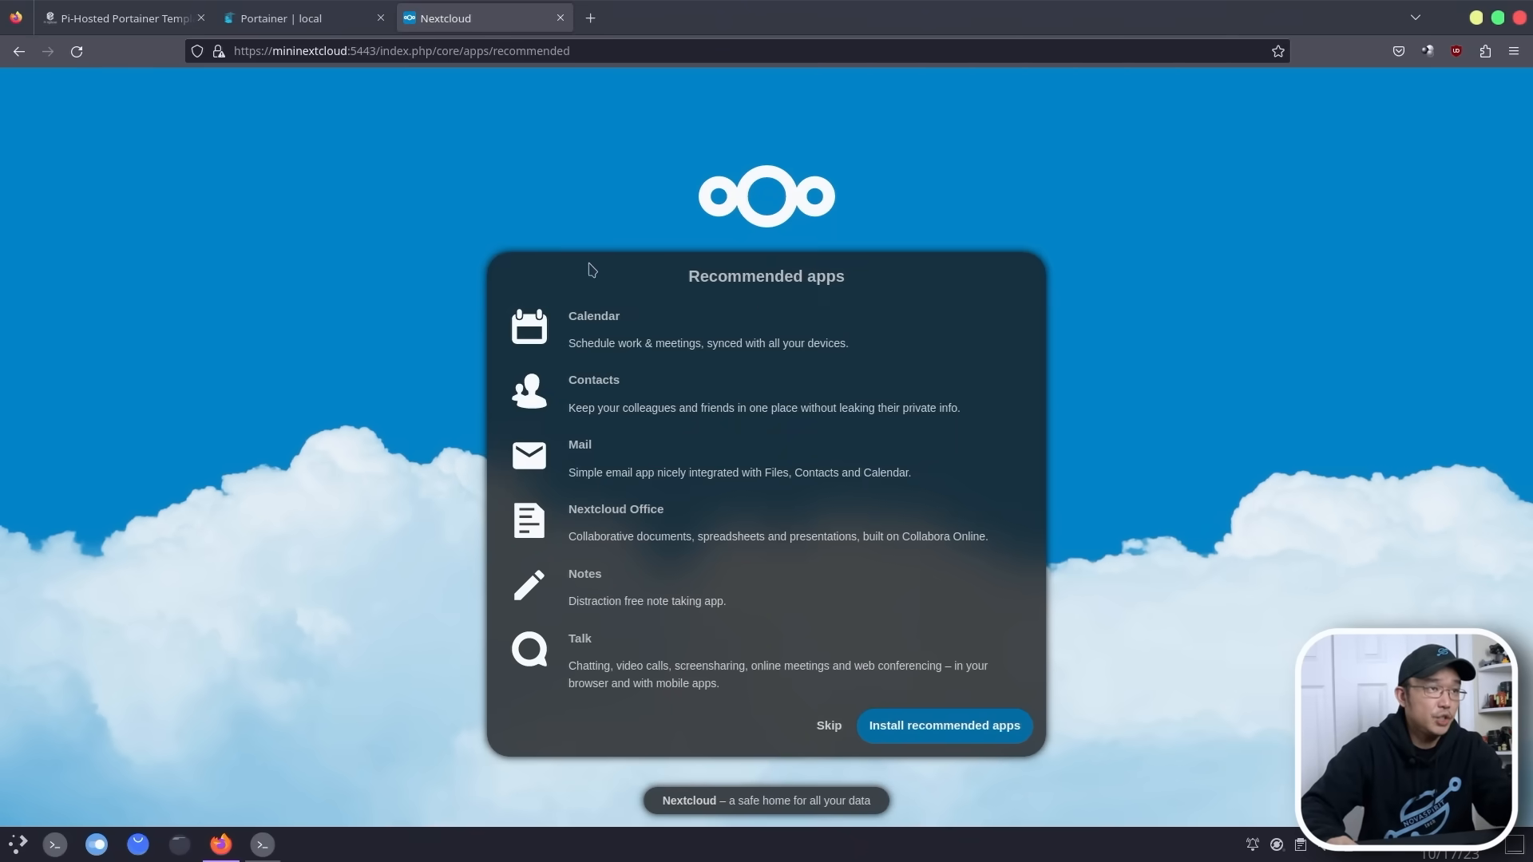
mouse_move(757, 301)
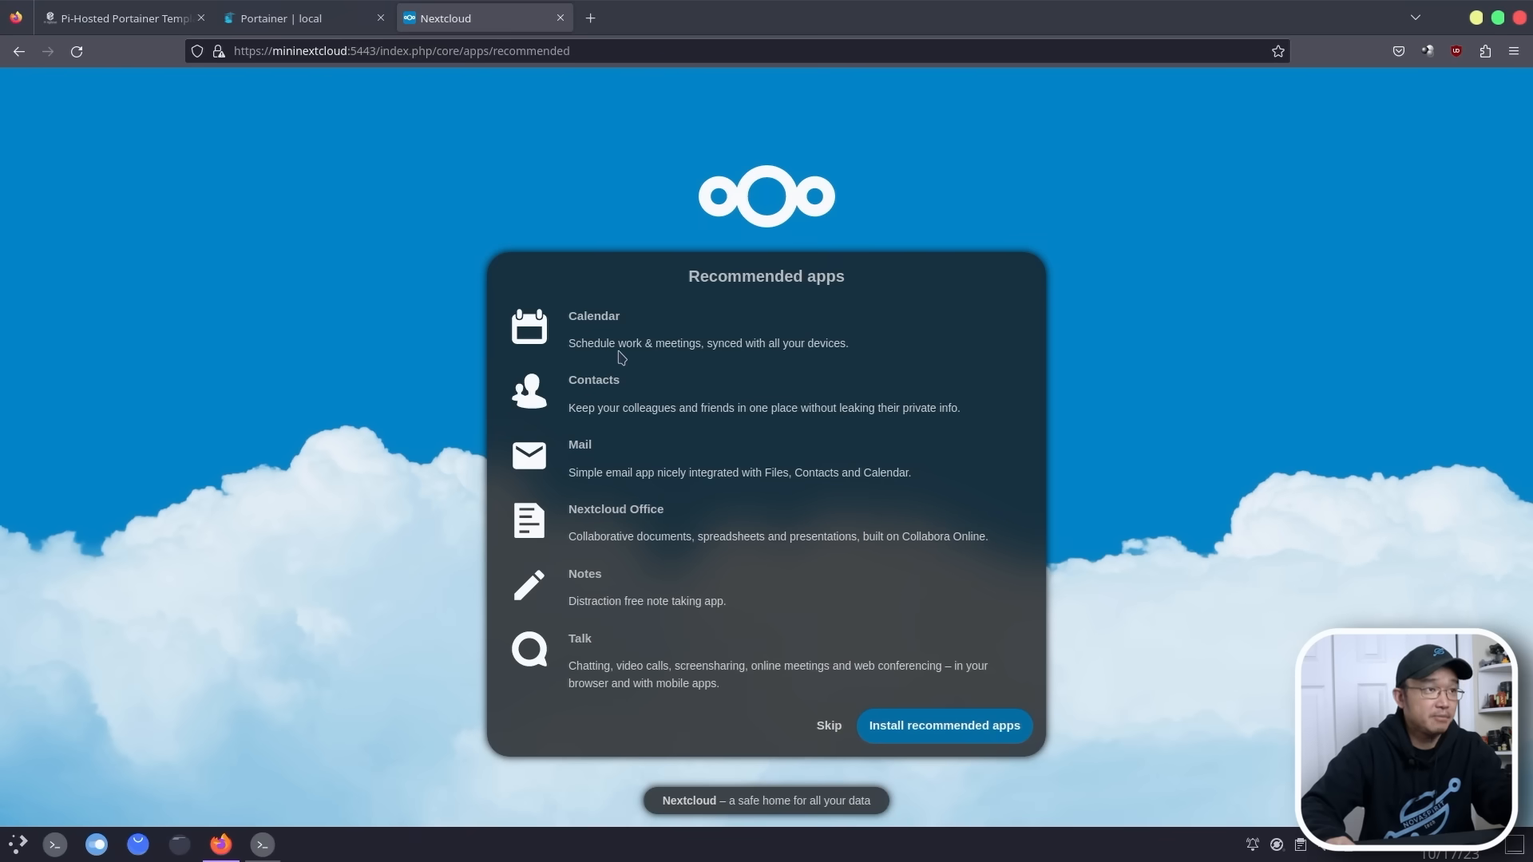
mouse_move(567, 493)
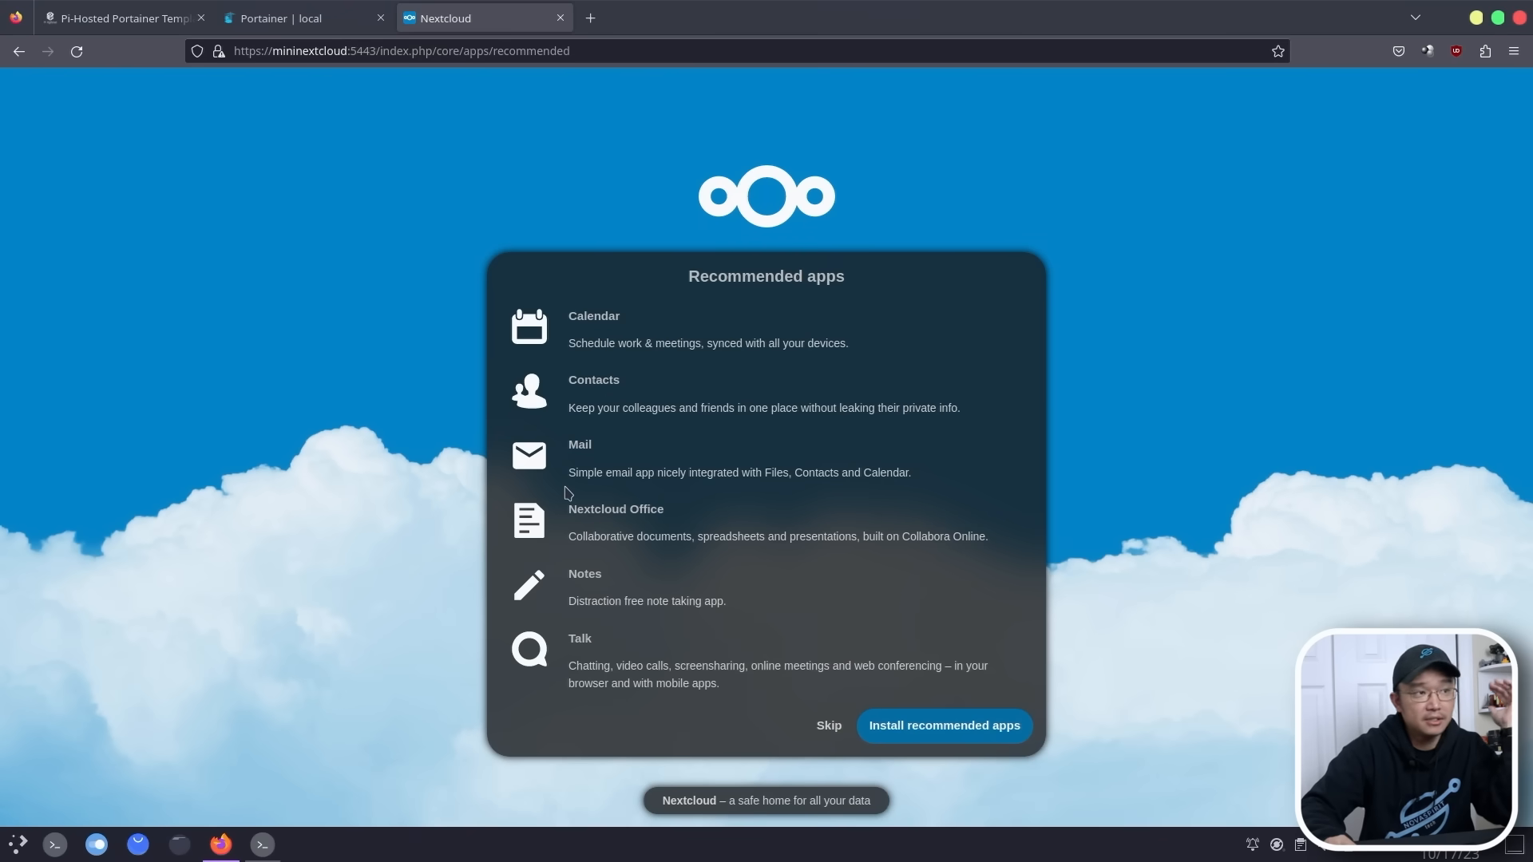
mouse_move(590, 582)
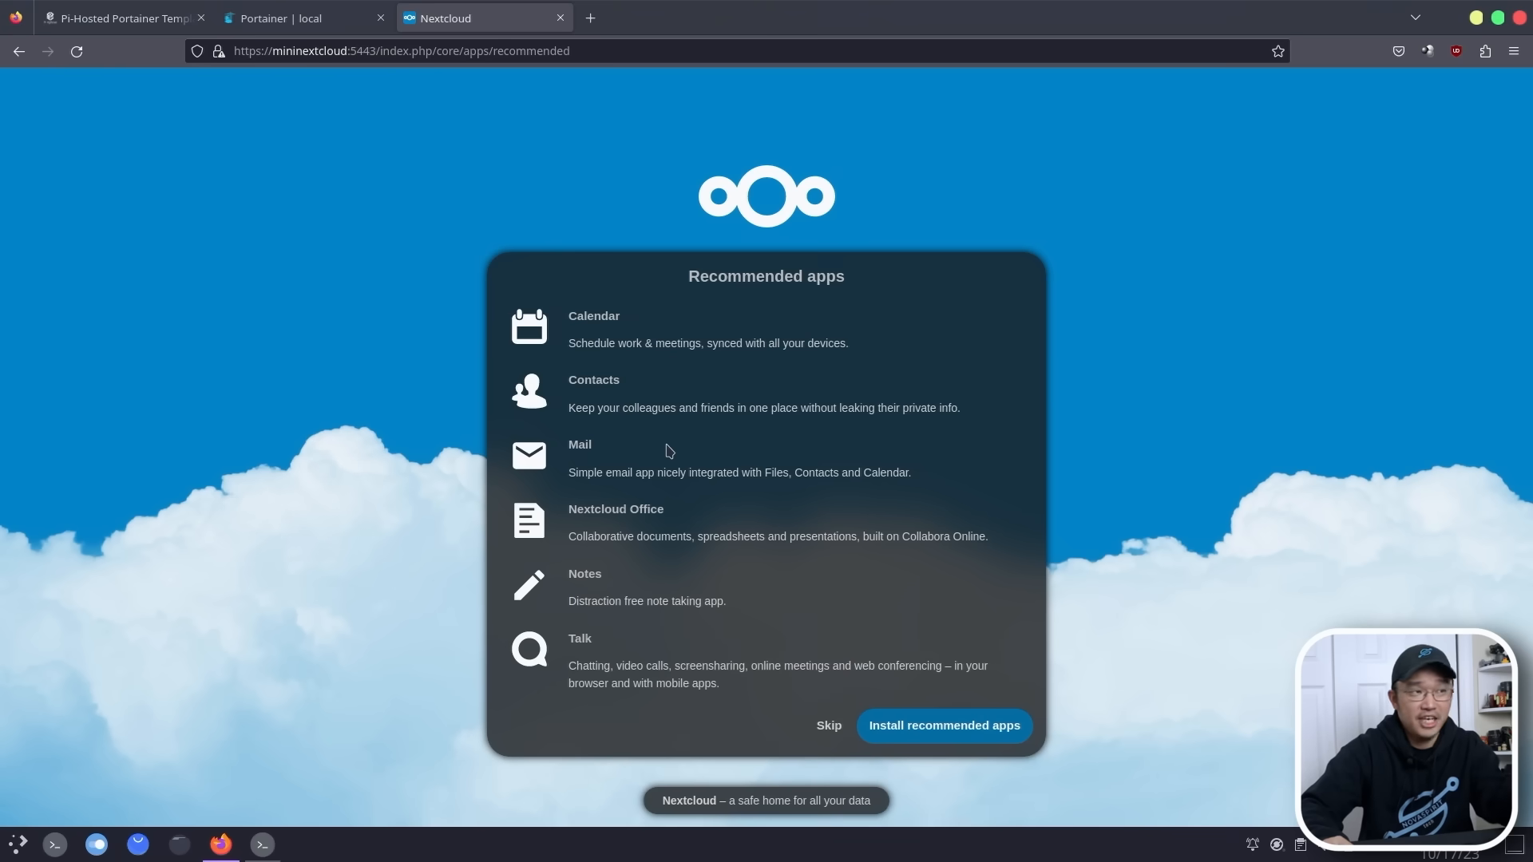
mouse_move(856, 695)
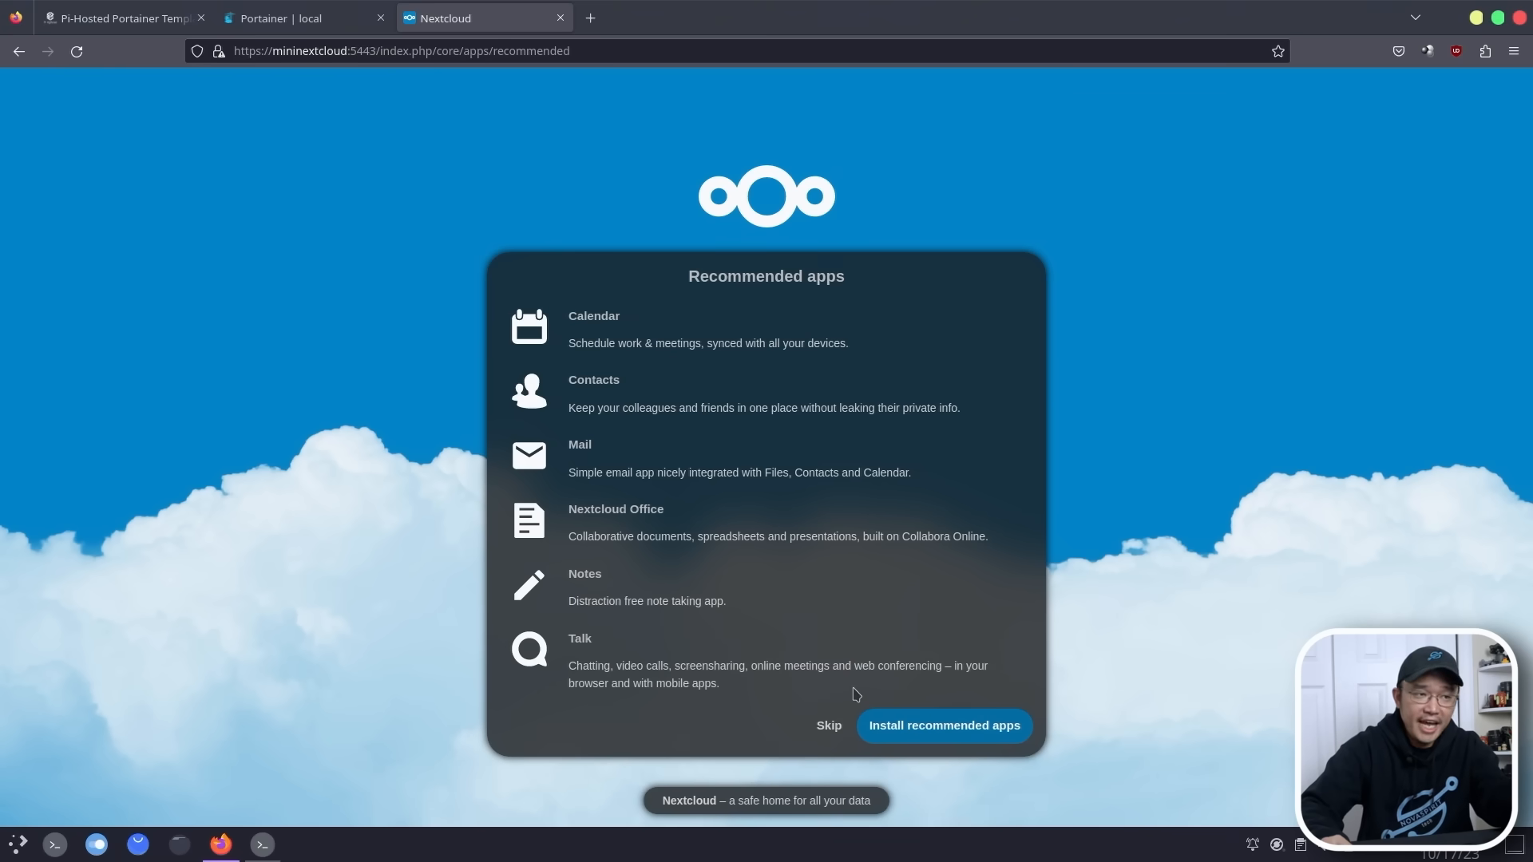
mouse_move(828, 725)
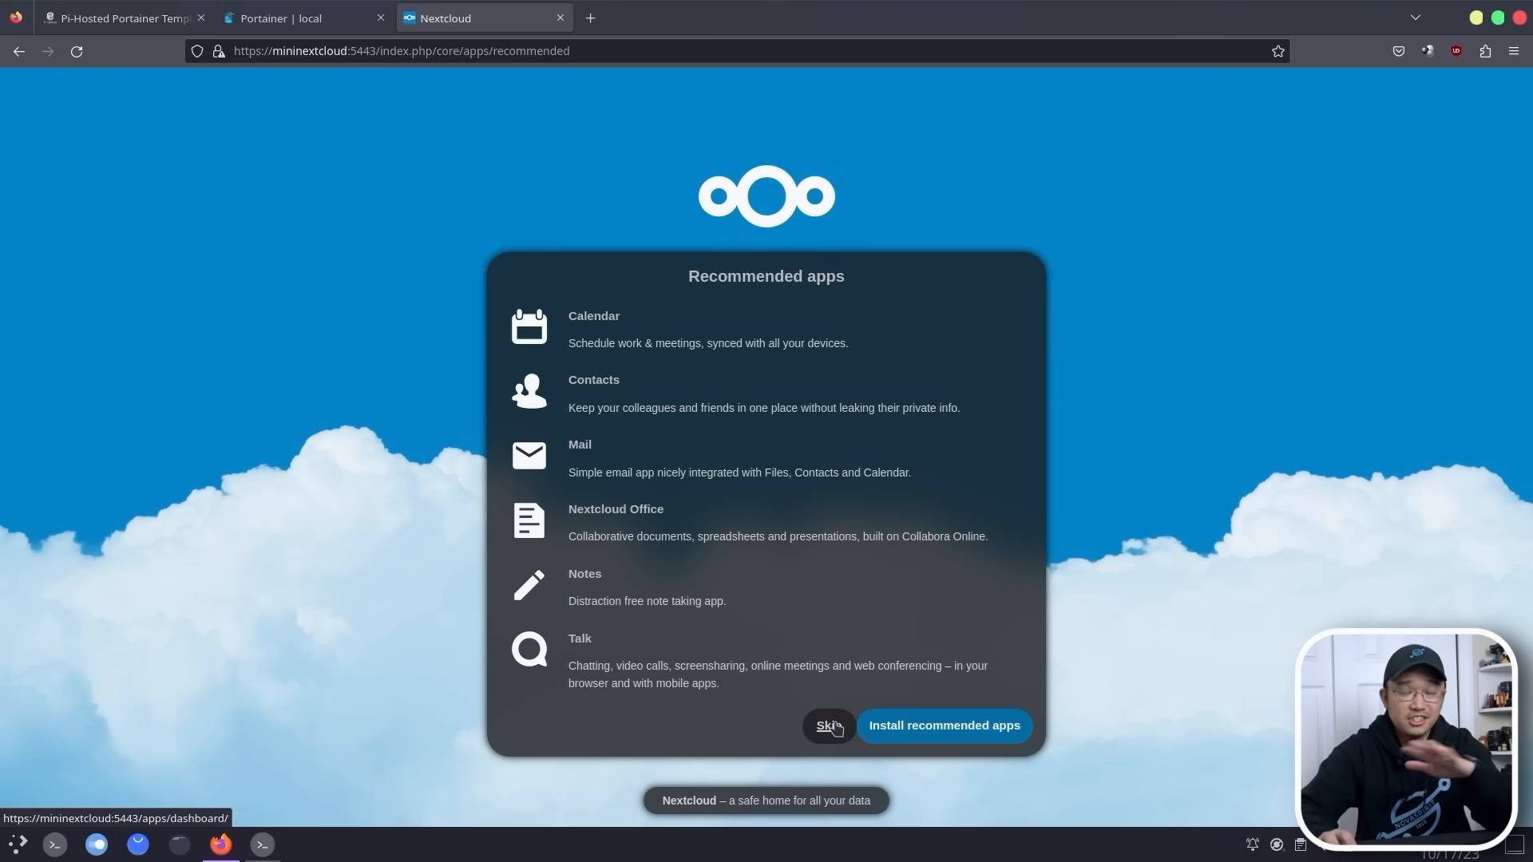
- Skip the recommended apps and dismiss the welcome intro overlay
left_click(829, 725)
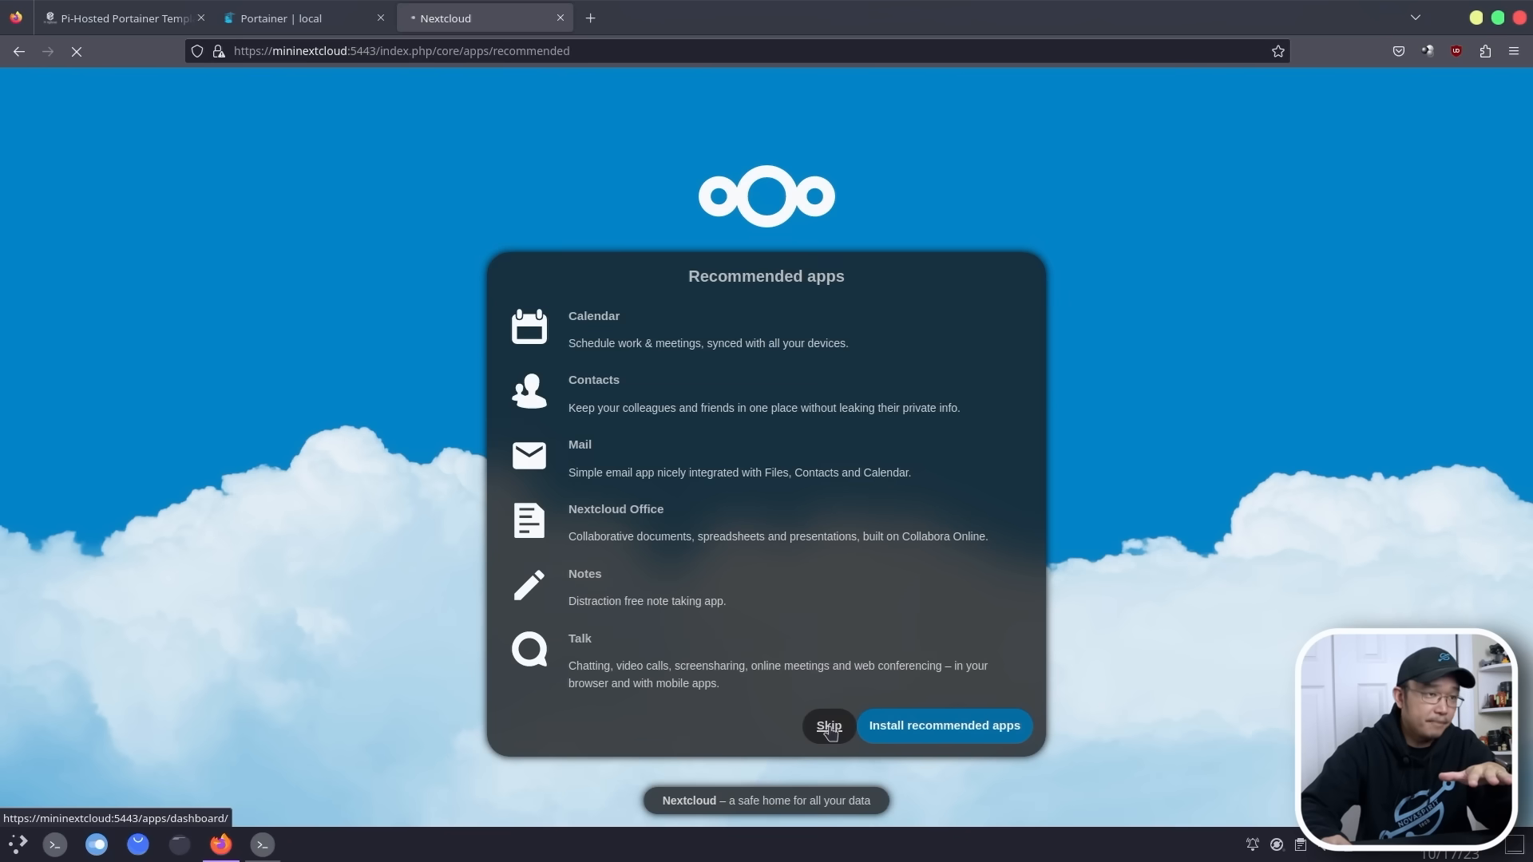
left_click(829, 725)
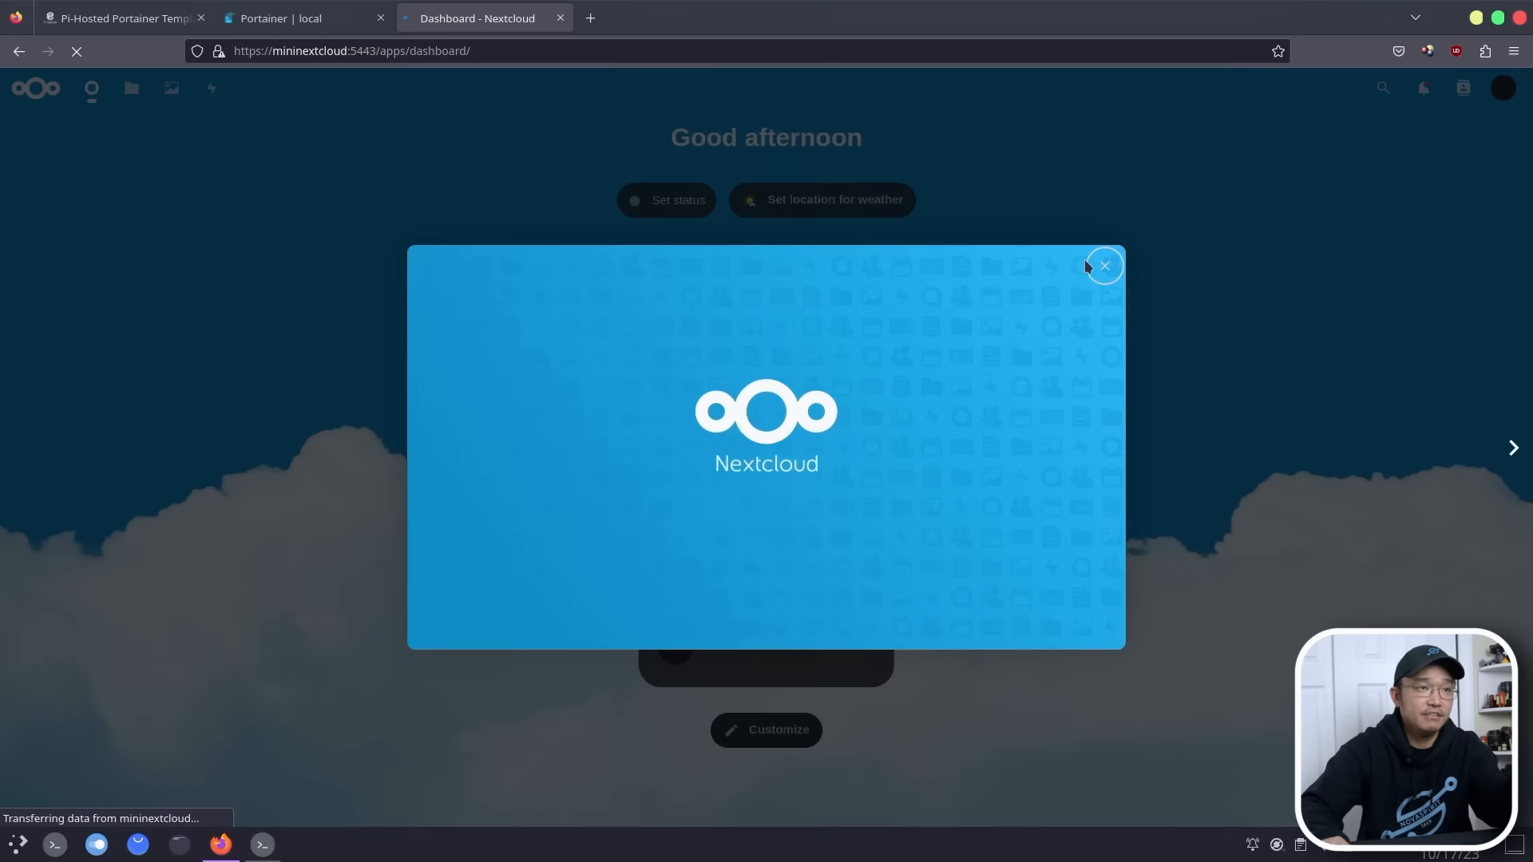
left_click(1104, 267)
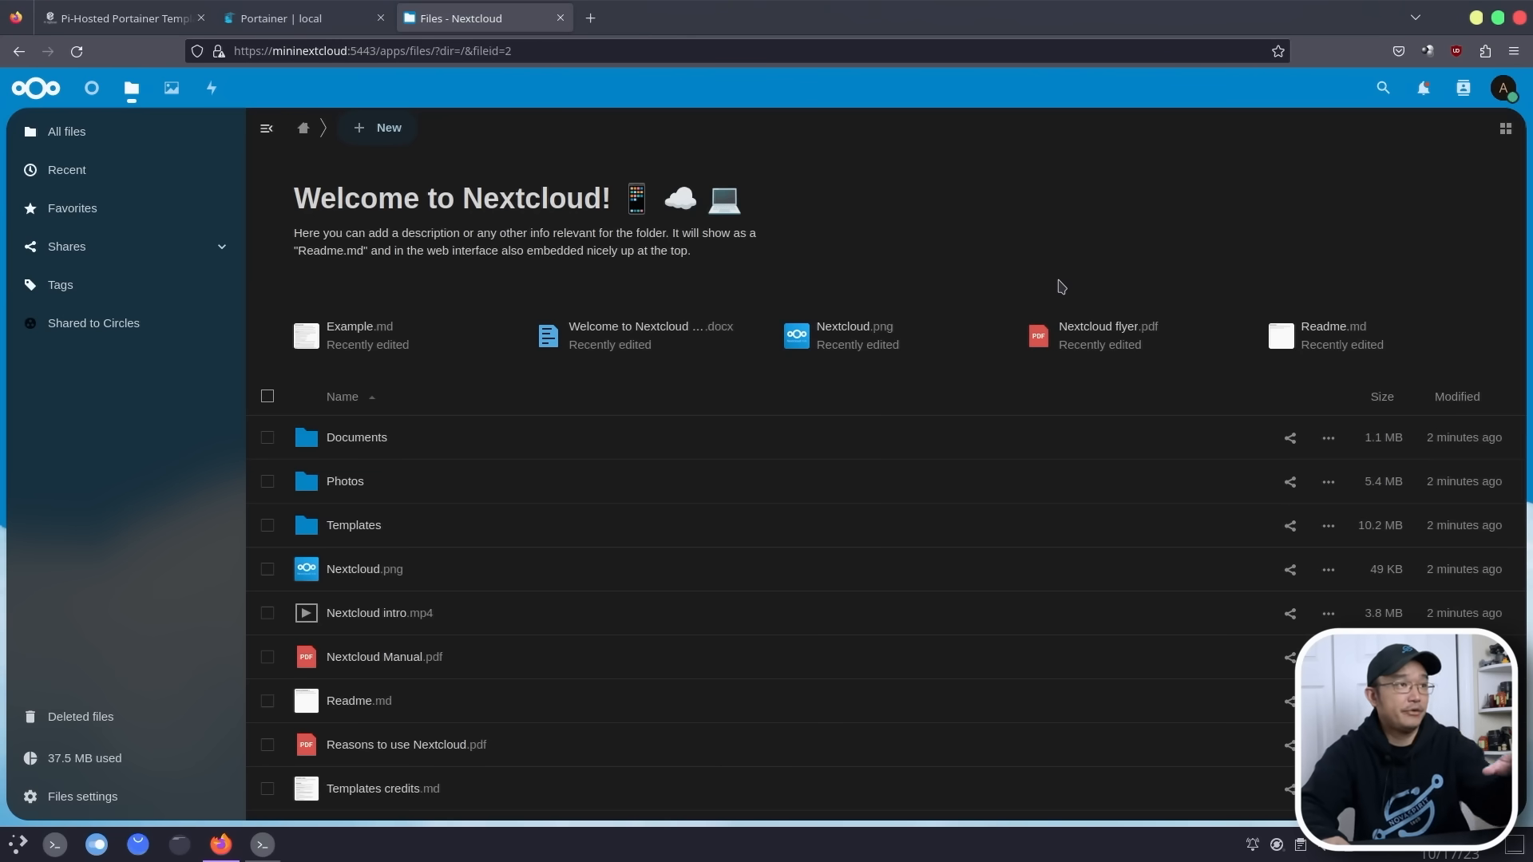
- Preview Birdie.jpg from the Photos folder and return to the Photos listing
scroll("down", 3)
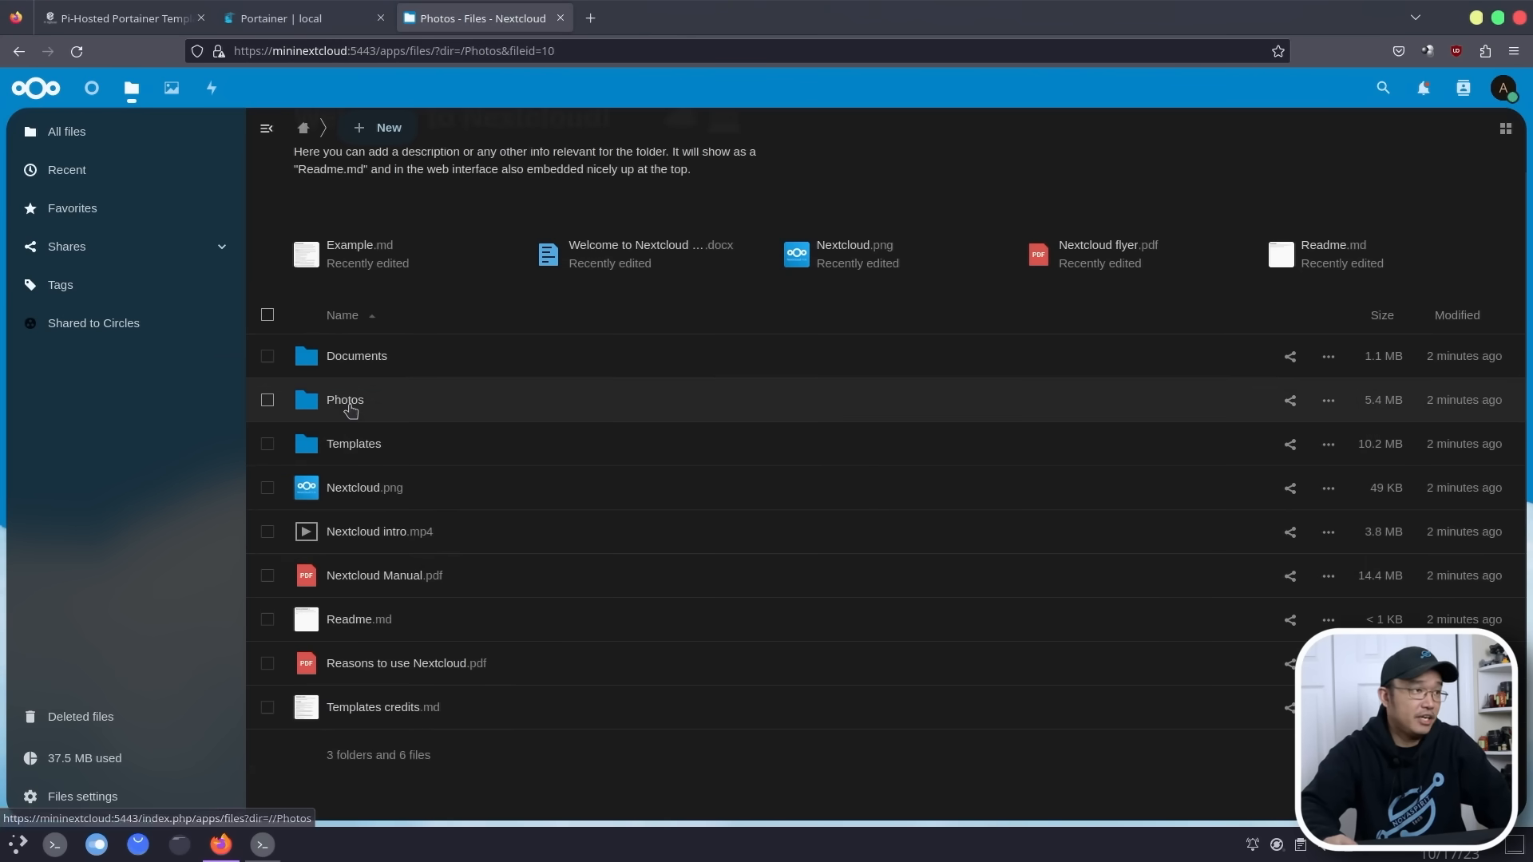
left_click(345, 399)
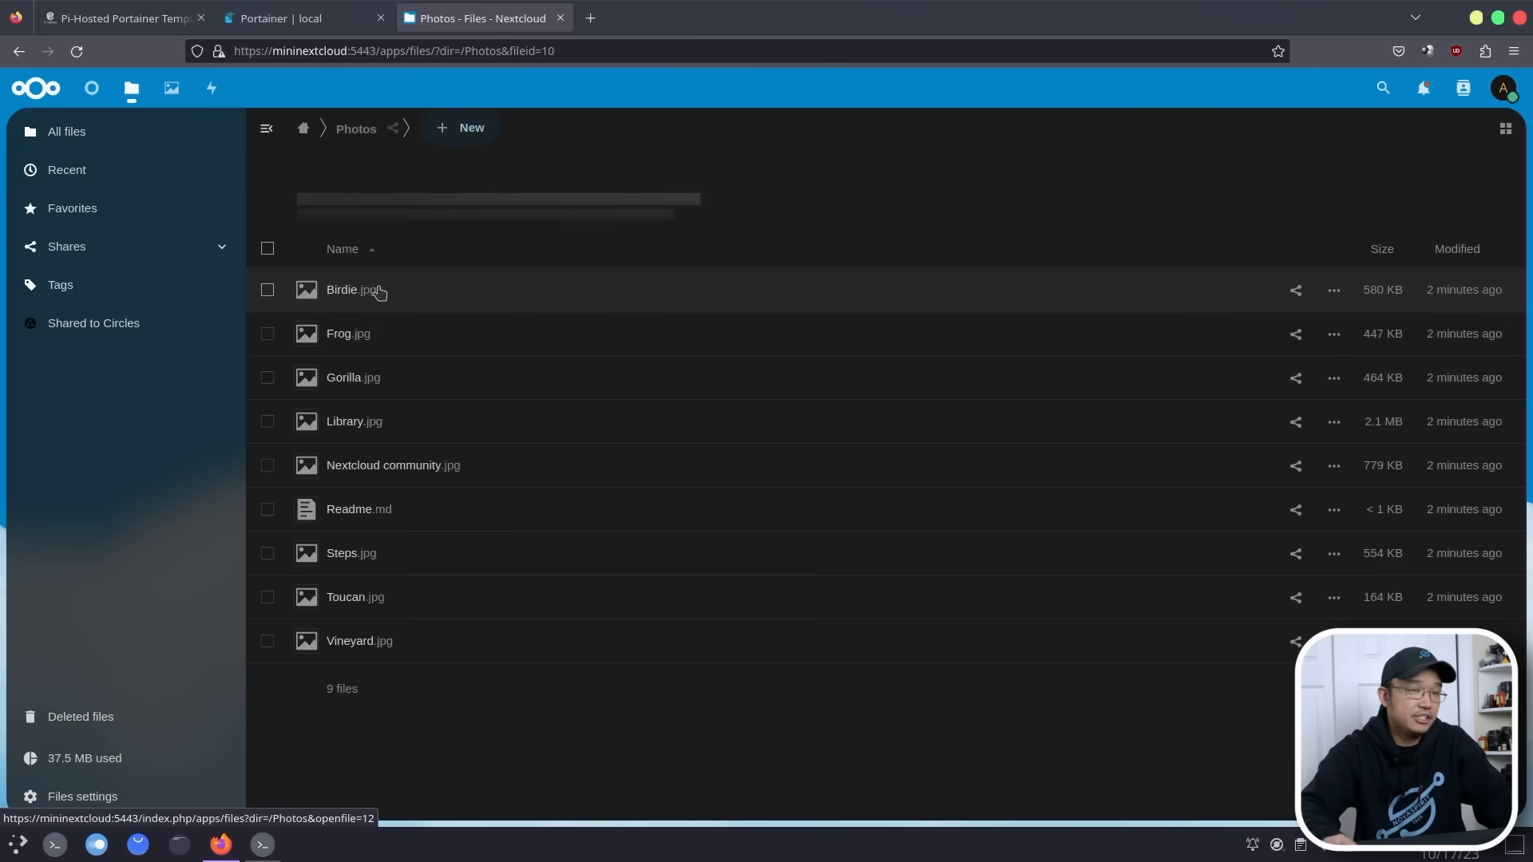
left_click(342, 289)
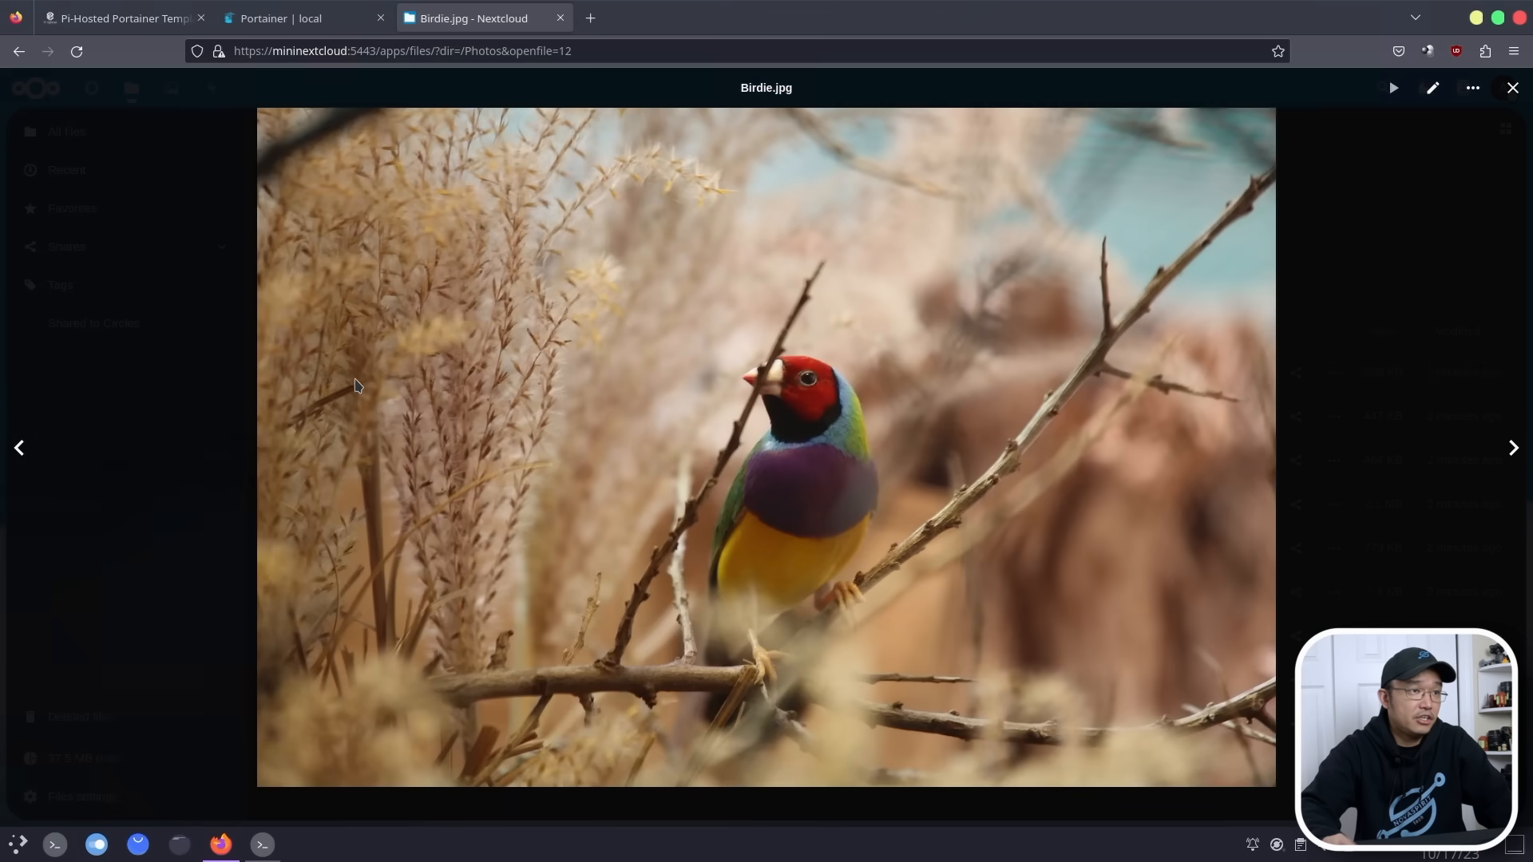
left_click(1511, 88)
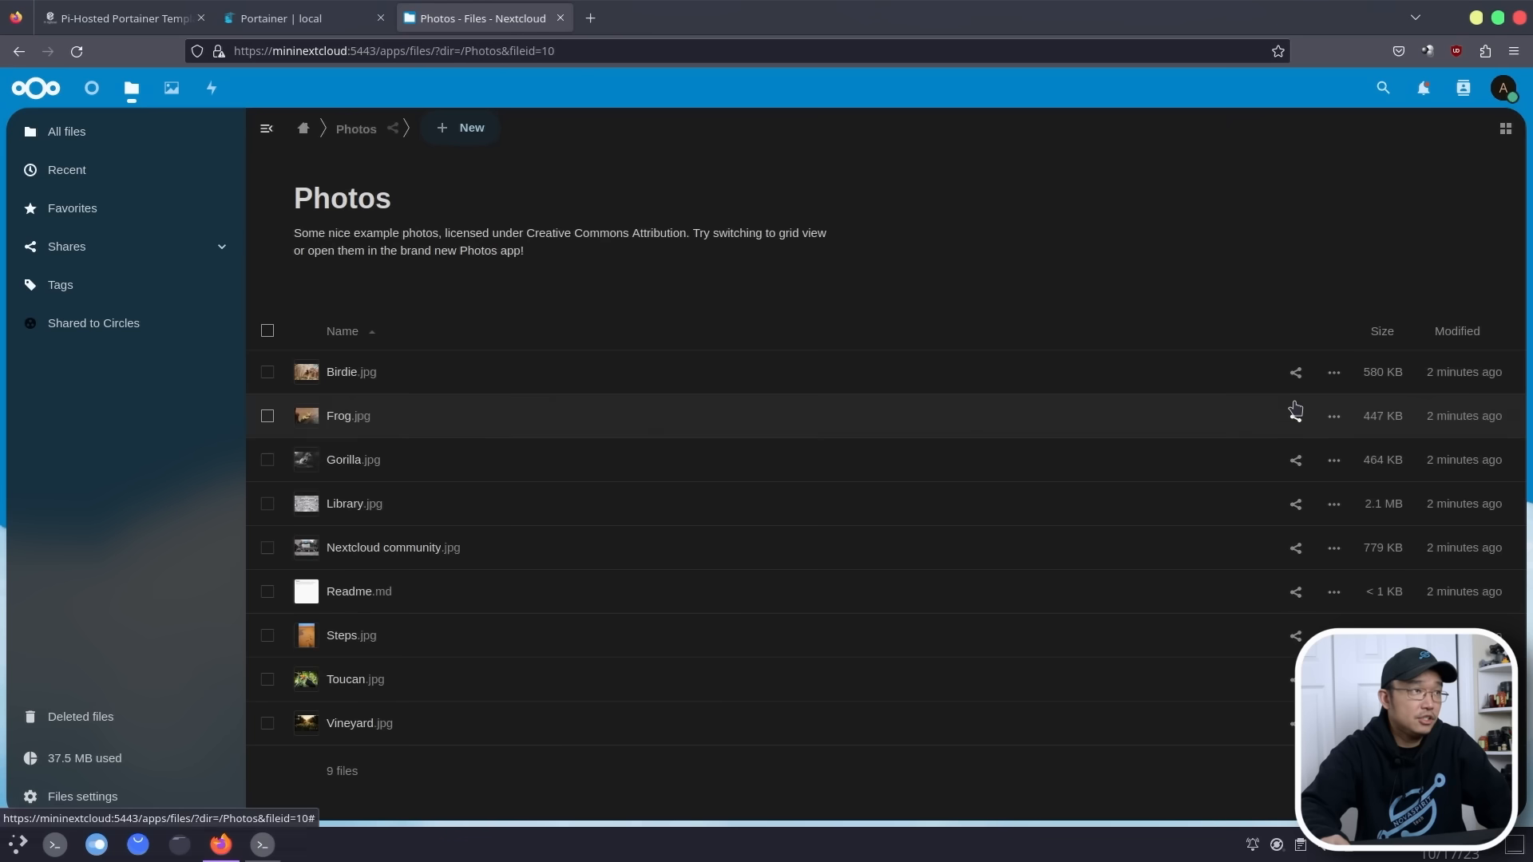
- From the account menu's Apps page, download and enable Notes from the Featured apps catalogue
left_click(1506, 87)
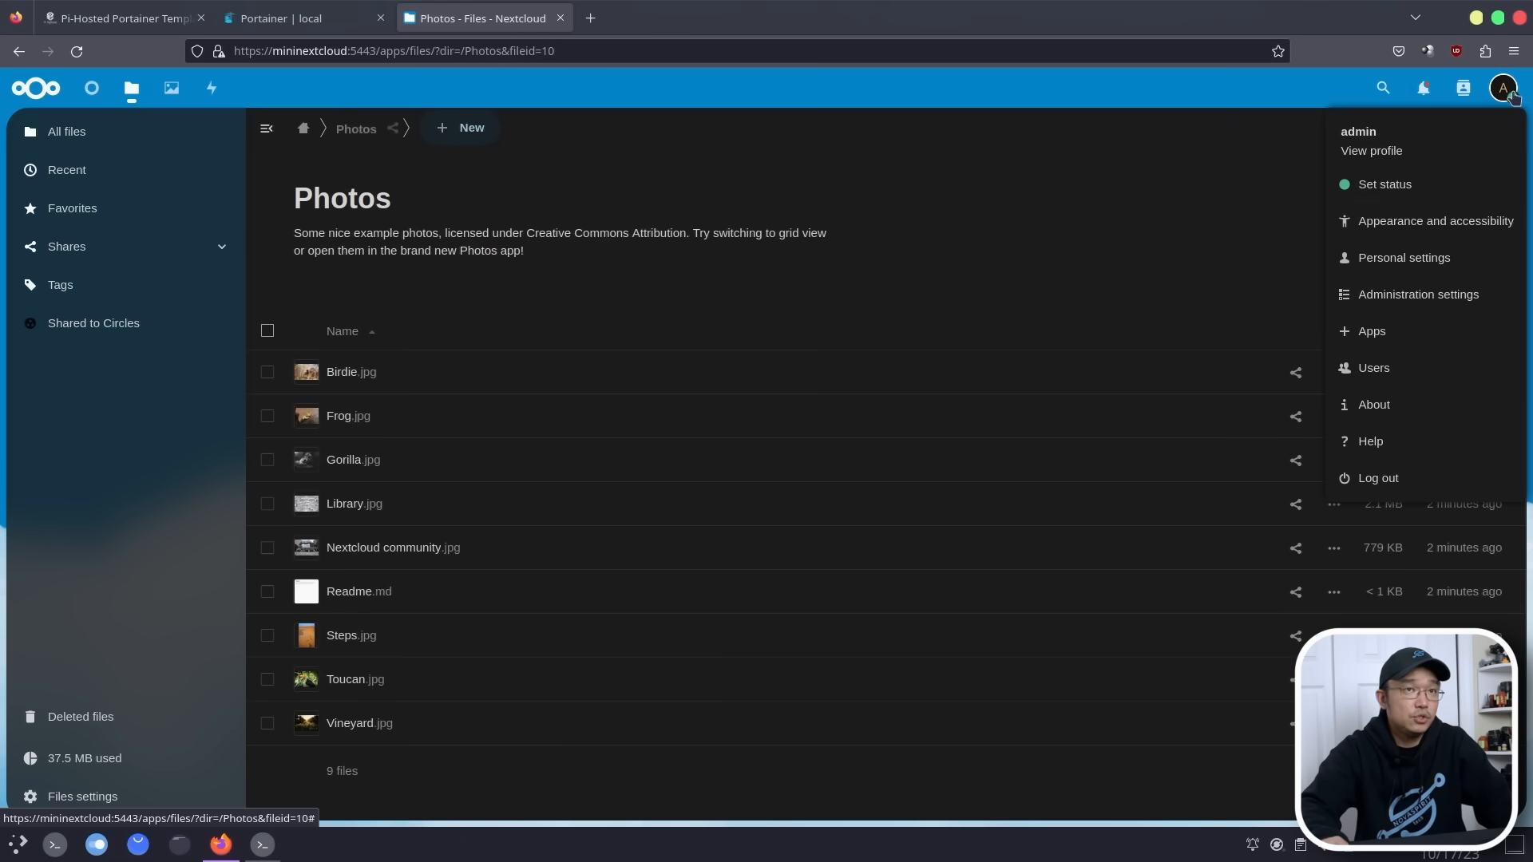
left_click(1370, 331)
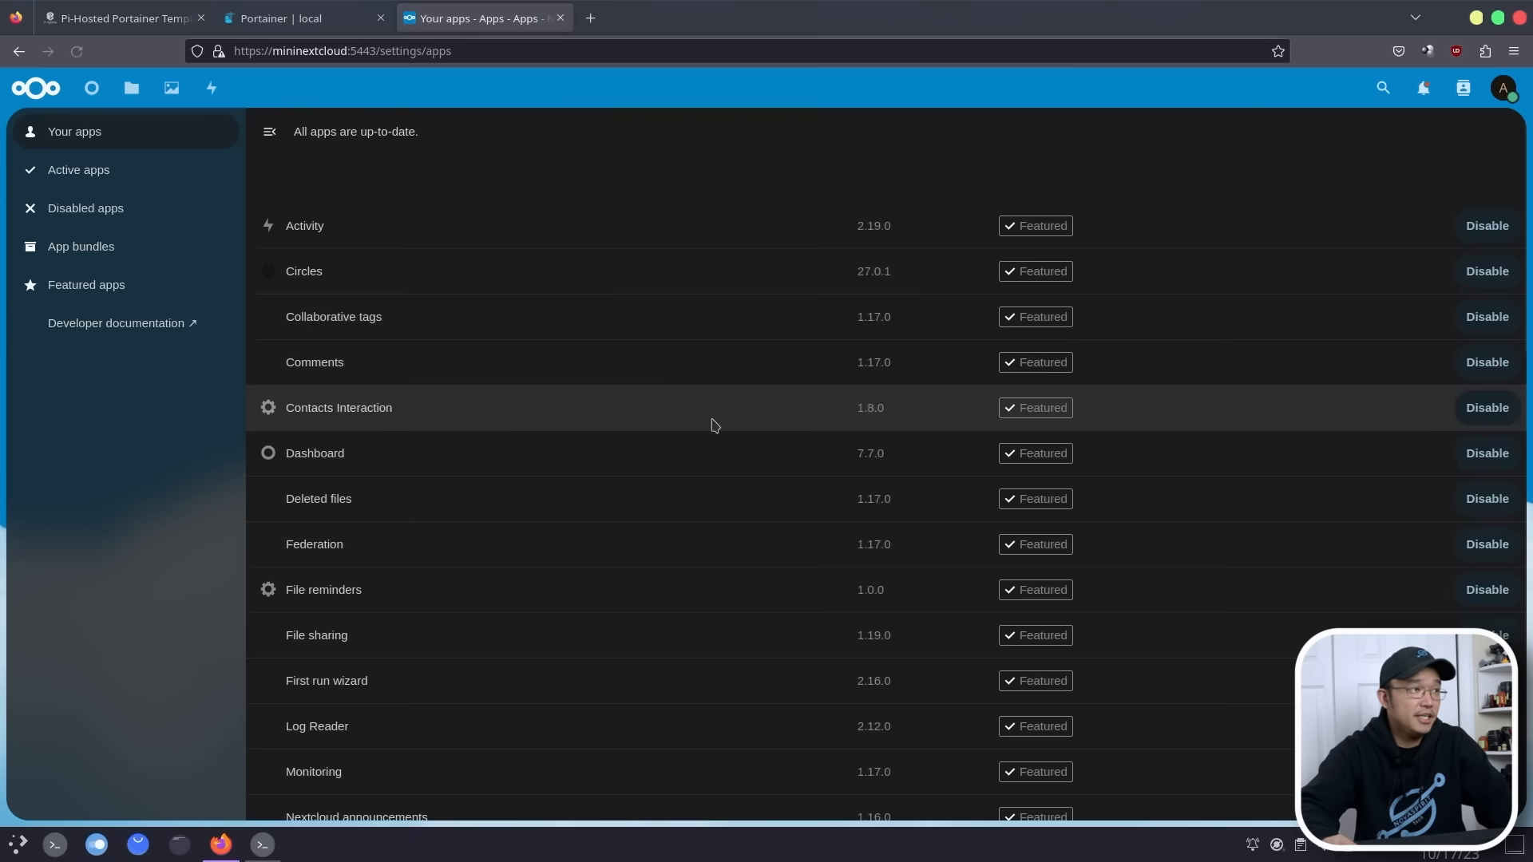
scroll("down", 3)
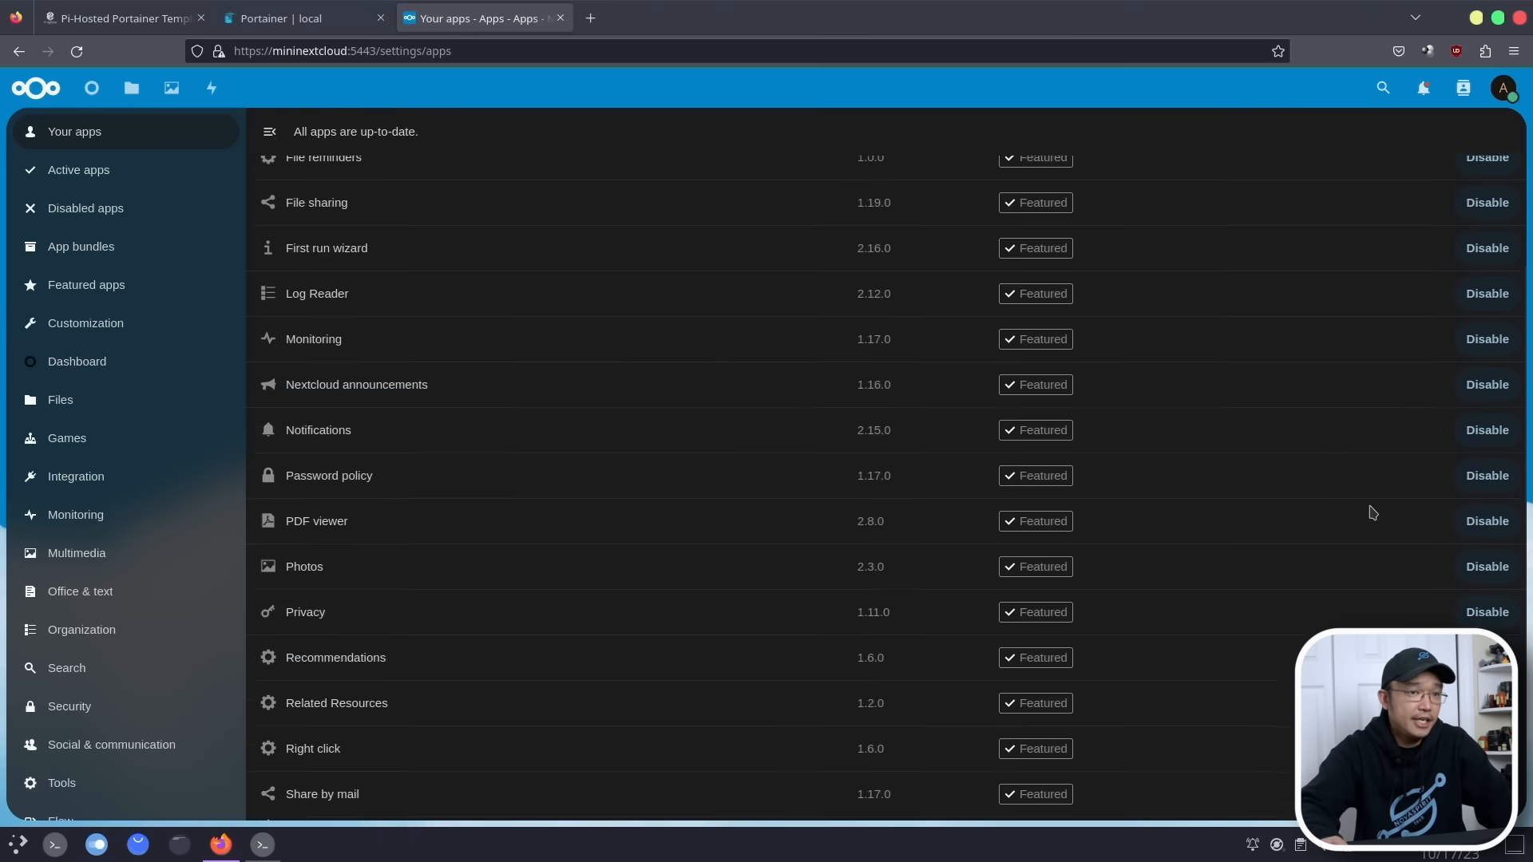
left_click(87, 284)
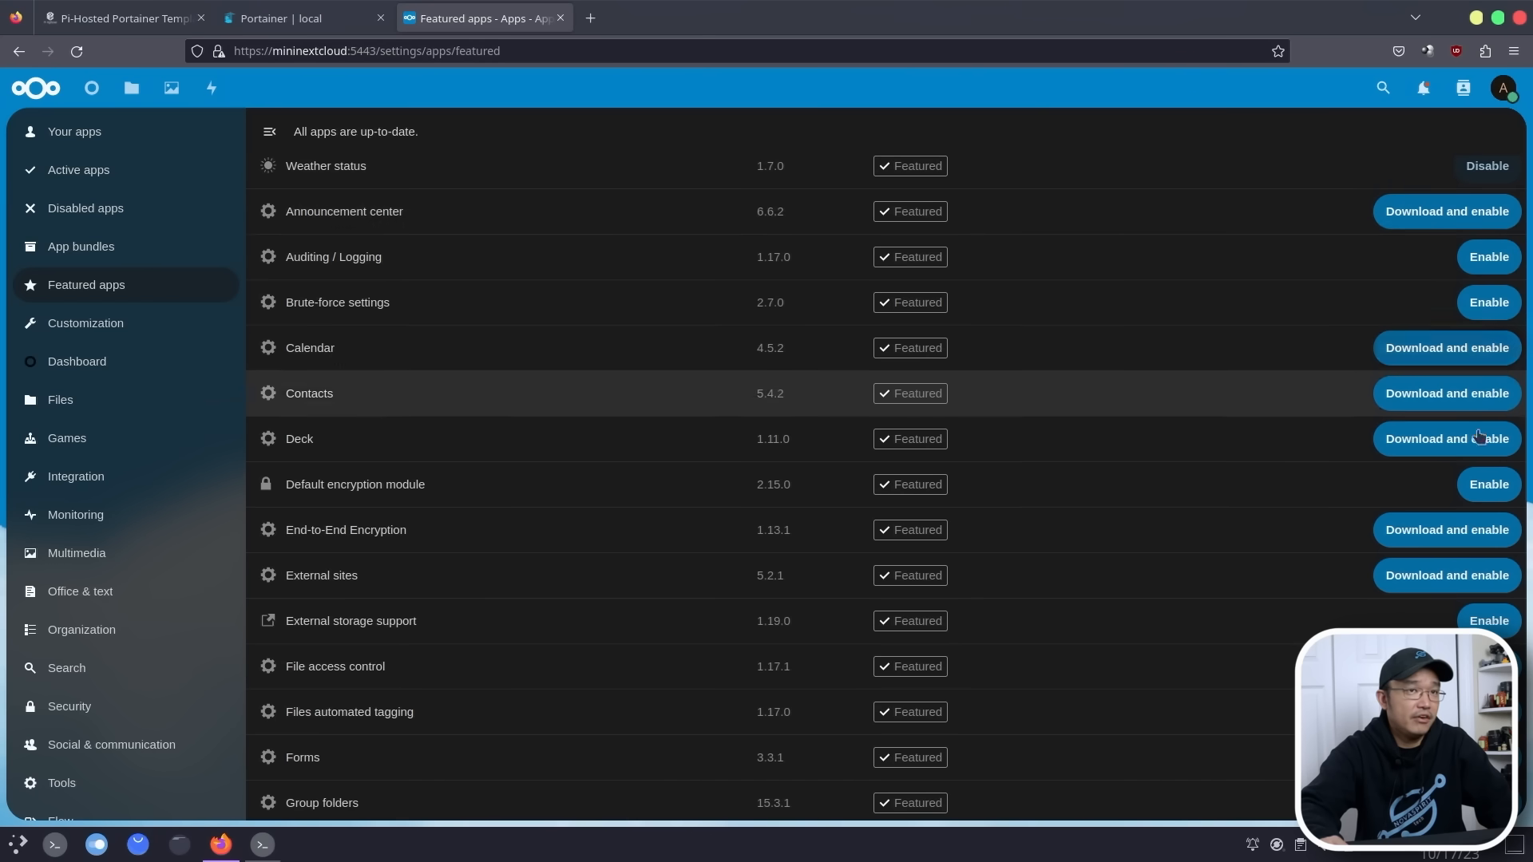
mouse_move(387, 308)
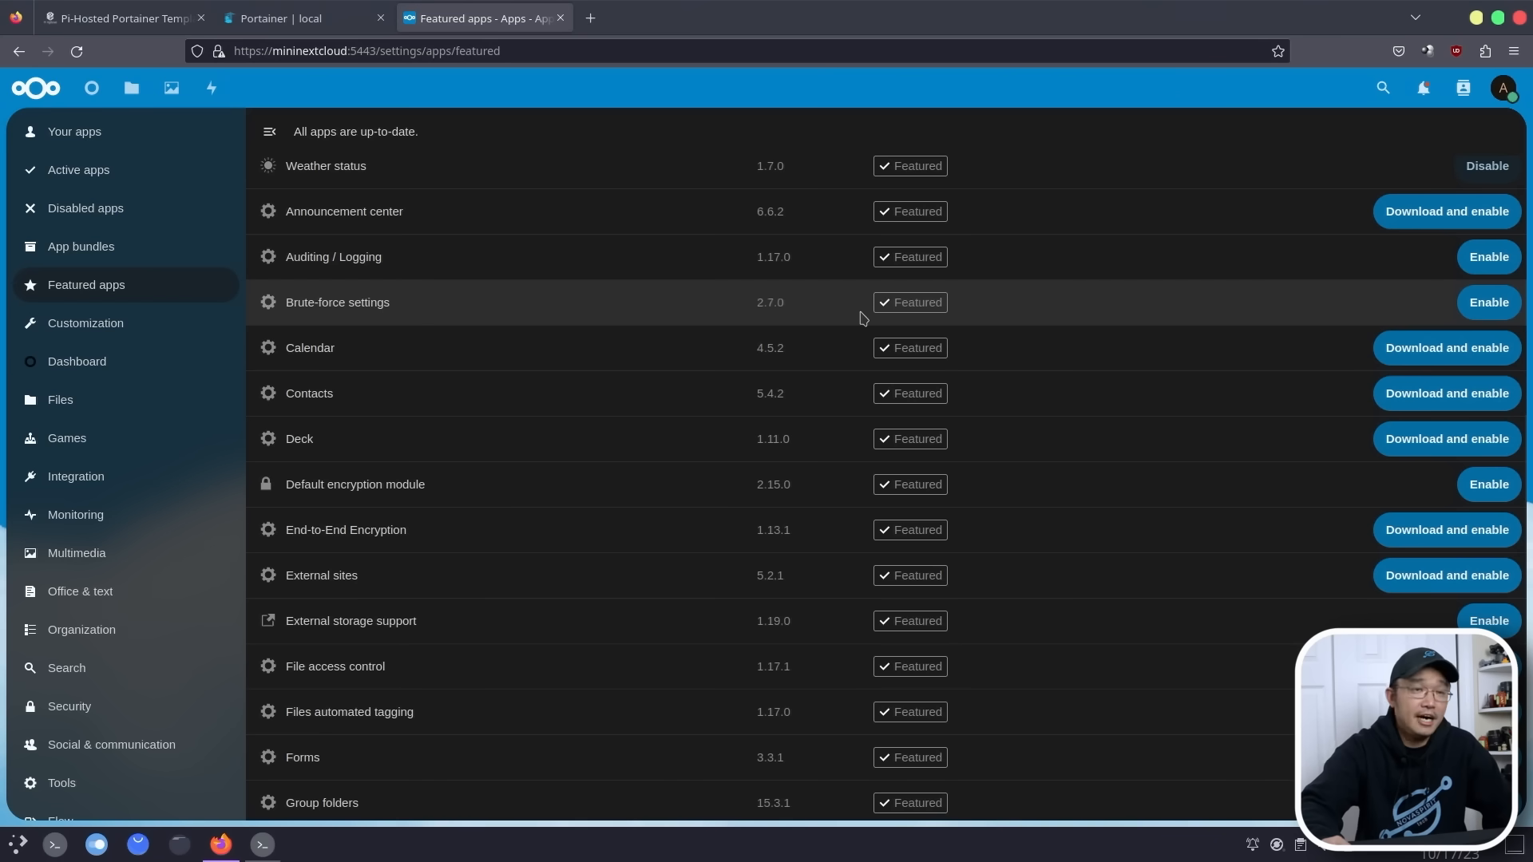
mouse_move(1249, 311)
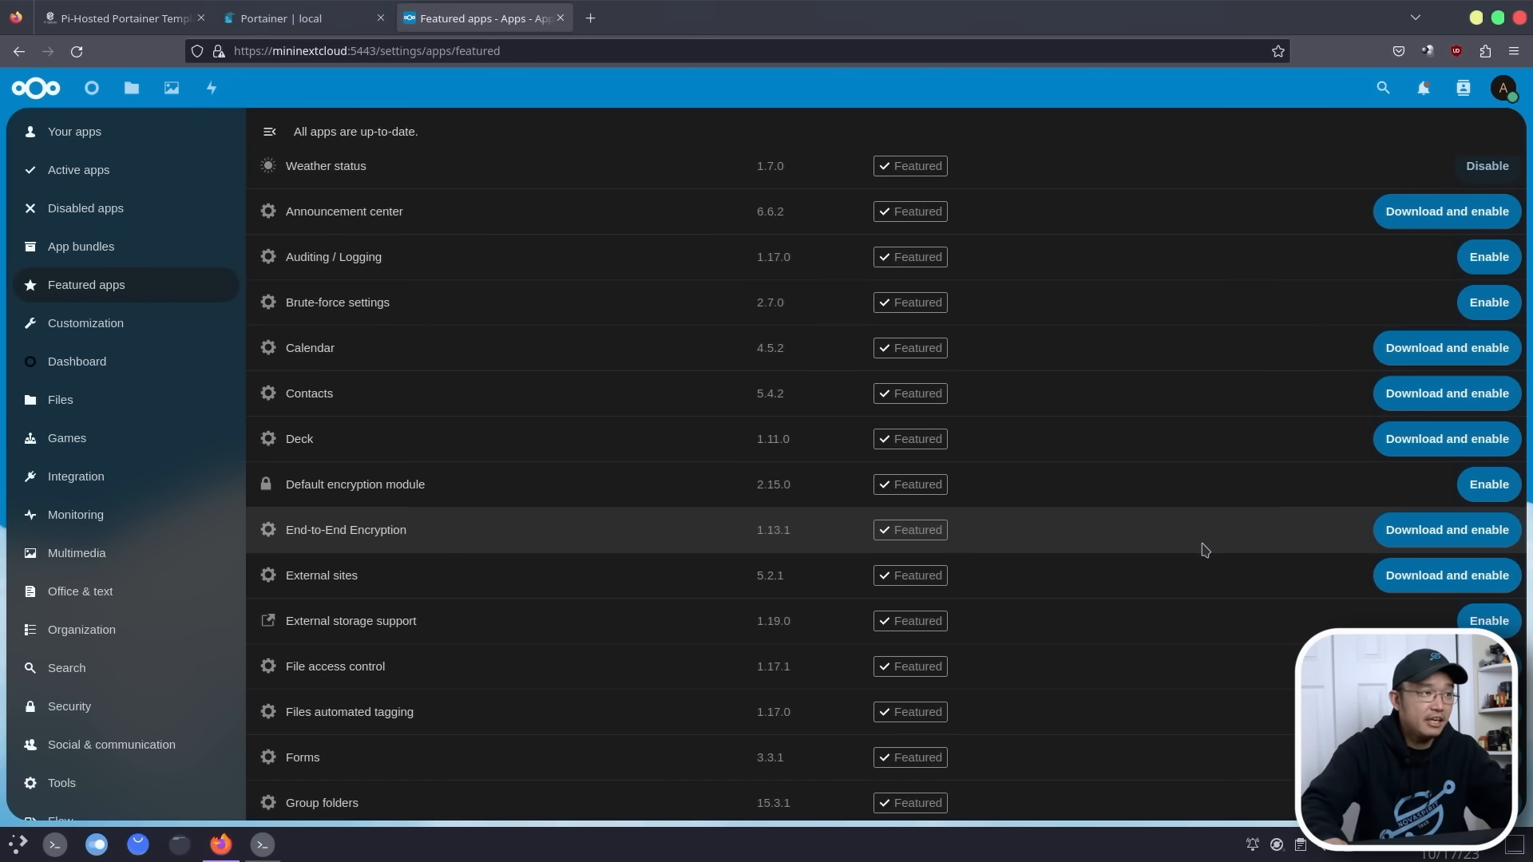
scroll("down", 3)
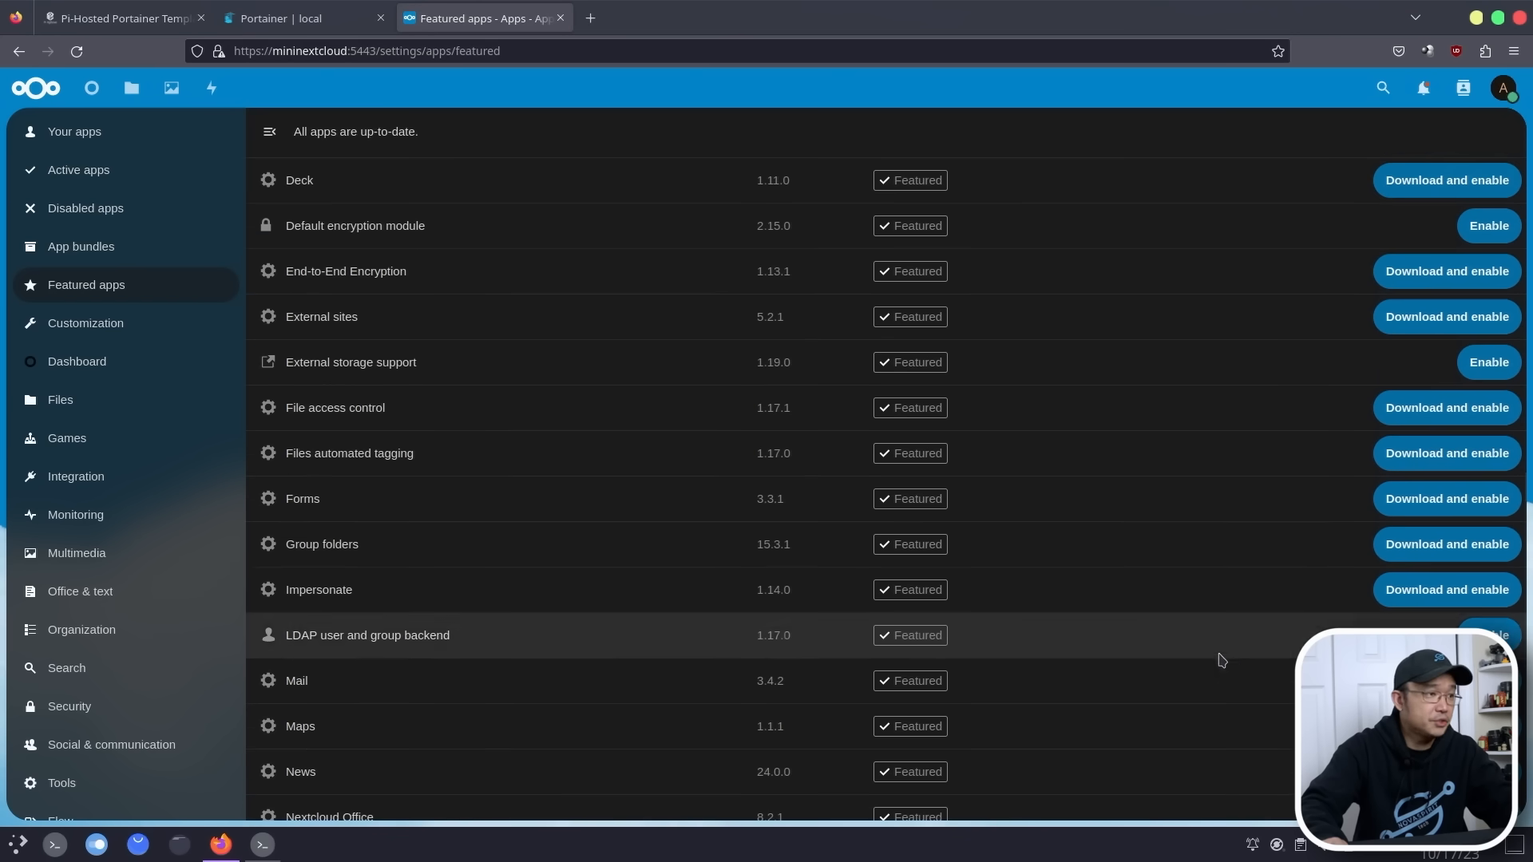
scroll("down", 3)
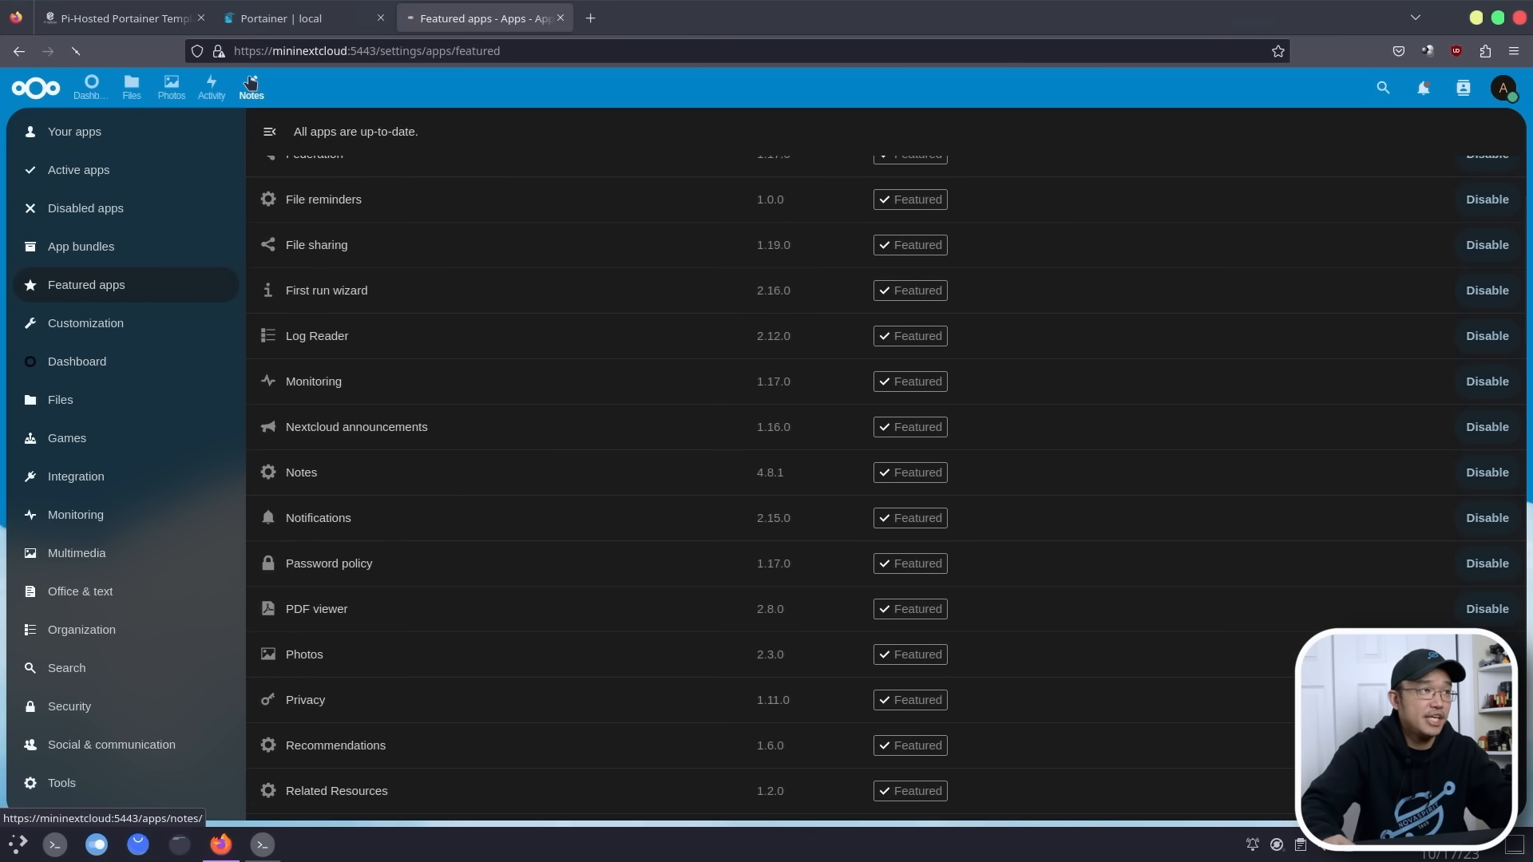
- Create the sample Markdown note in Notes, tick its first two tasks, and return to Files
left_click(251, 88)
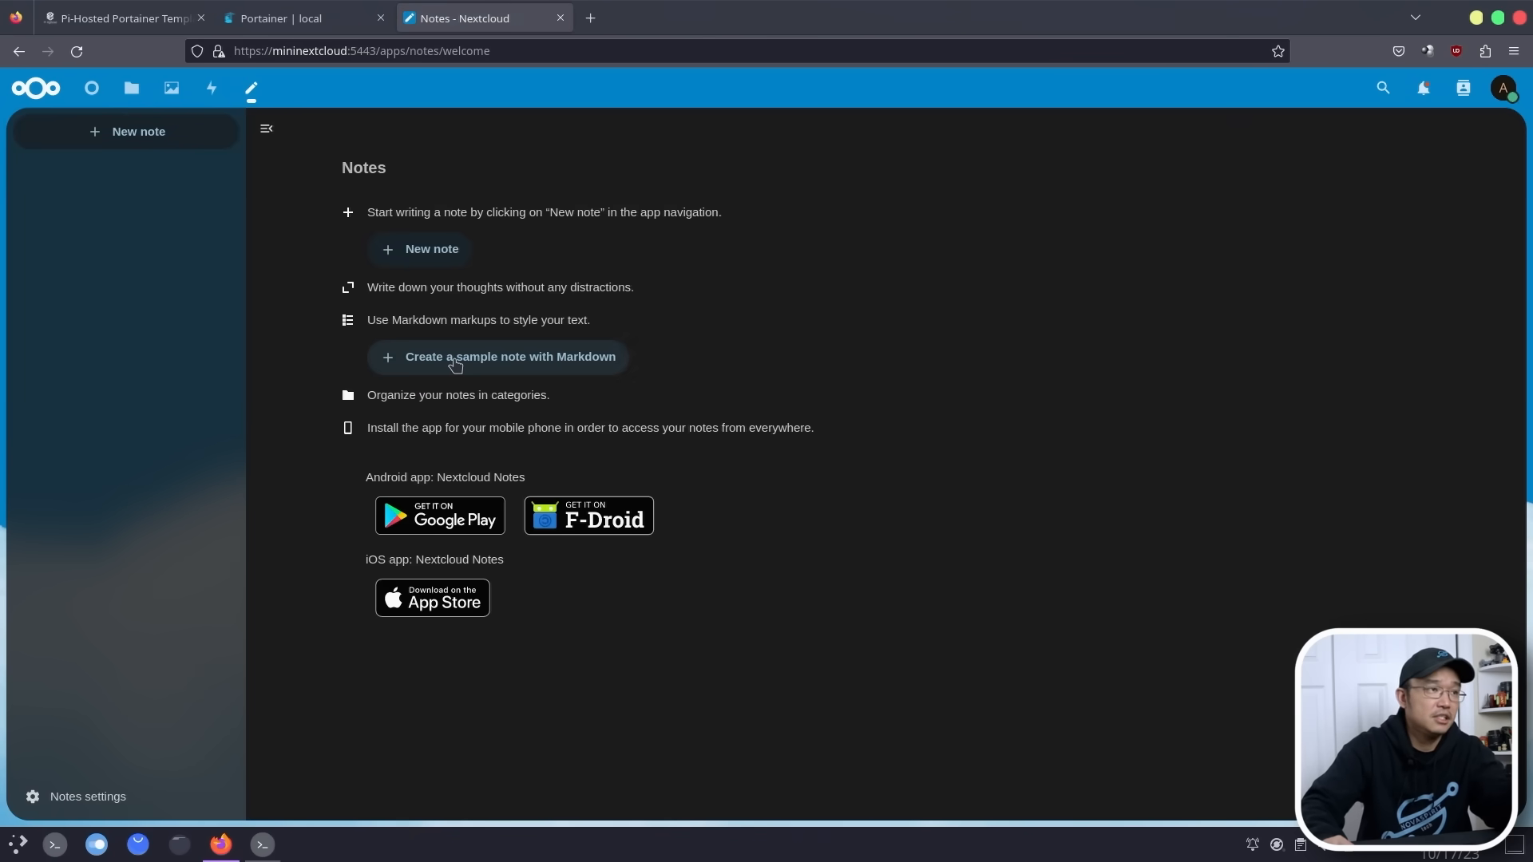
left_click(511, 356)
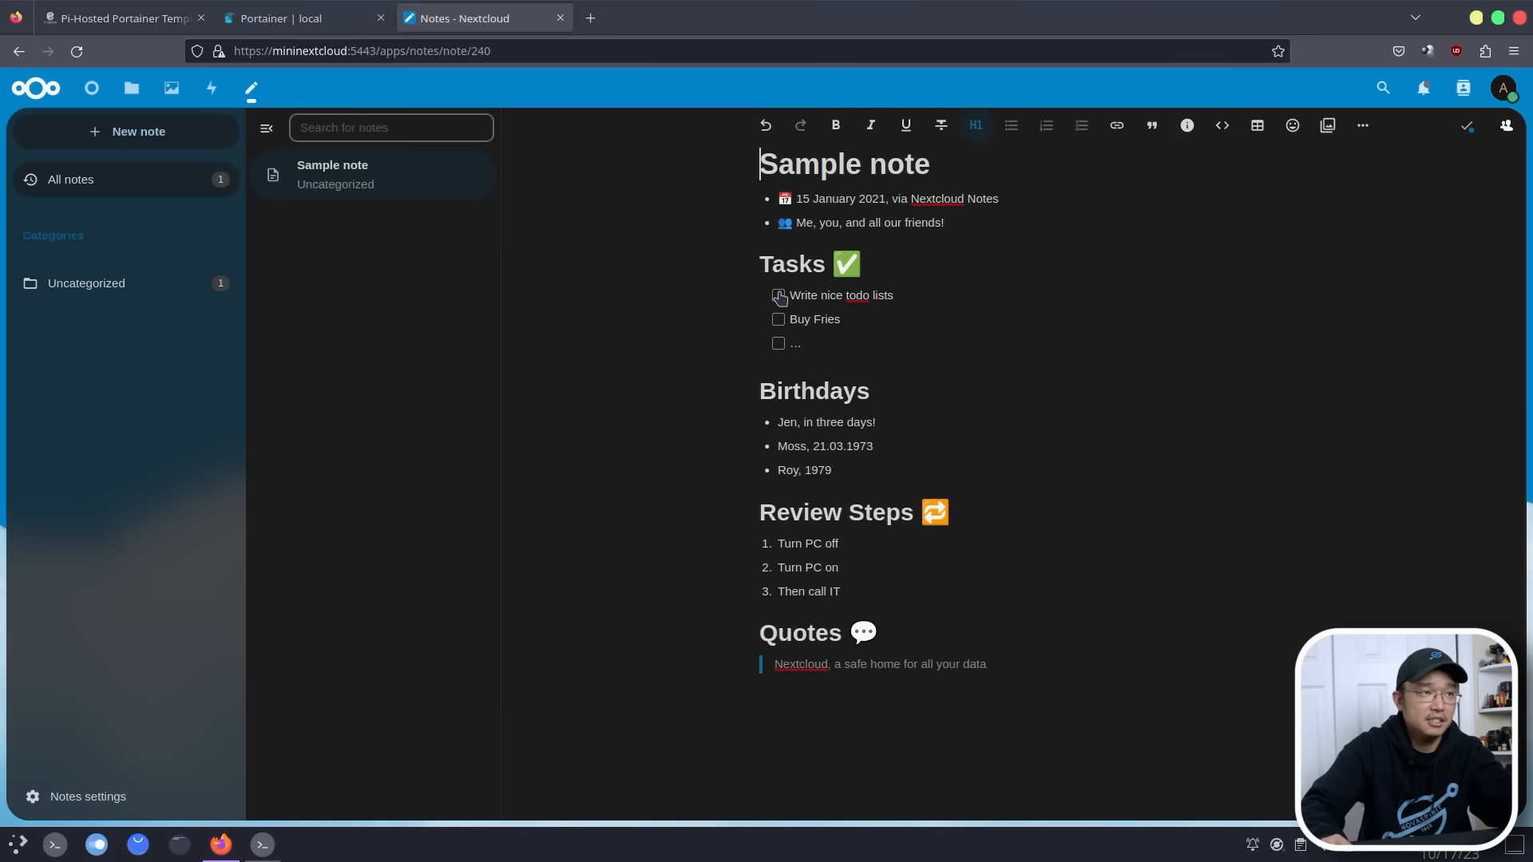
left_click(778, 319)
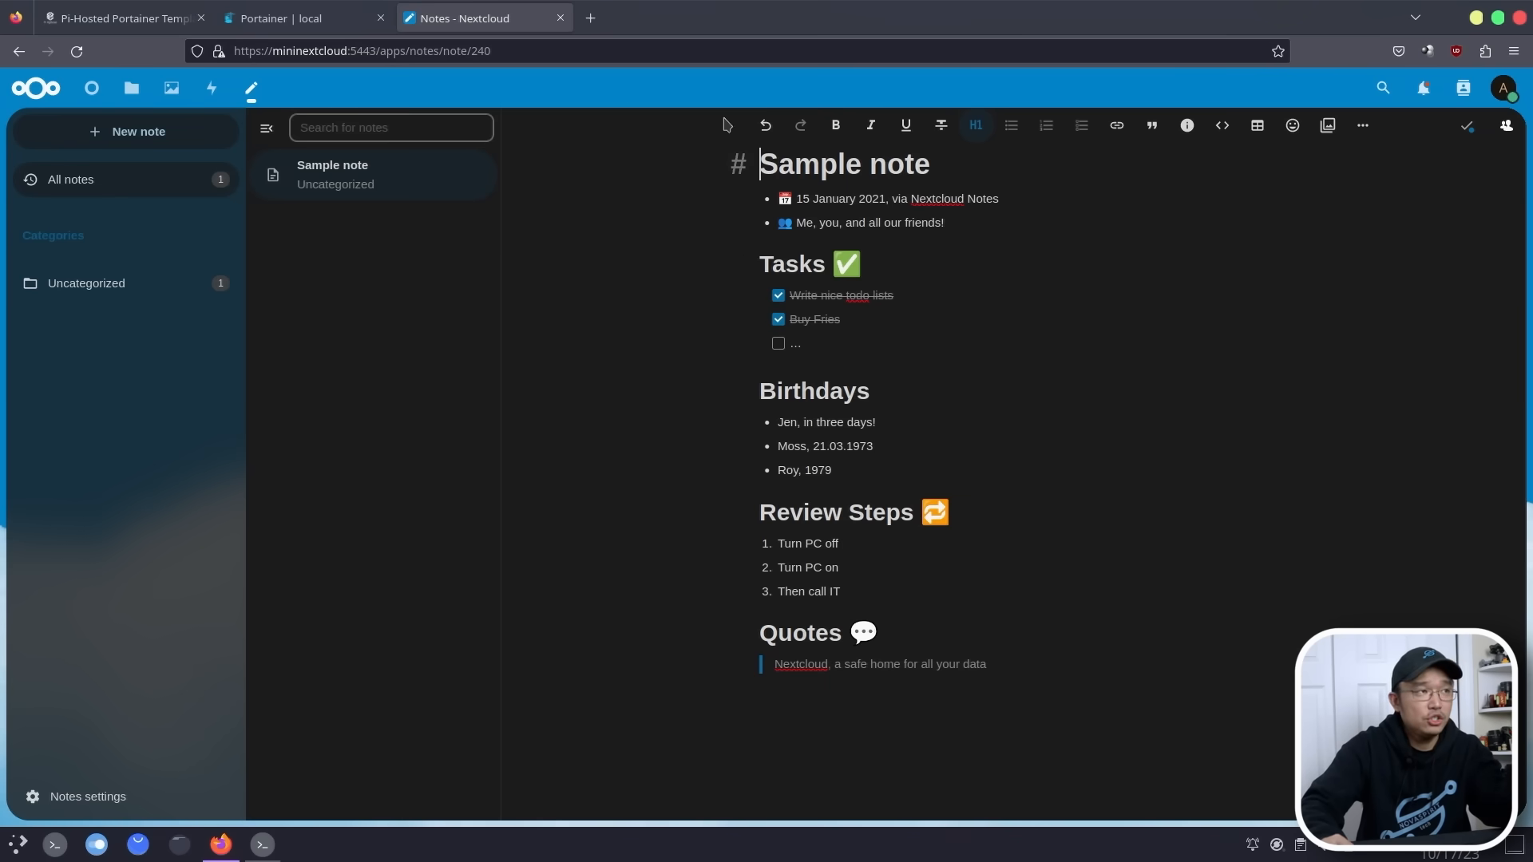
mouse_move(251, 88)
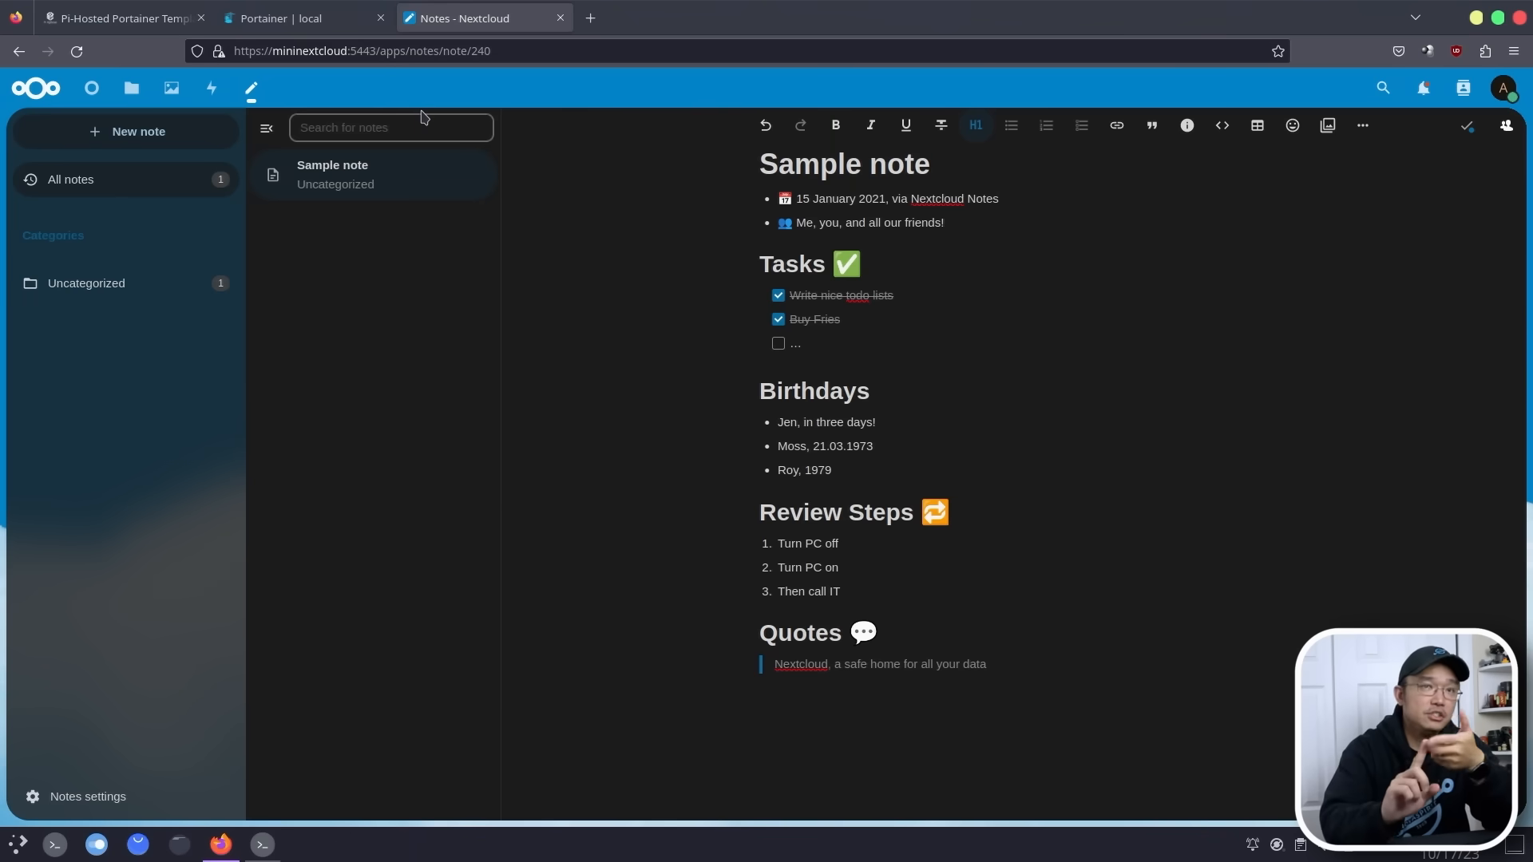
left_click(762, 163)
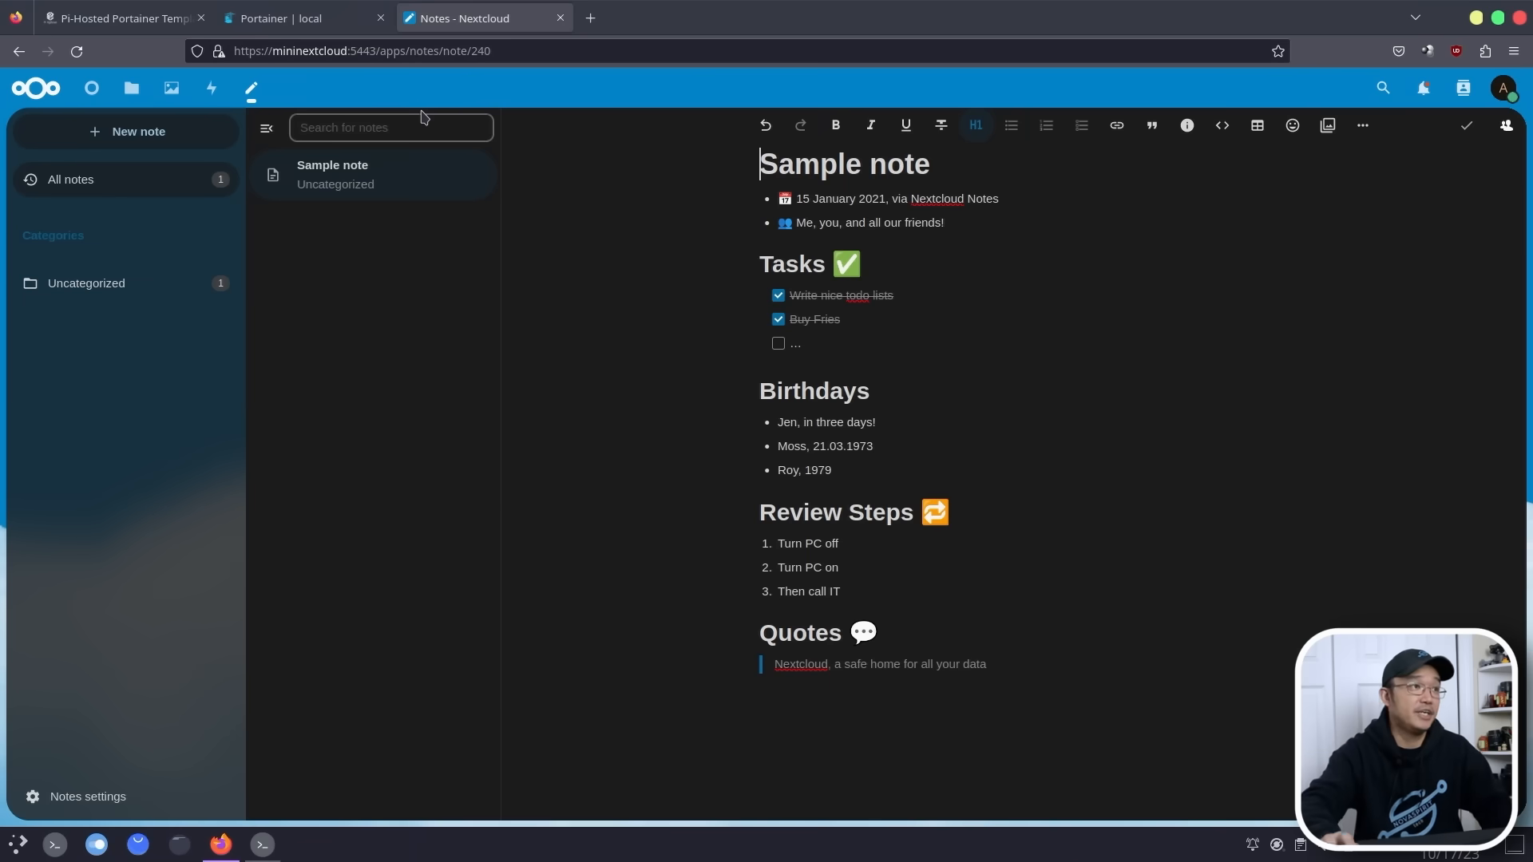
mouse_move(132, 88)
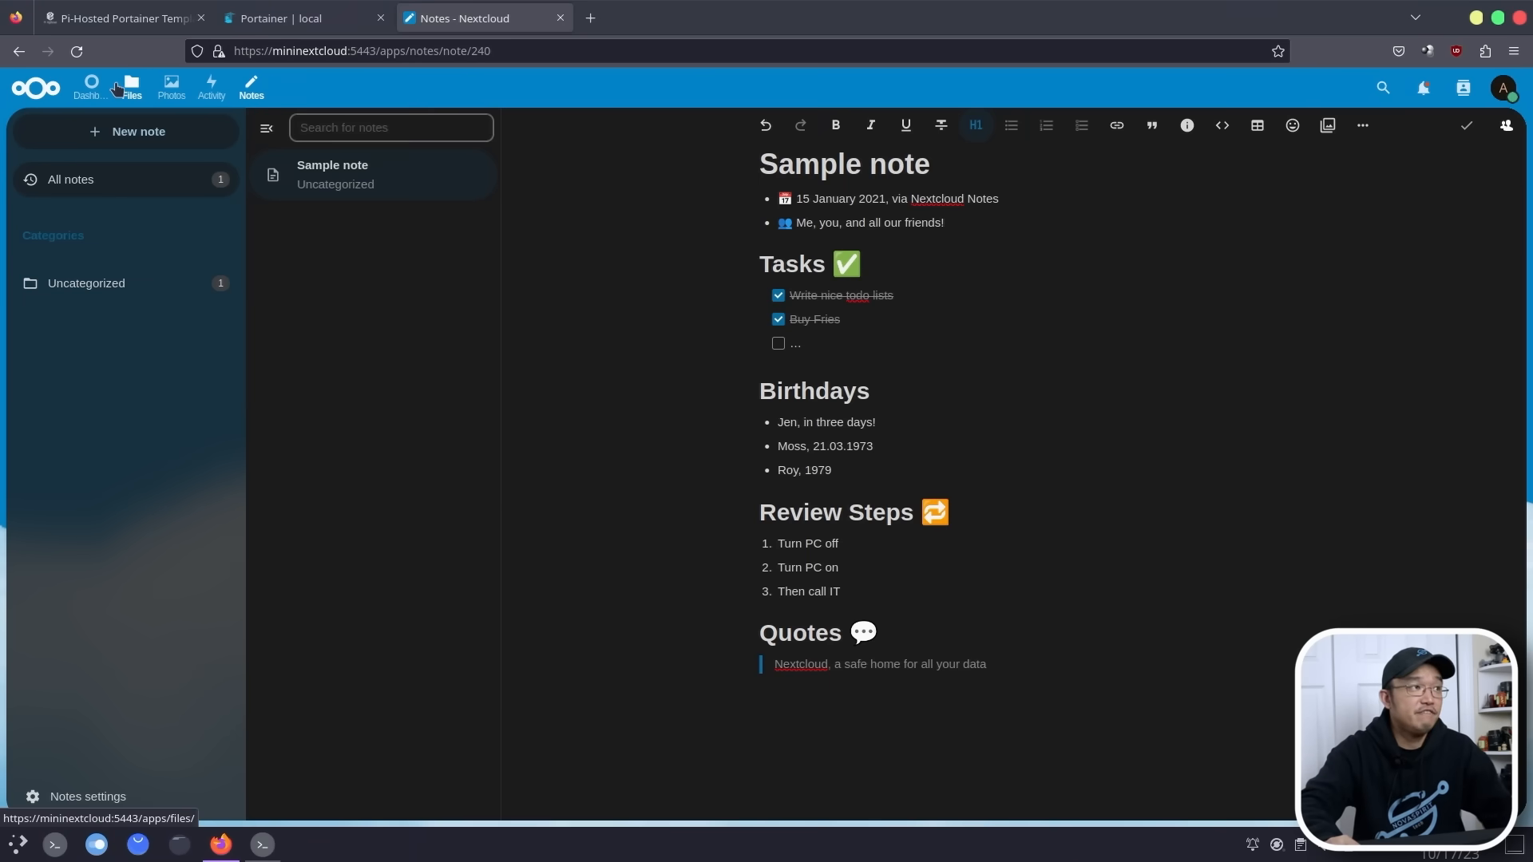
left_click(130, 83)
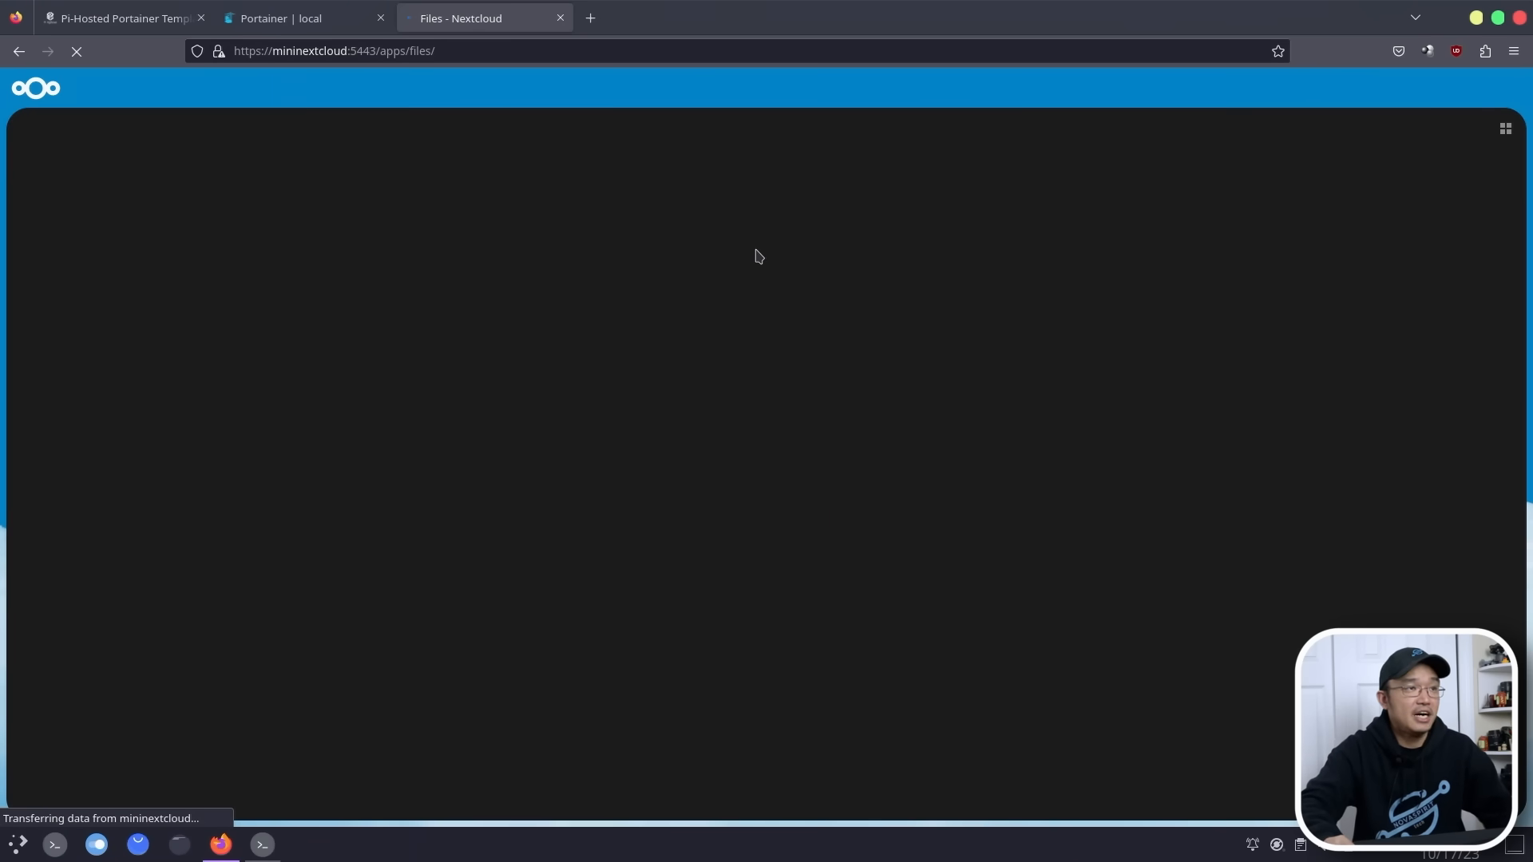